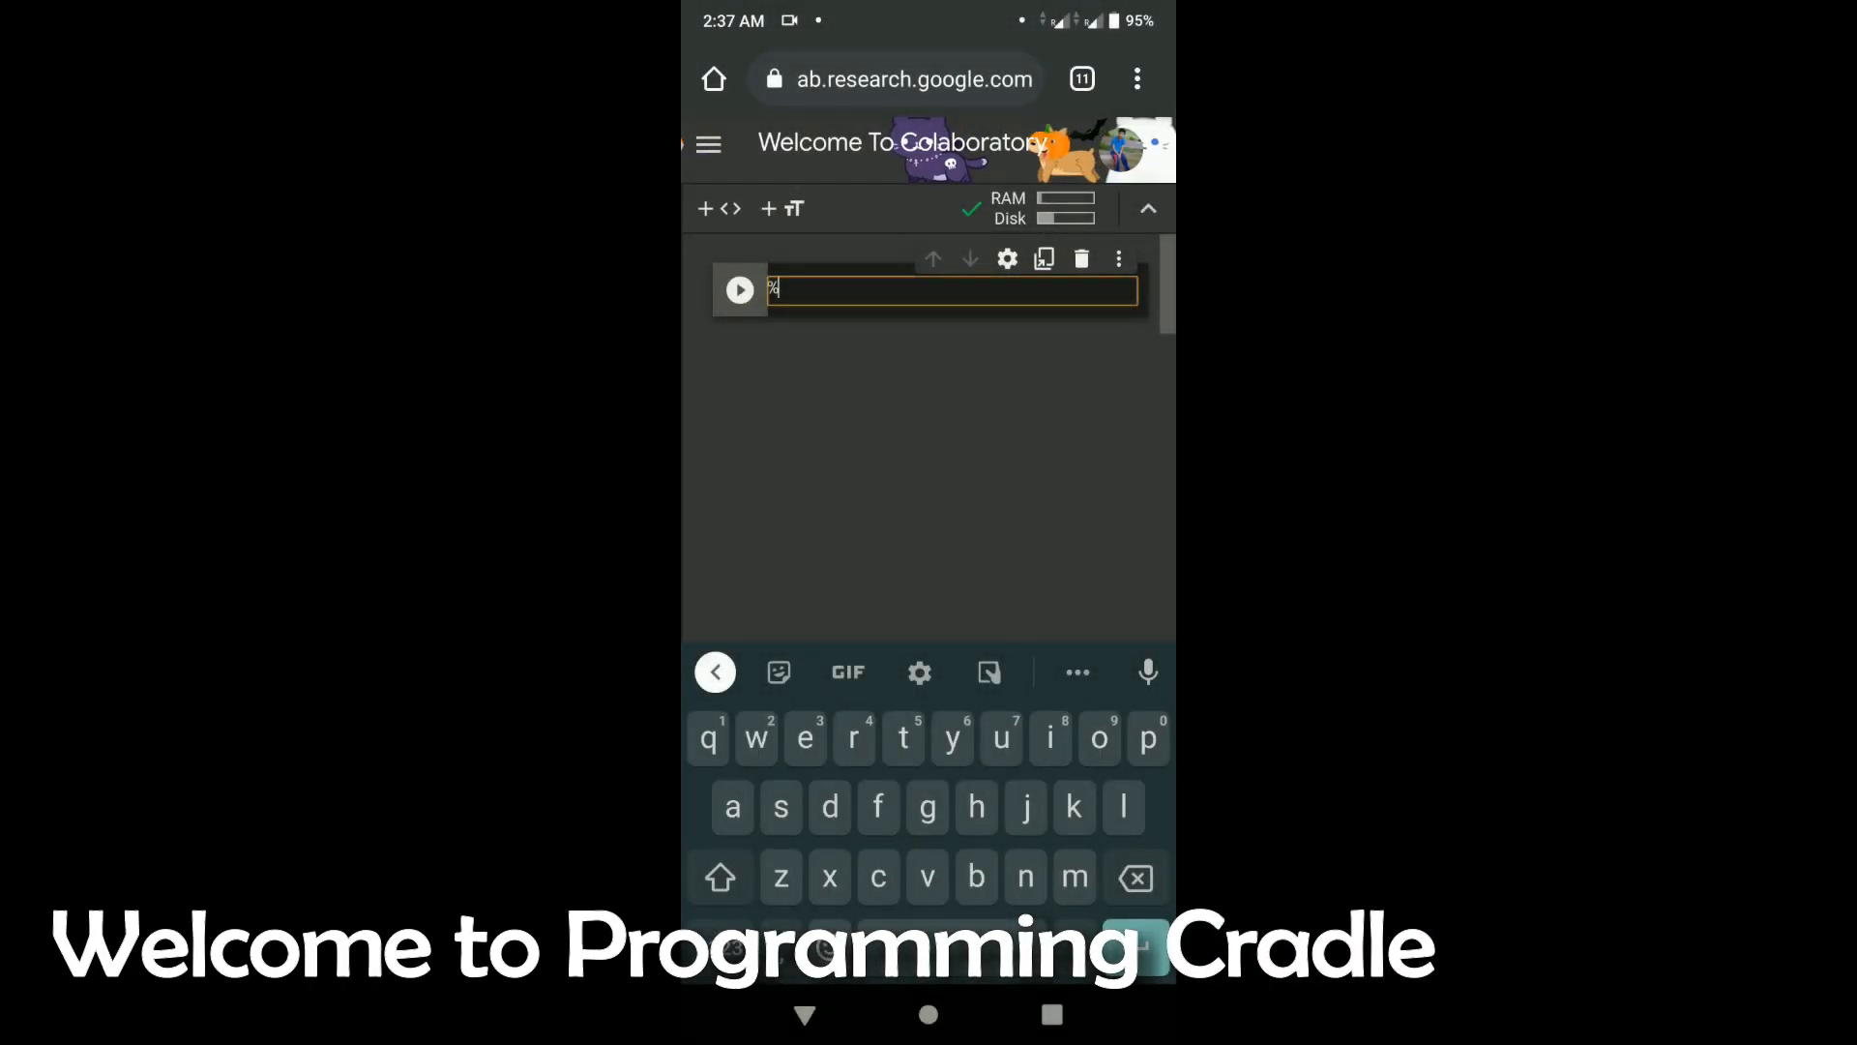
- Write %matplotlib inline and imports for numpy as np, pandas as pd, seaborn and matplotlib.pyplot as plt
text(matplotlib inline)
text(import)
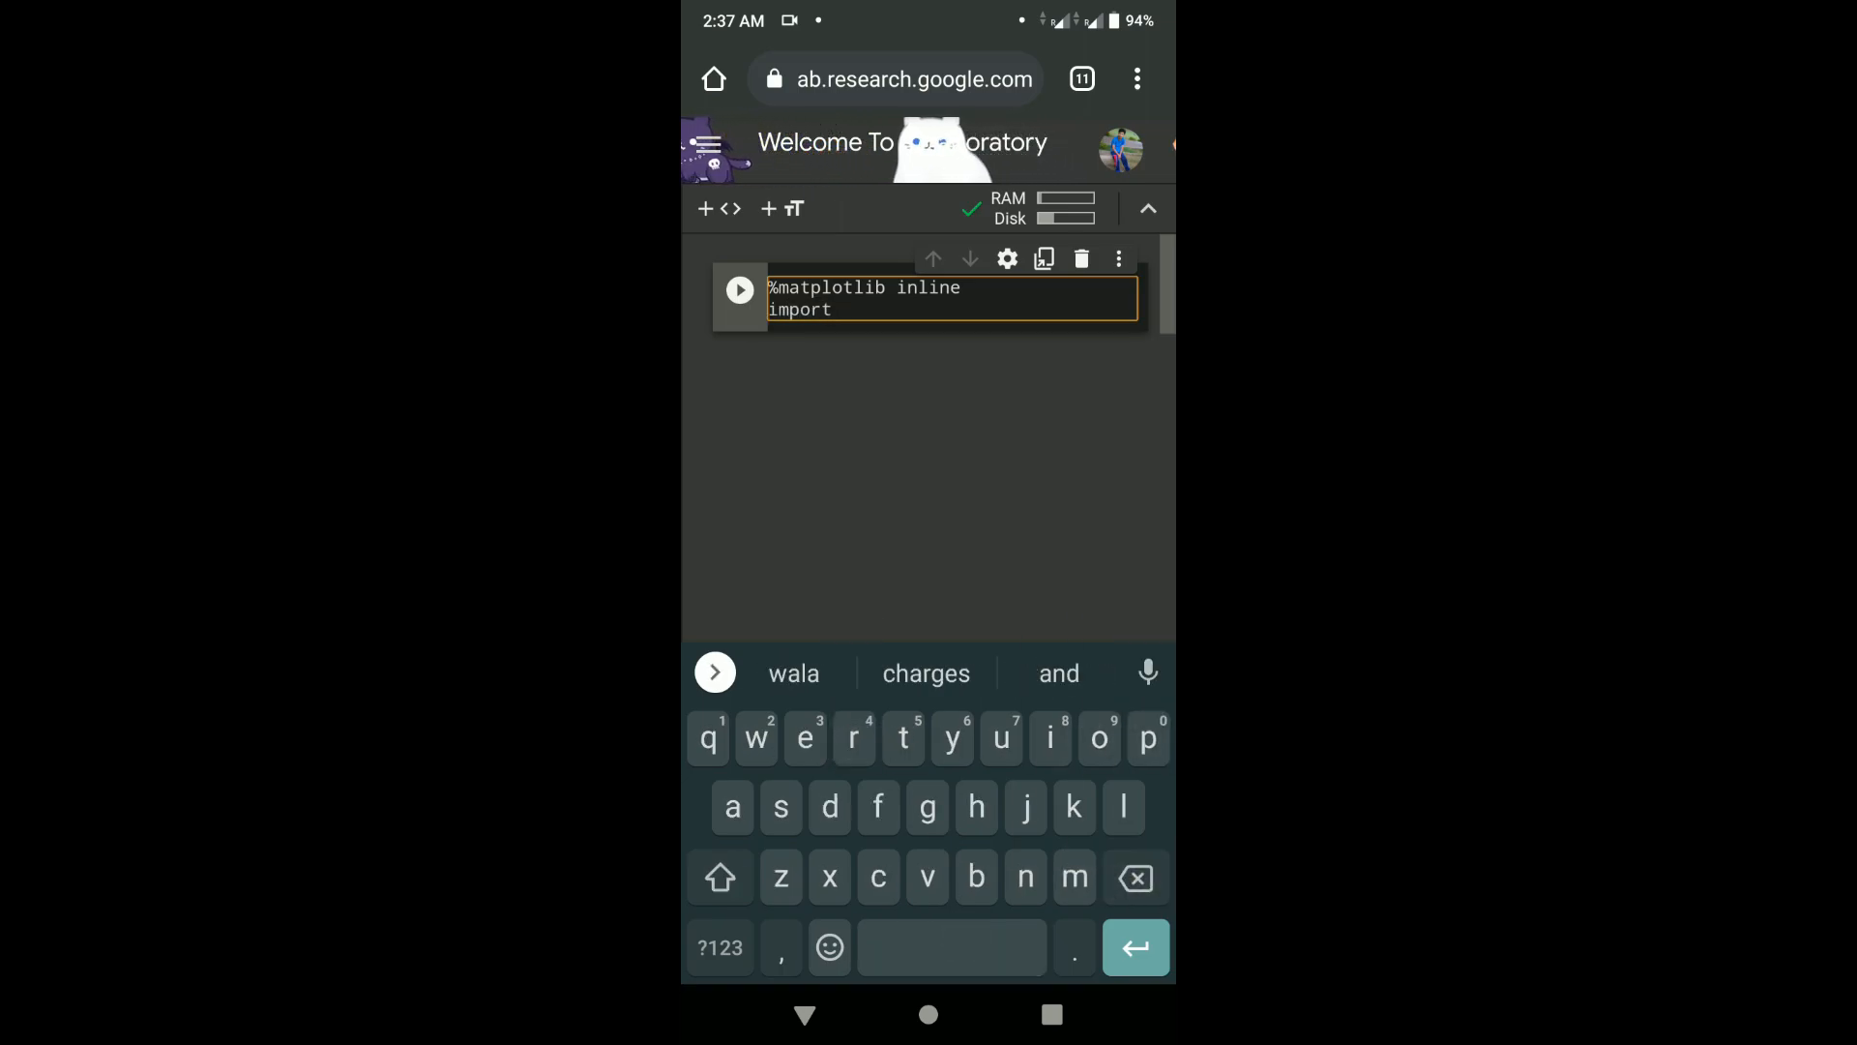
text(numpy as np)
text(import)
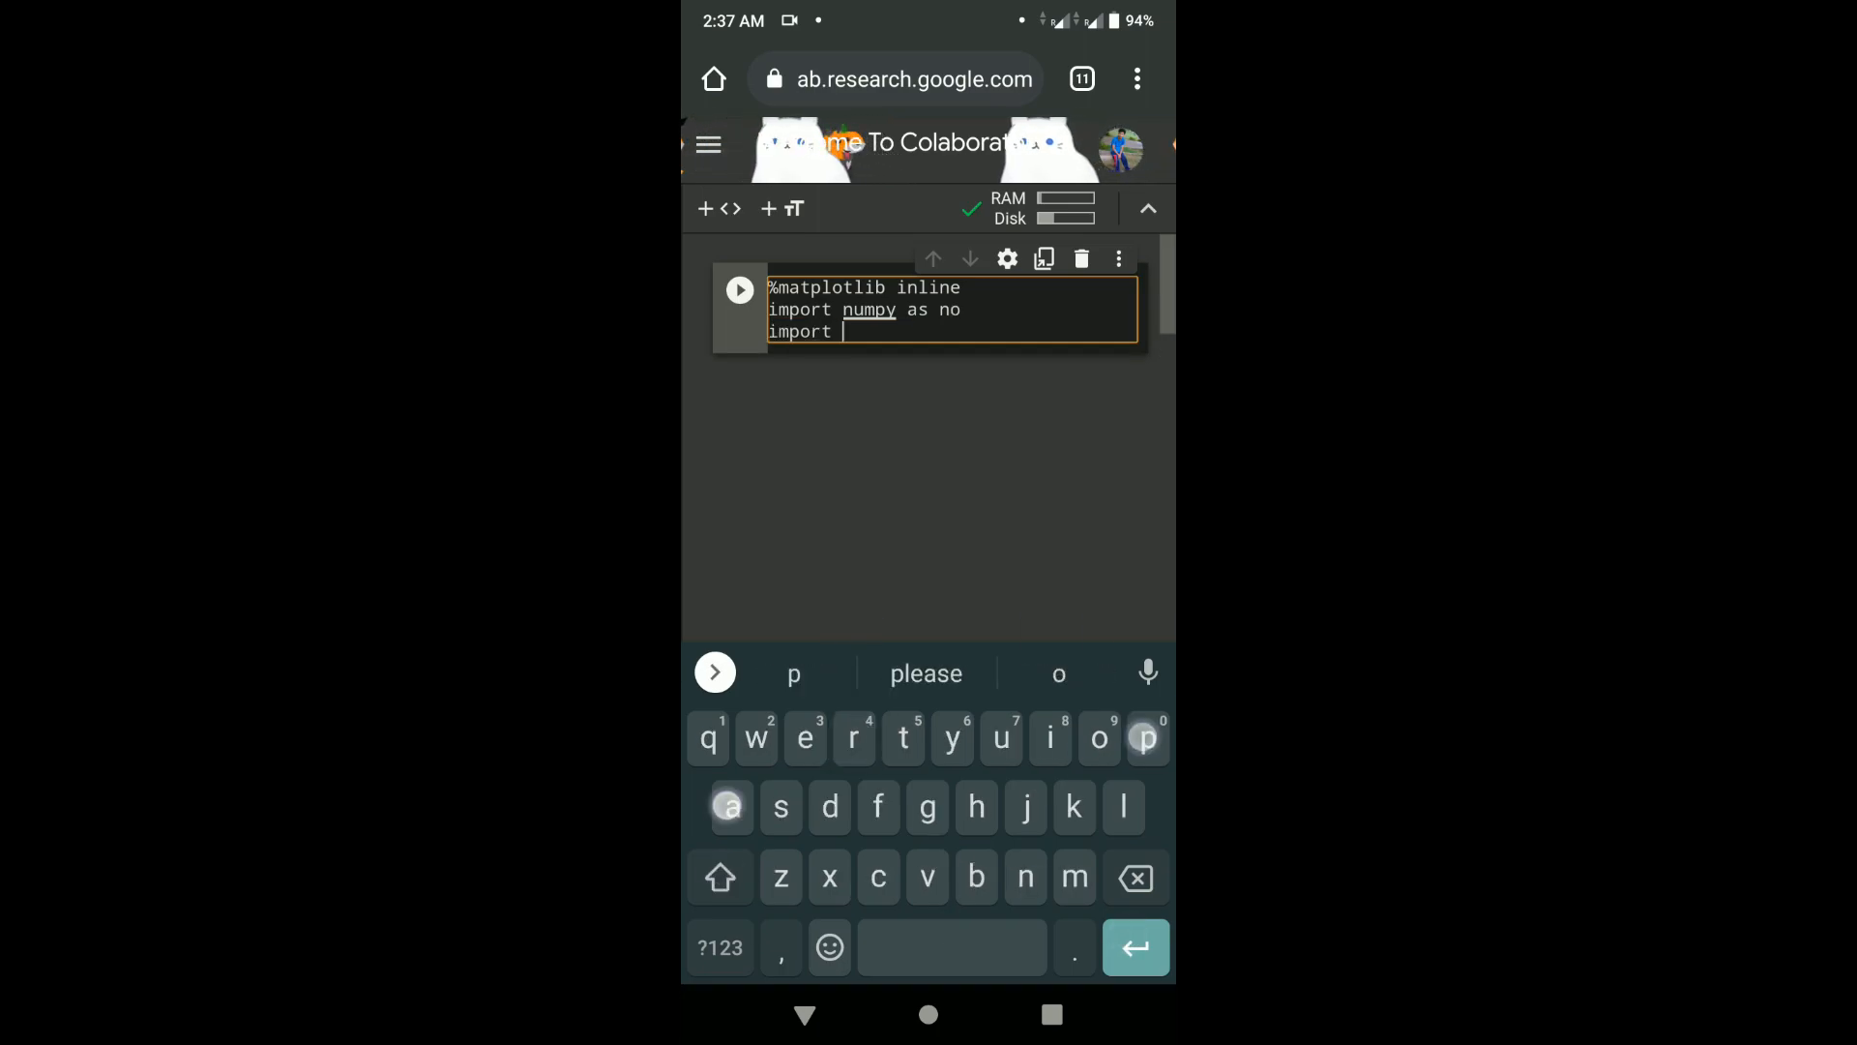
text(pandas as pd)
text(import seaborn as)
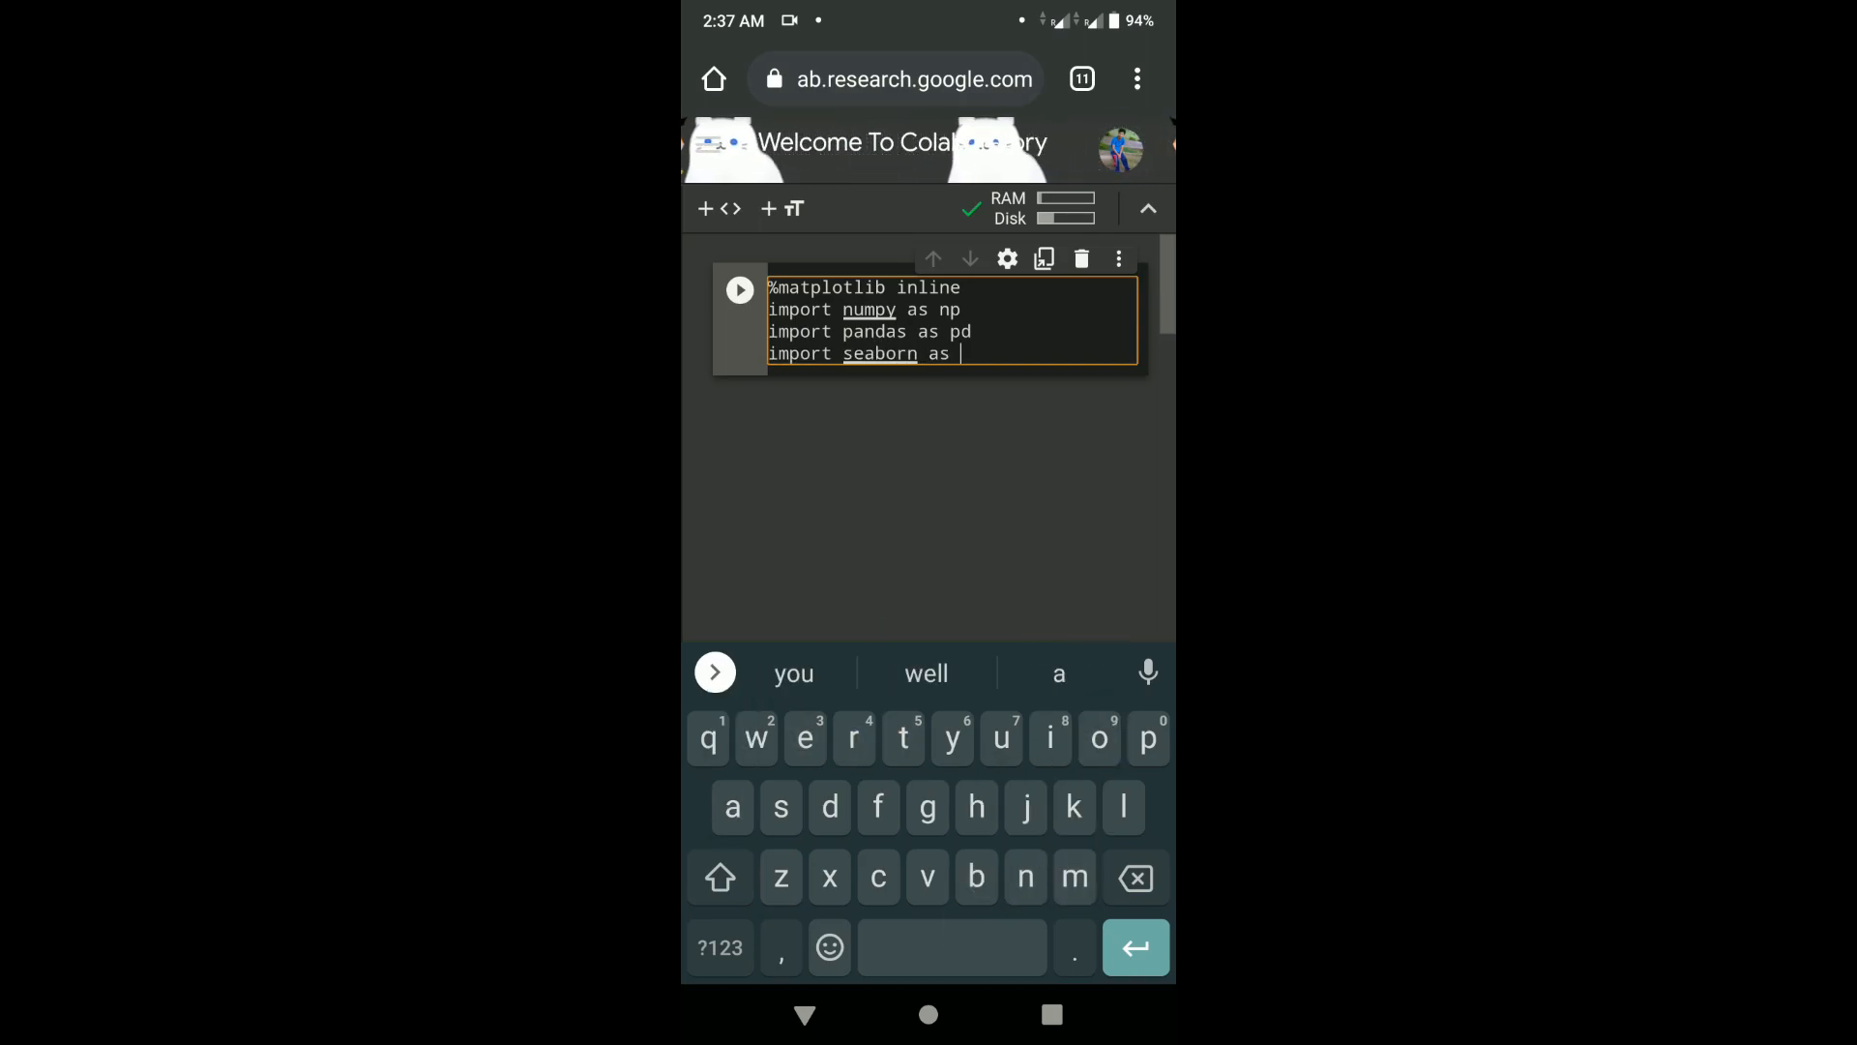
text(and)
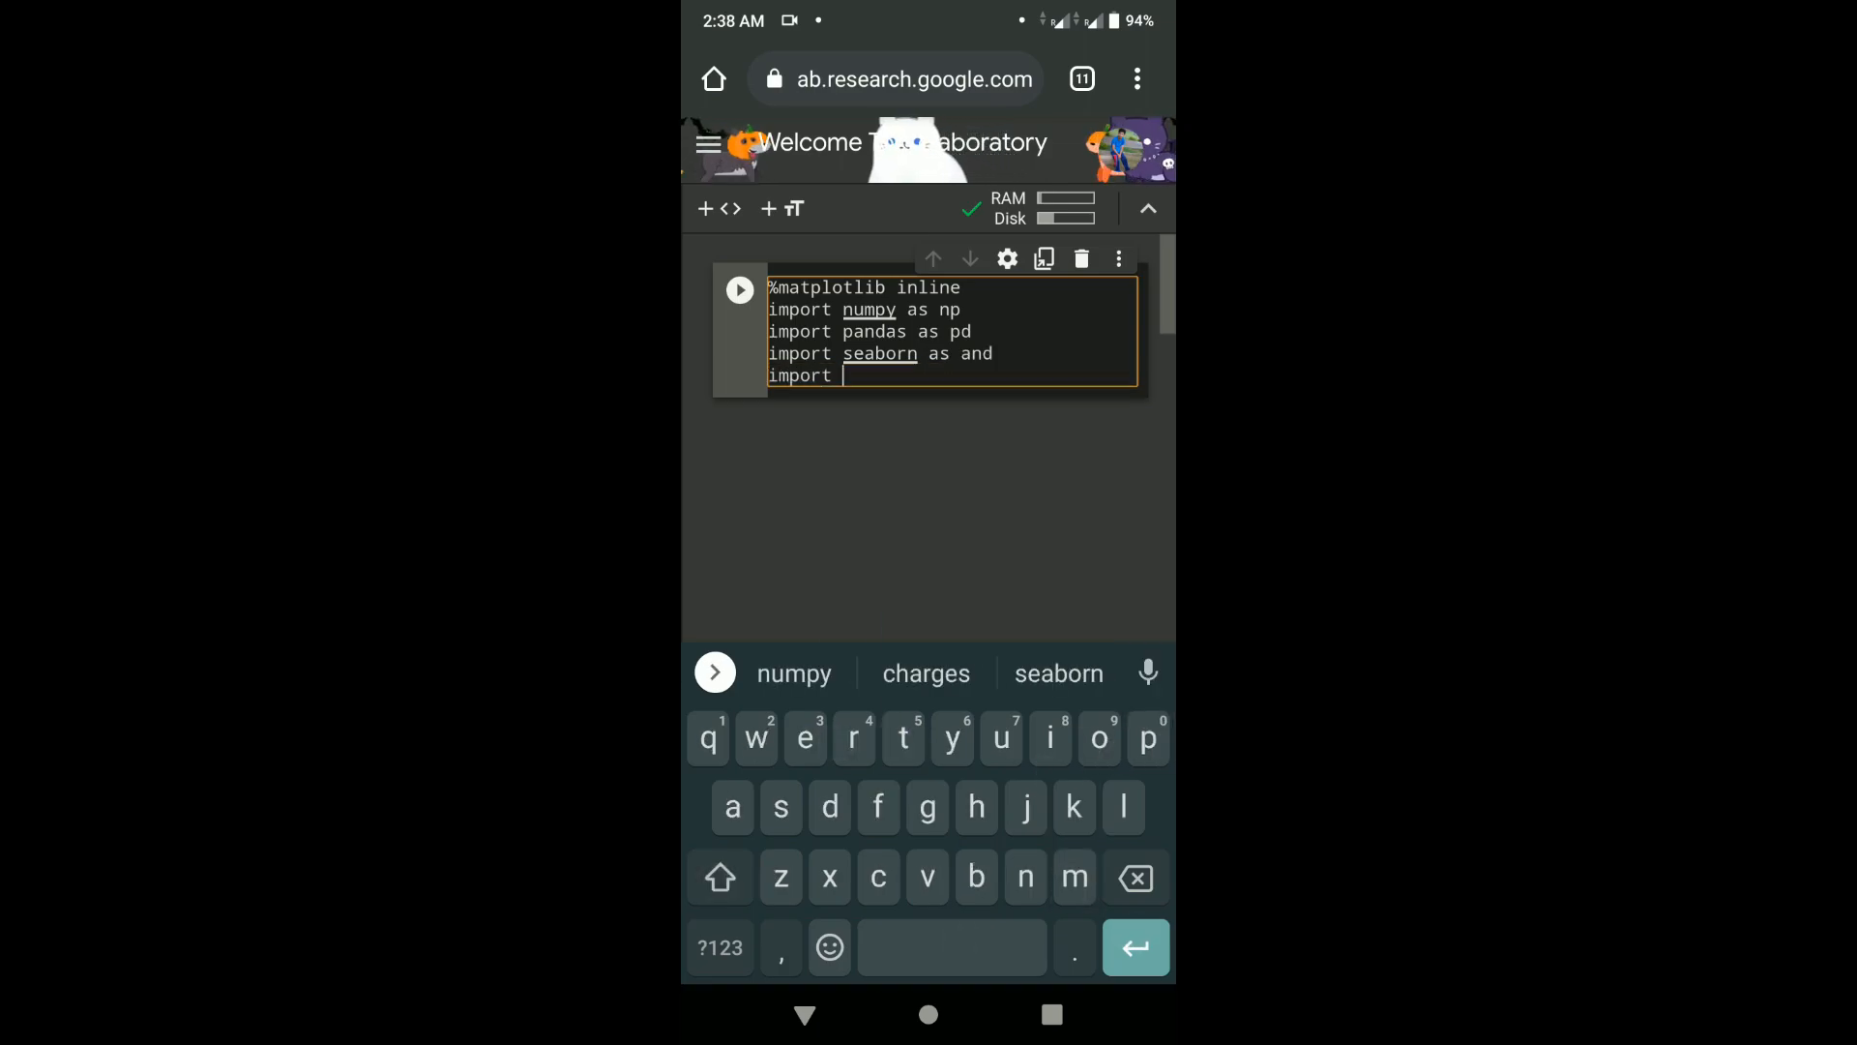
text(matplotlib.pyplot as)
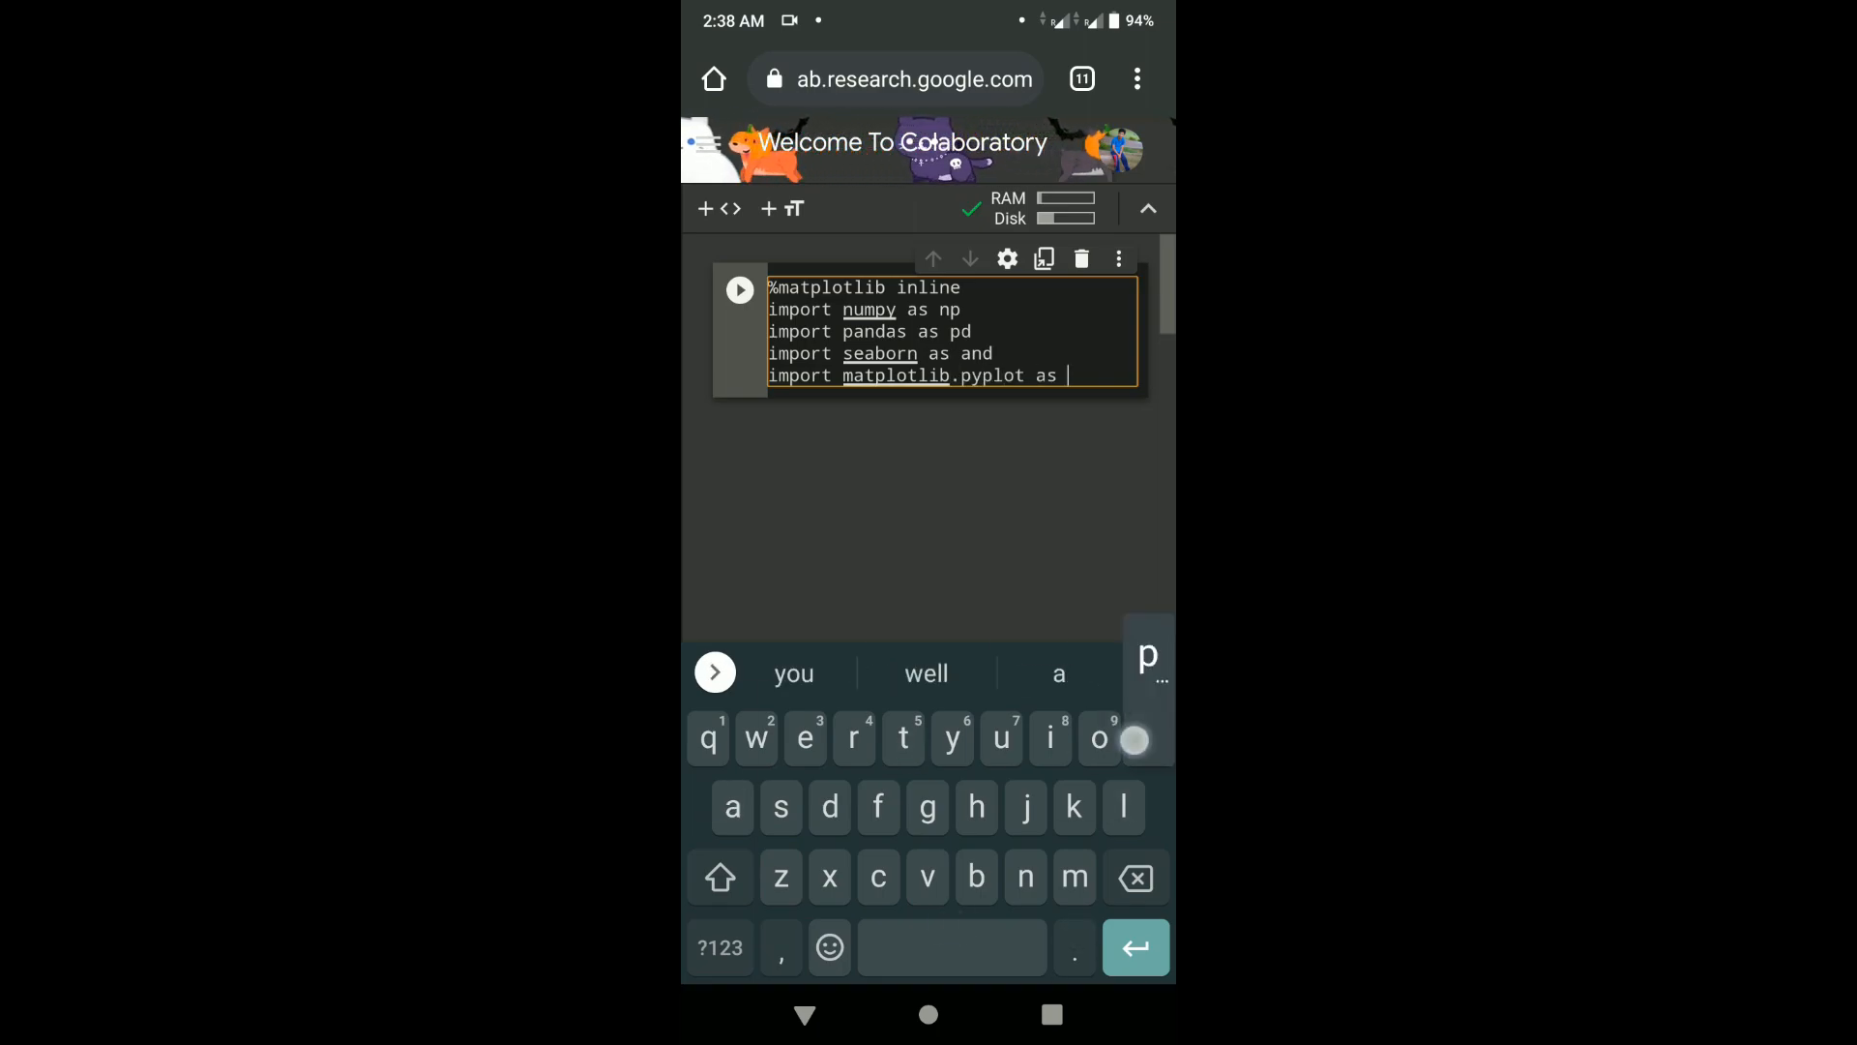
text(plt)
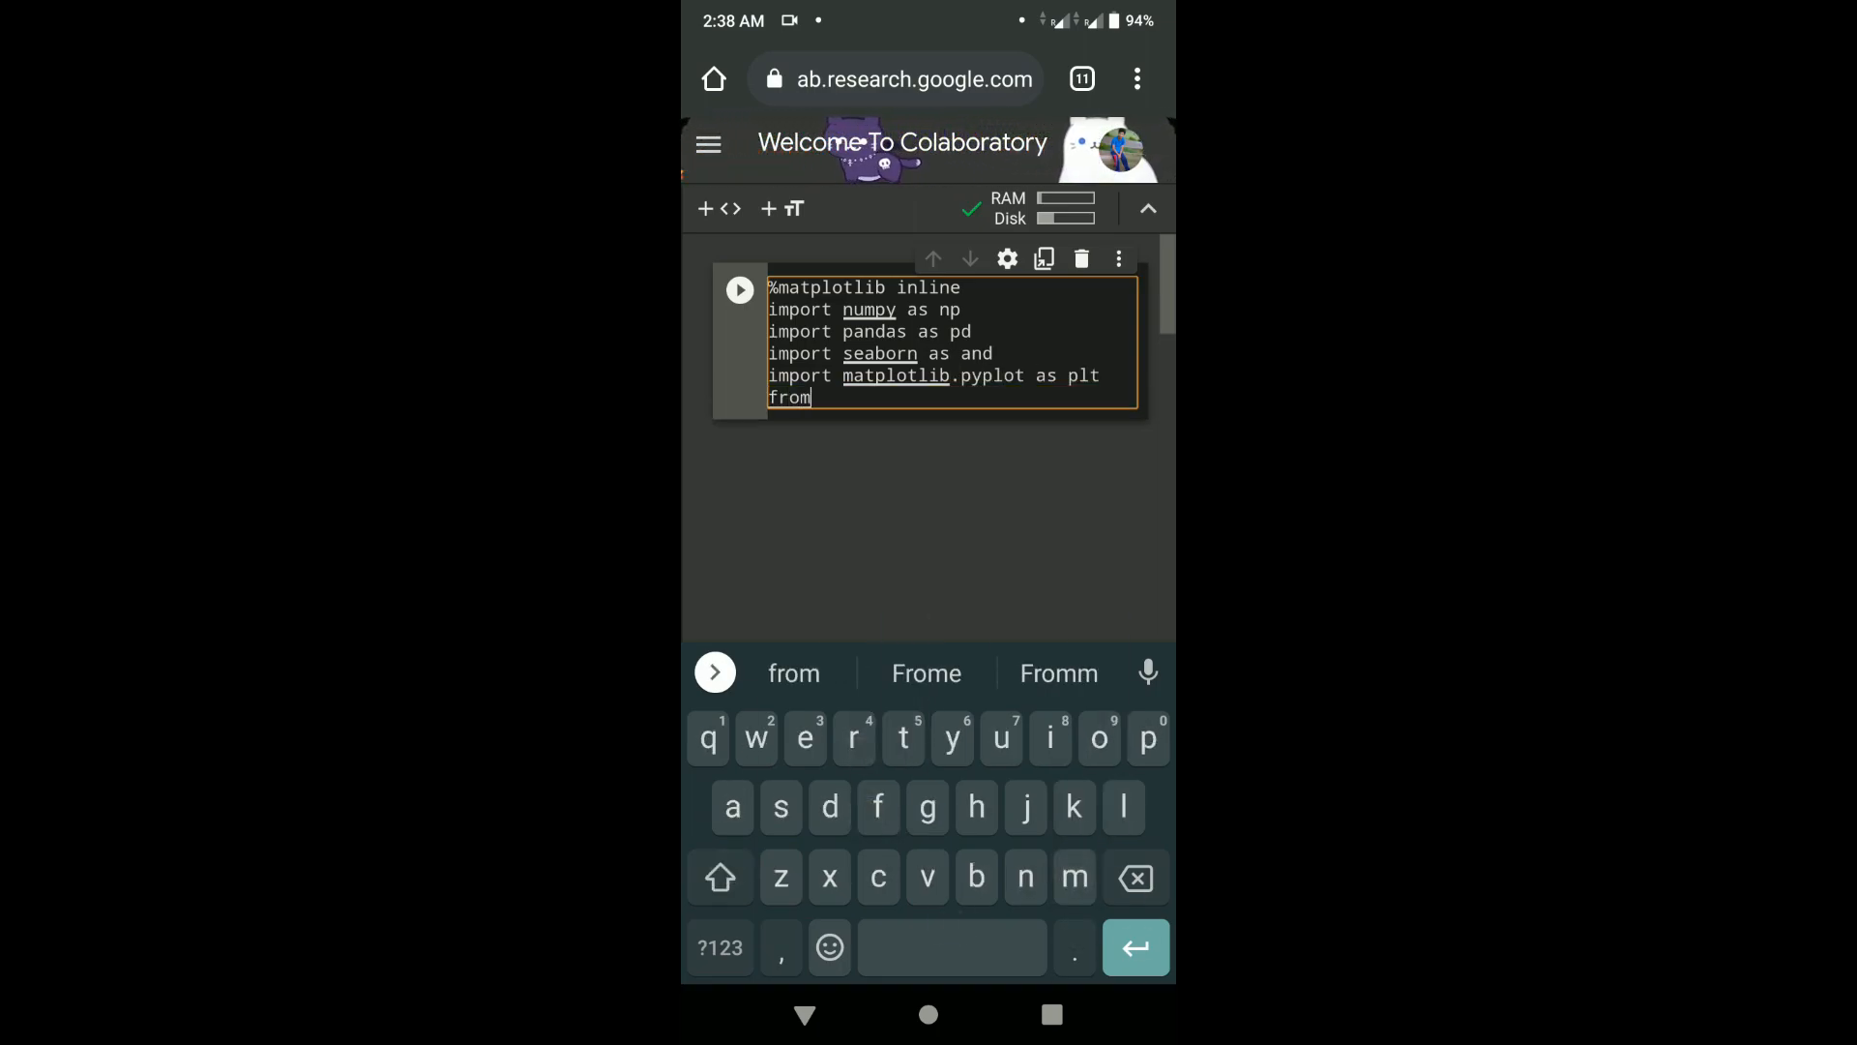
- Add sklearn imports for datasets, cross_validation, LabelEncoder, metrics and model_selection's cross_val_score
text(sklearn import dataset)
text(from)
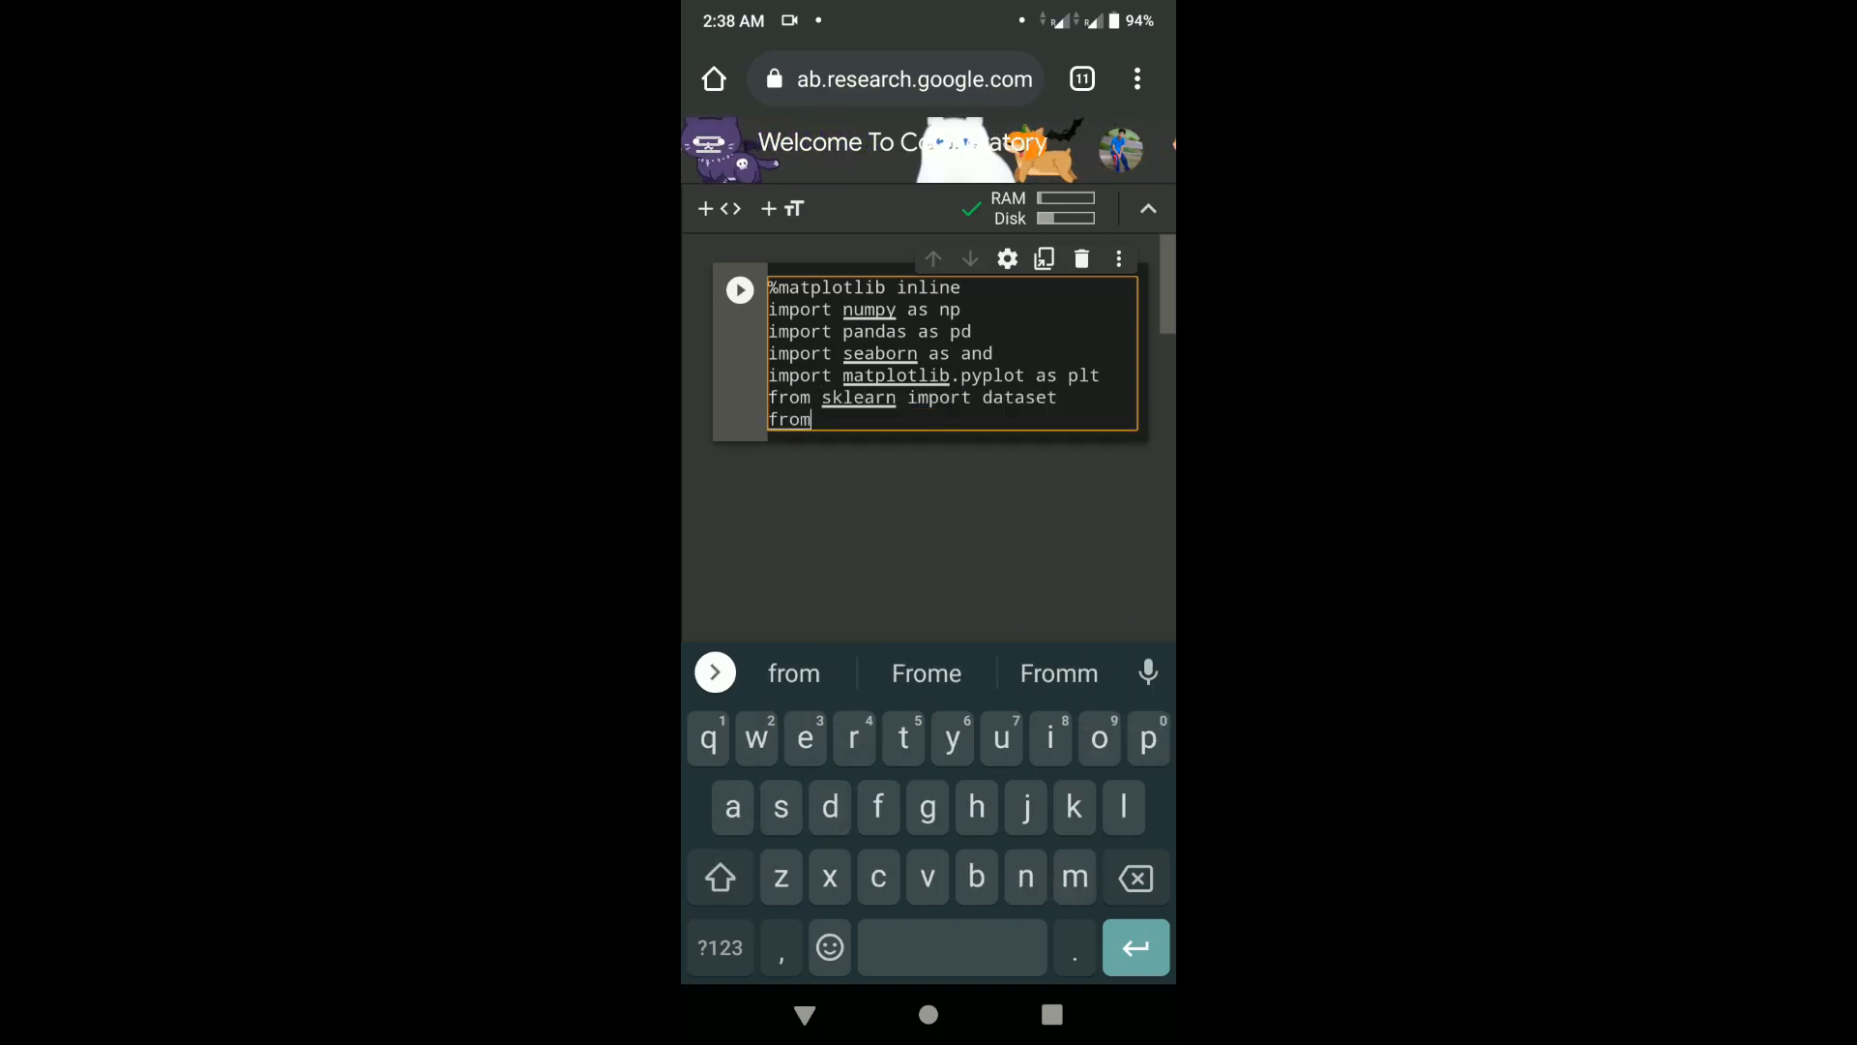
text(sklearn.)
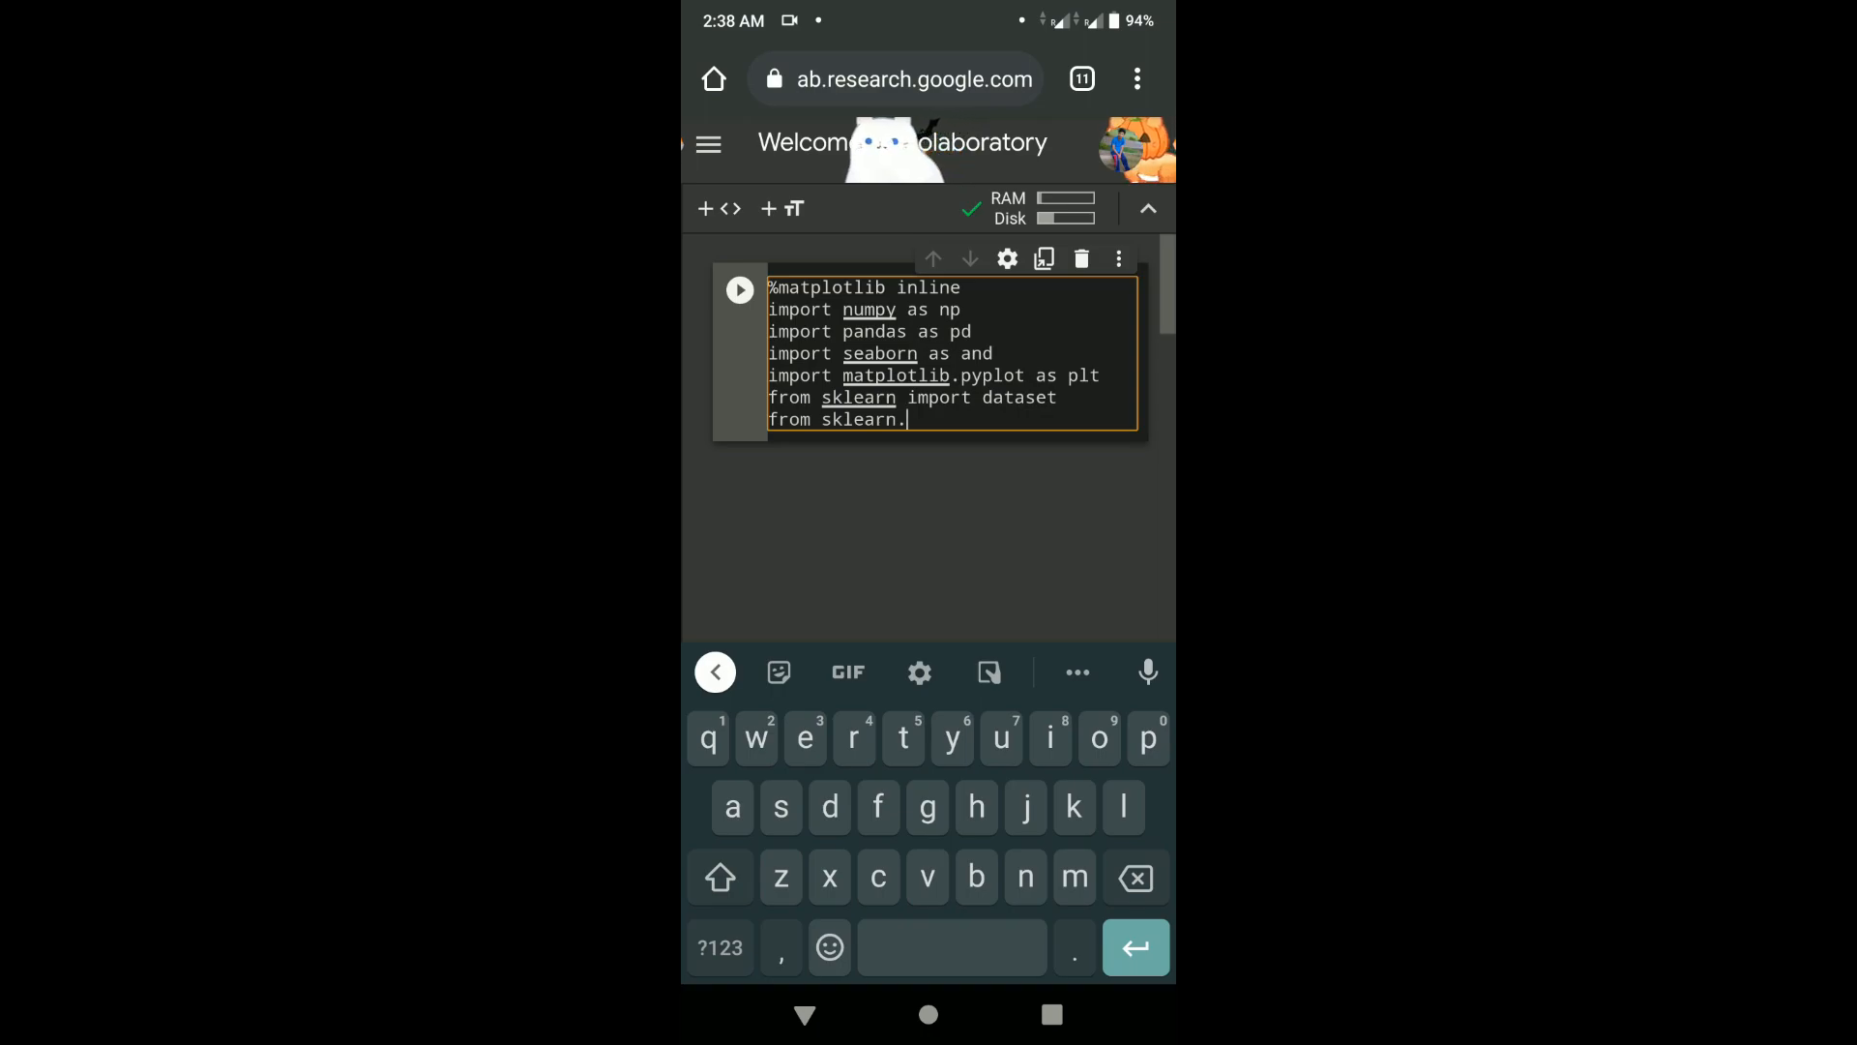
text(cross_validation impo)
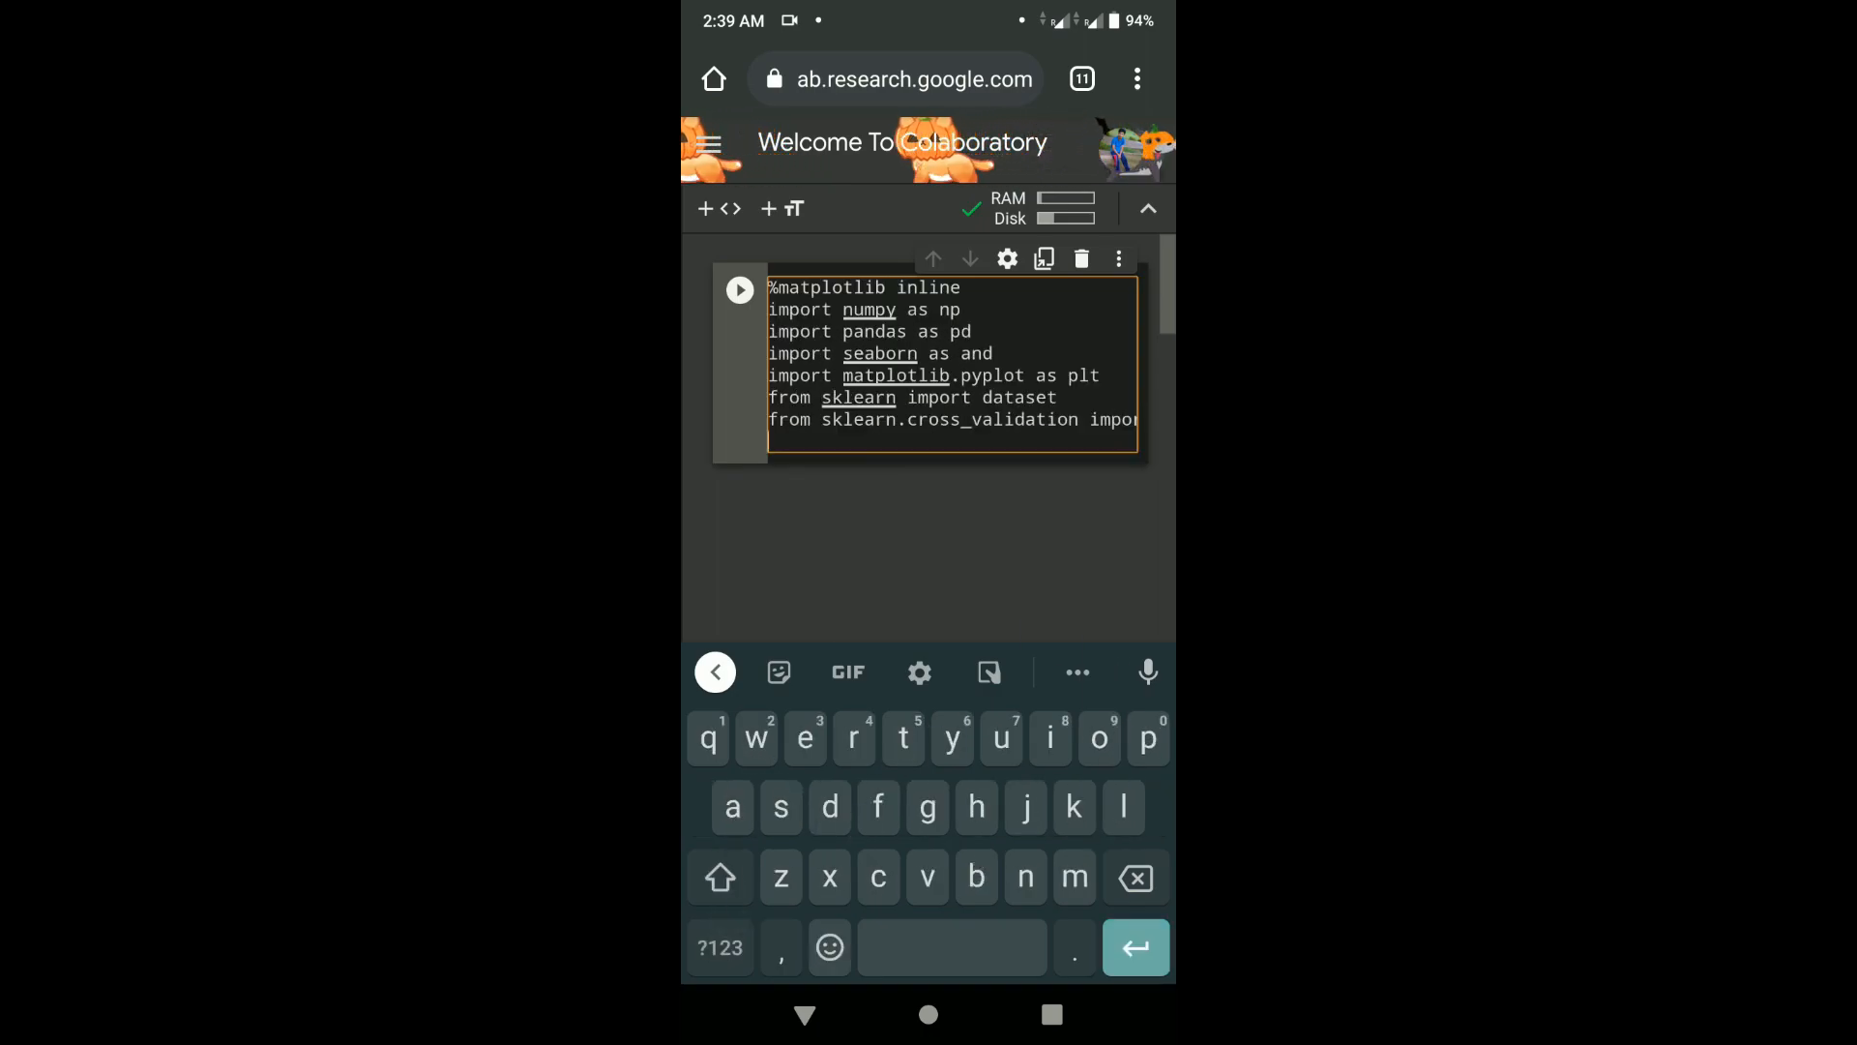
text(from sklearn.)
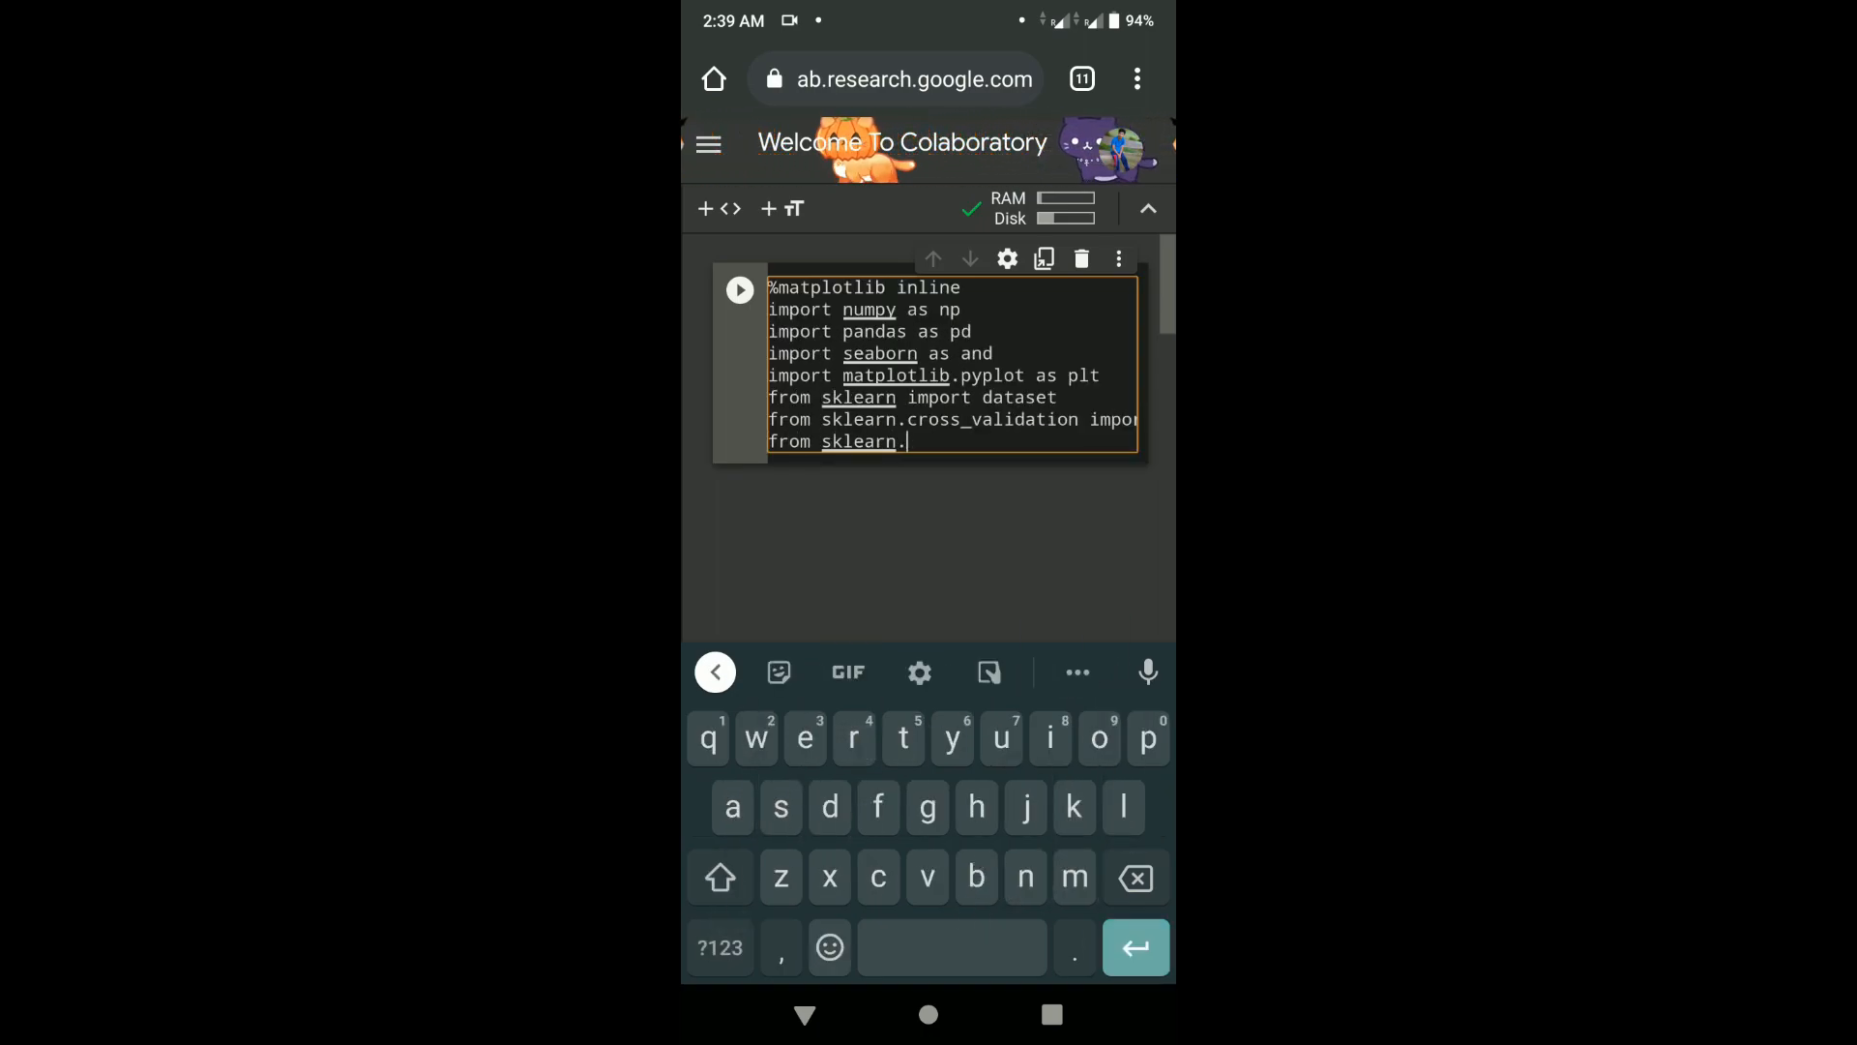
text(preprocessingb)
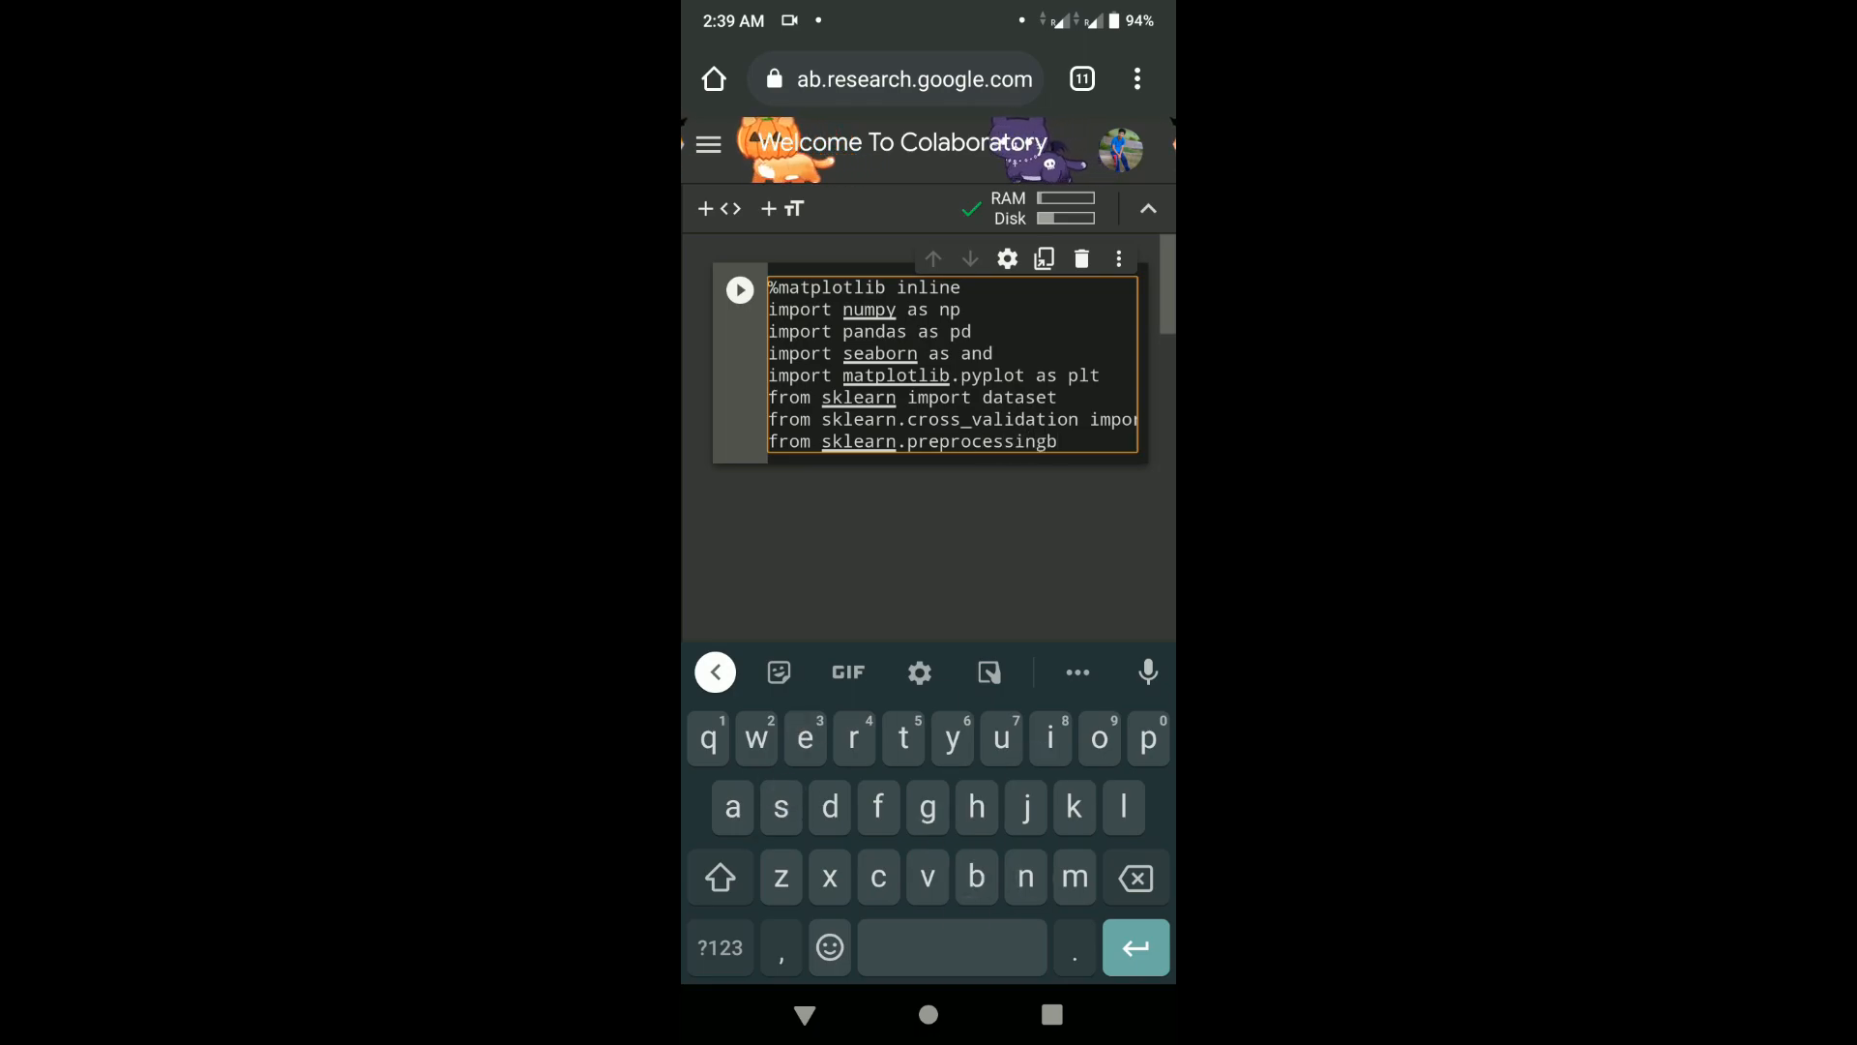
text(import Lab)
text(from sklearn)
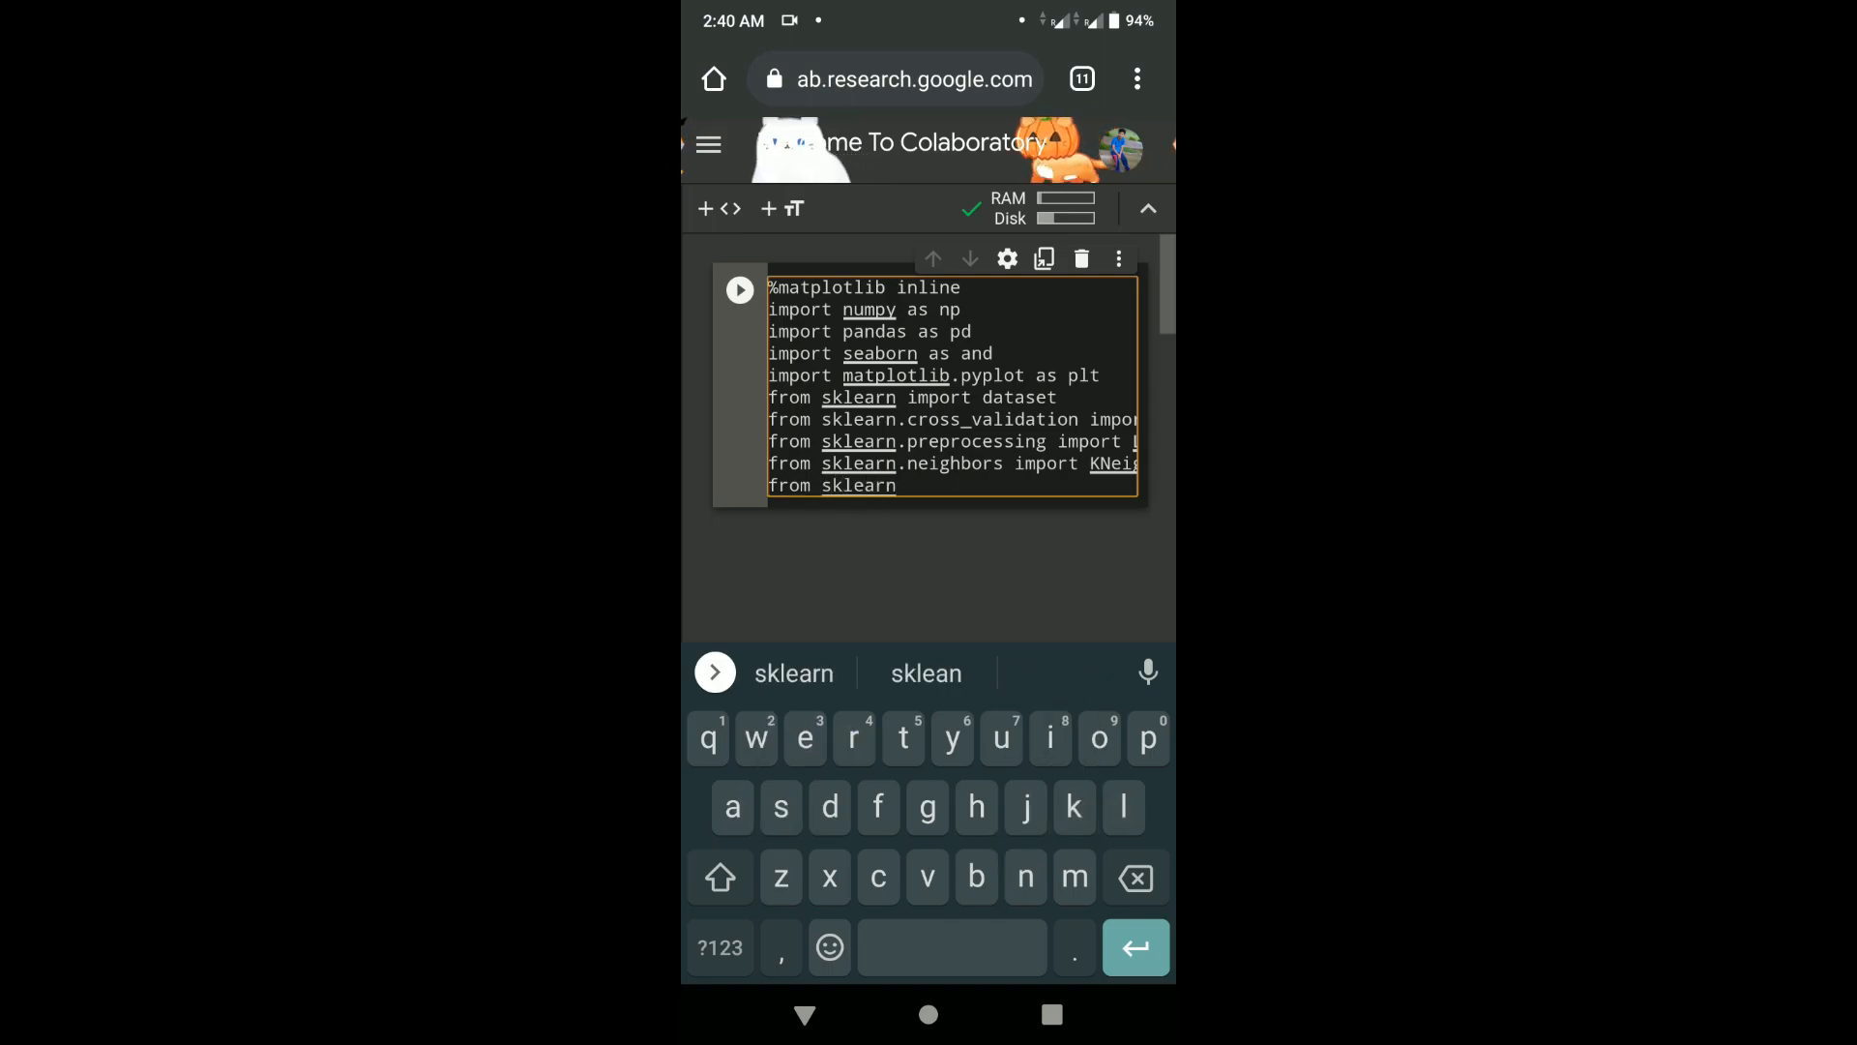
text(.metrics import confus)
text(from sklearn)
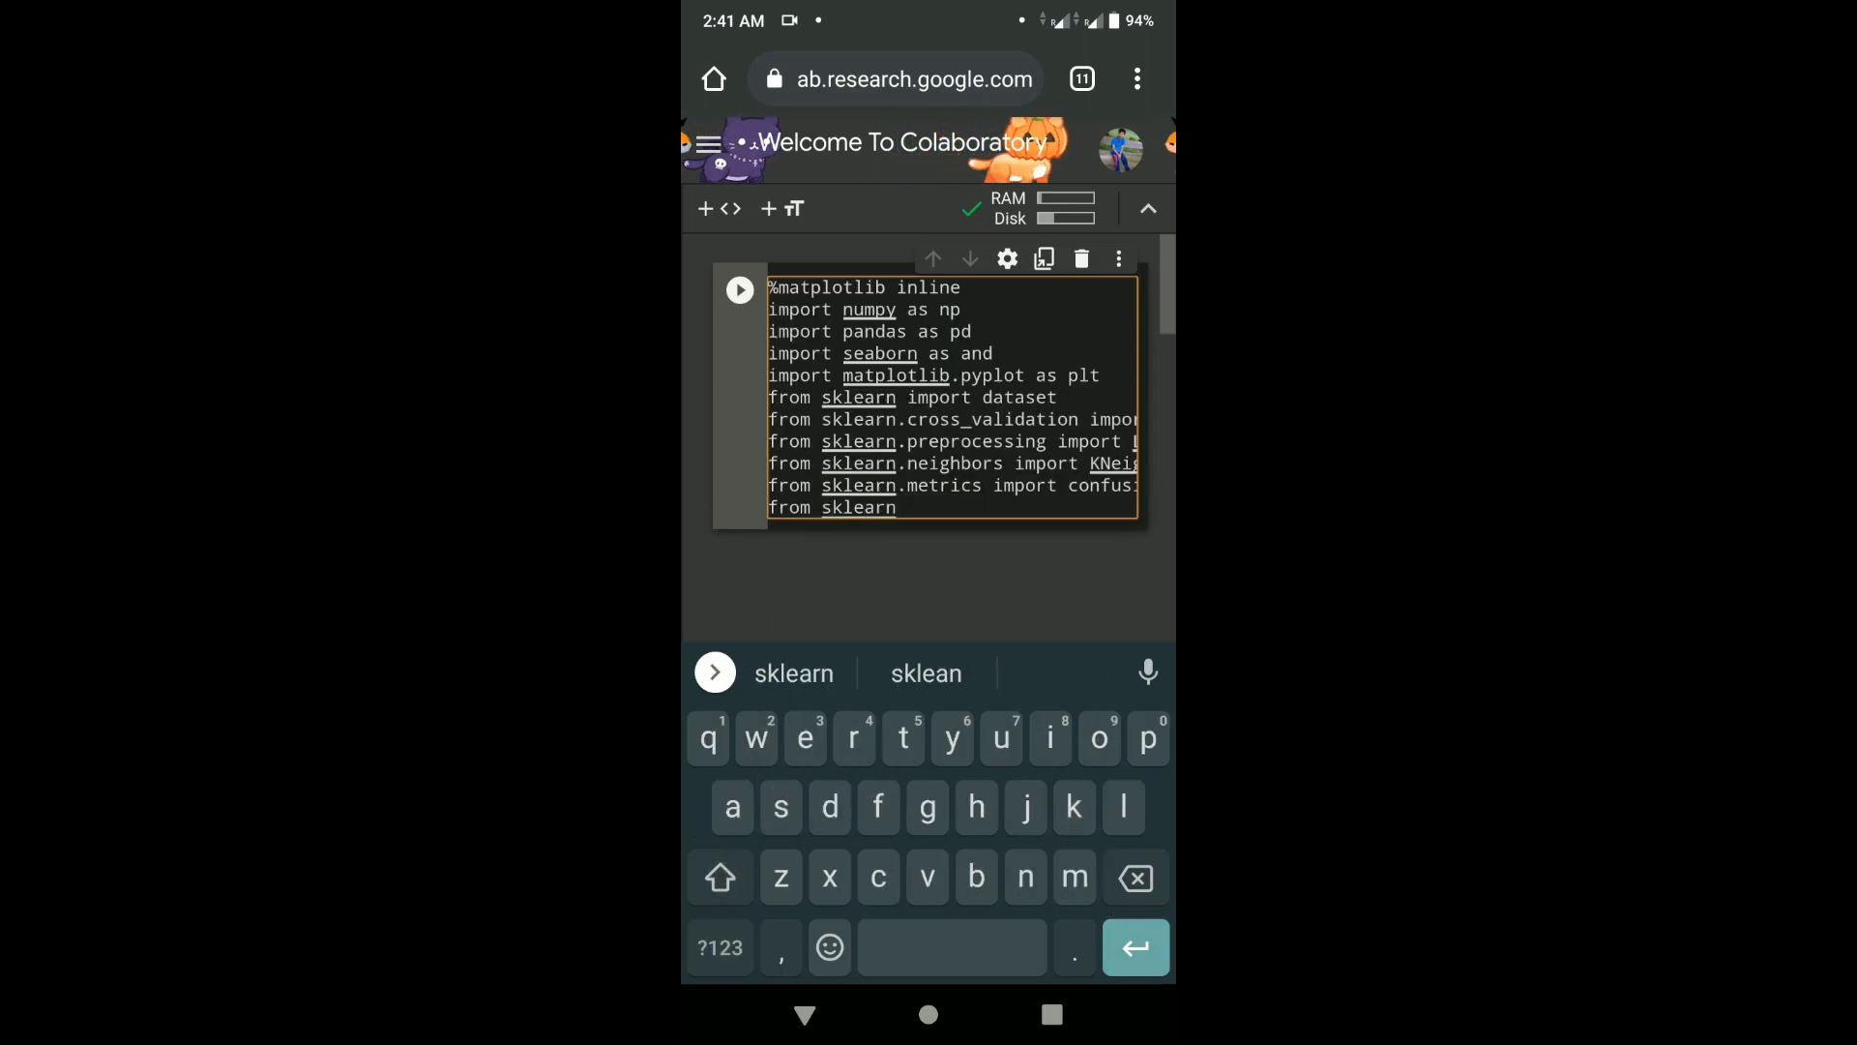
text(.model_sle)
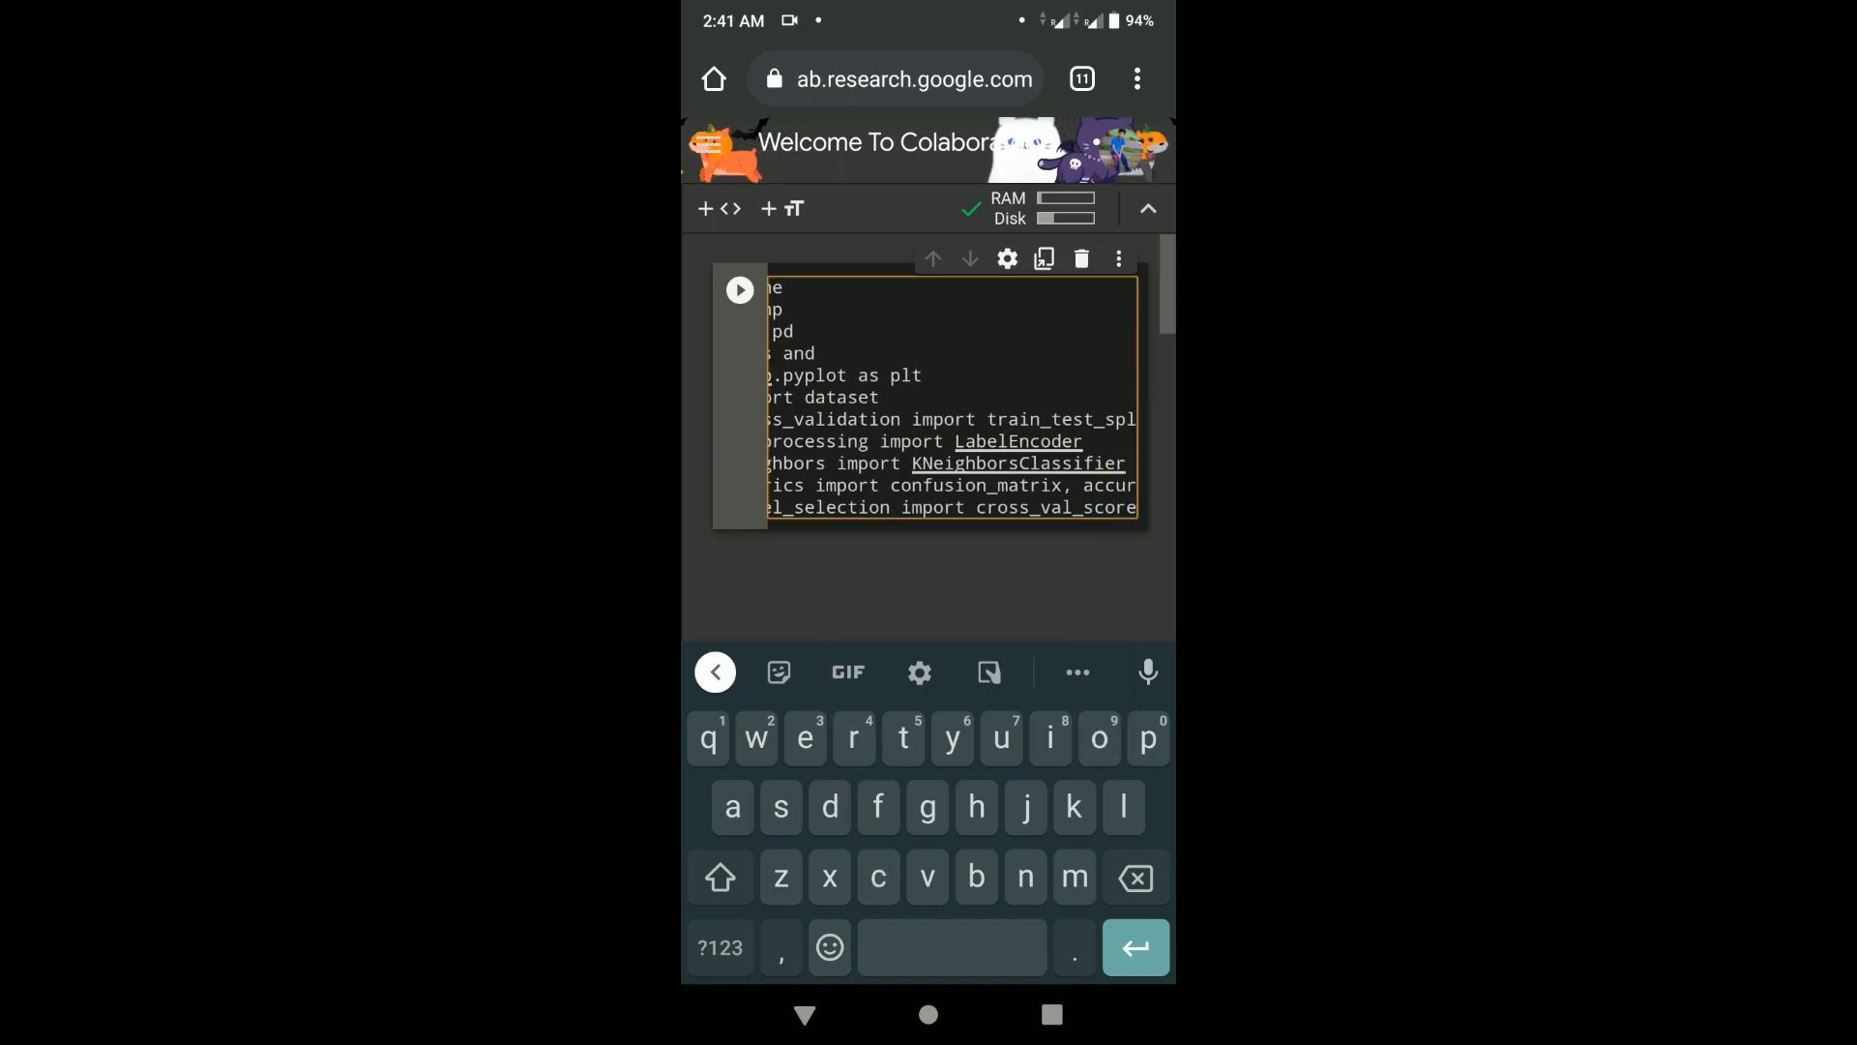
- Run the import cell, then fix the ModuleNotFoundError by importing from sklearn.model_selection instead
click(739, 288)
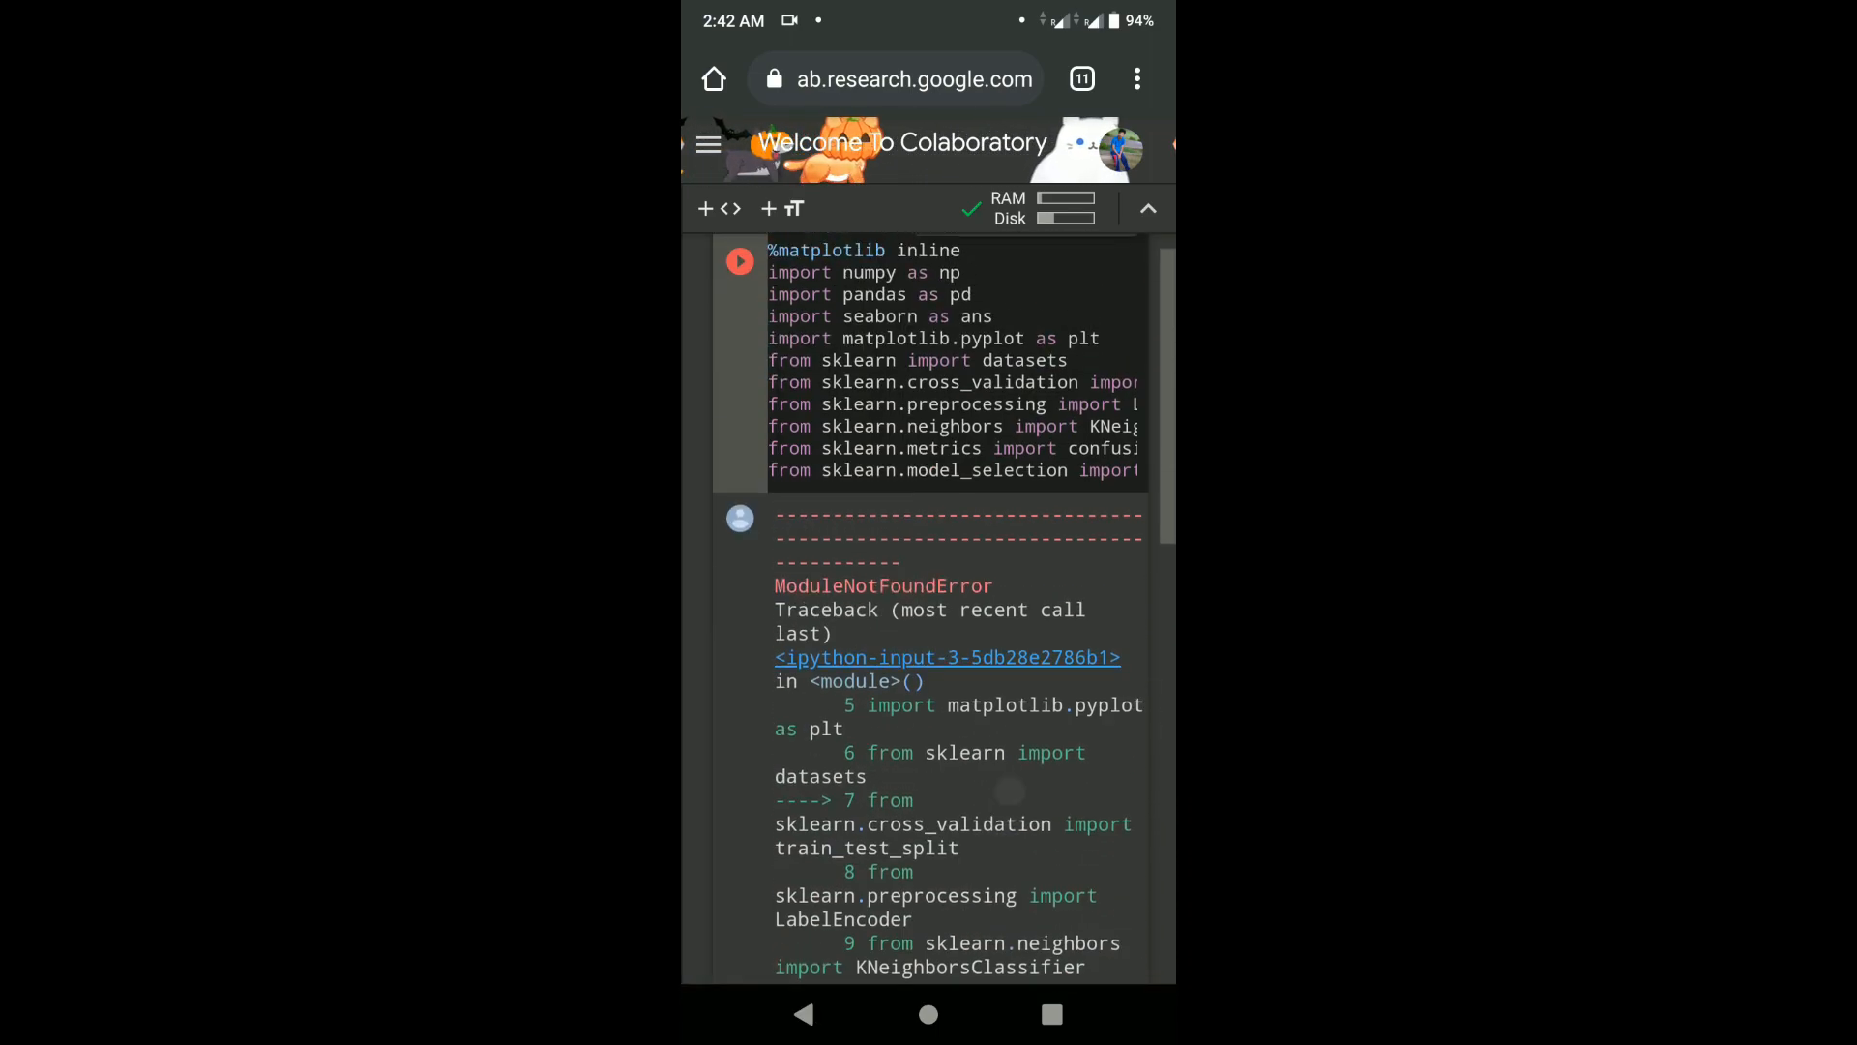
click(948, 362)
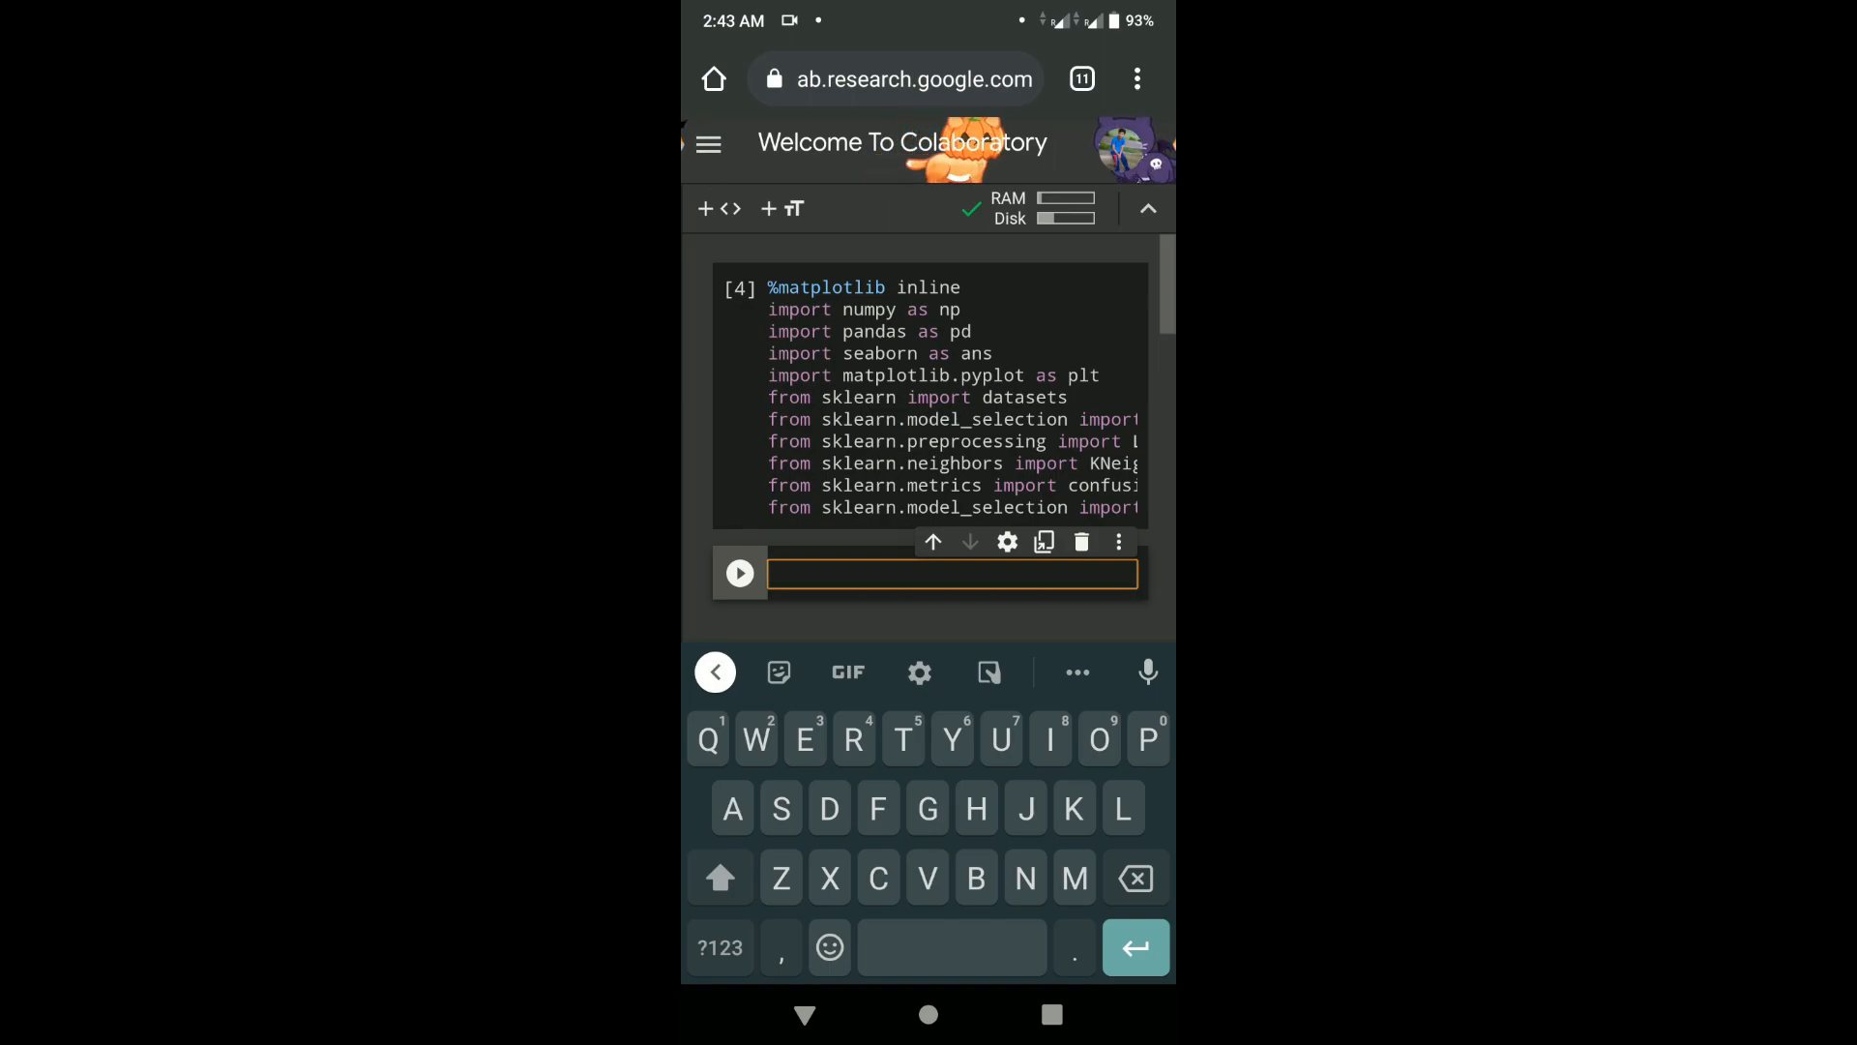
- Load the iris dataset with datasets.load_iris() and assign X = iris.data and y = iris.target
text(iris =)
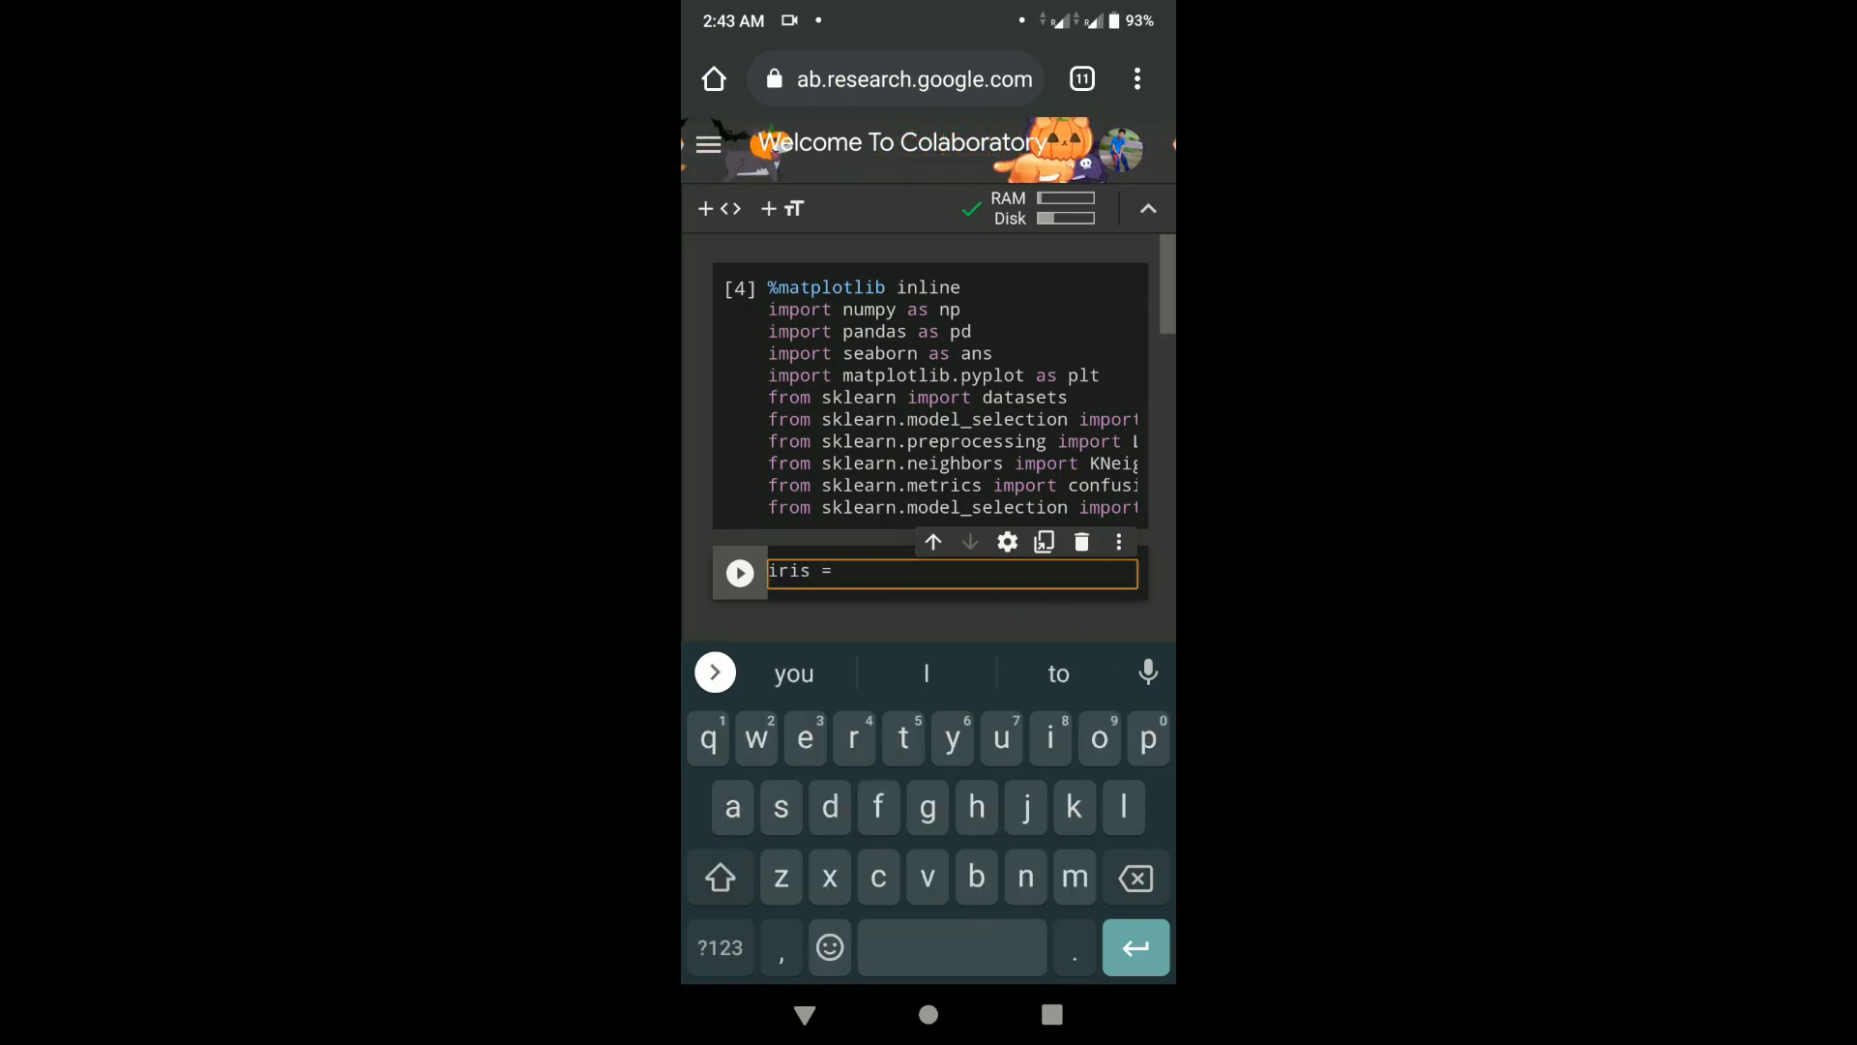
text(datasets.load)
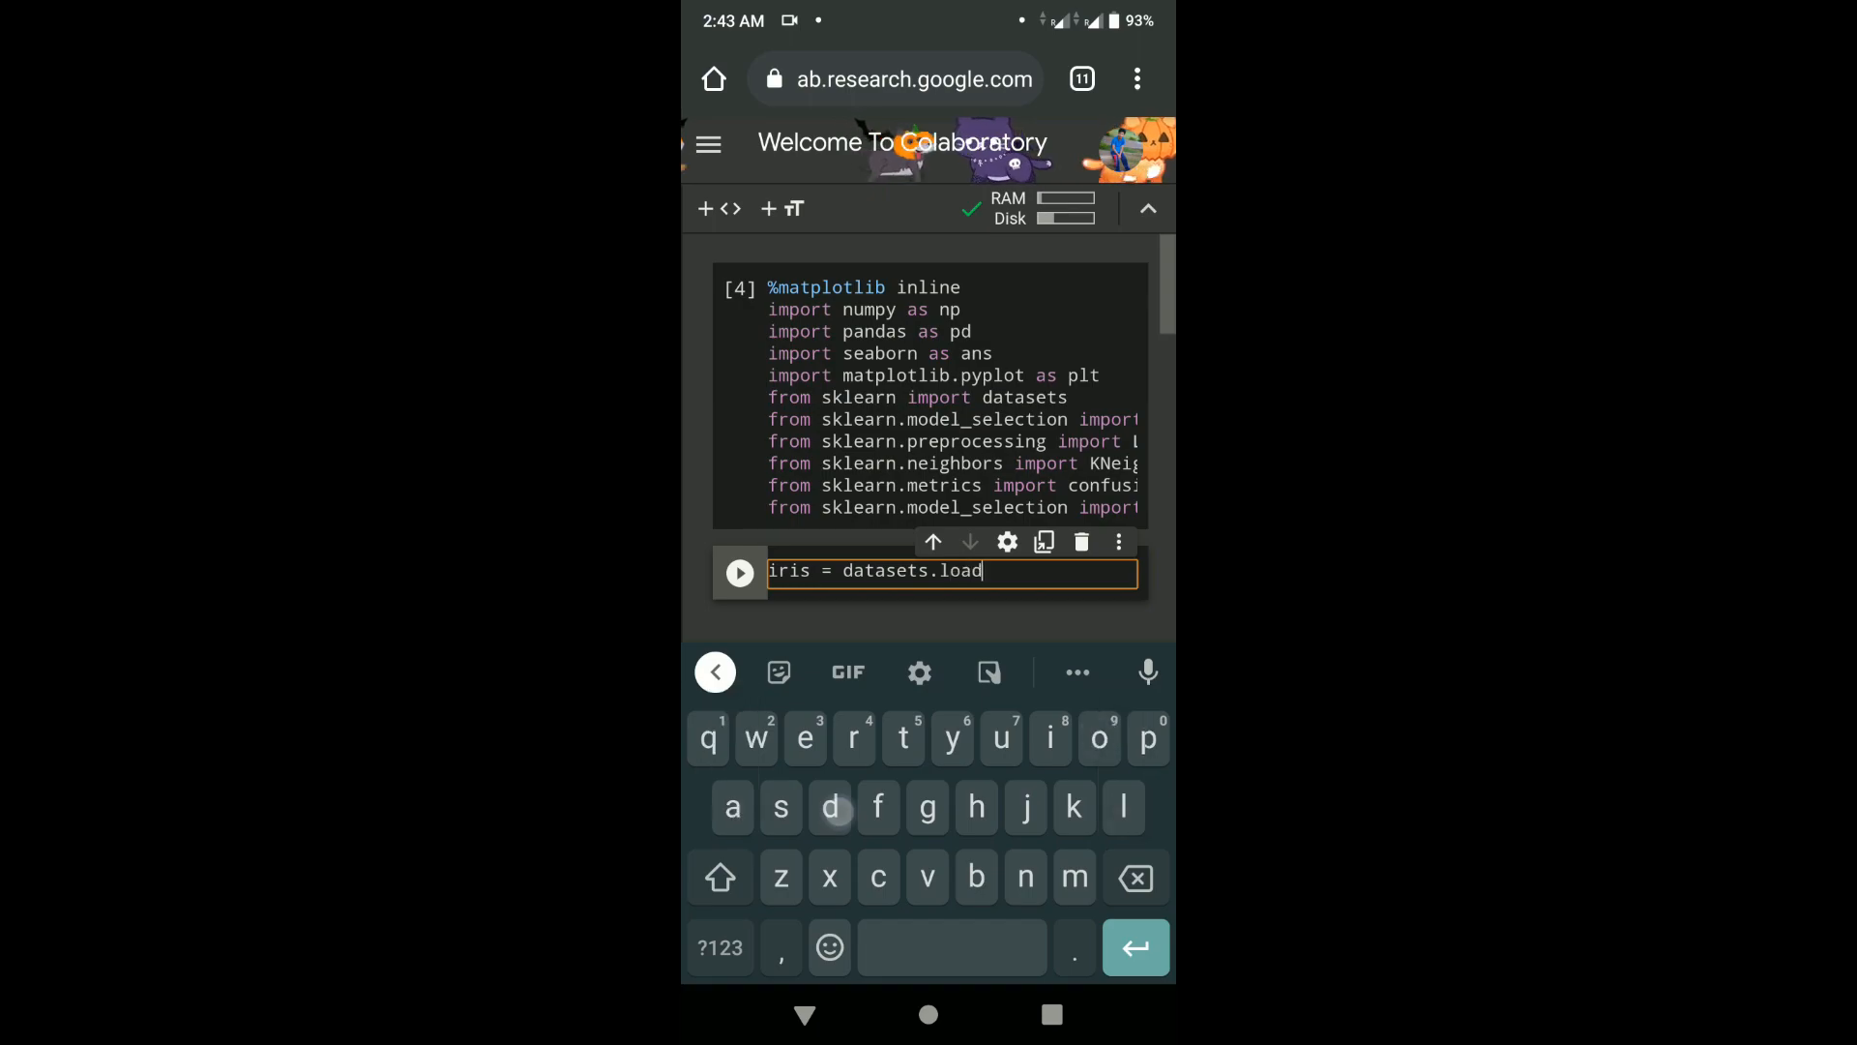
text(_iris()
text(X)
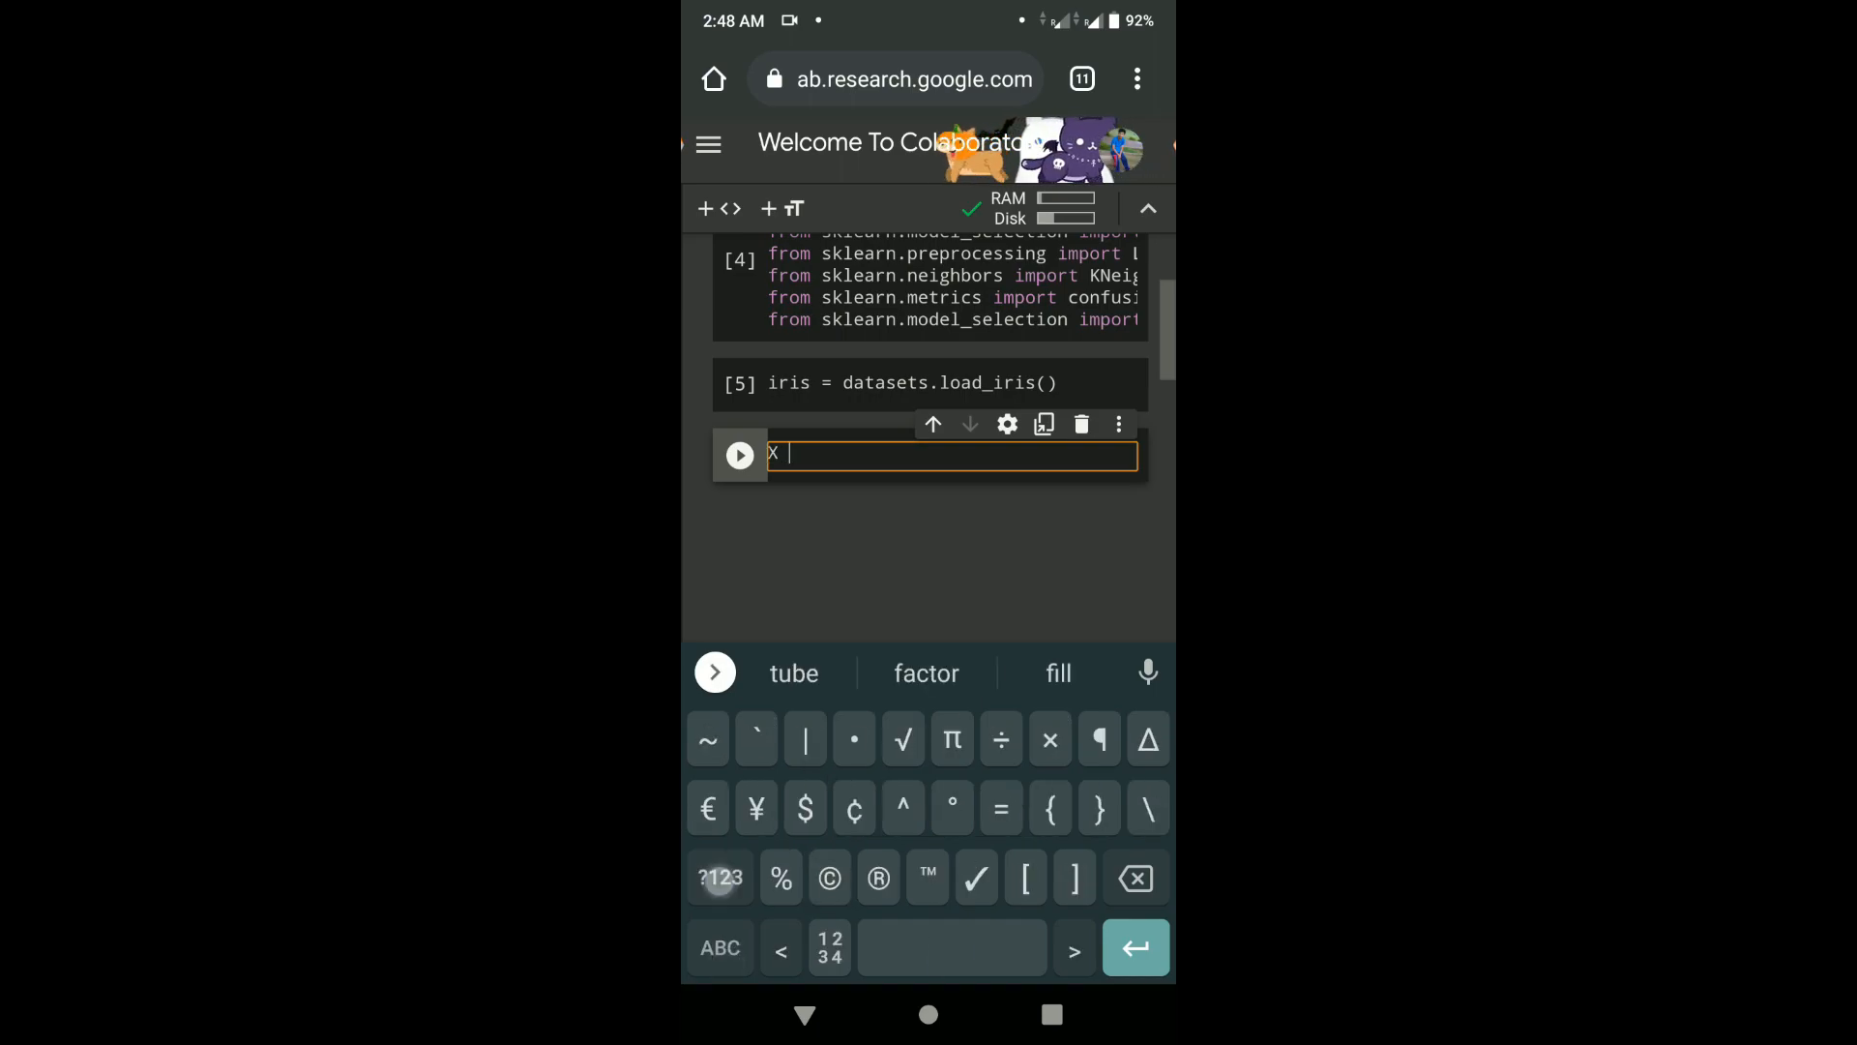
text(= iris.da)
text(y = iris.)
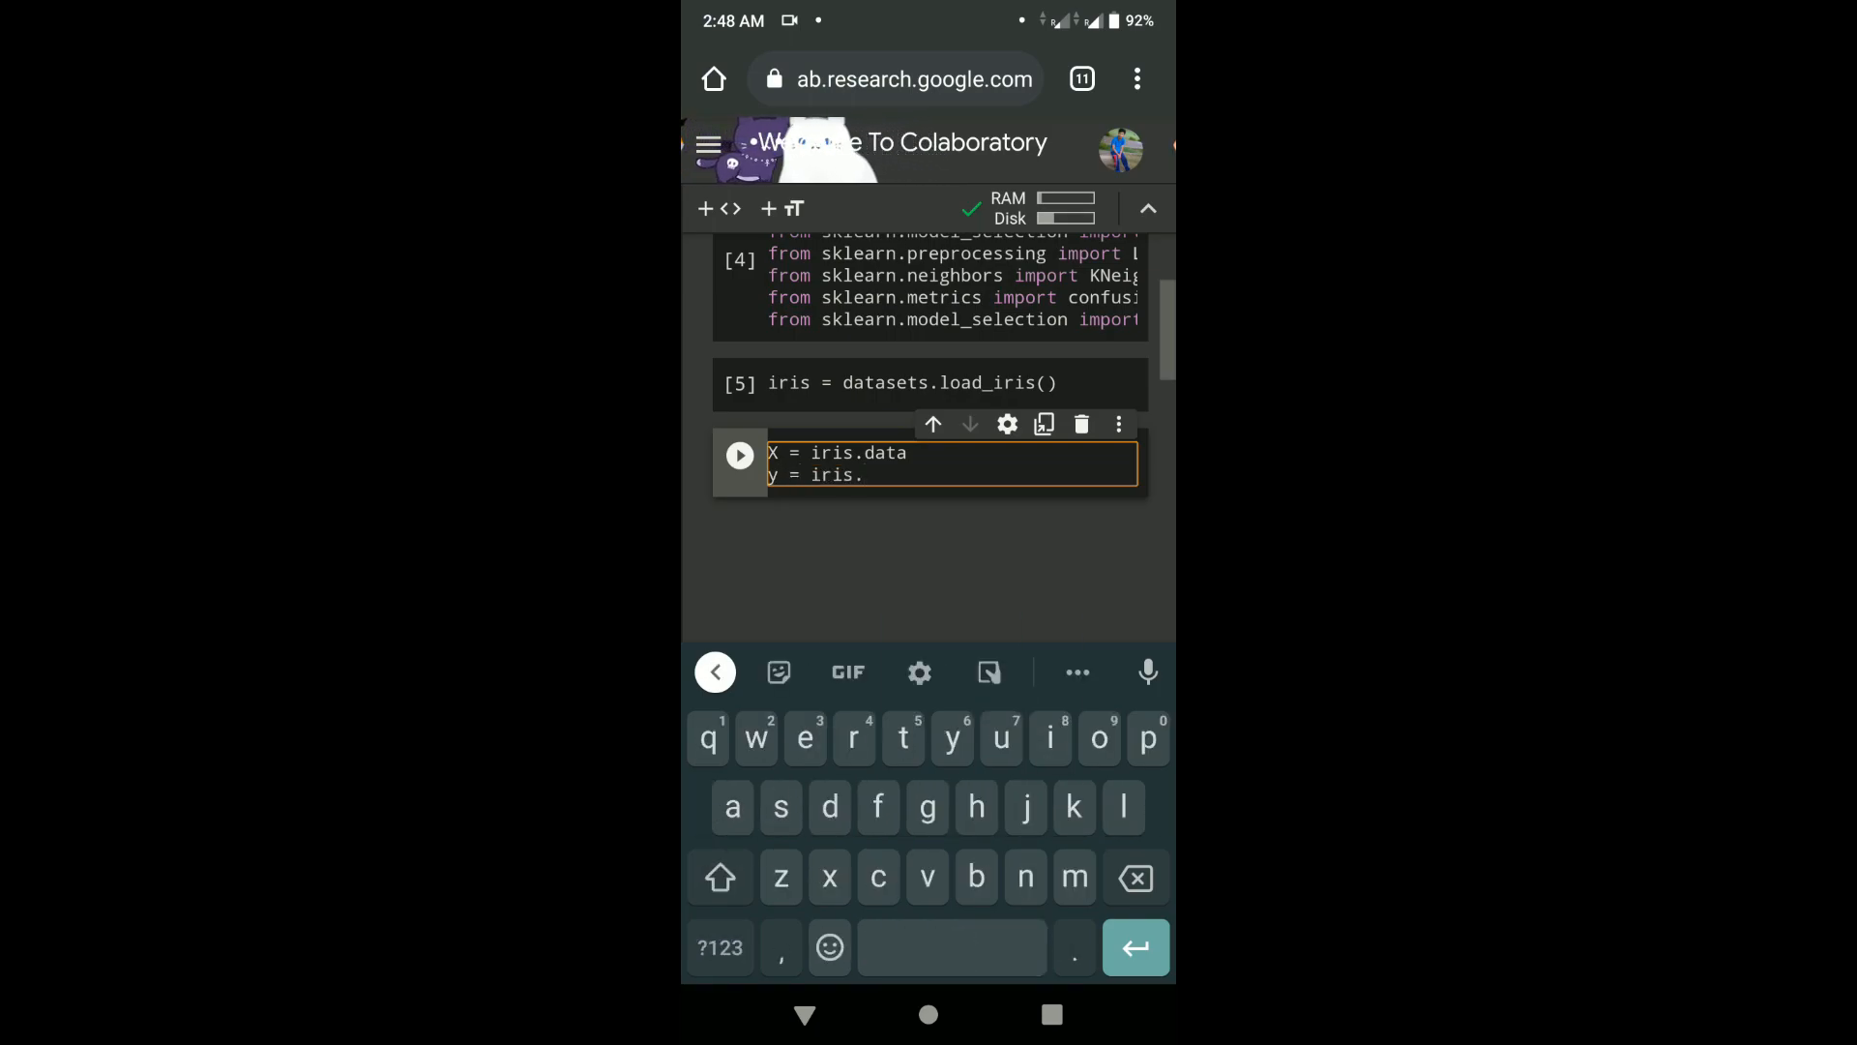
text(target)
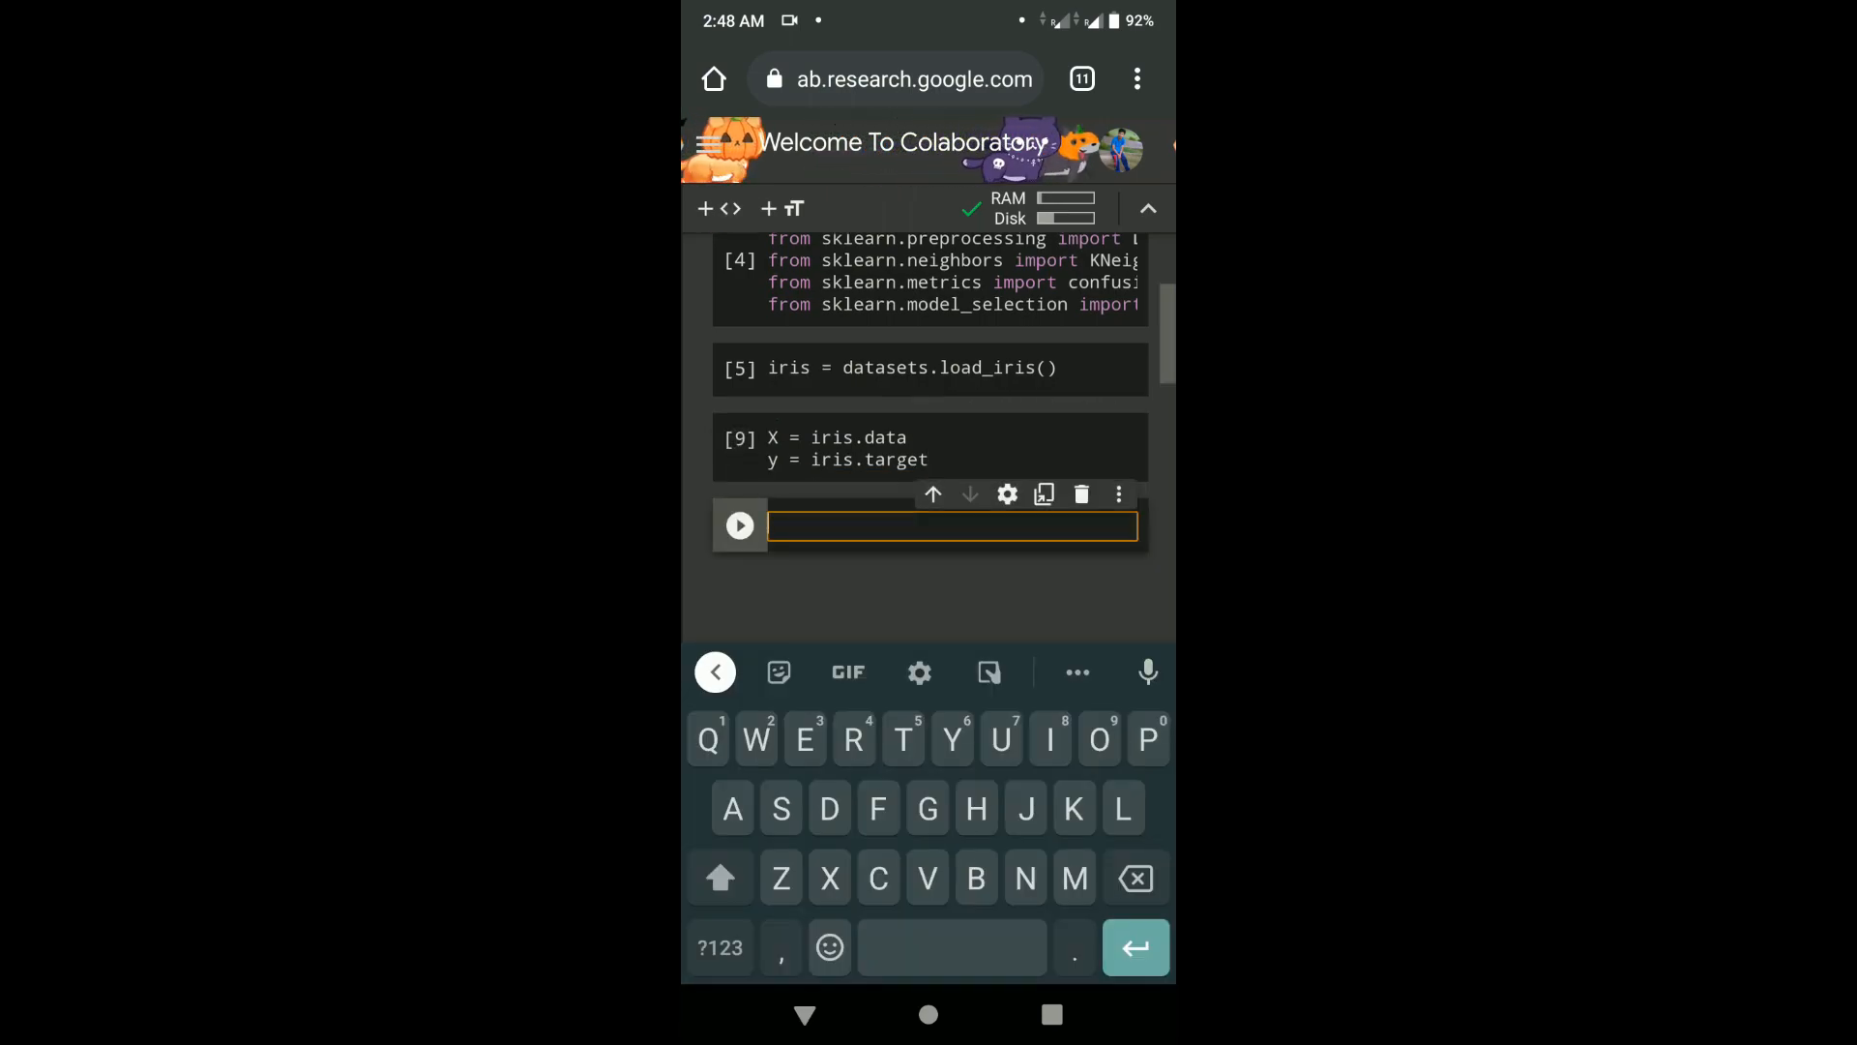
- Encode the labels with le = LabelEncoder() and y = le.fit_transform(y), then run the cell
text(le =)
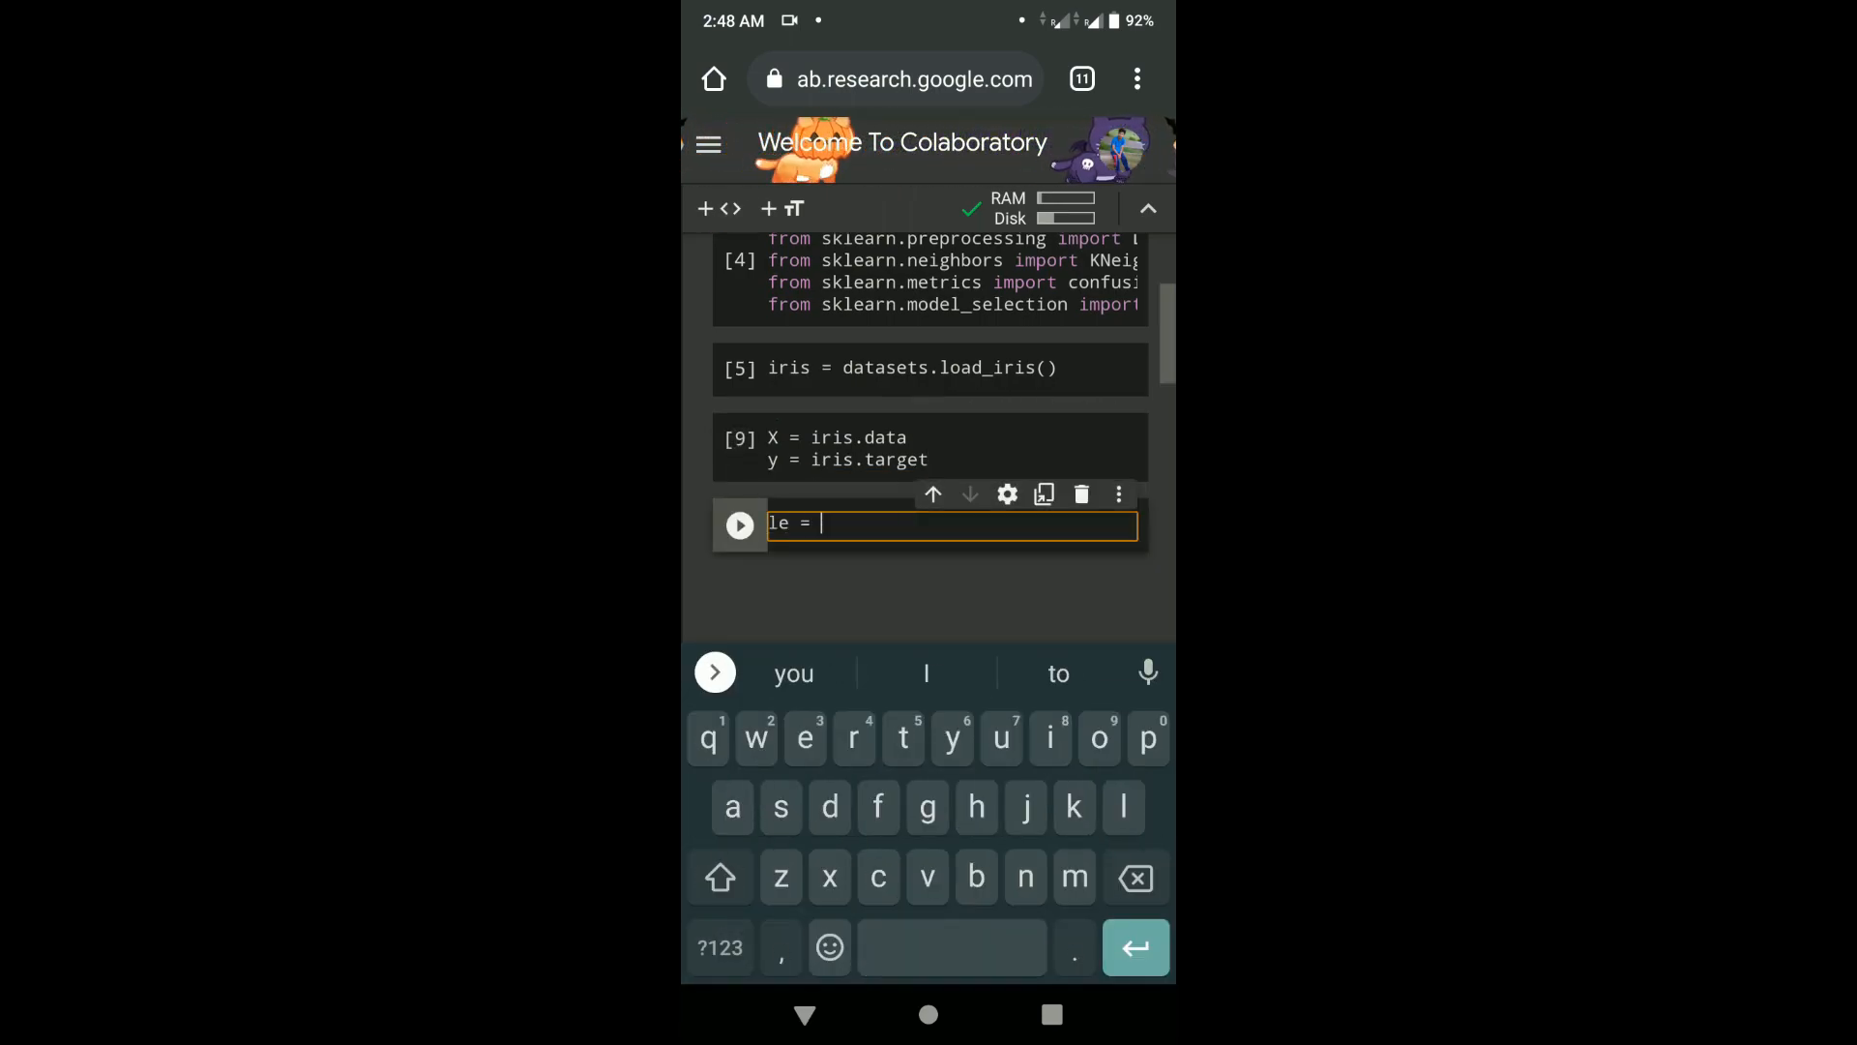
text(LabelEncoder)
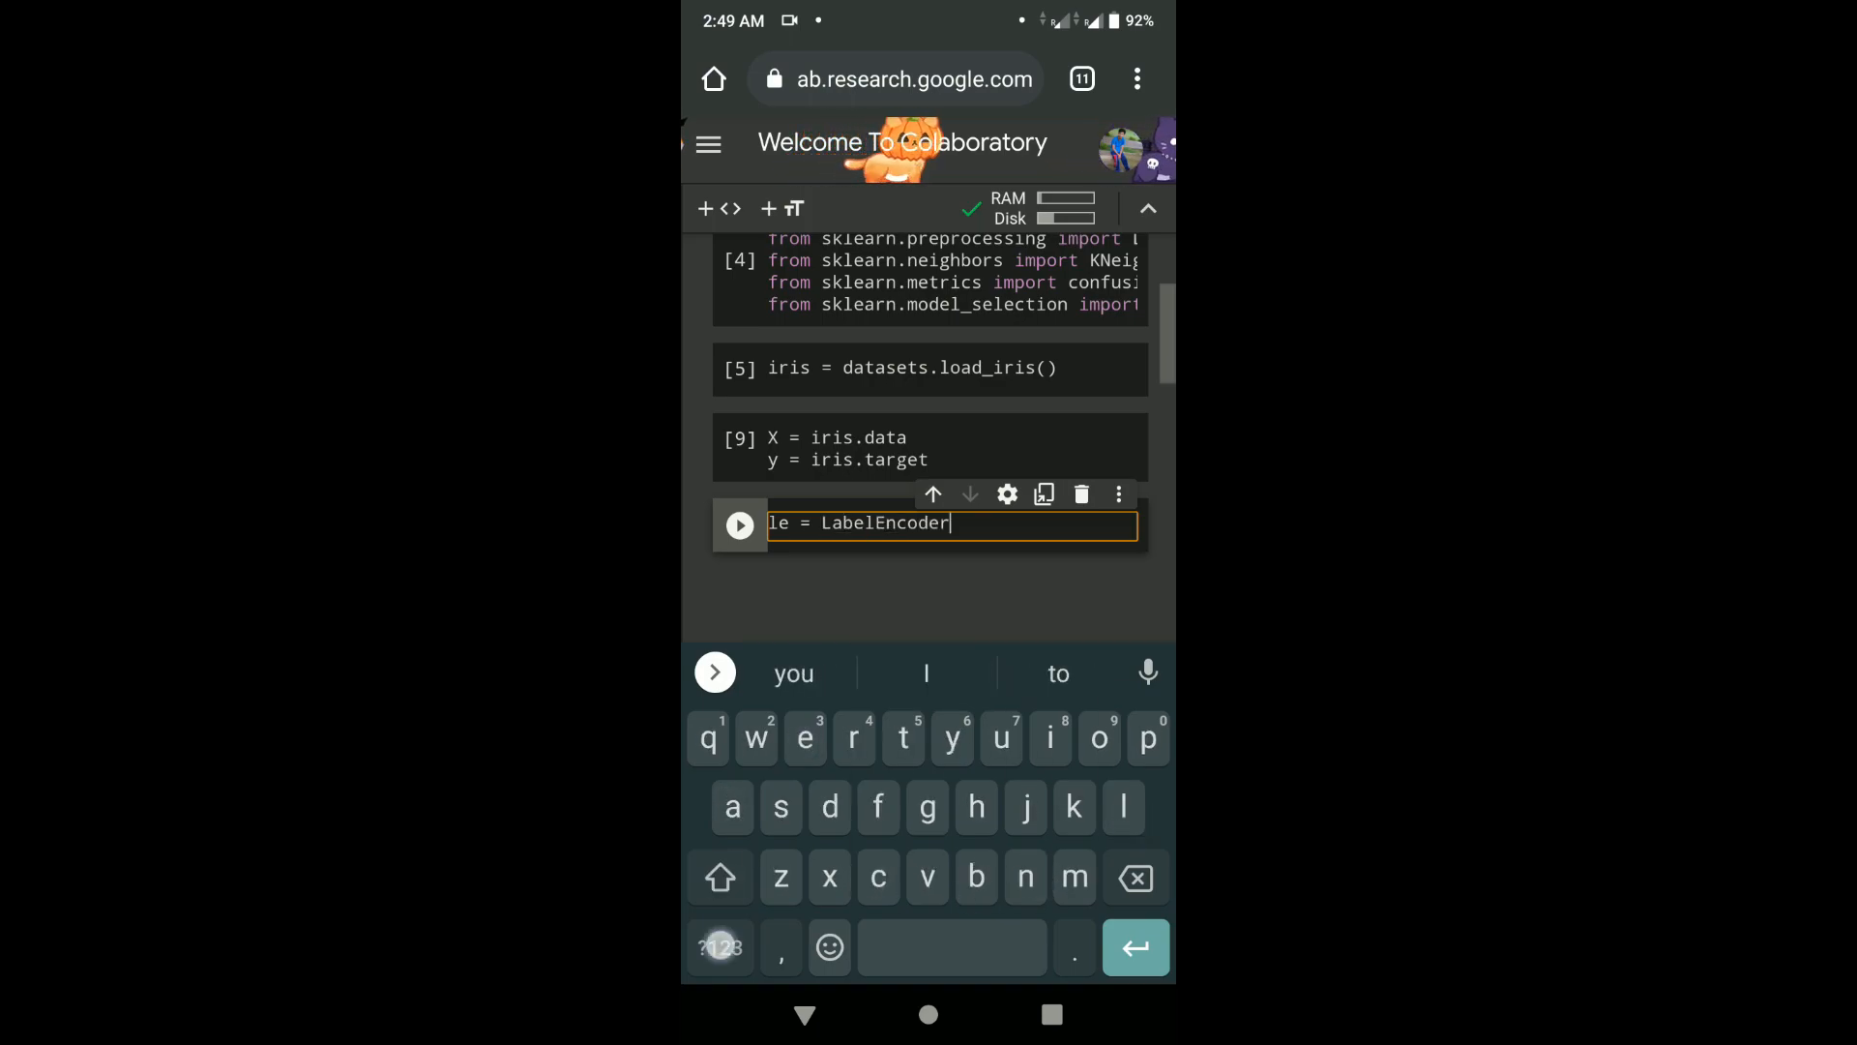
text(())
text(y)
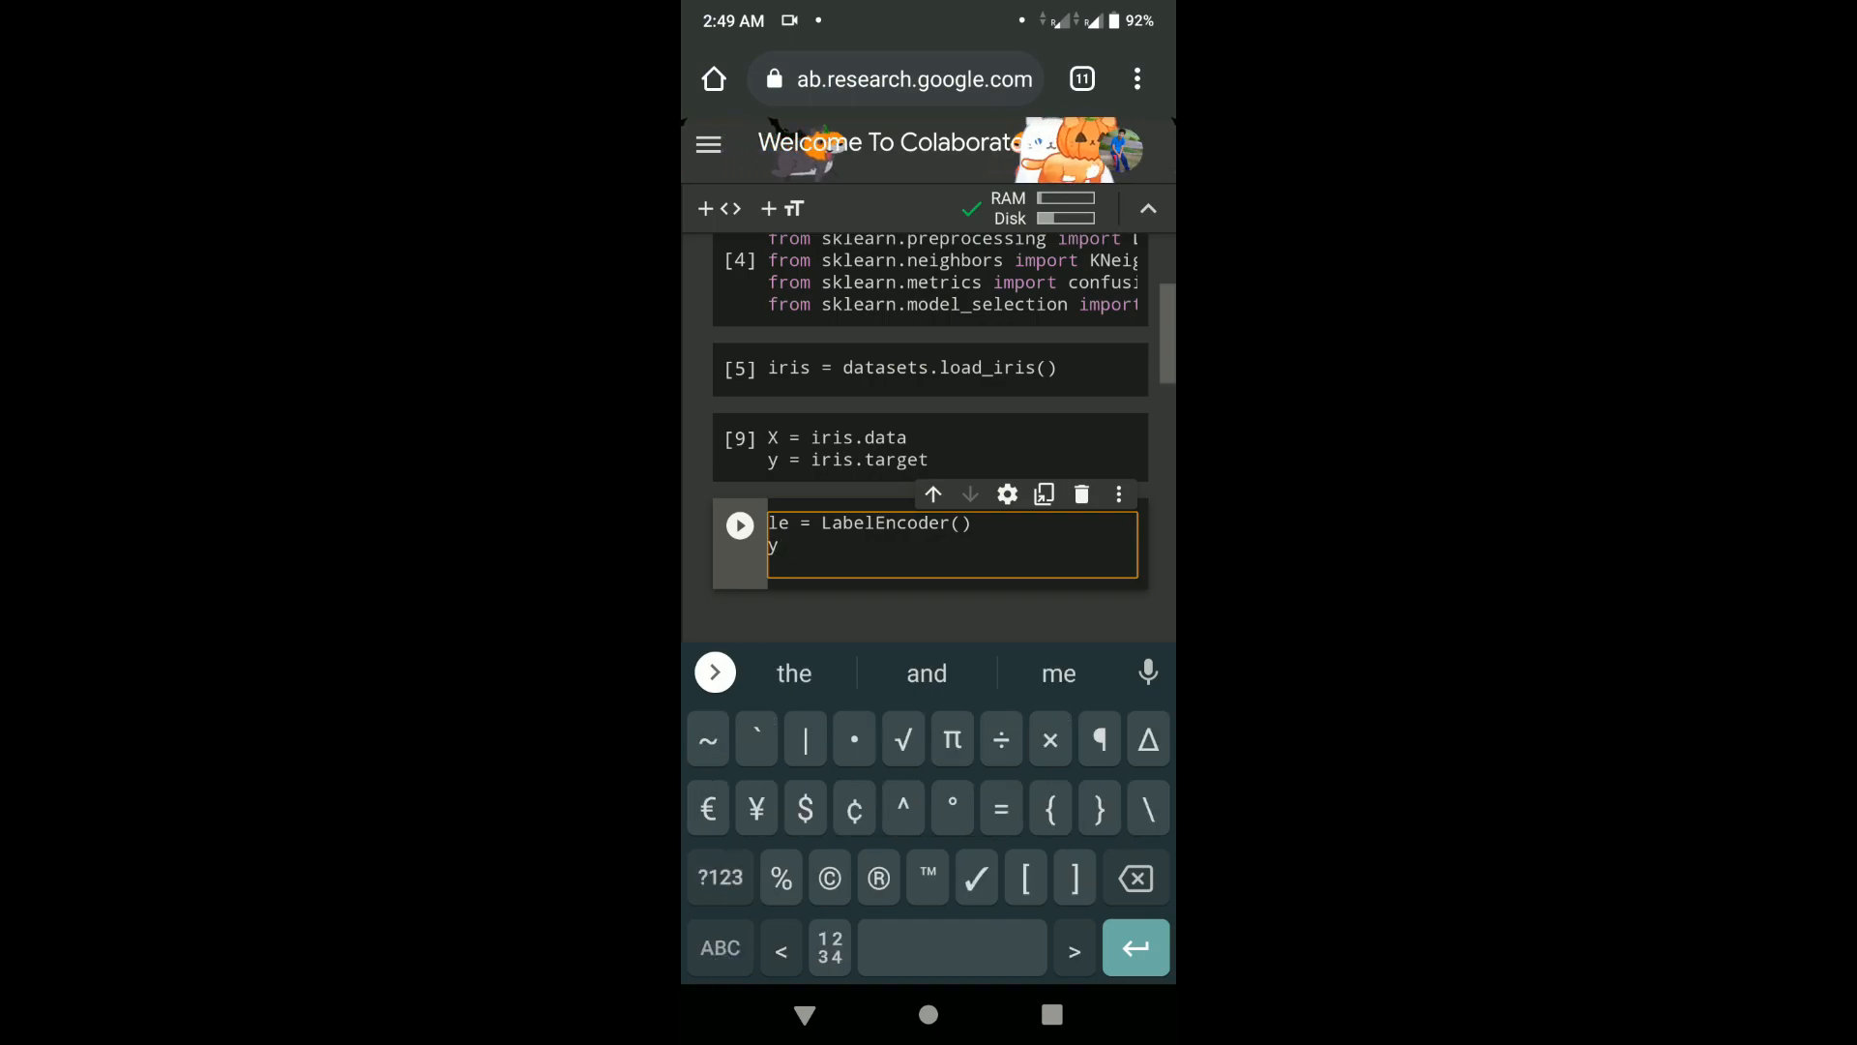
text(le.fit_)
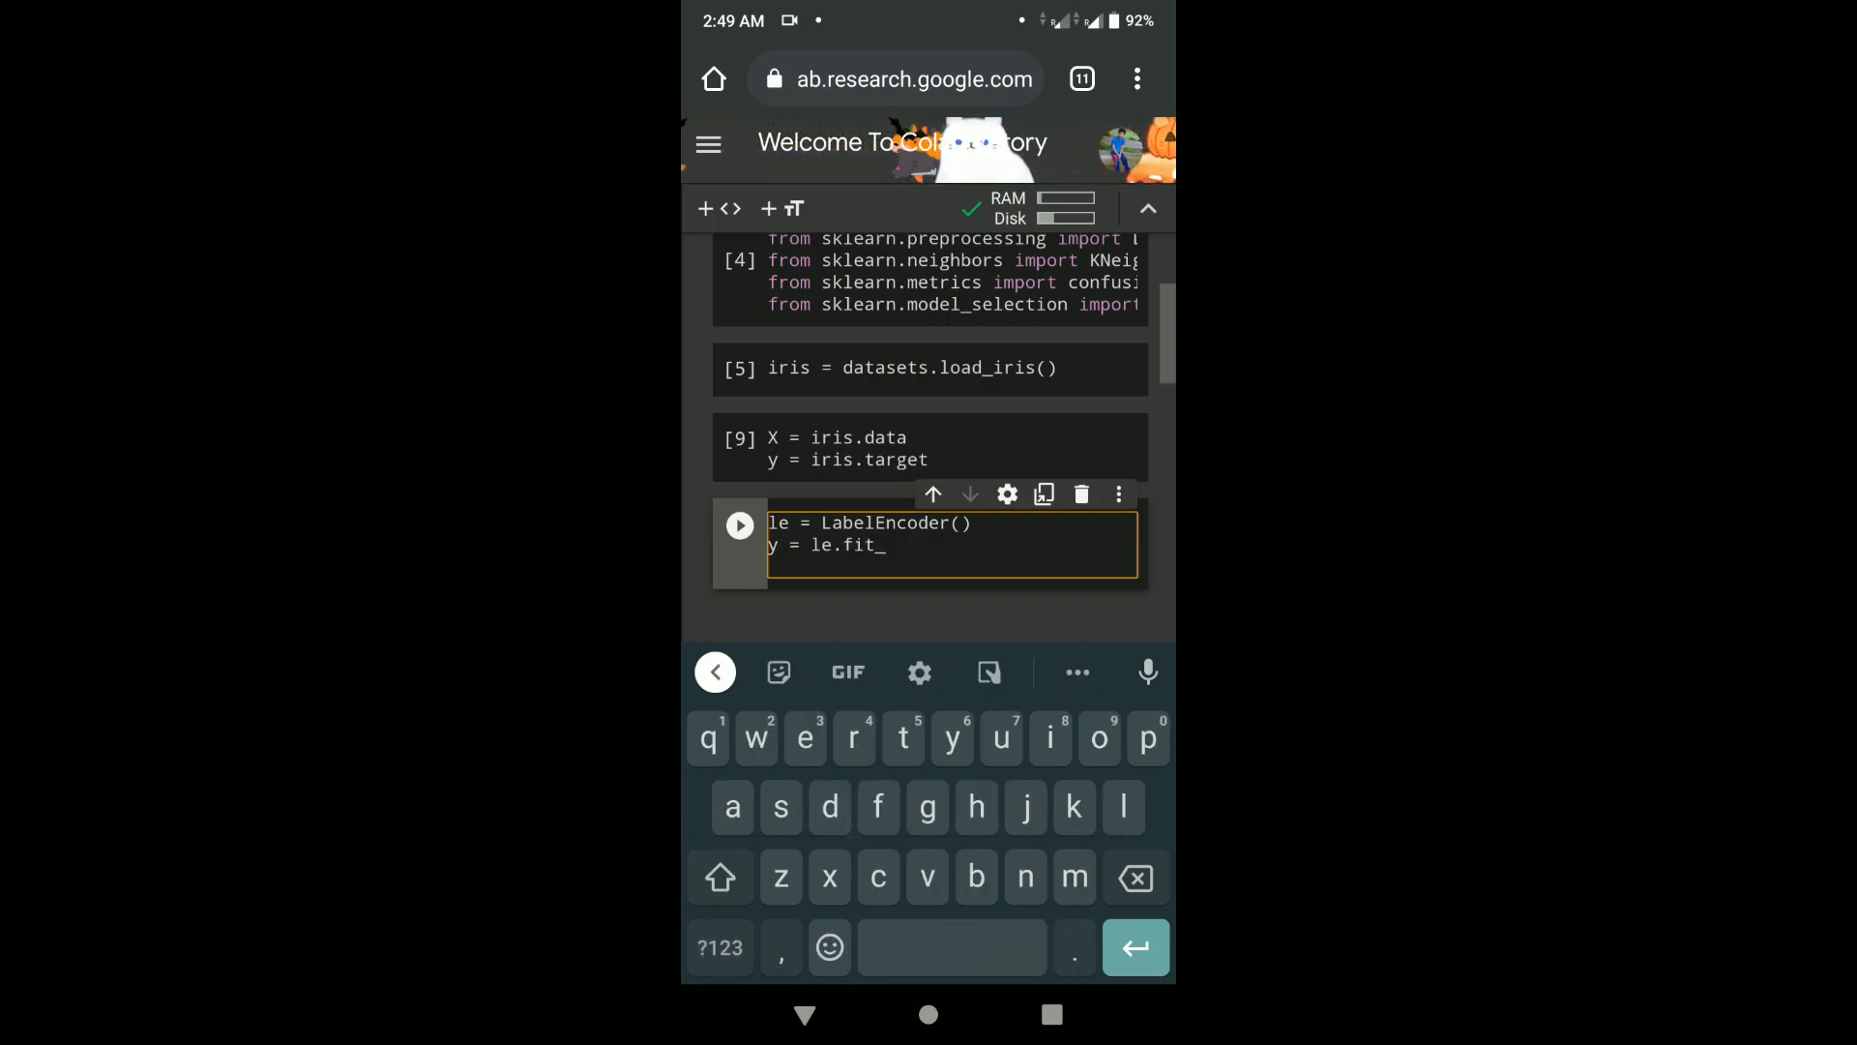
text(transform())
text(X)
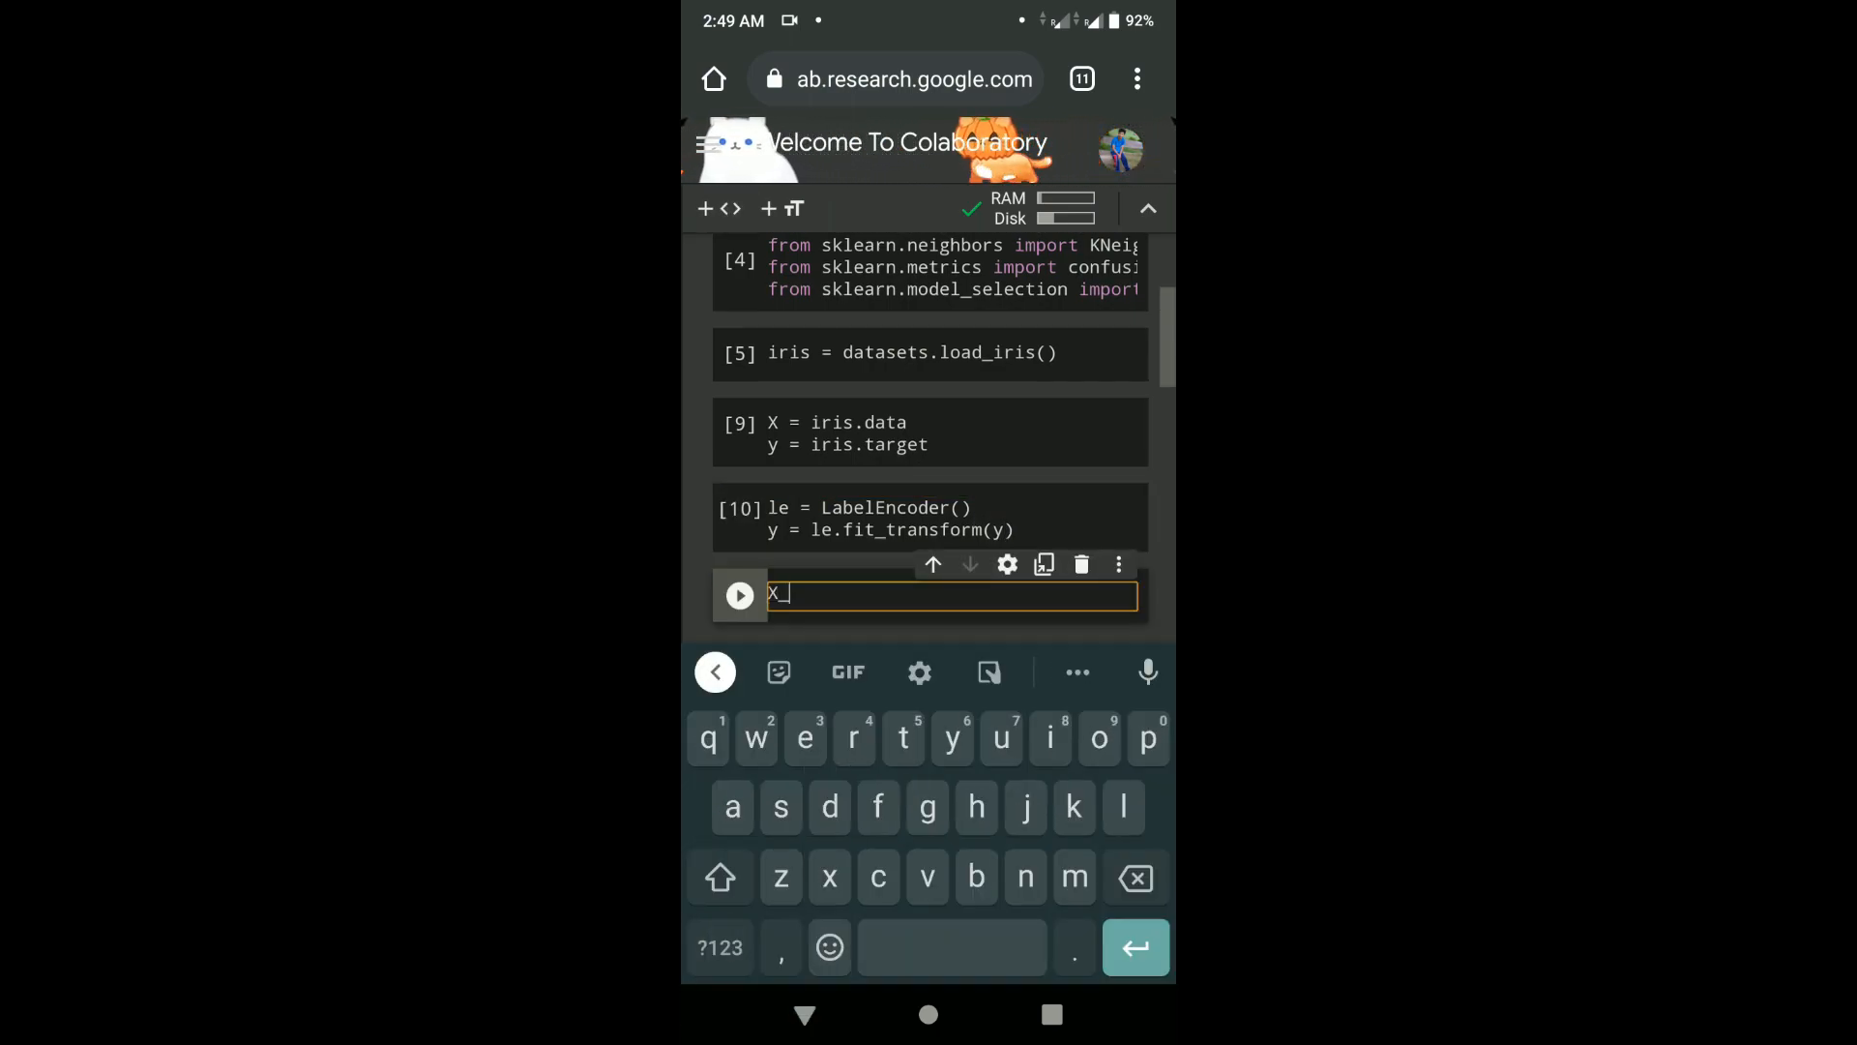
- Write X_train, X_test, y_train, y_test = train_test_split(X, y, test_size=.3, random_state=1) and run it
text(train, X_test, y_train)
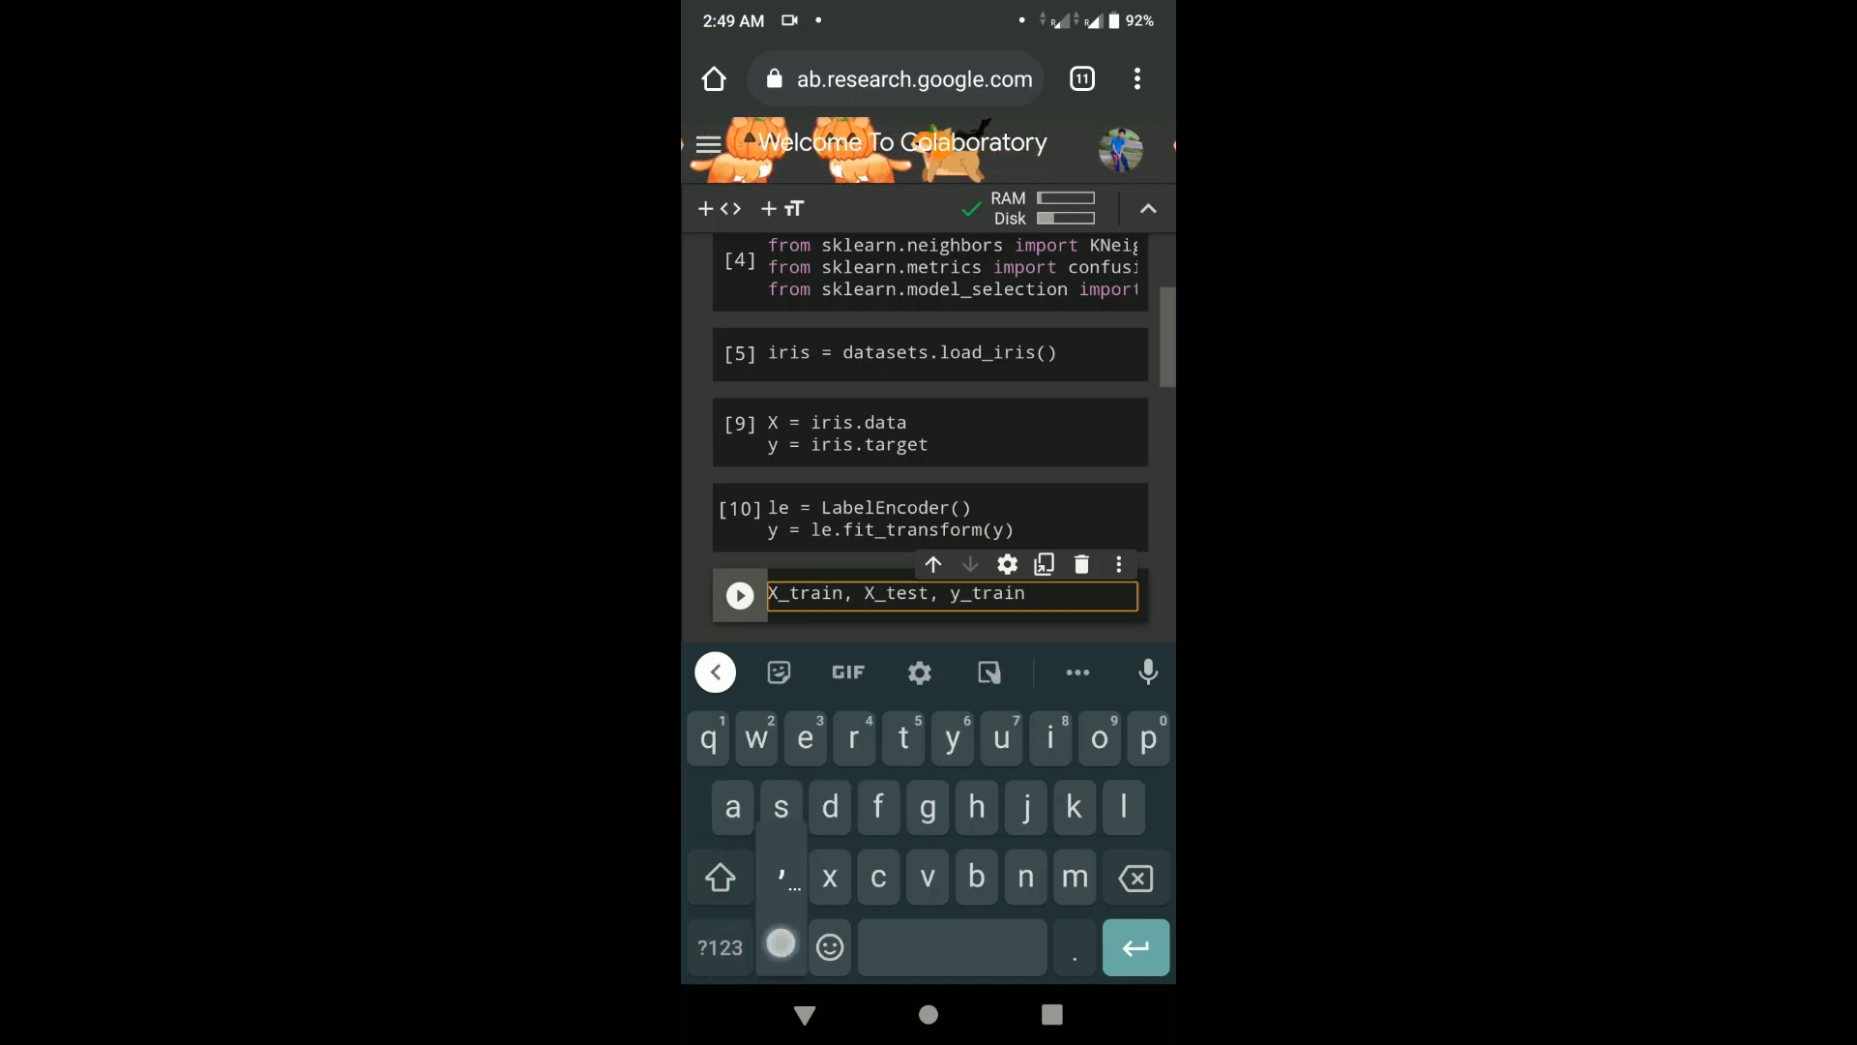
text(, y_test)
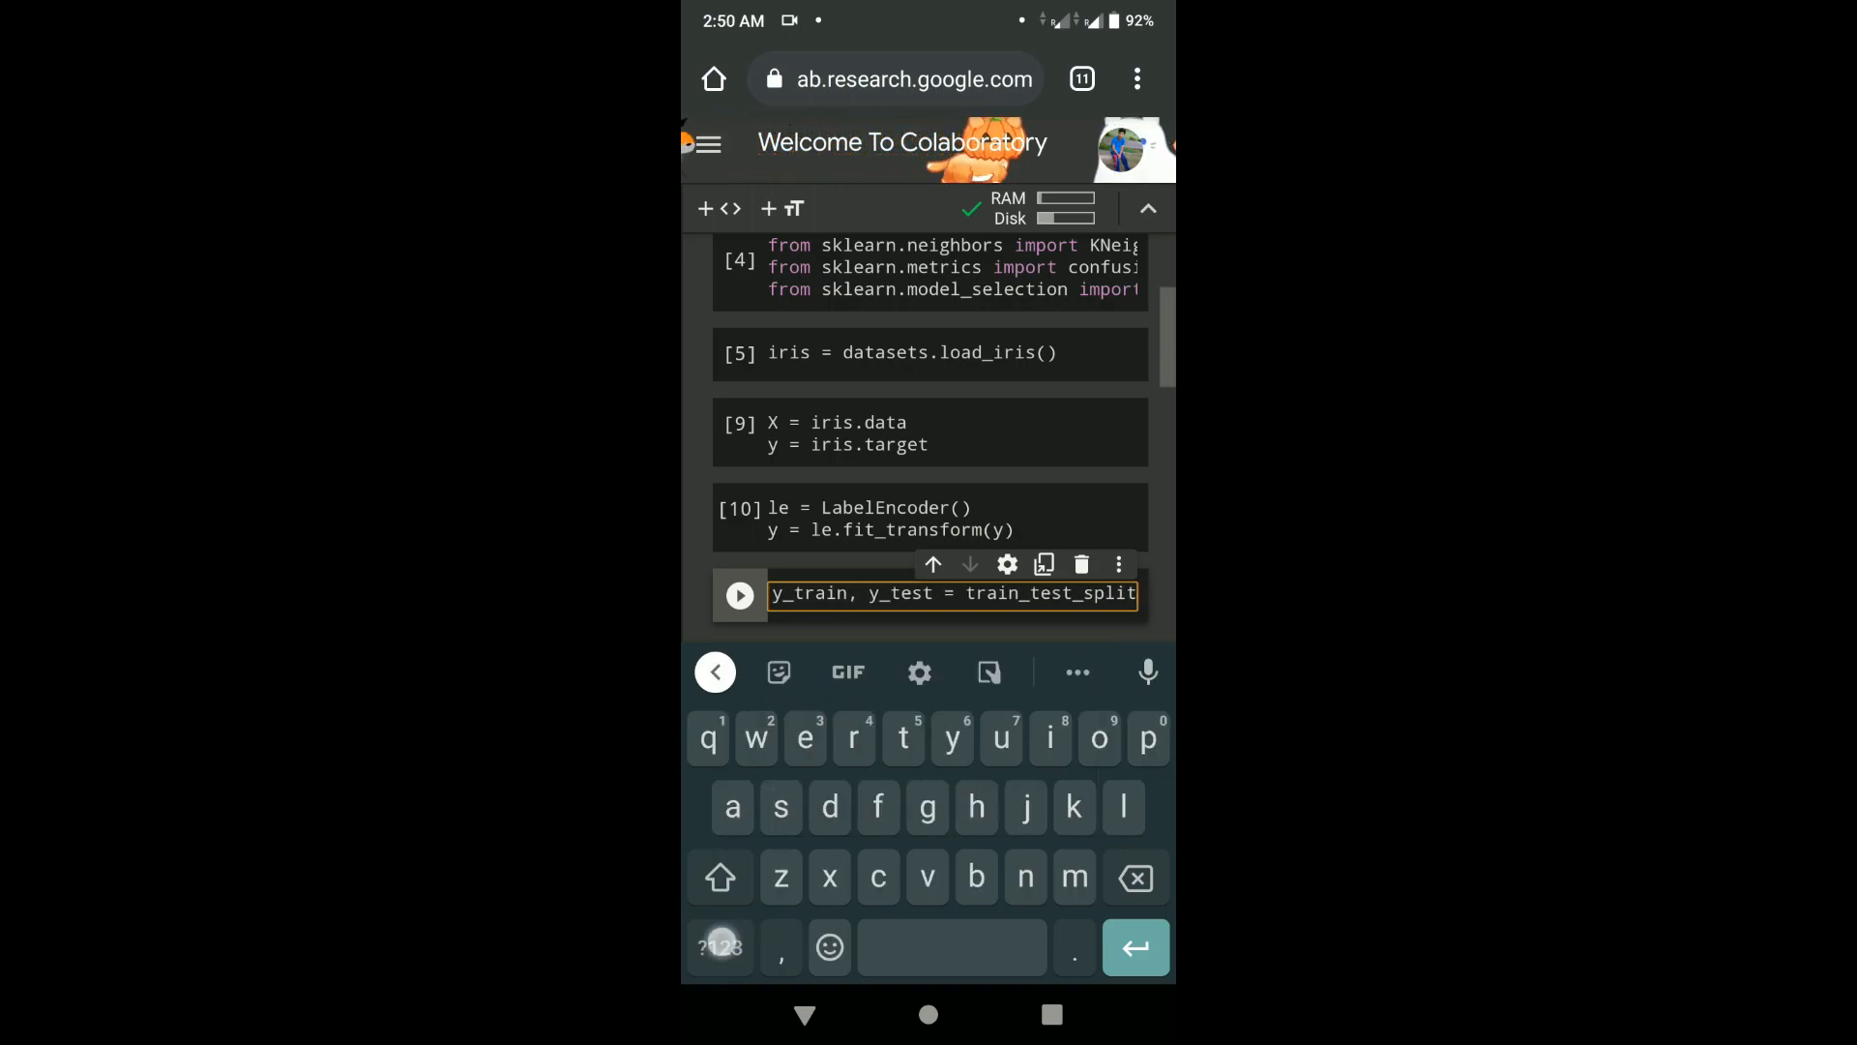
text((X, y)
text(sns.)
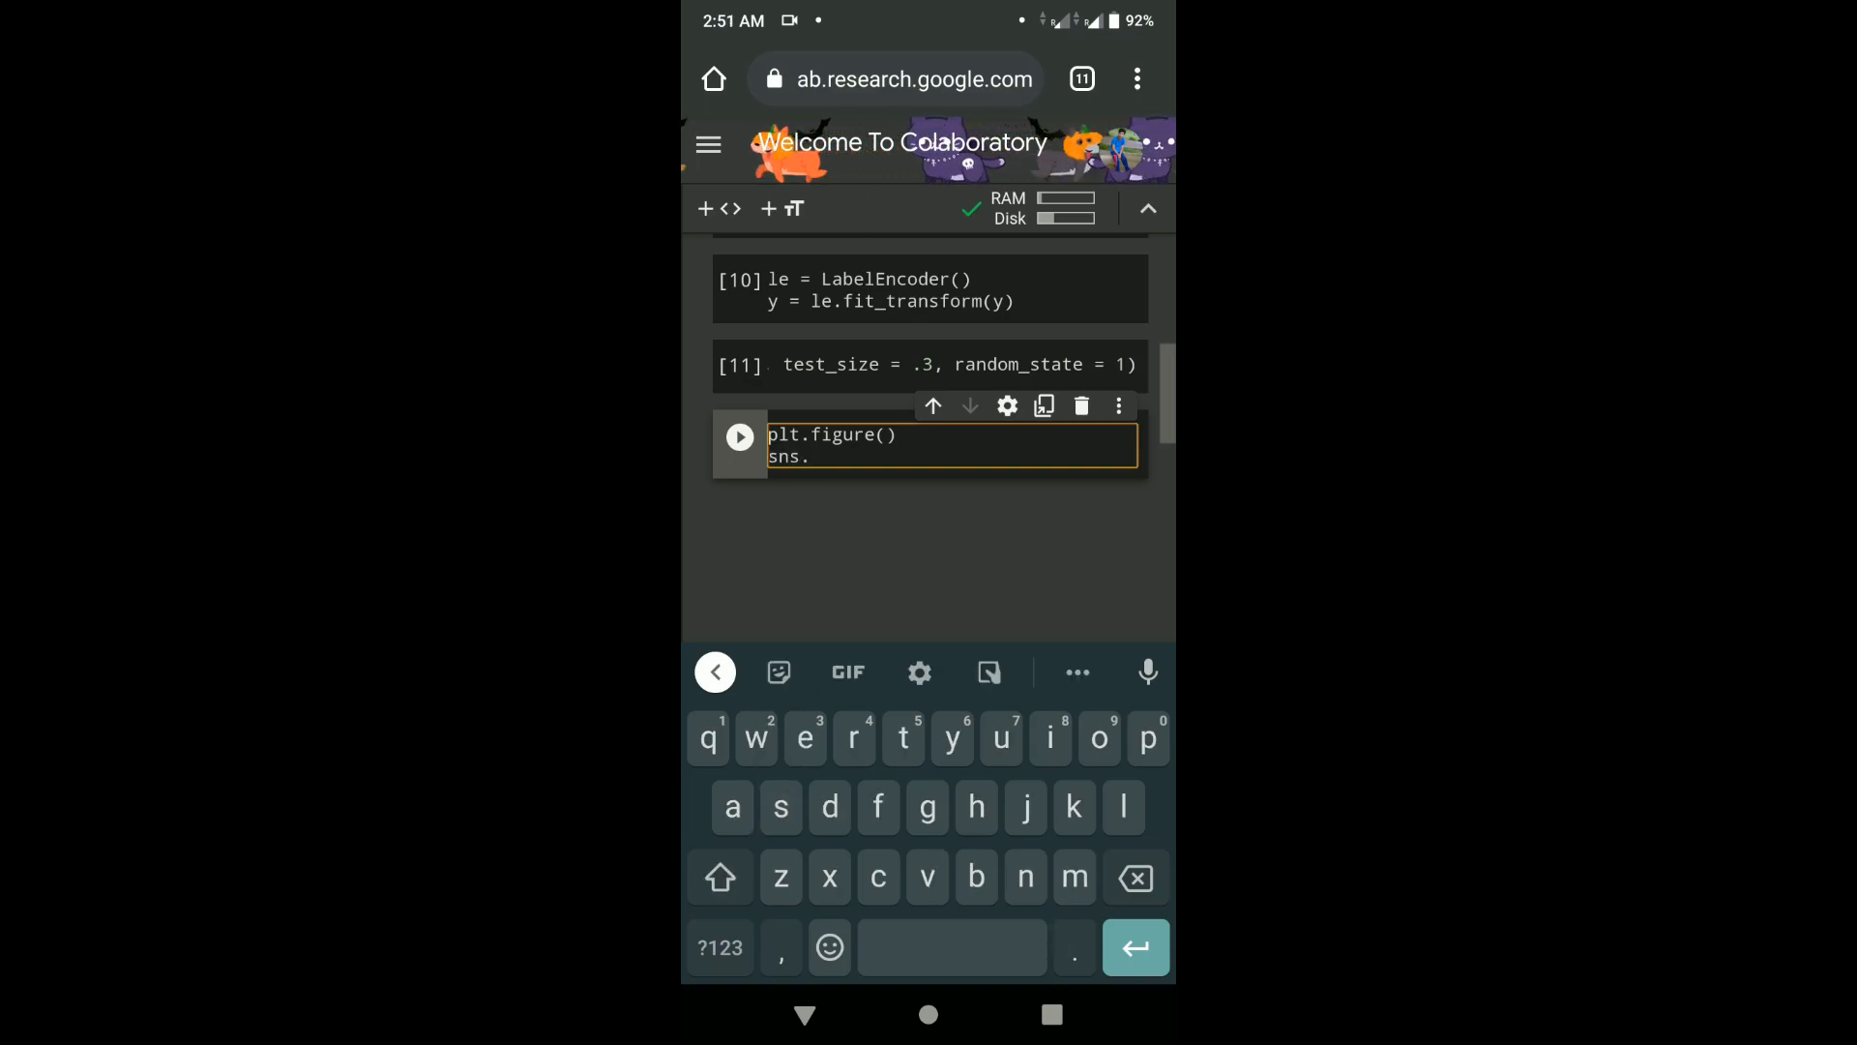
- Write sns.pairplot(dataset.drop("Id", axis=1), hue="Species", ...) and run it, getting a NameError for dataset
text(pairplot()
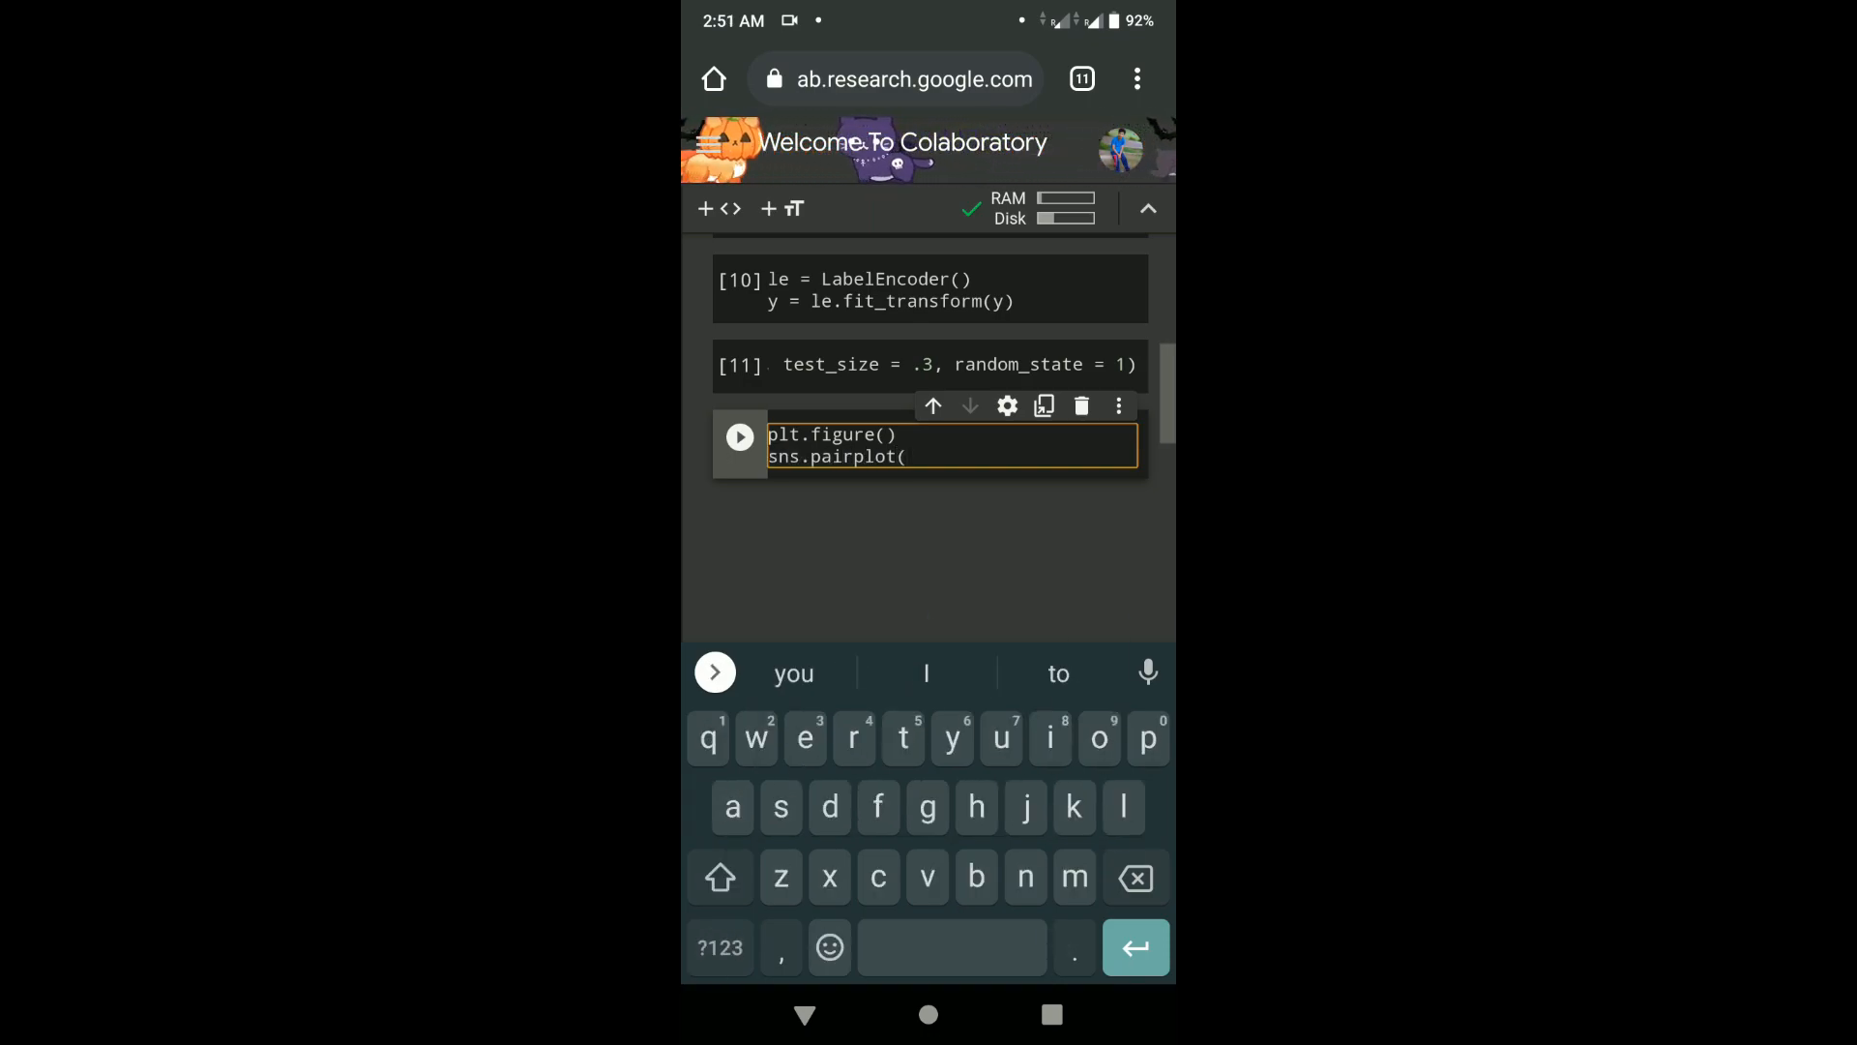
text(dataset)
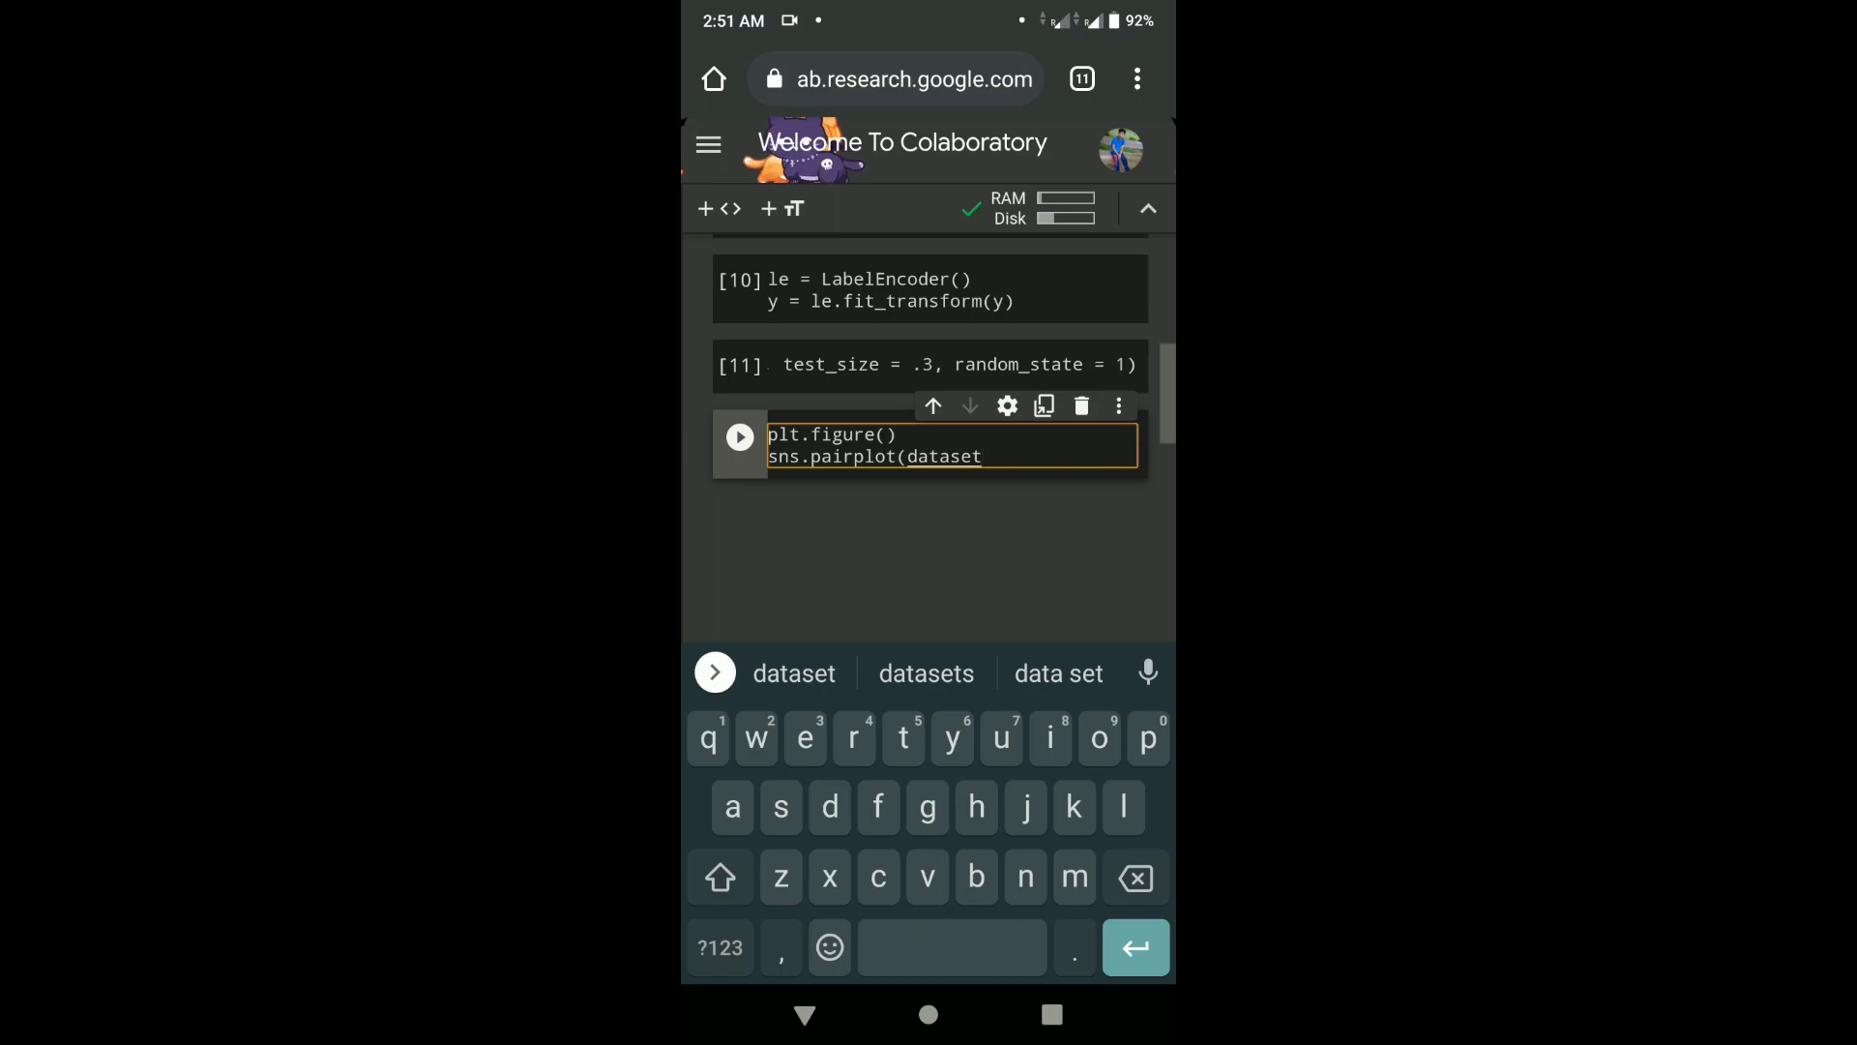
text(.drop()
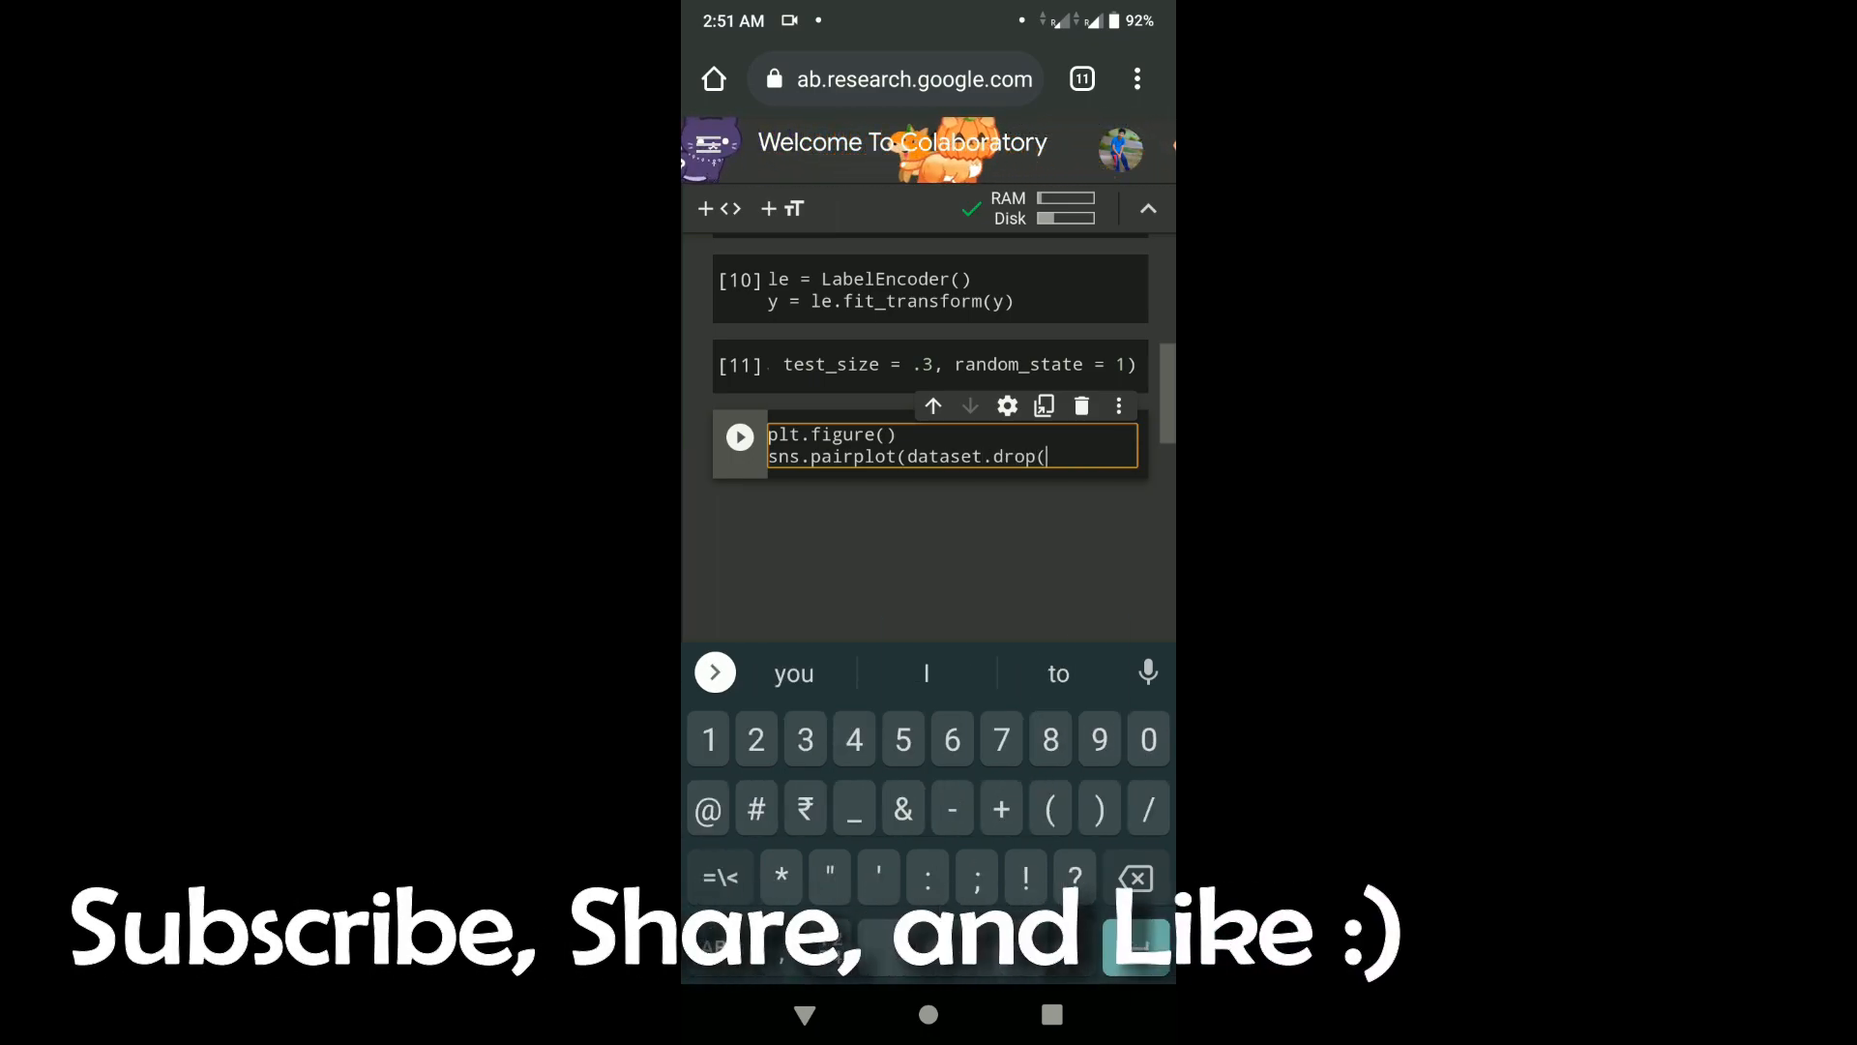
text("I)
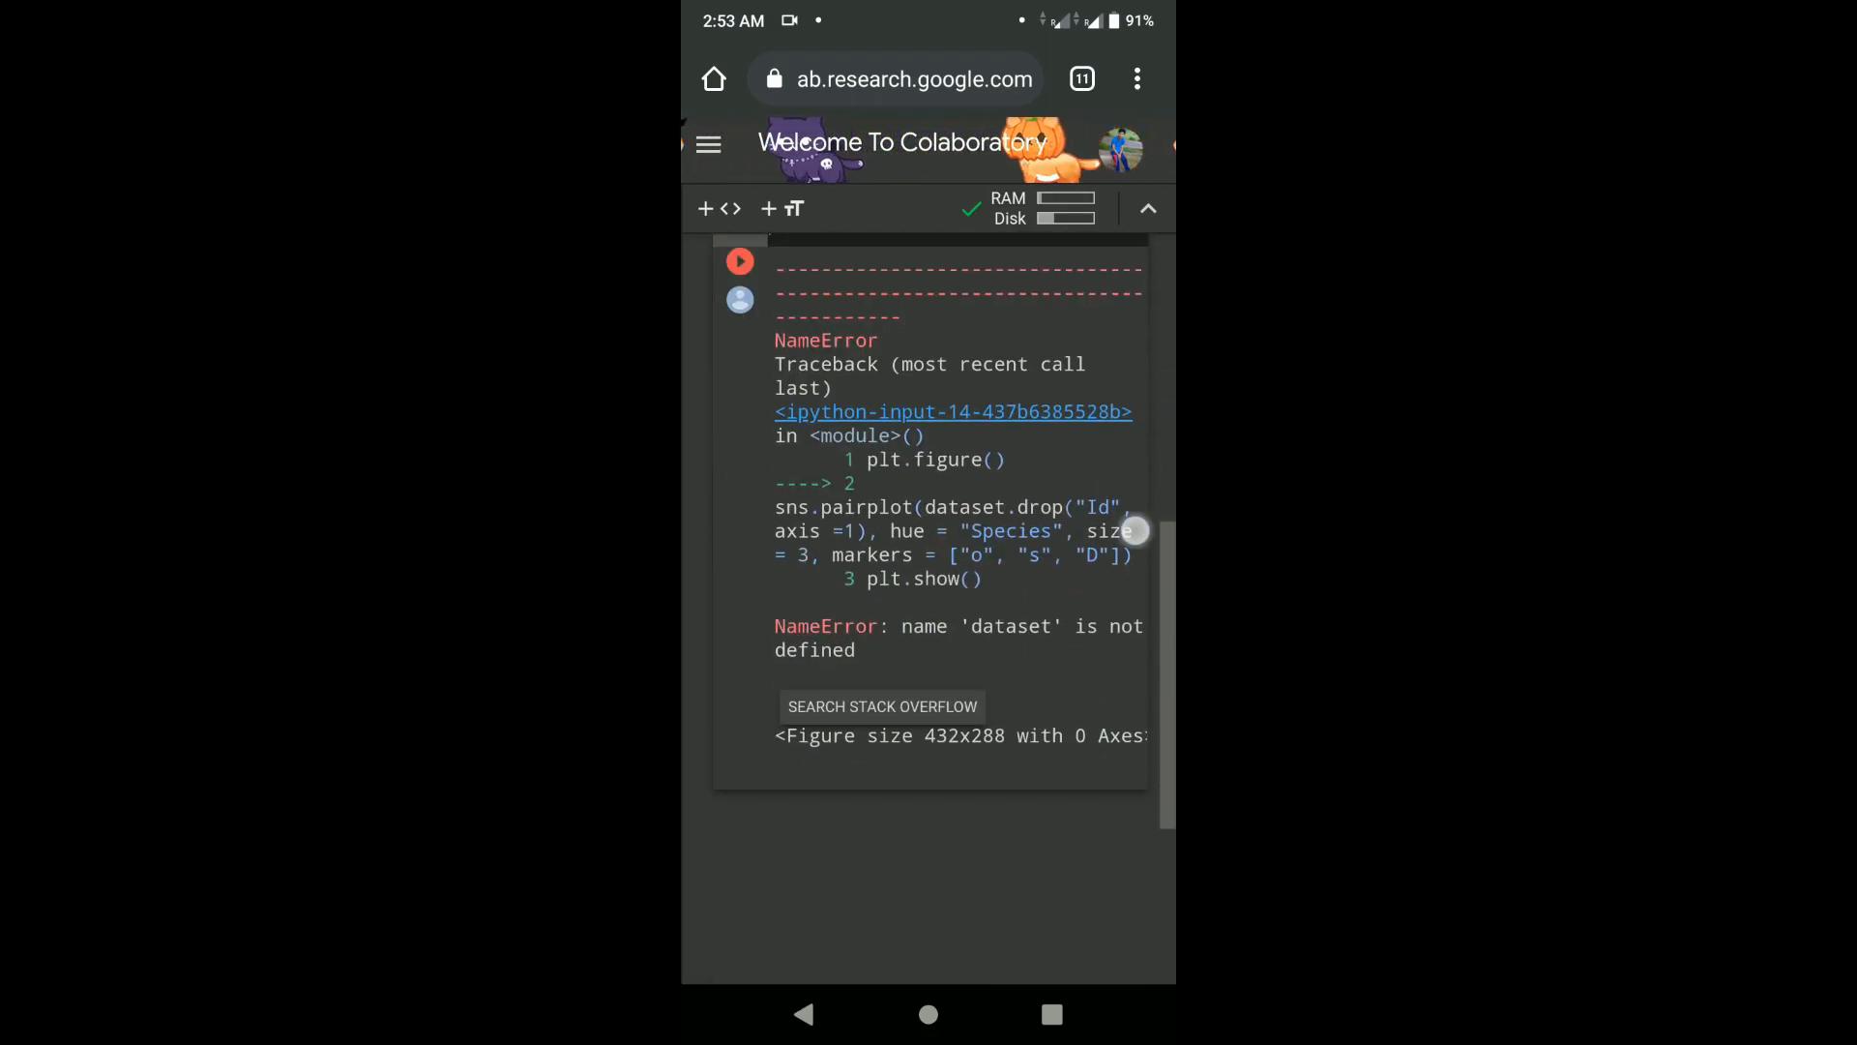
- Review the traceback, replace dataset.drop(...) with iris in the pairplot call and rerun it
scroll(down, 3)
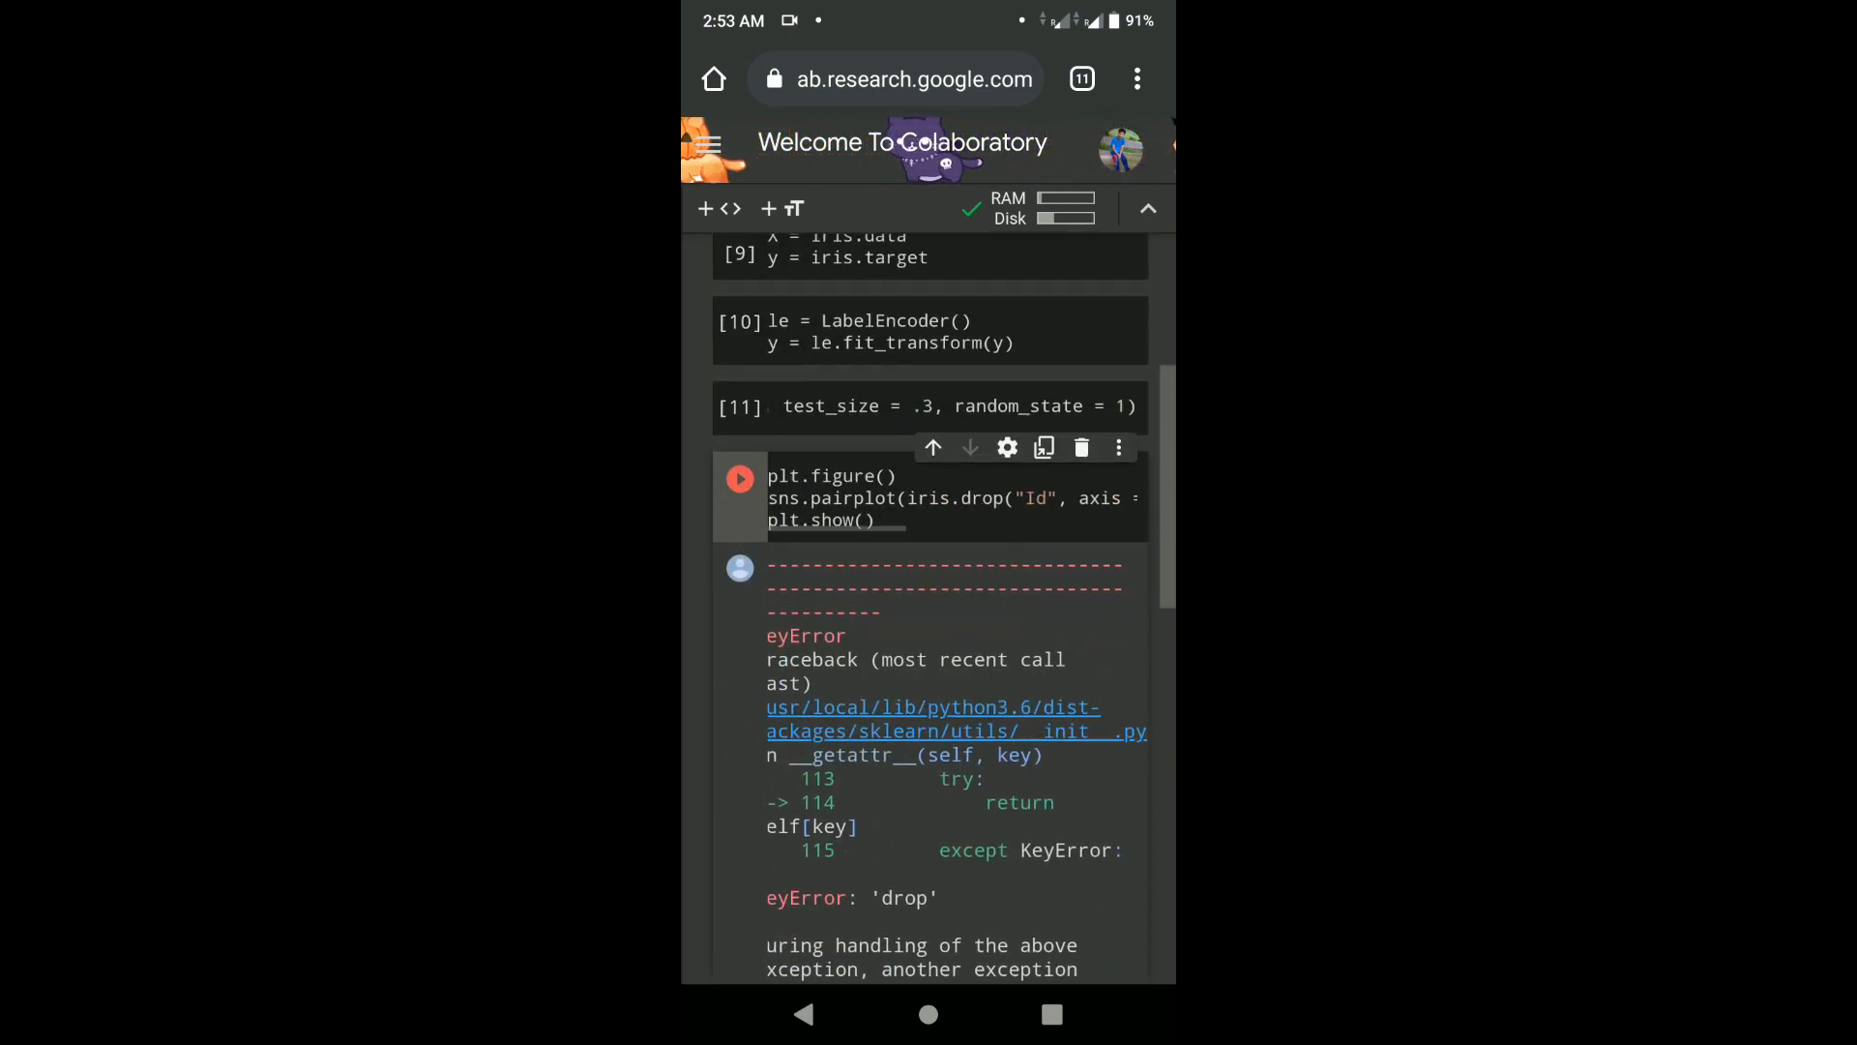
scroll(down, 3)
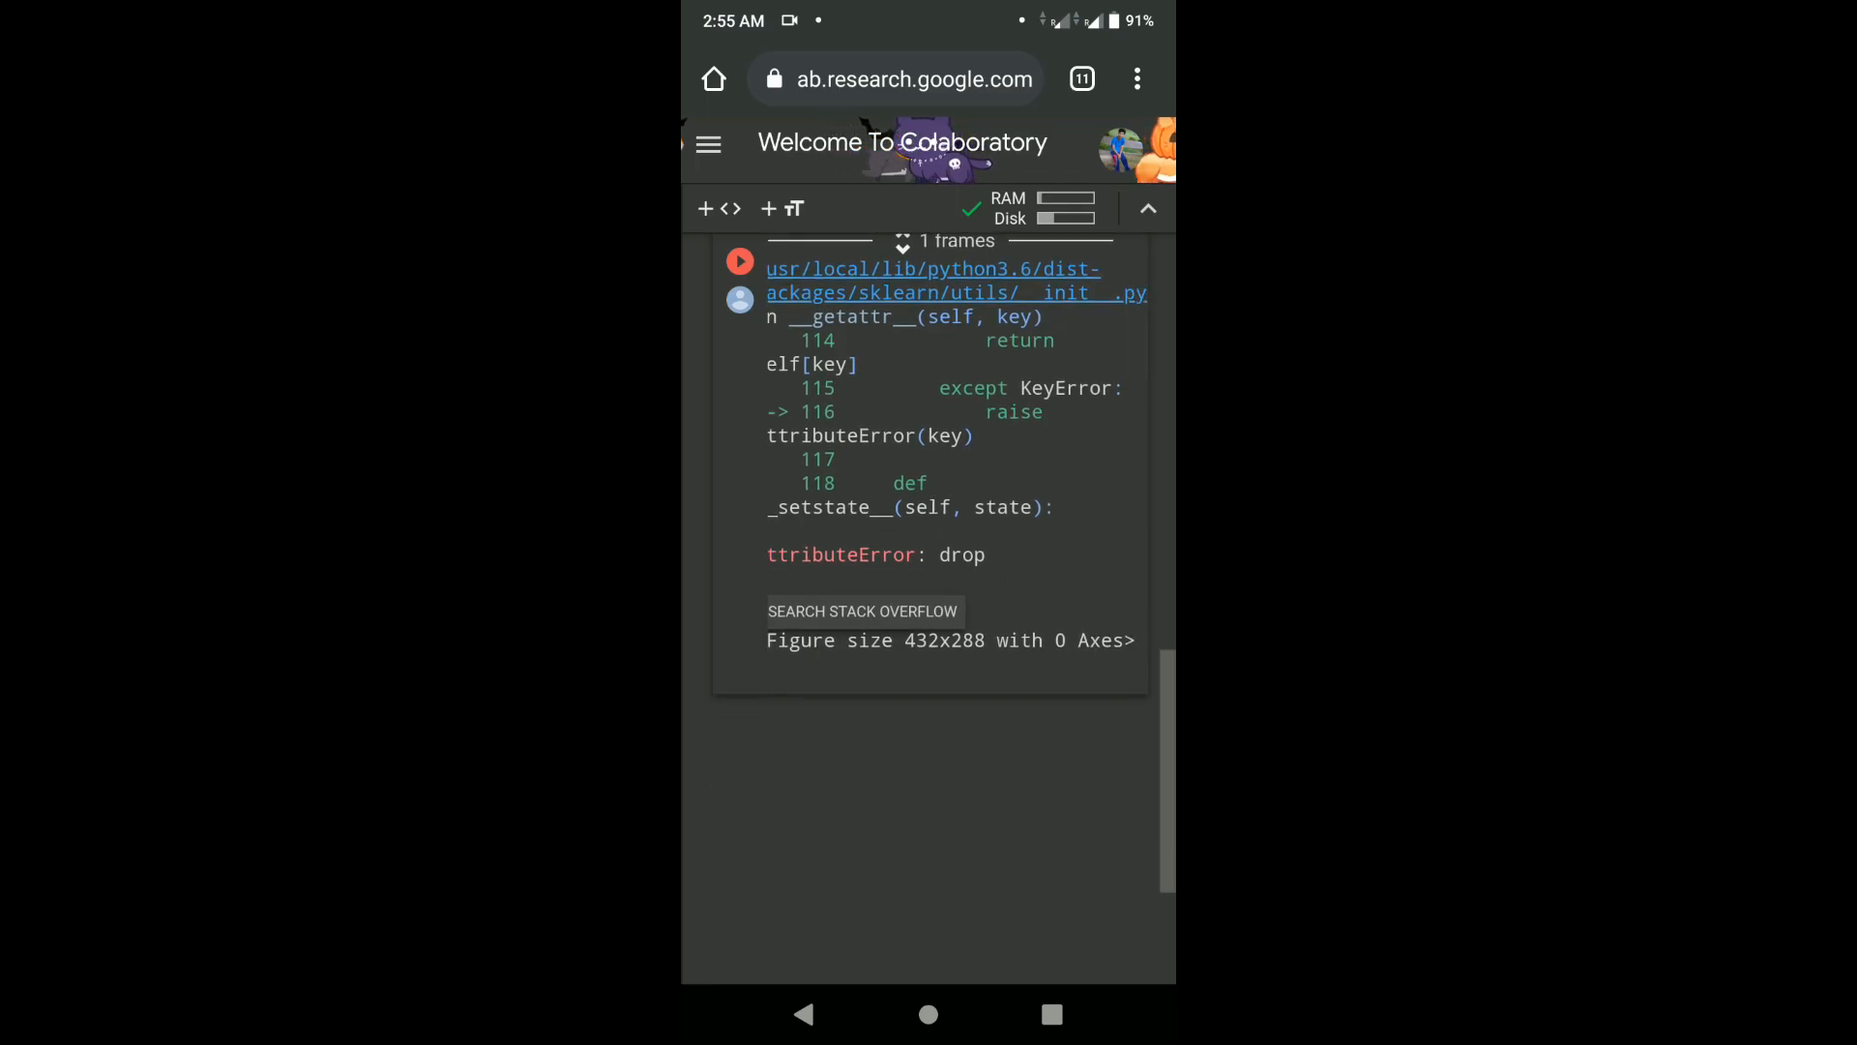
scroll(down, 3)
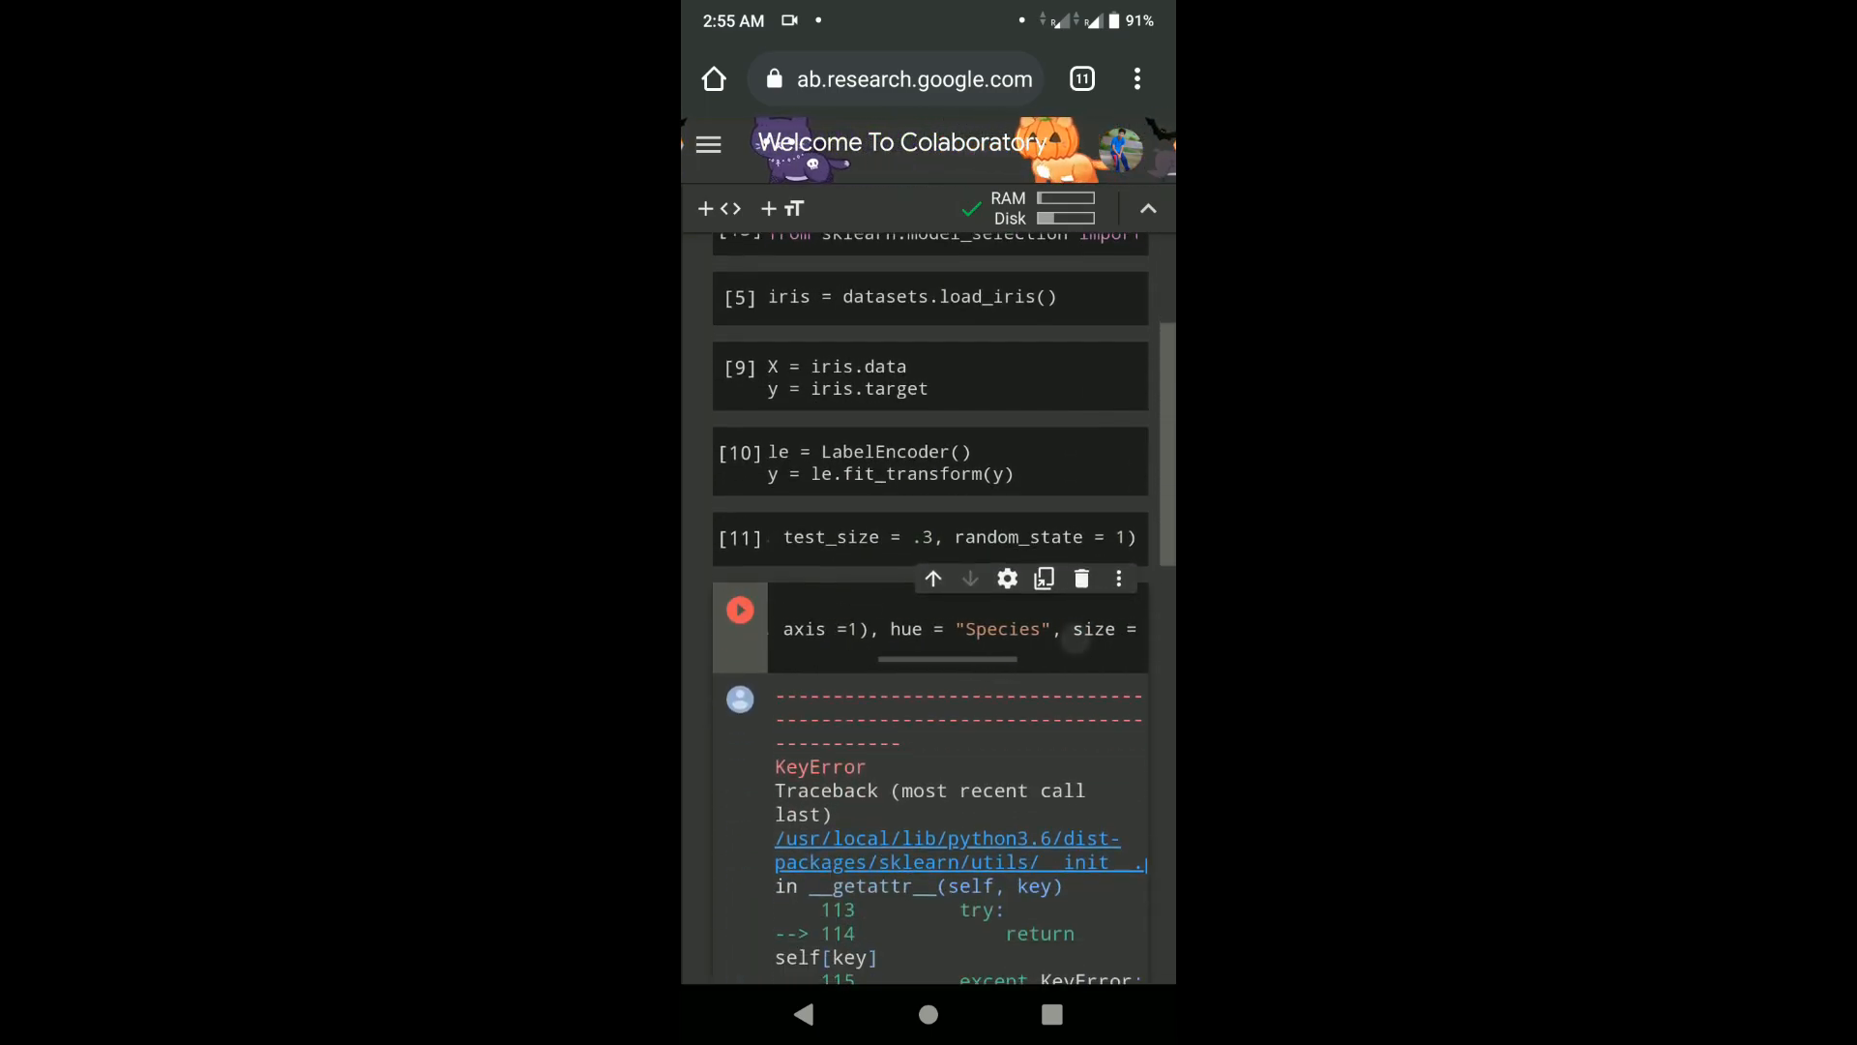
click(948, 628)
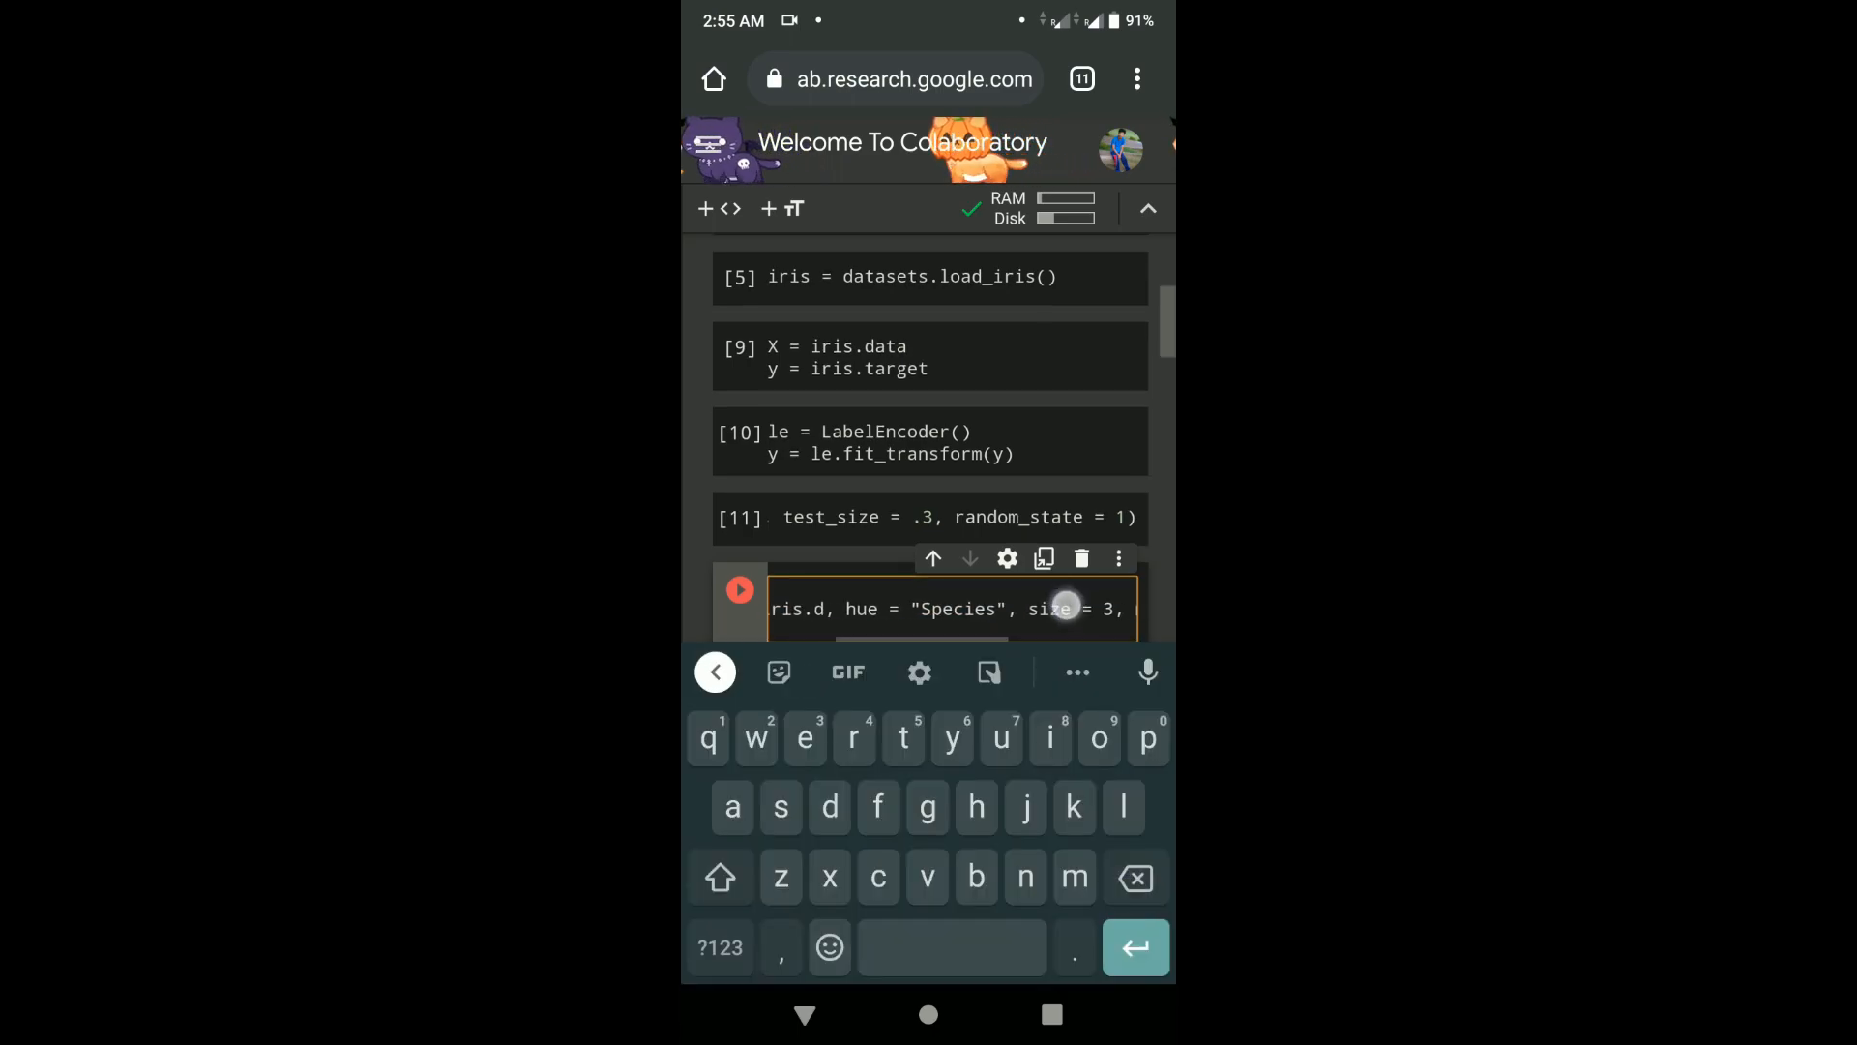
click(739, 589)
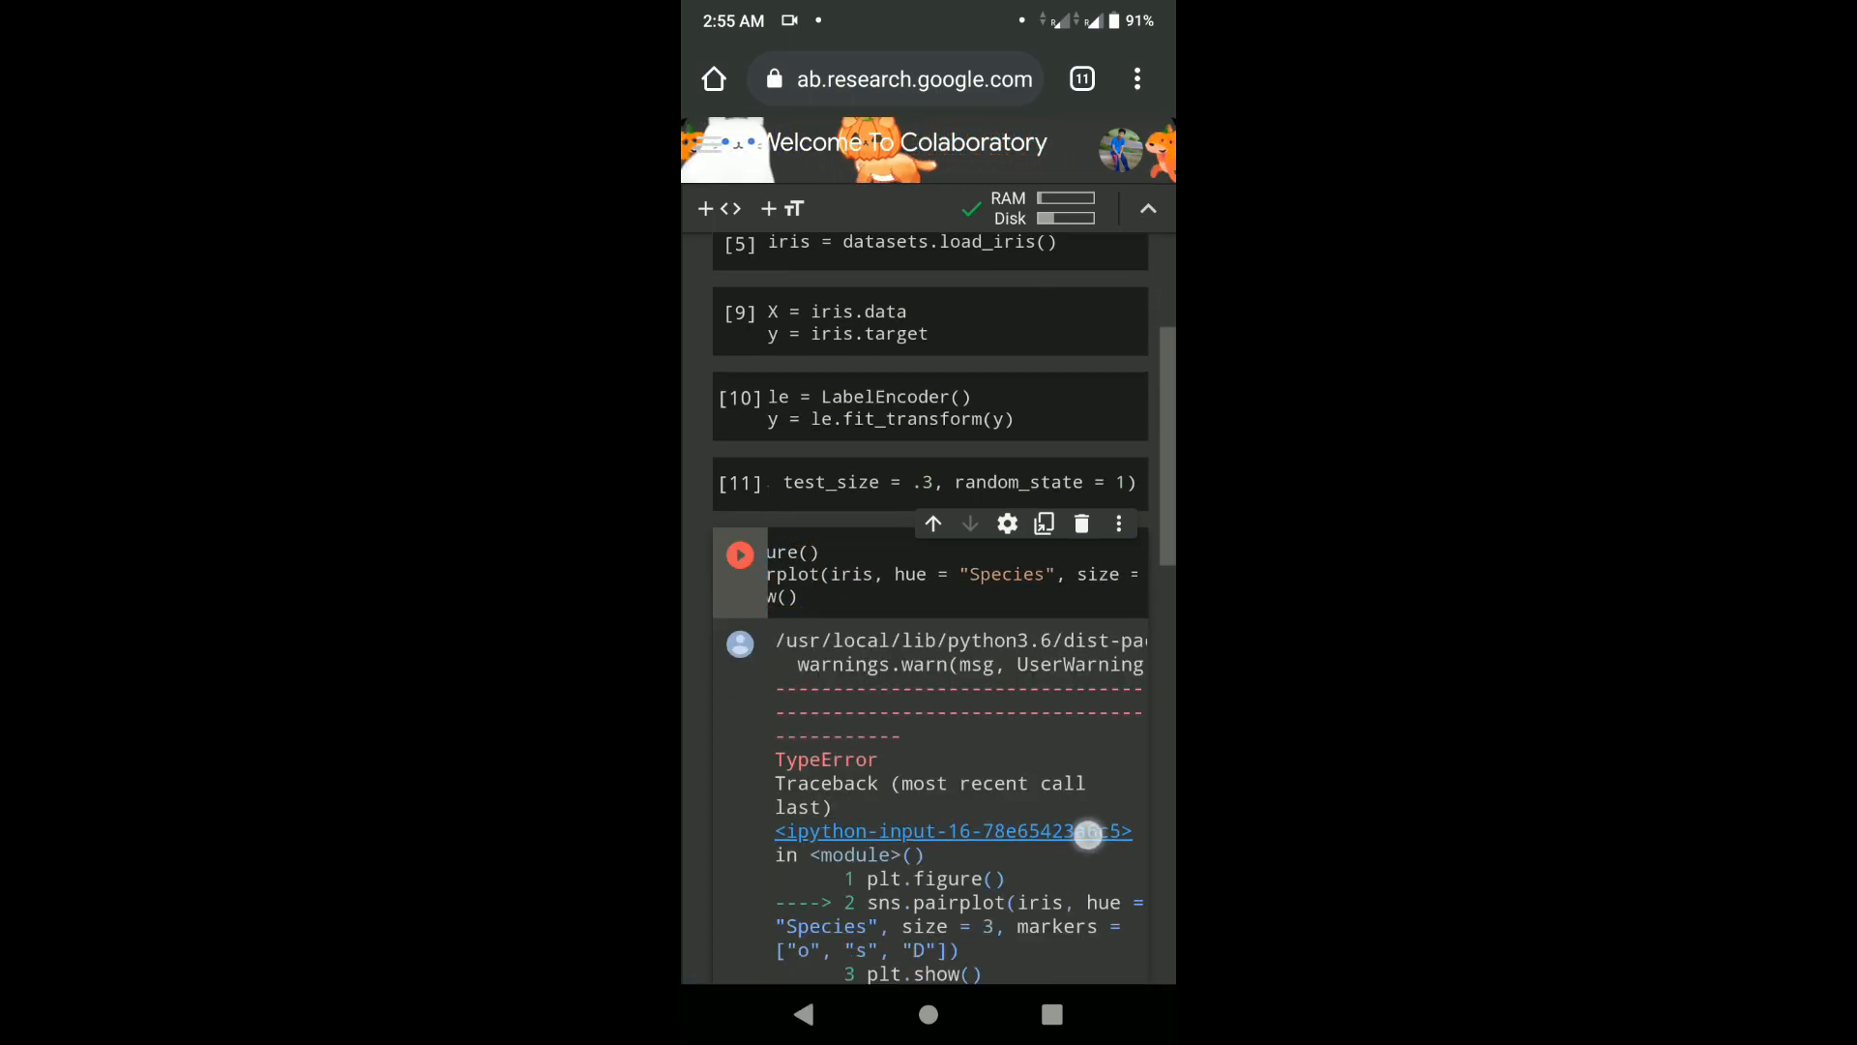
- After the new TypeError, go back to edit the cell that loads the iris data
scroll(down, 3)
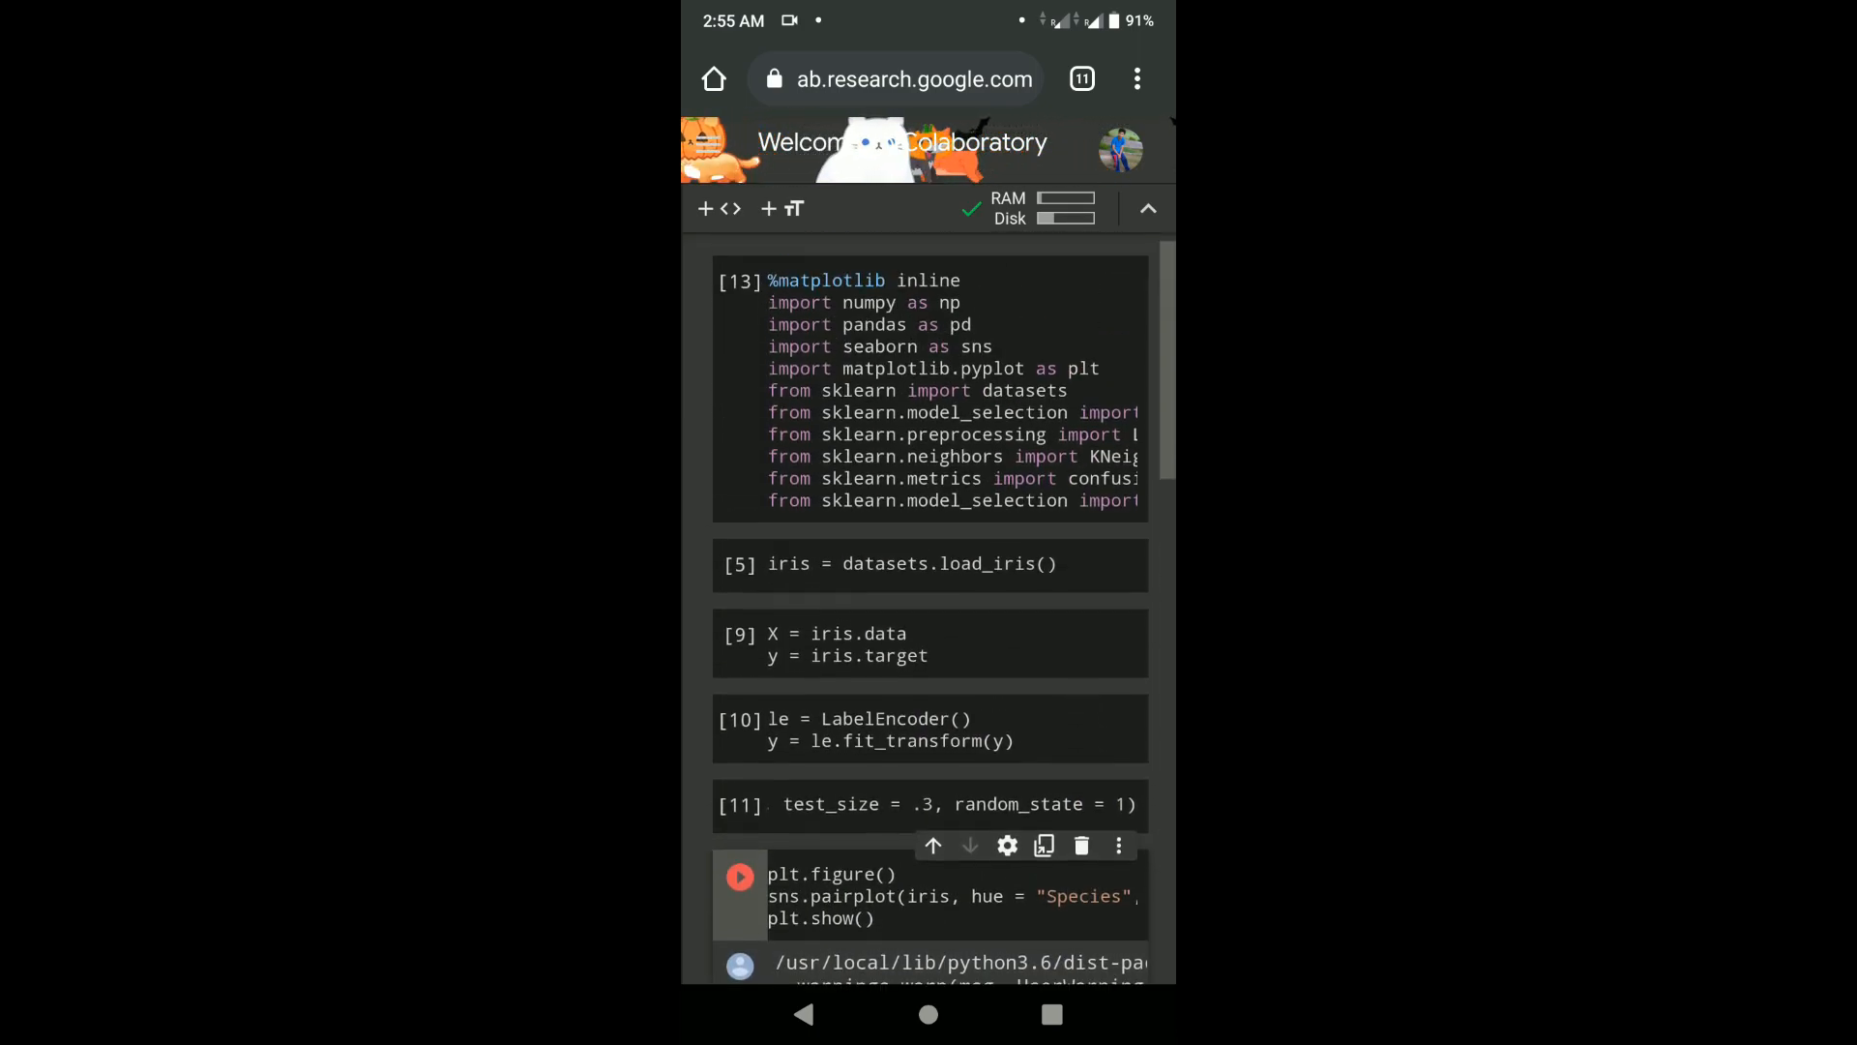
click(924, 563)
text(iris =)
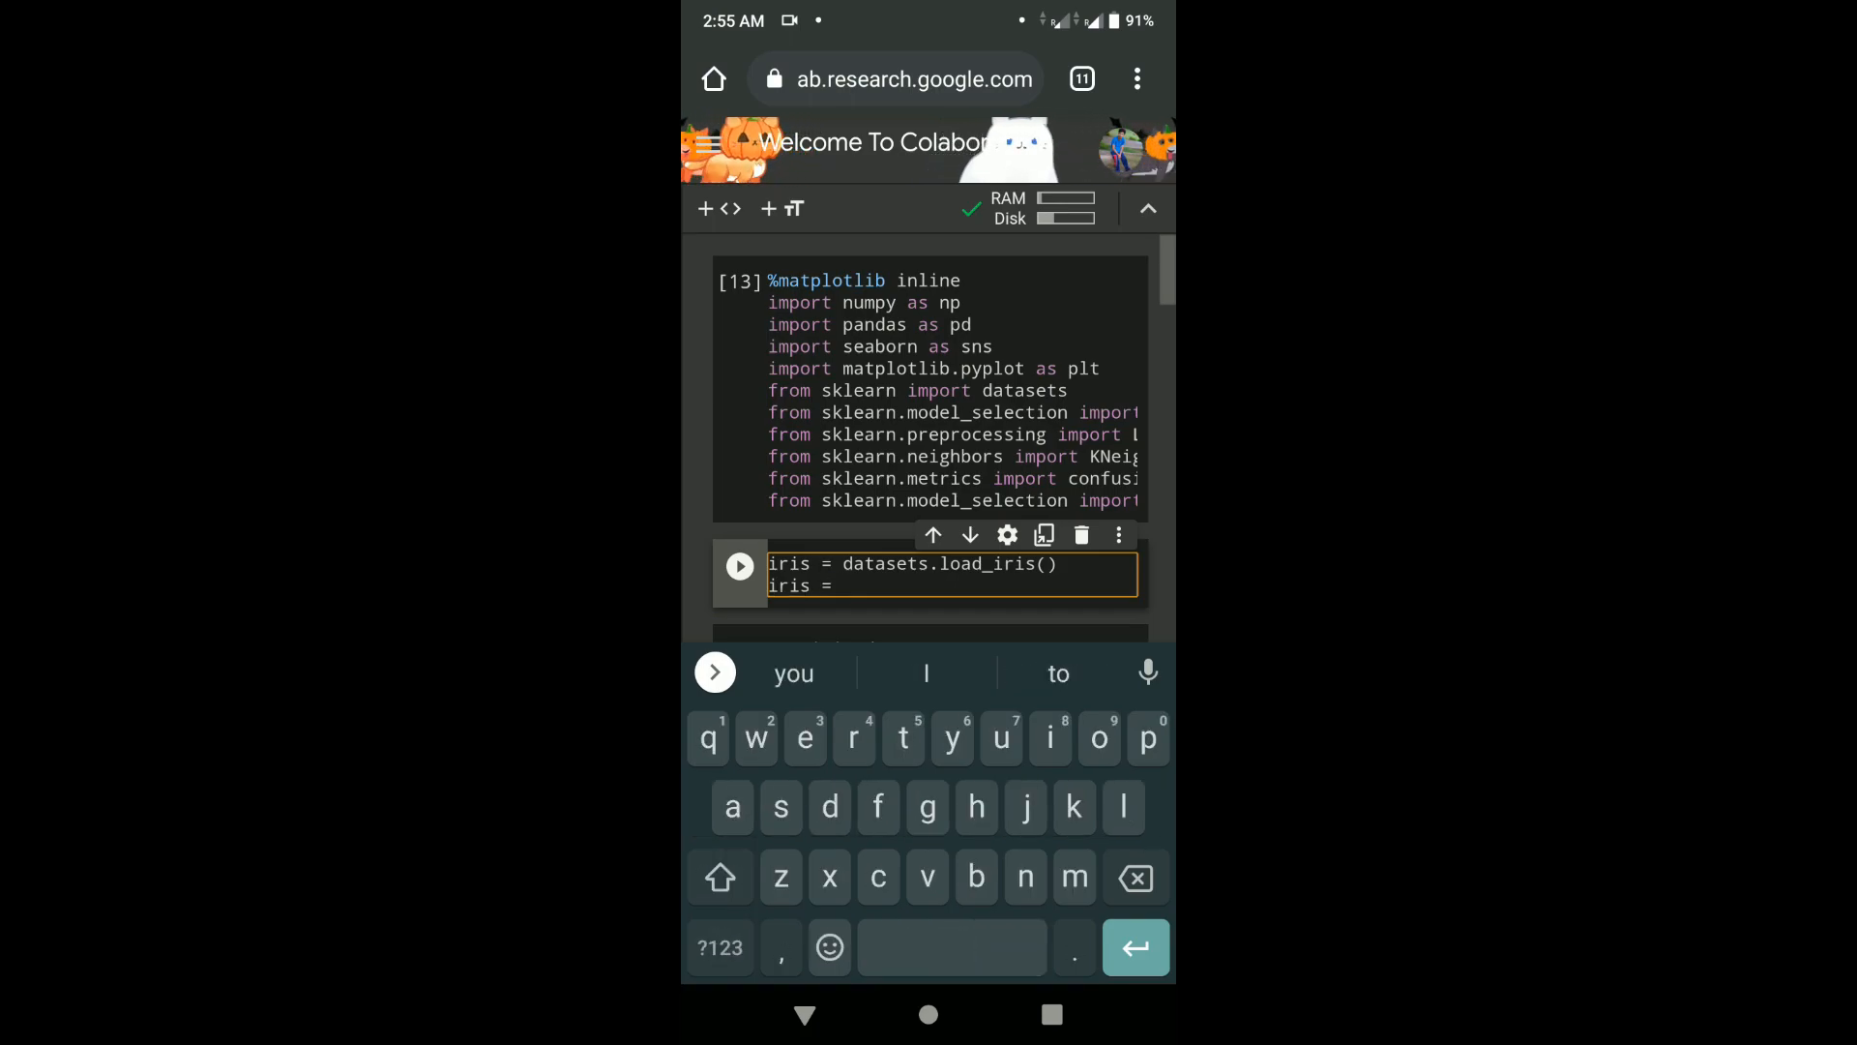
- Rebuild iris as pd.DataFrame(data=np.c_[iris['data'], iris['target']], columns=feature_names + ['target']) and run it
text(pd.DataFr)
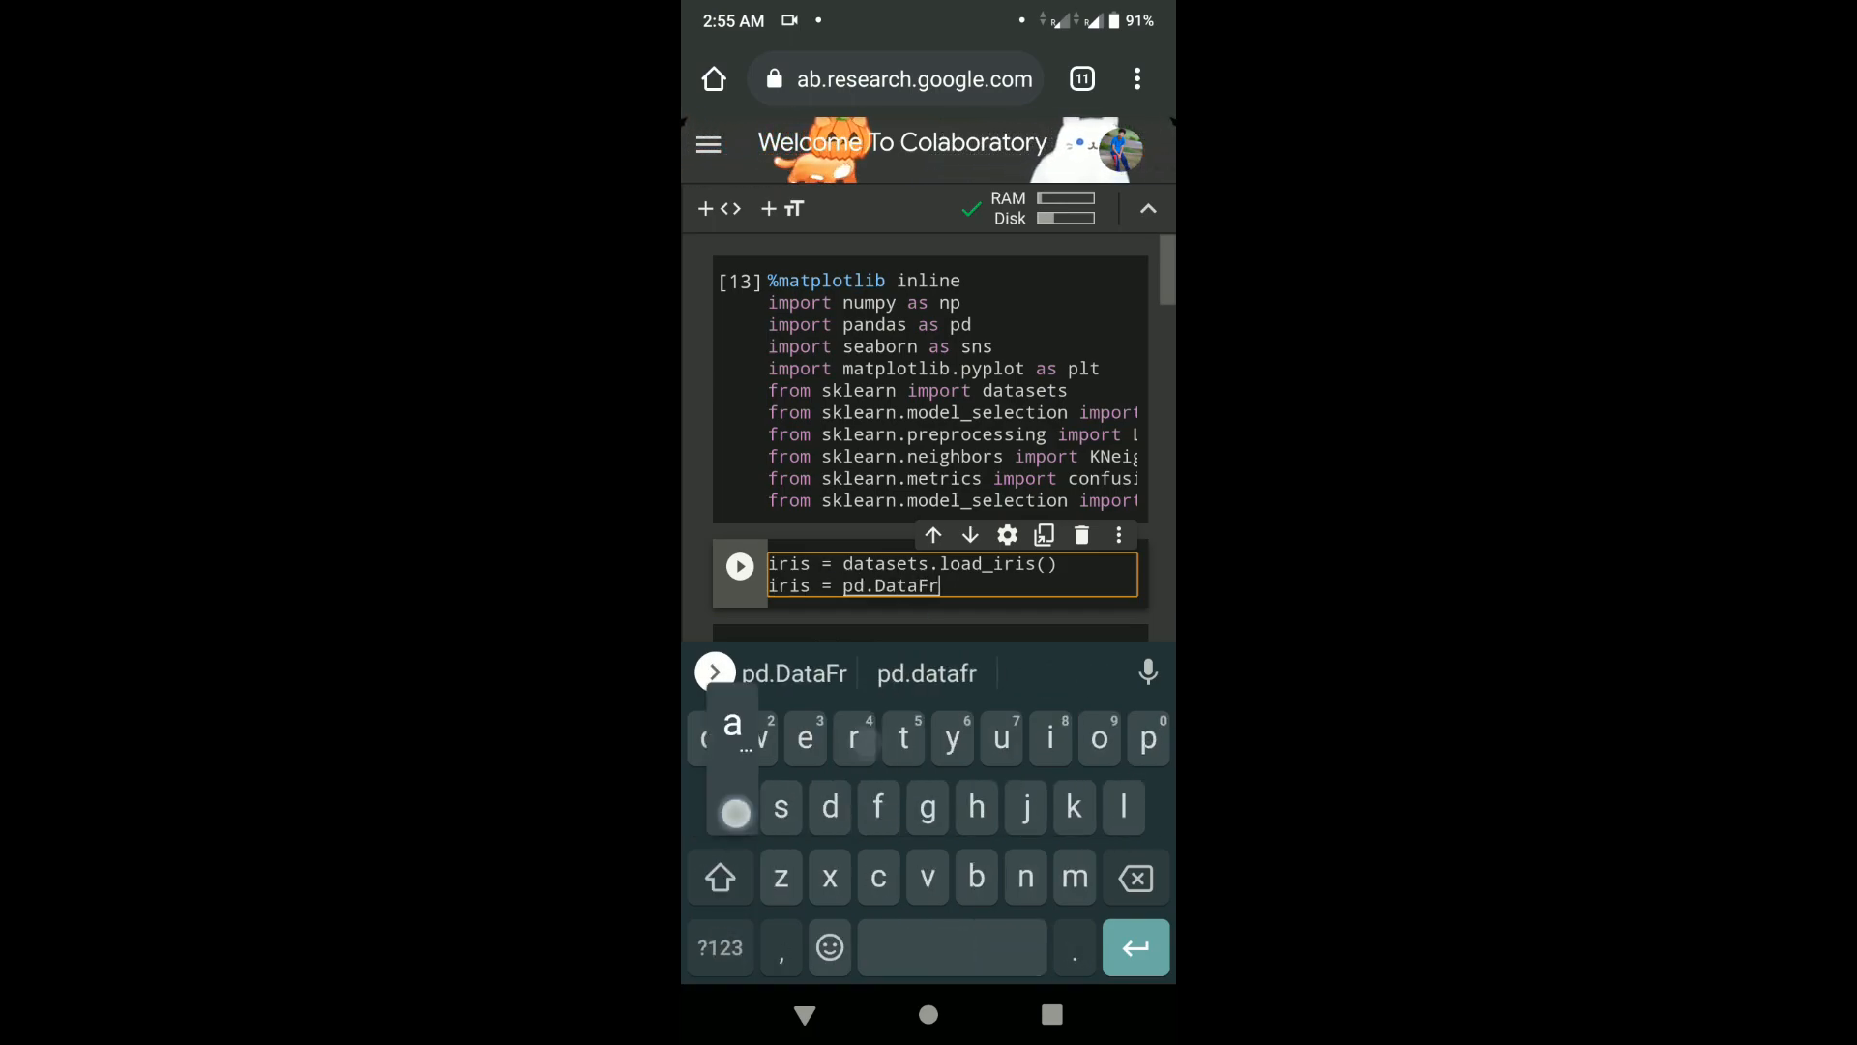
text(ame(data)
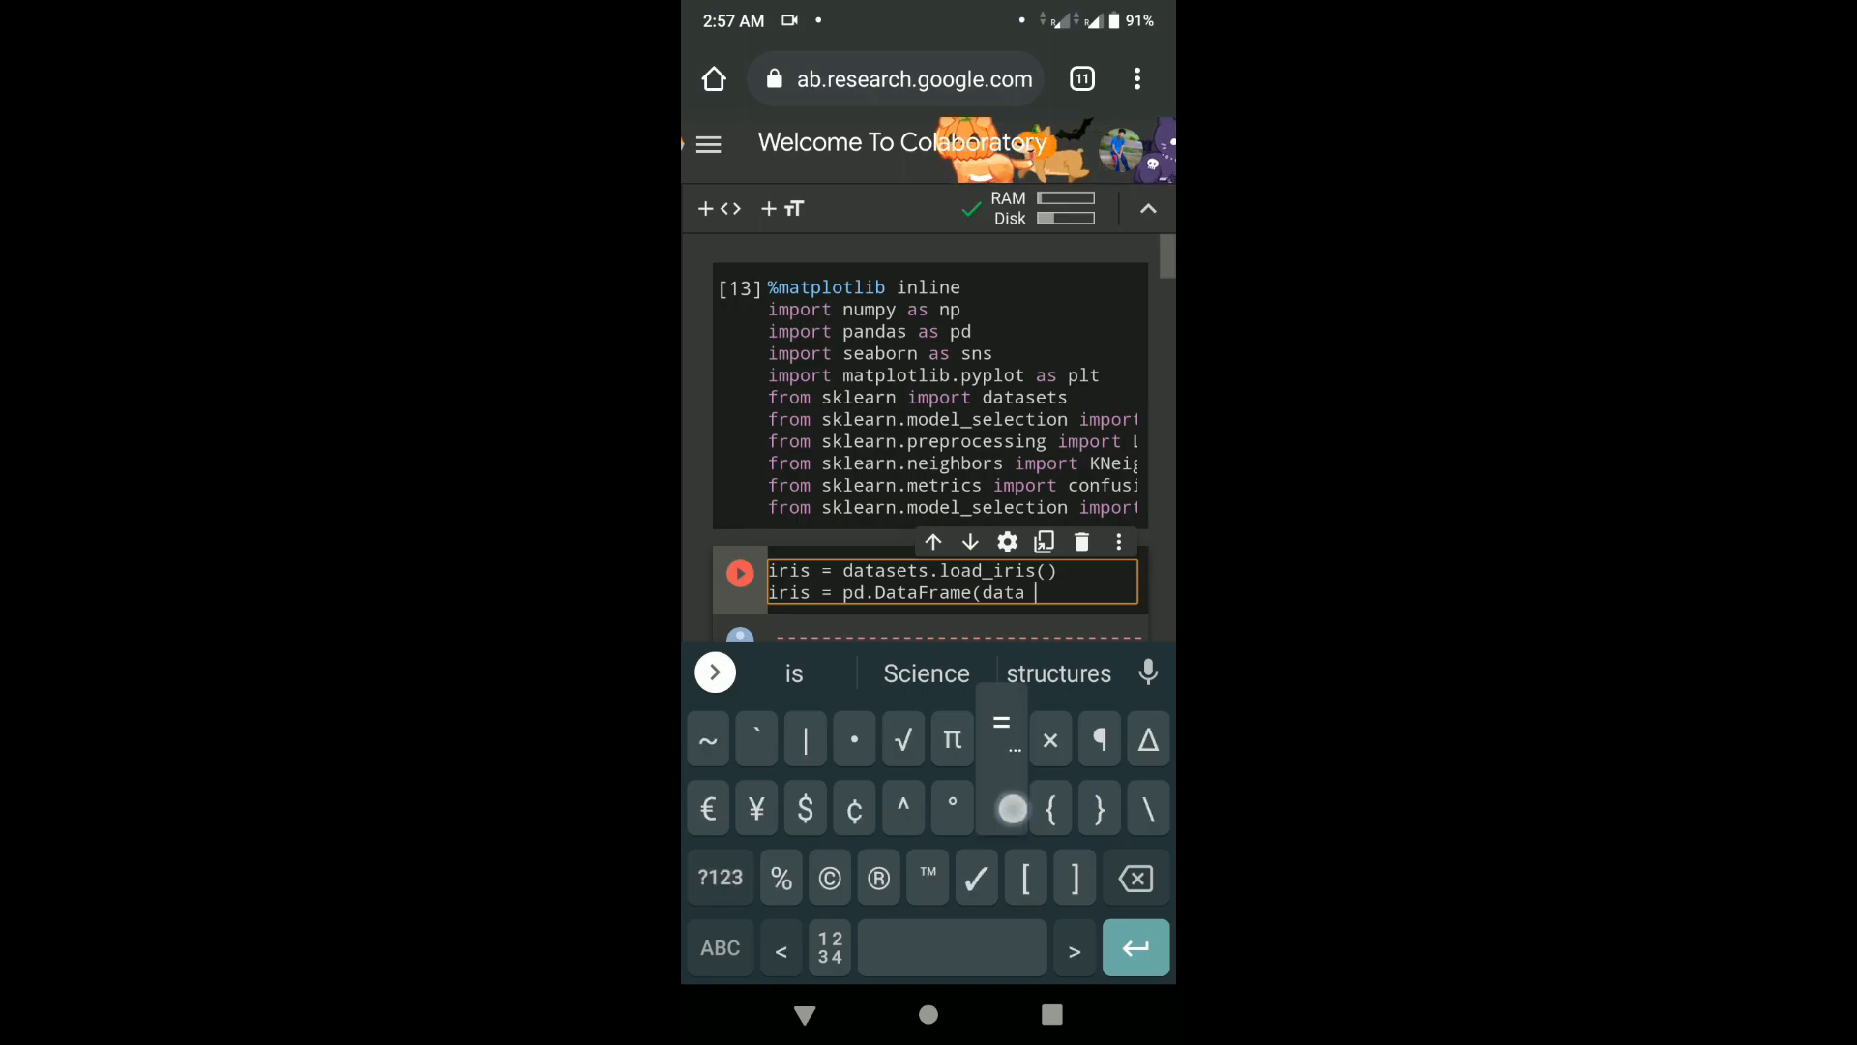
text(= np.c_)
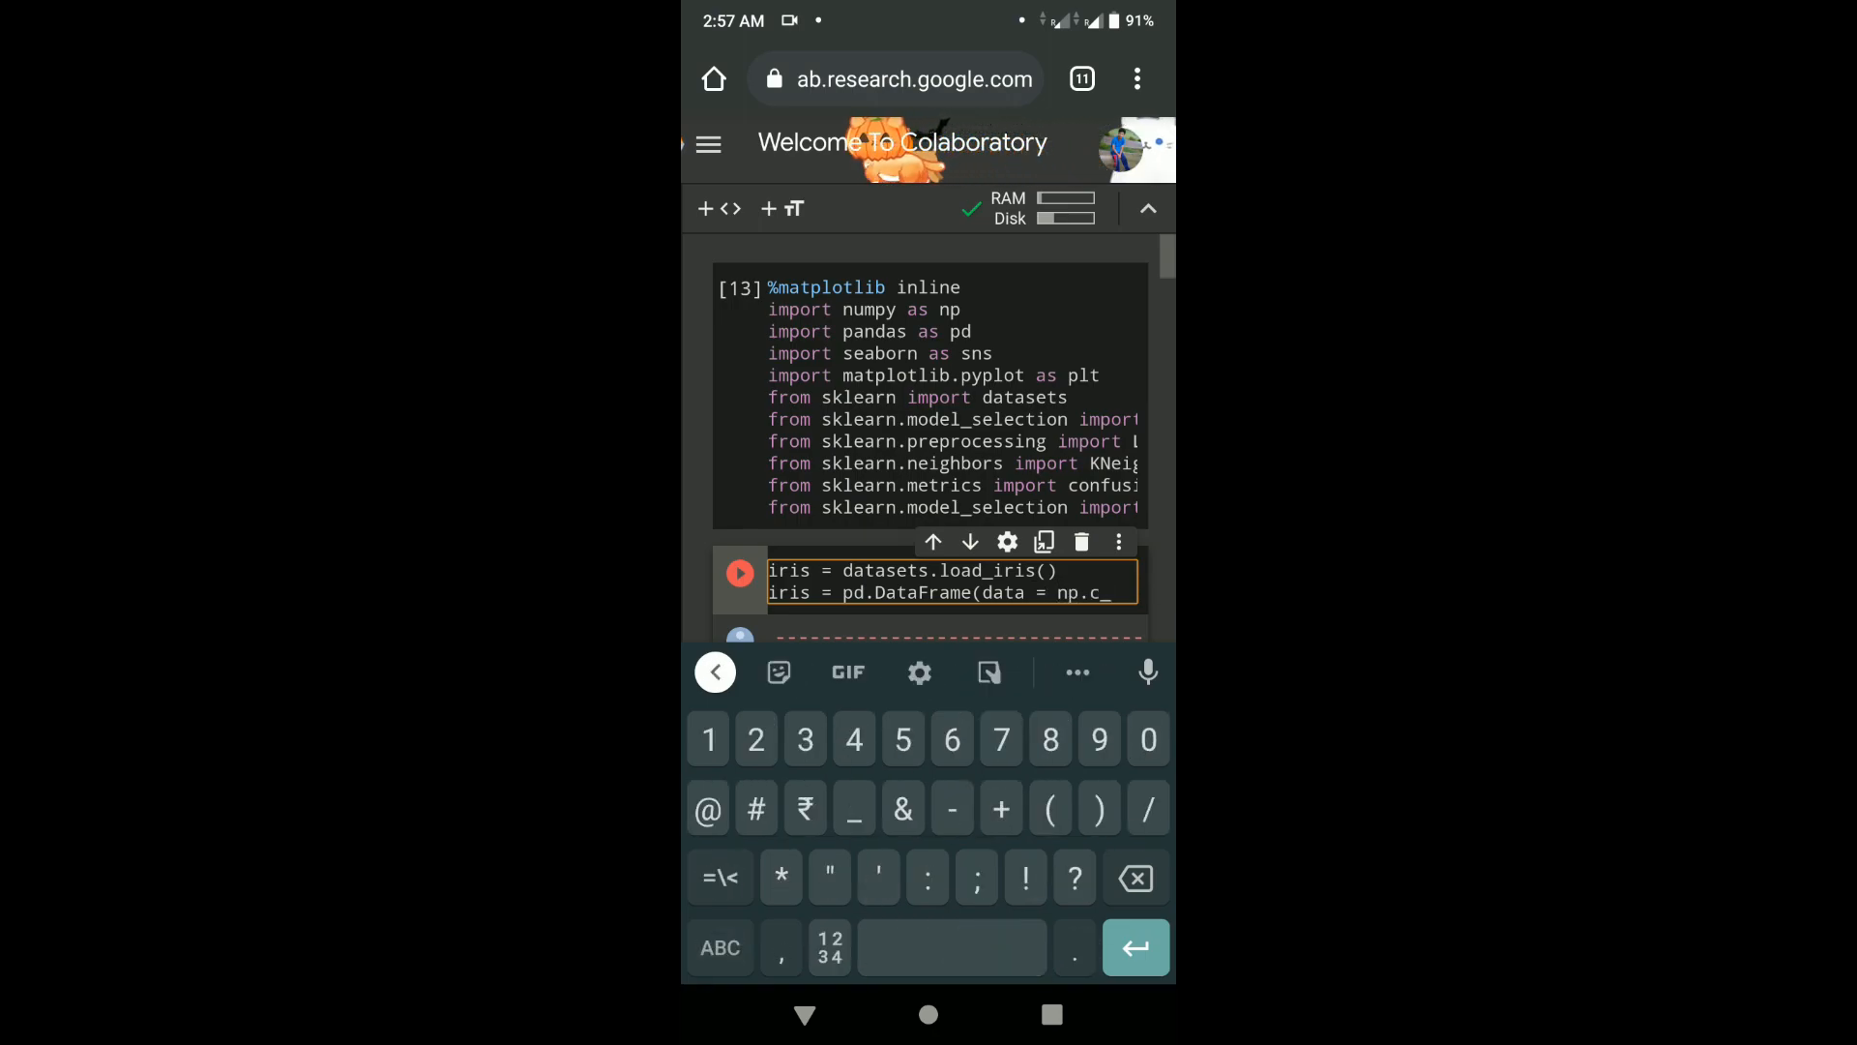
text([iris['target']], columns = iris[')
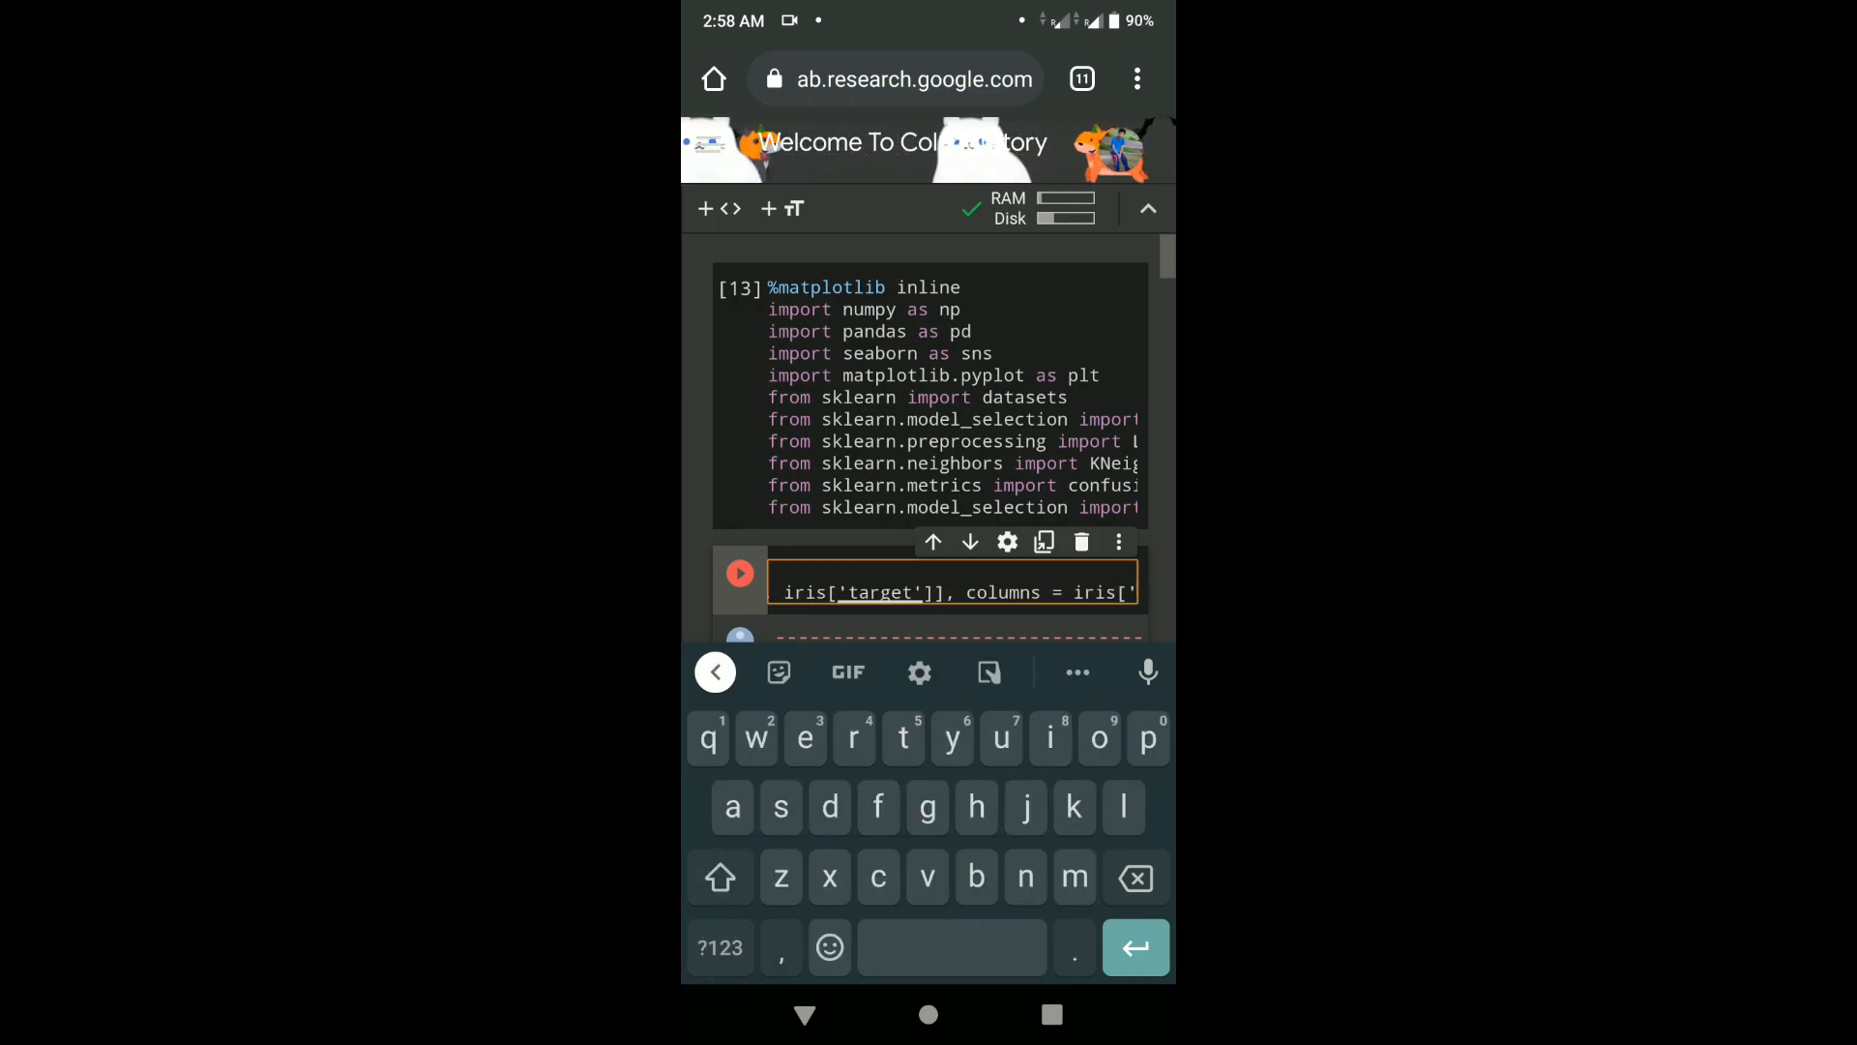
text(feature)
text(iris)
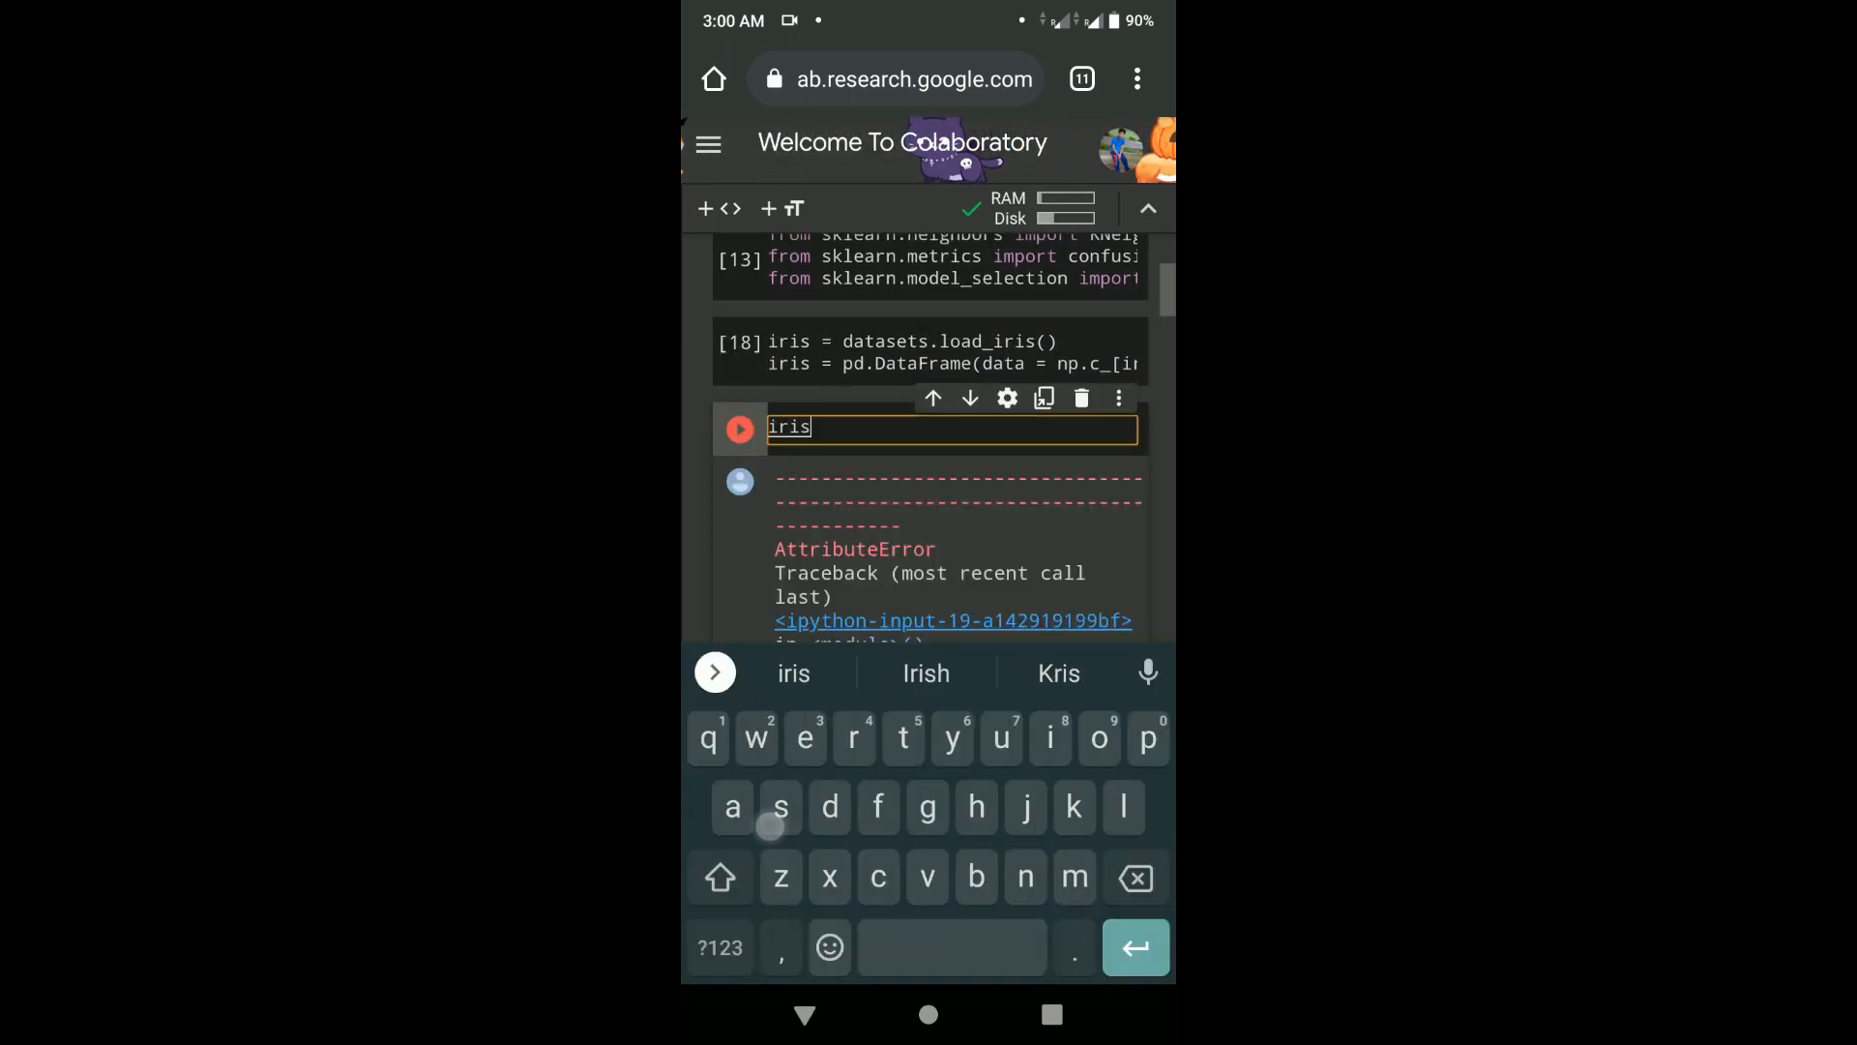
- Run iris.shape / iris.head() in a new cell to view the DataFrame's first rows
text(.shape)
text(X = iris['sepal length (cm)
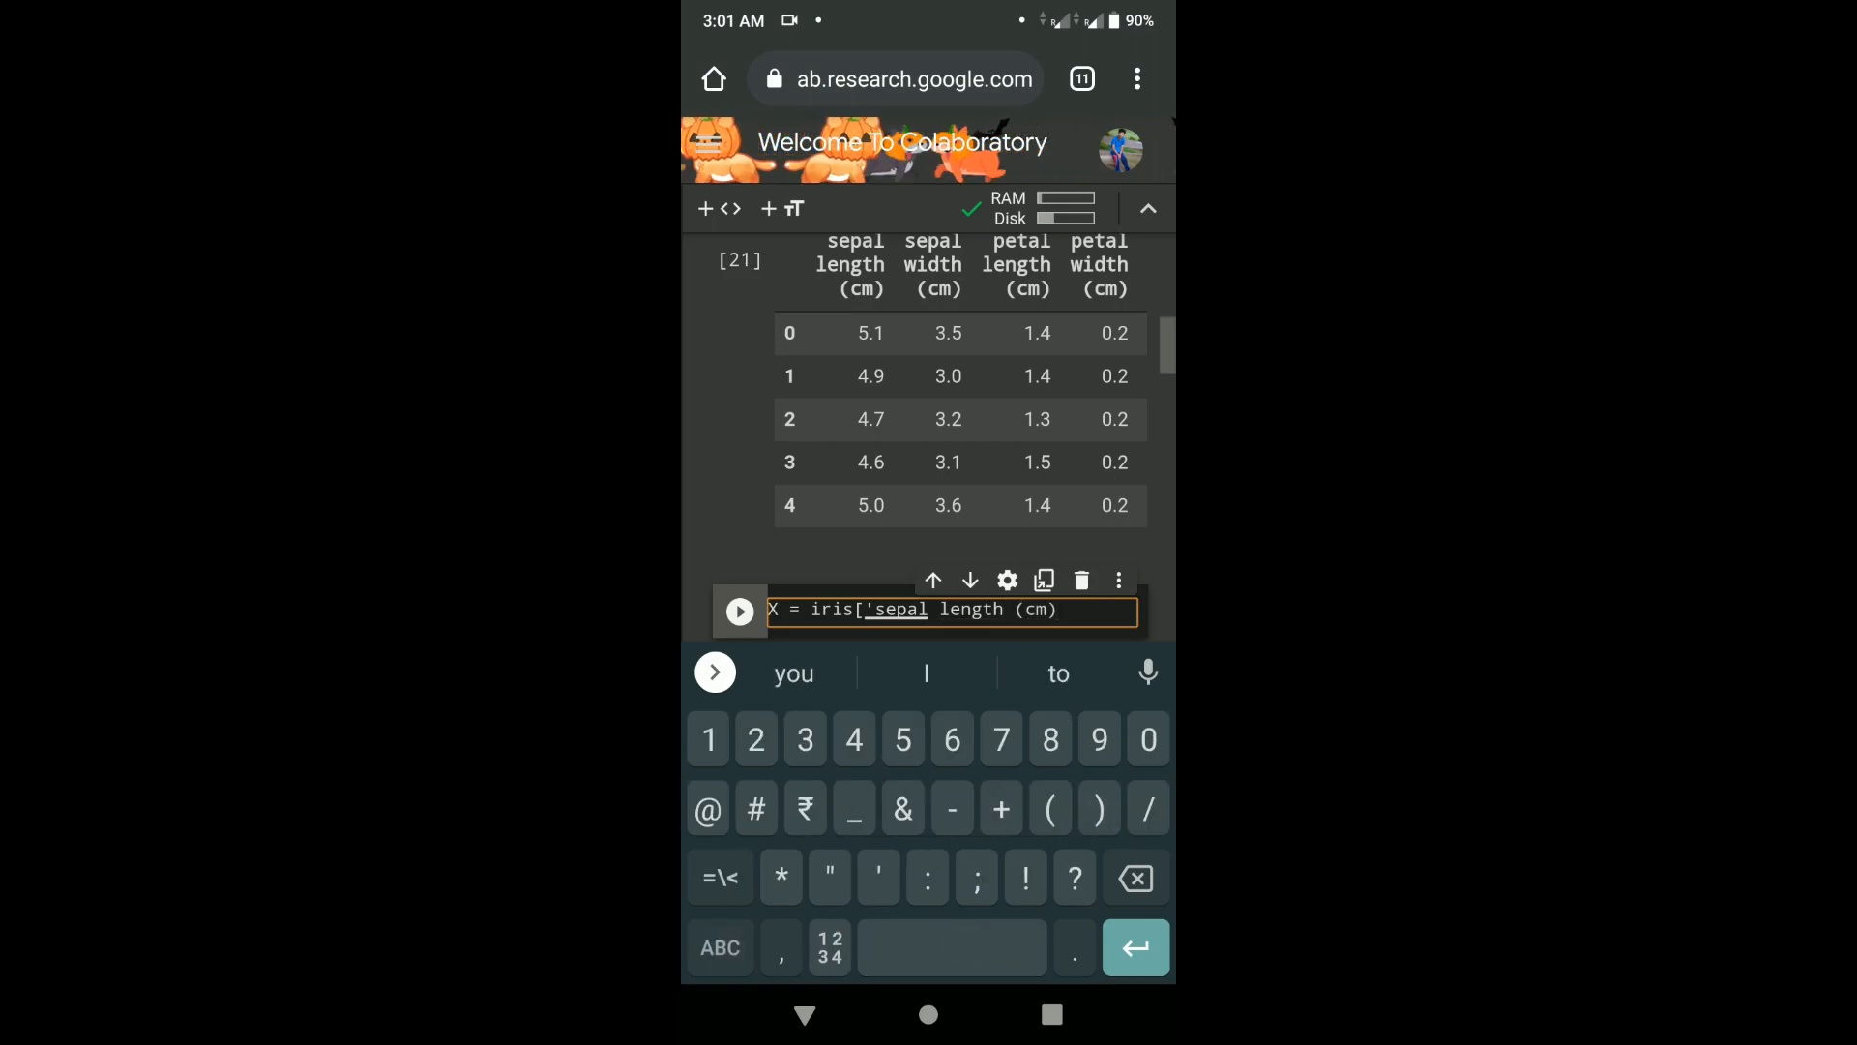
- Set X to the 'sepal length (cm)' etc. columns and y to iris['target'], then rerun the encoding and split cells
text(', 'sepal width)
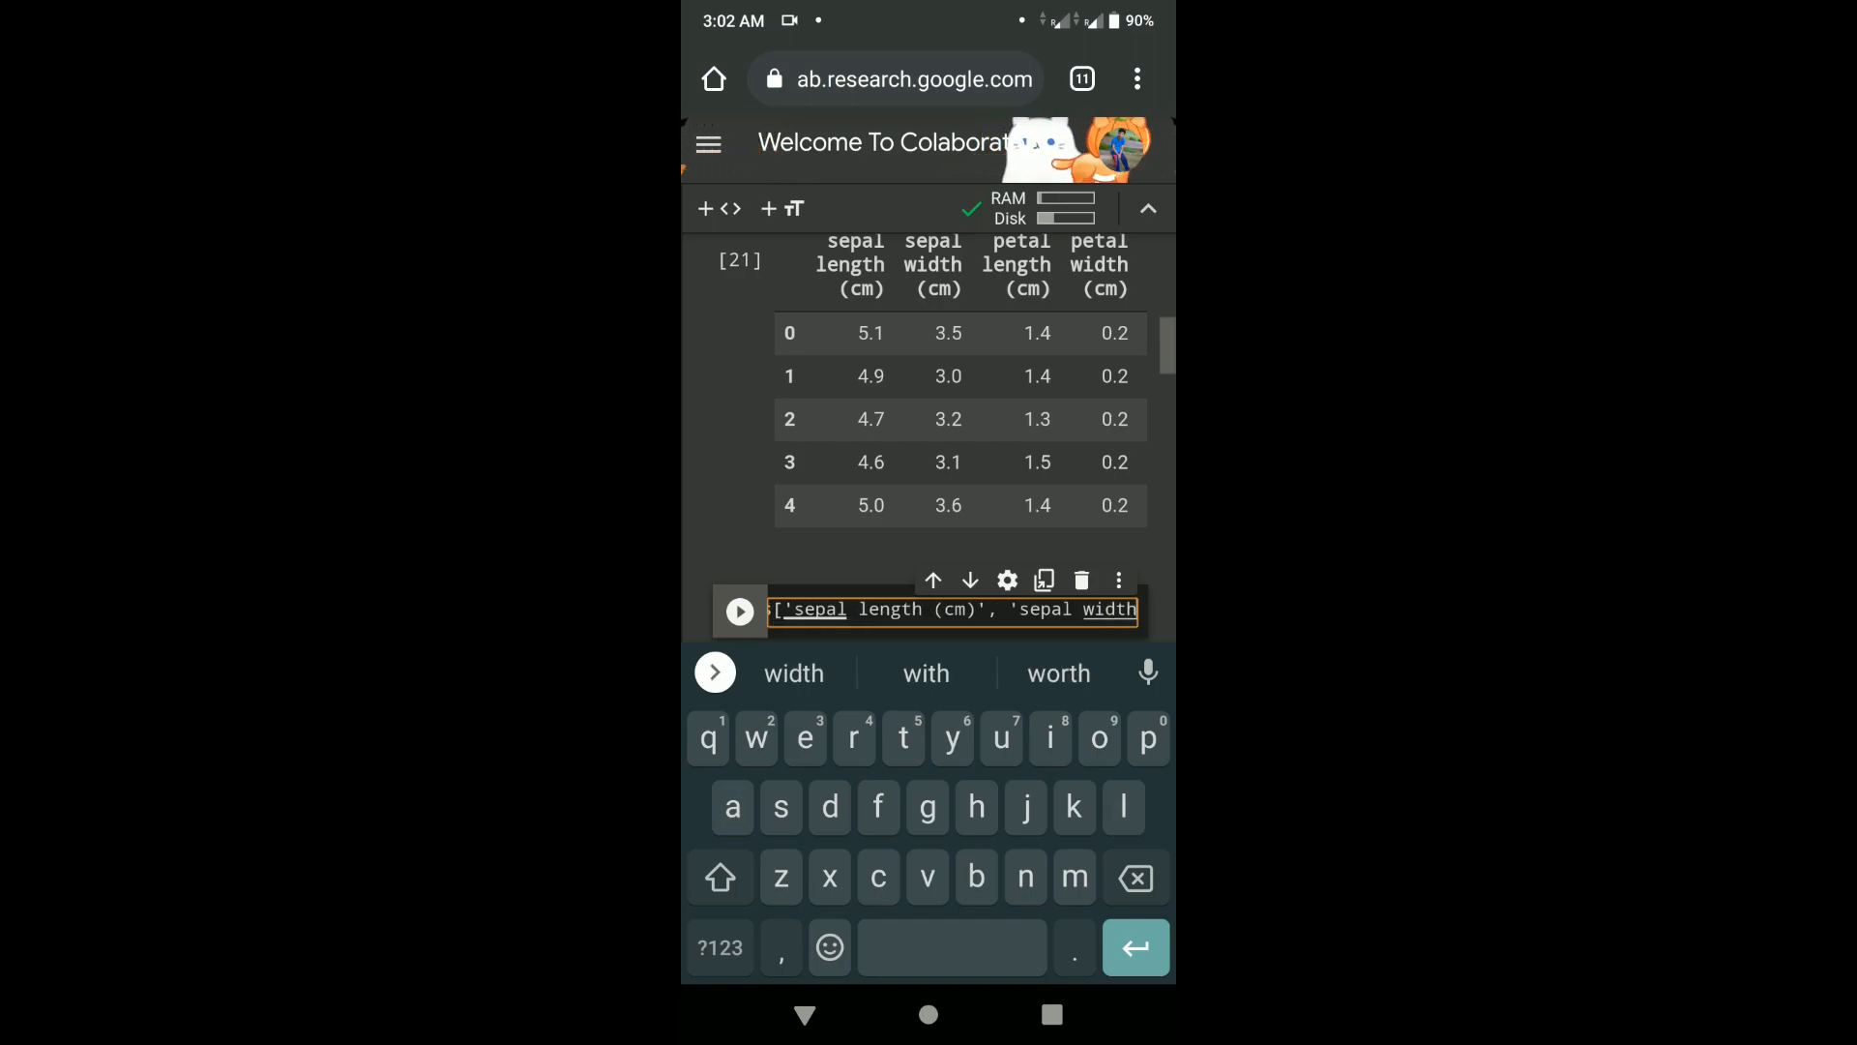
click(720, 948)
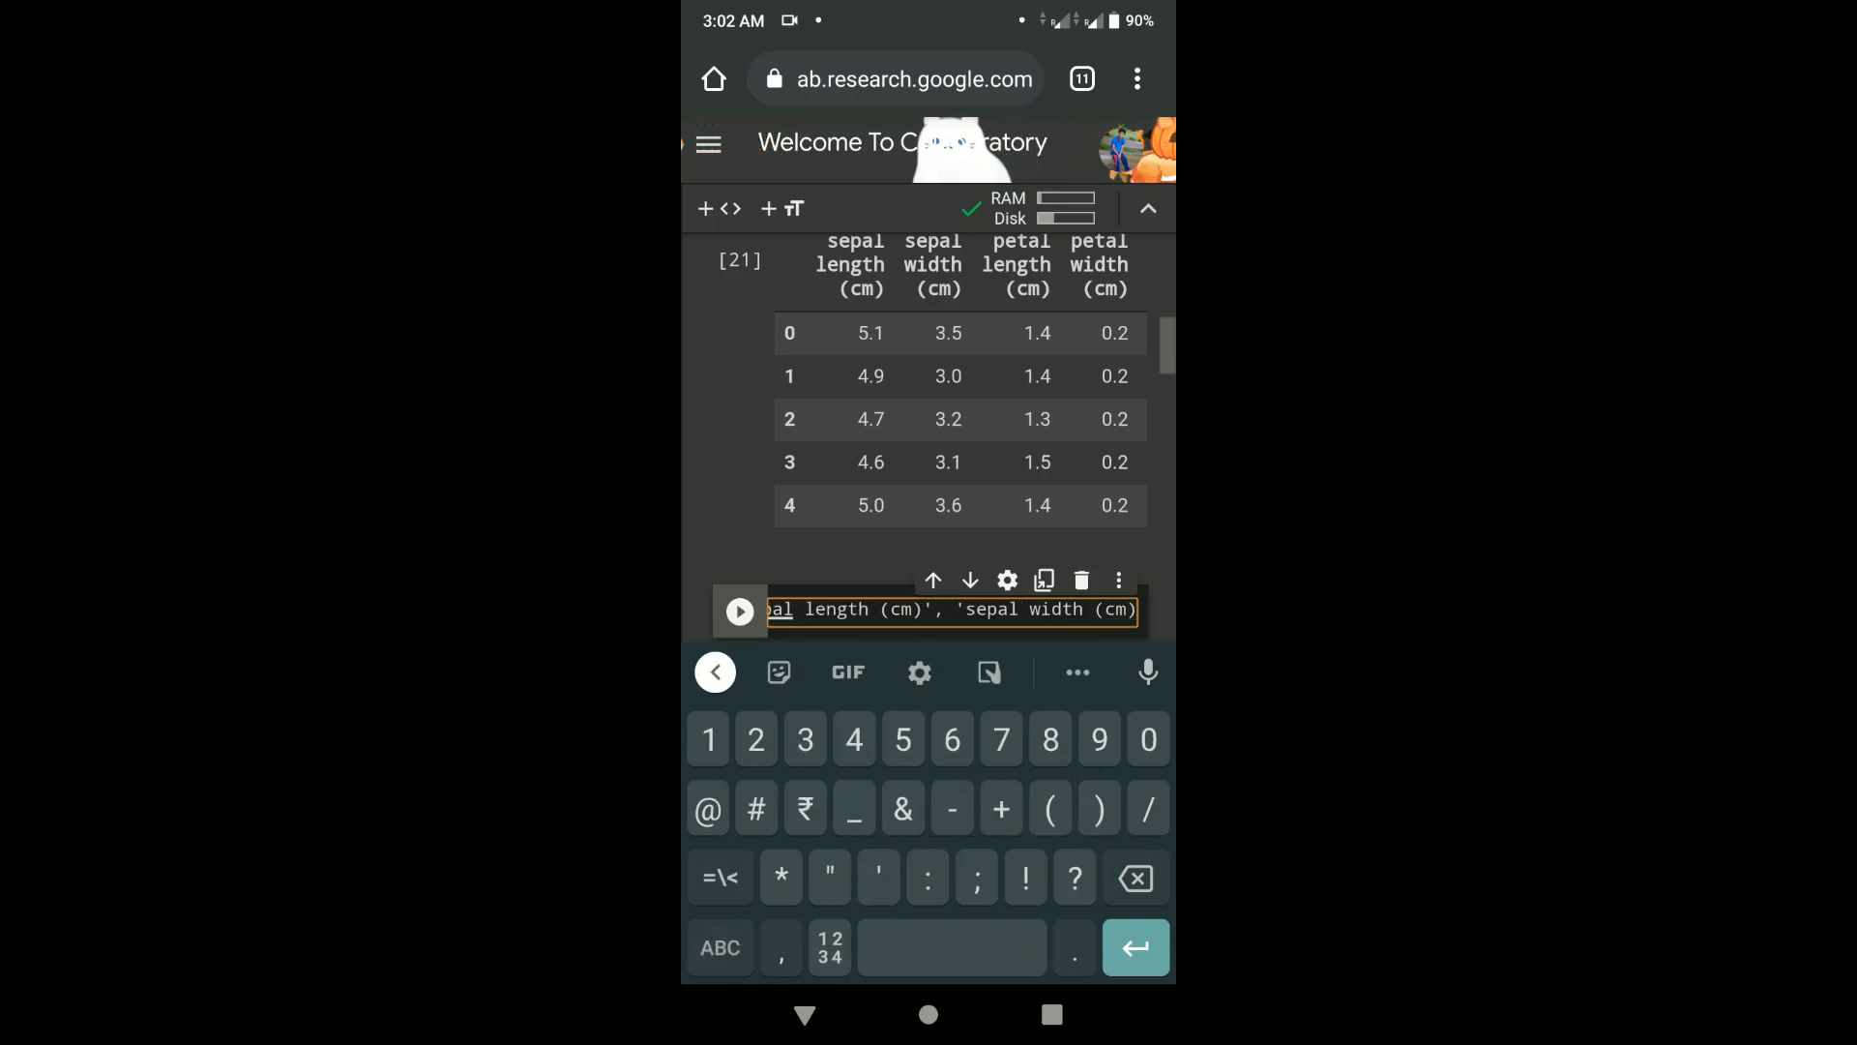
click(880, 877)
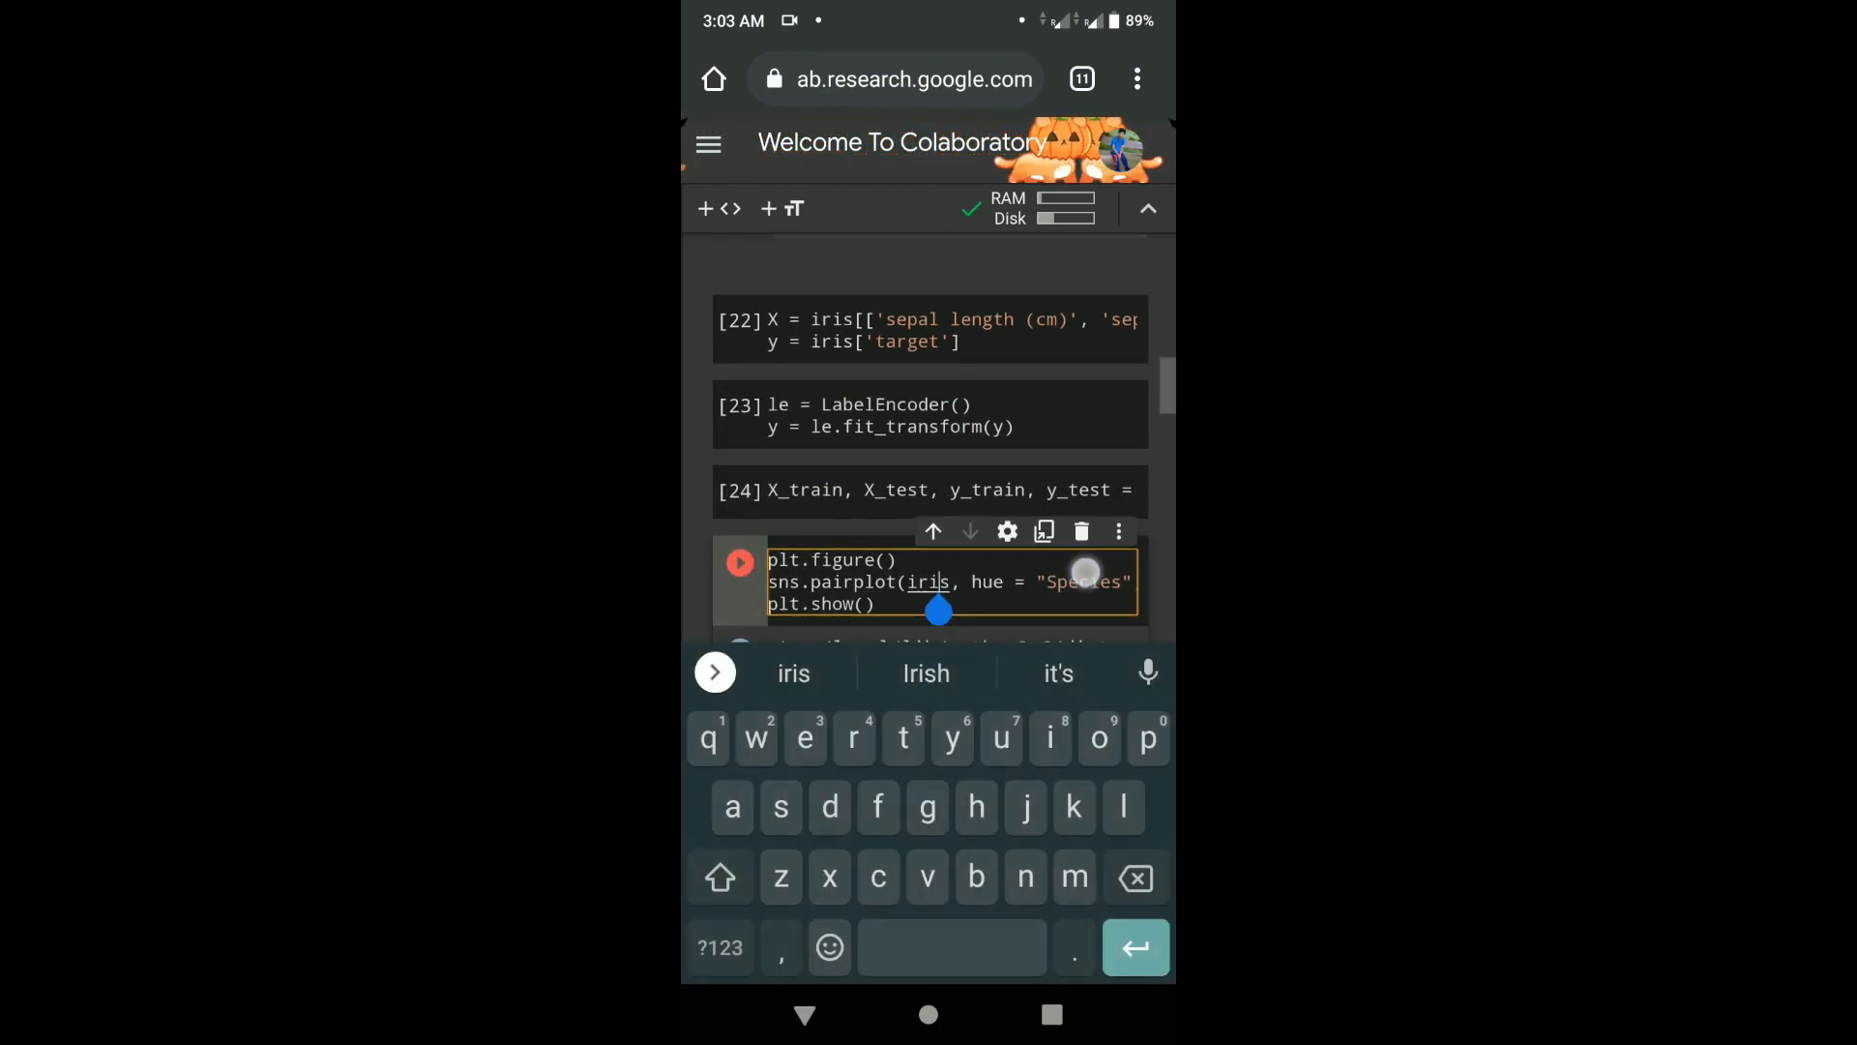
- Edit and run sns.pairplot(iris, hue="Species", ...) to show the scatter/density grid
click(737, 561)
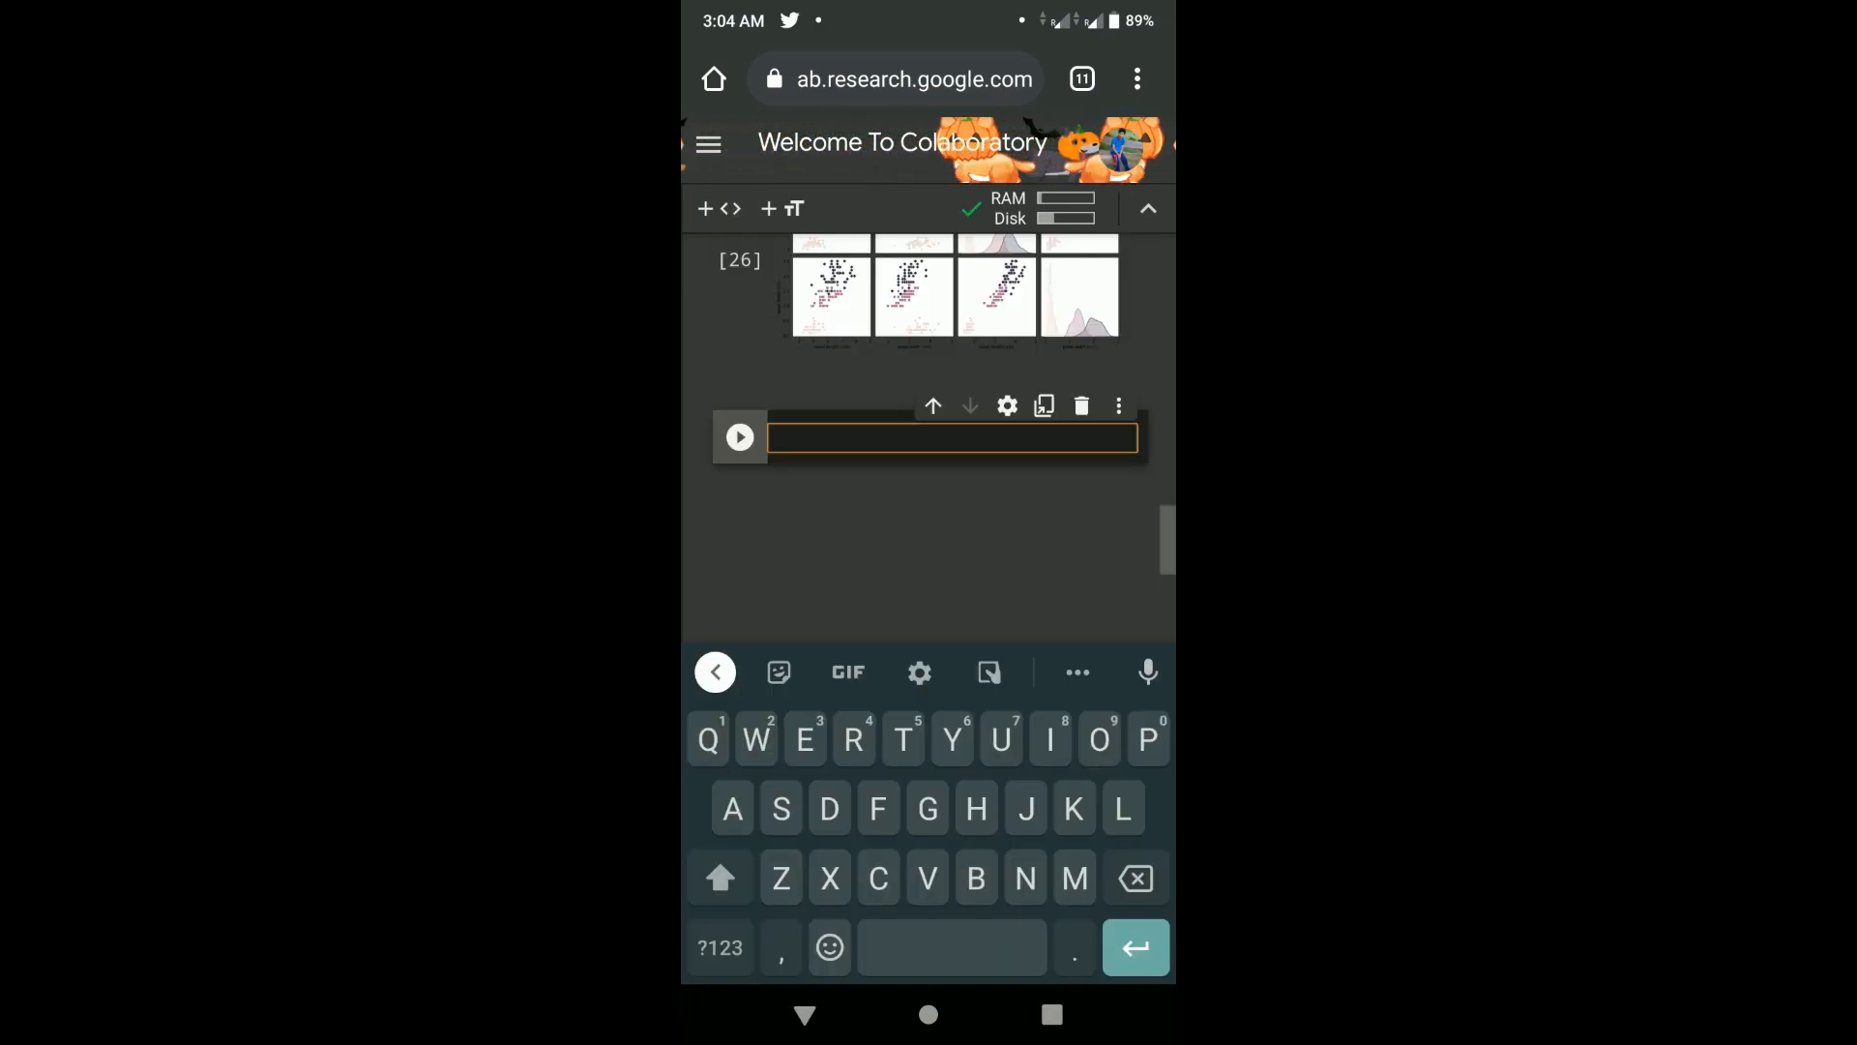
- Write and run plt.figure(), iris.boxplot(by='target', figsize=(15,10)) and plt.show()
text(plt.figure())
text(sns.boxolot)
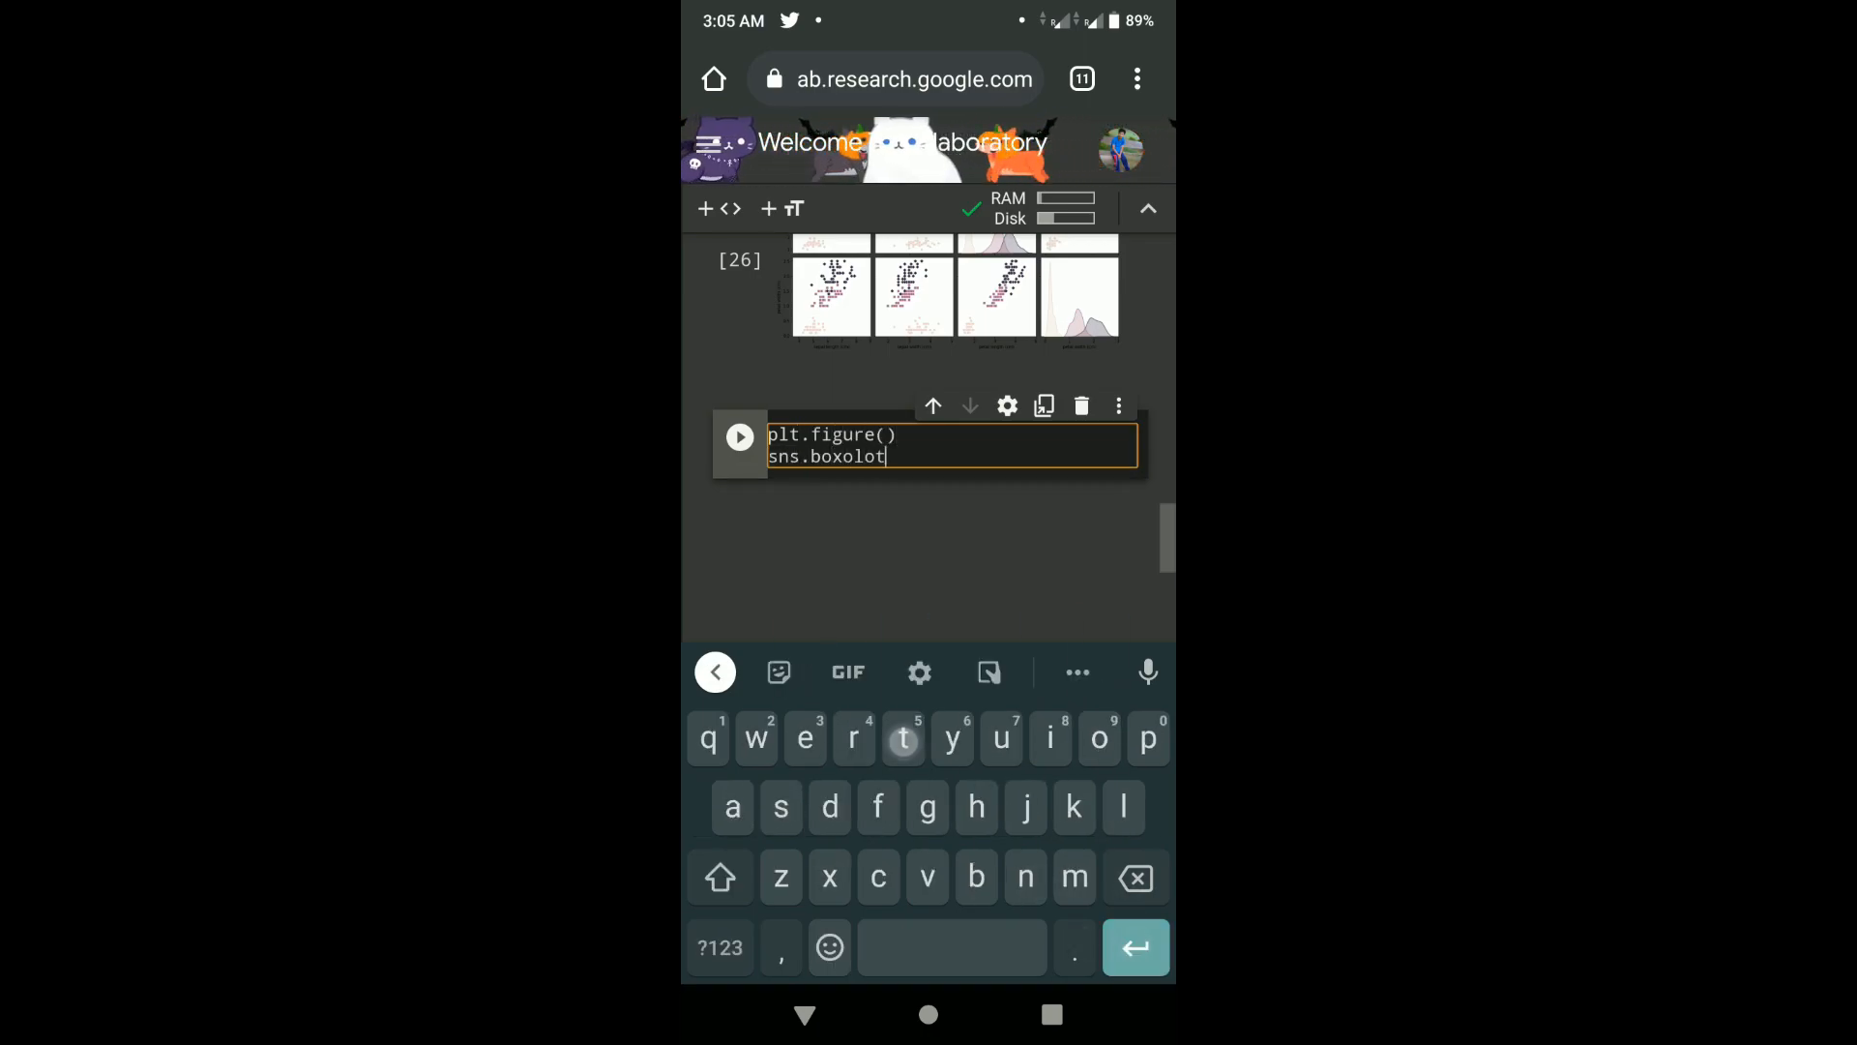
text(()
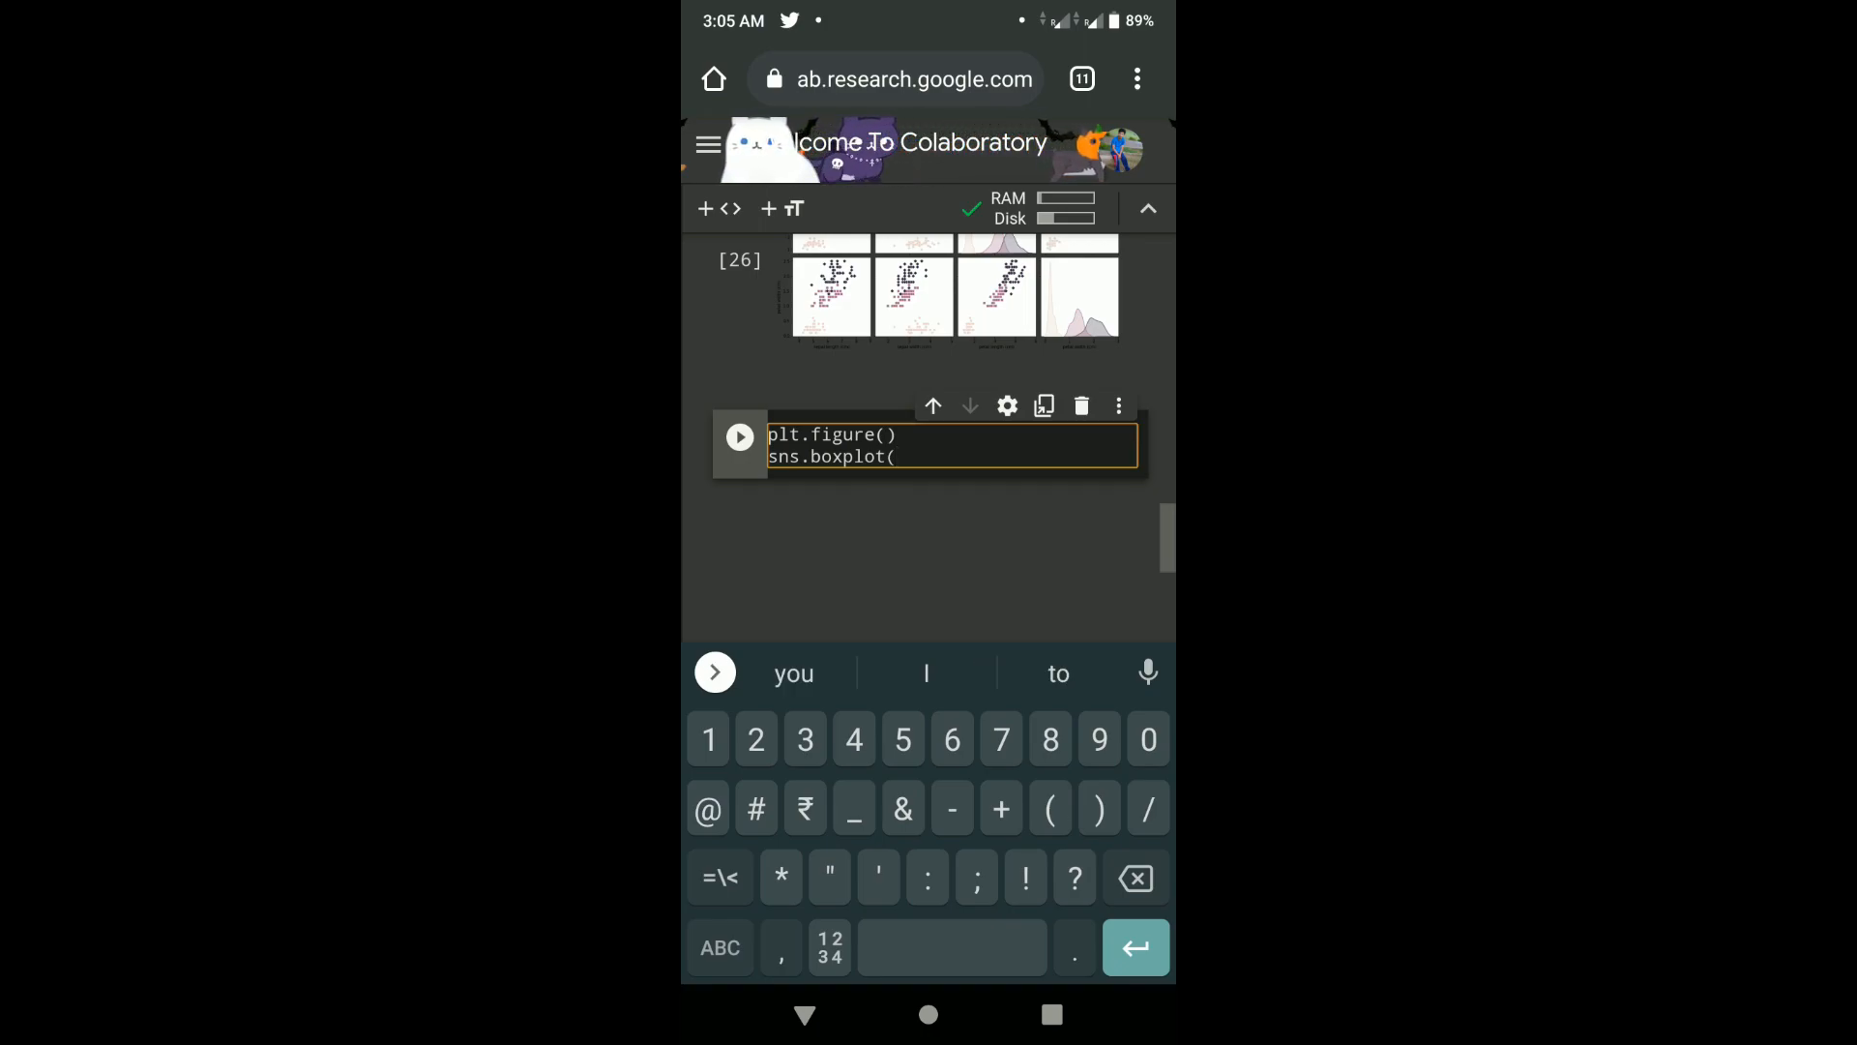
key(Backspace)
text(iris)
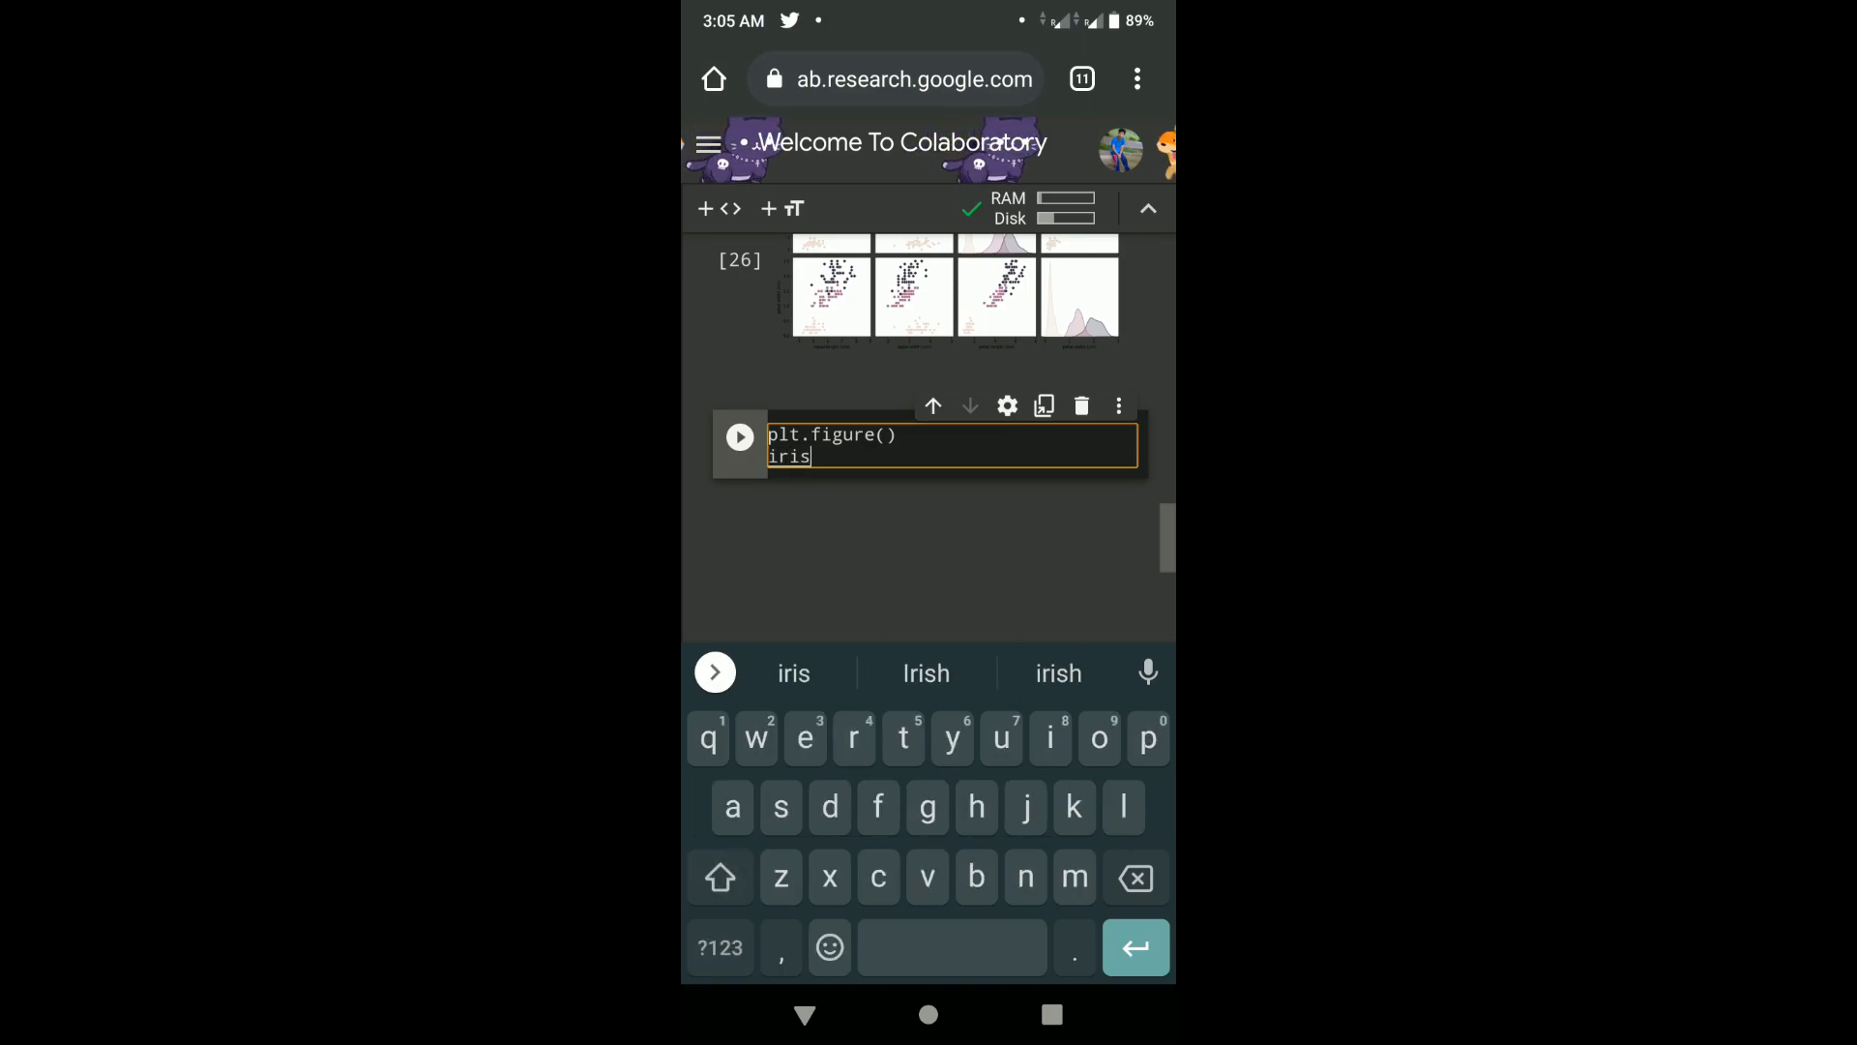
text(.boxplot()
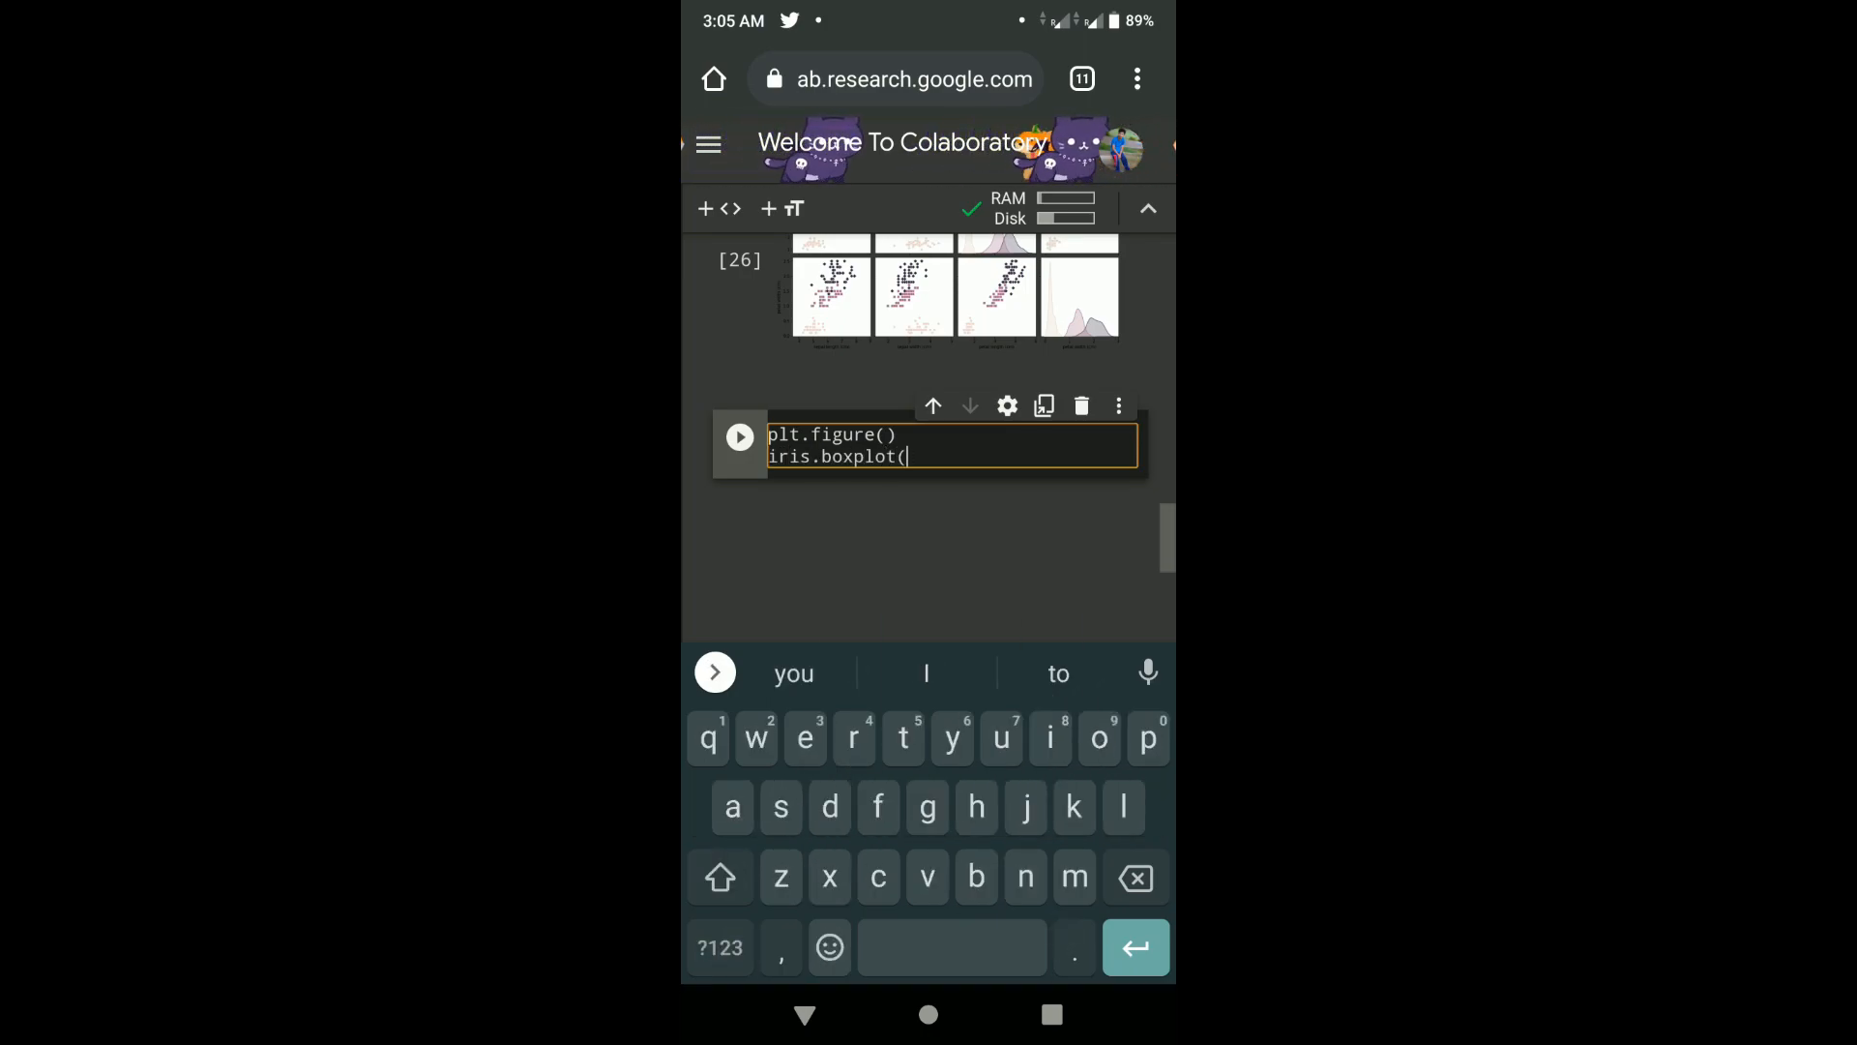
text(by = ')
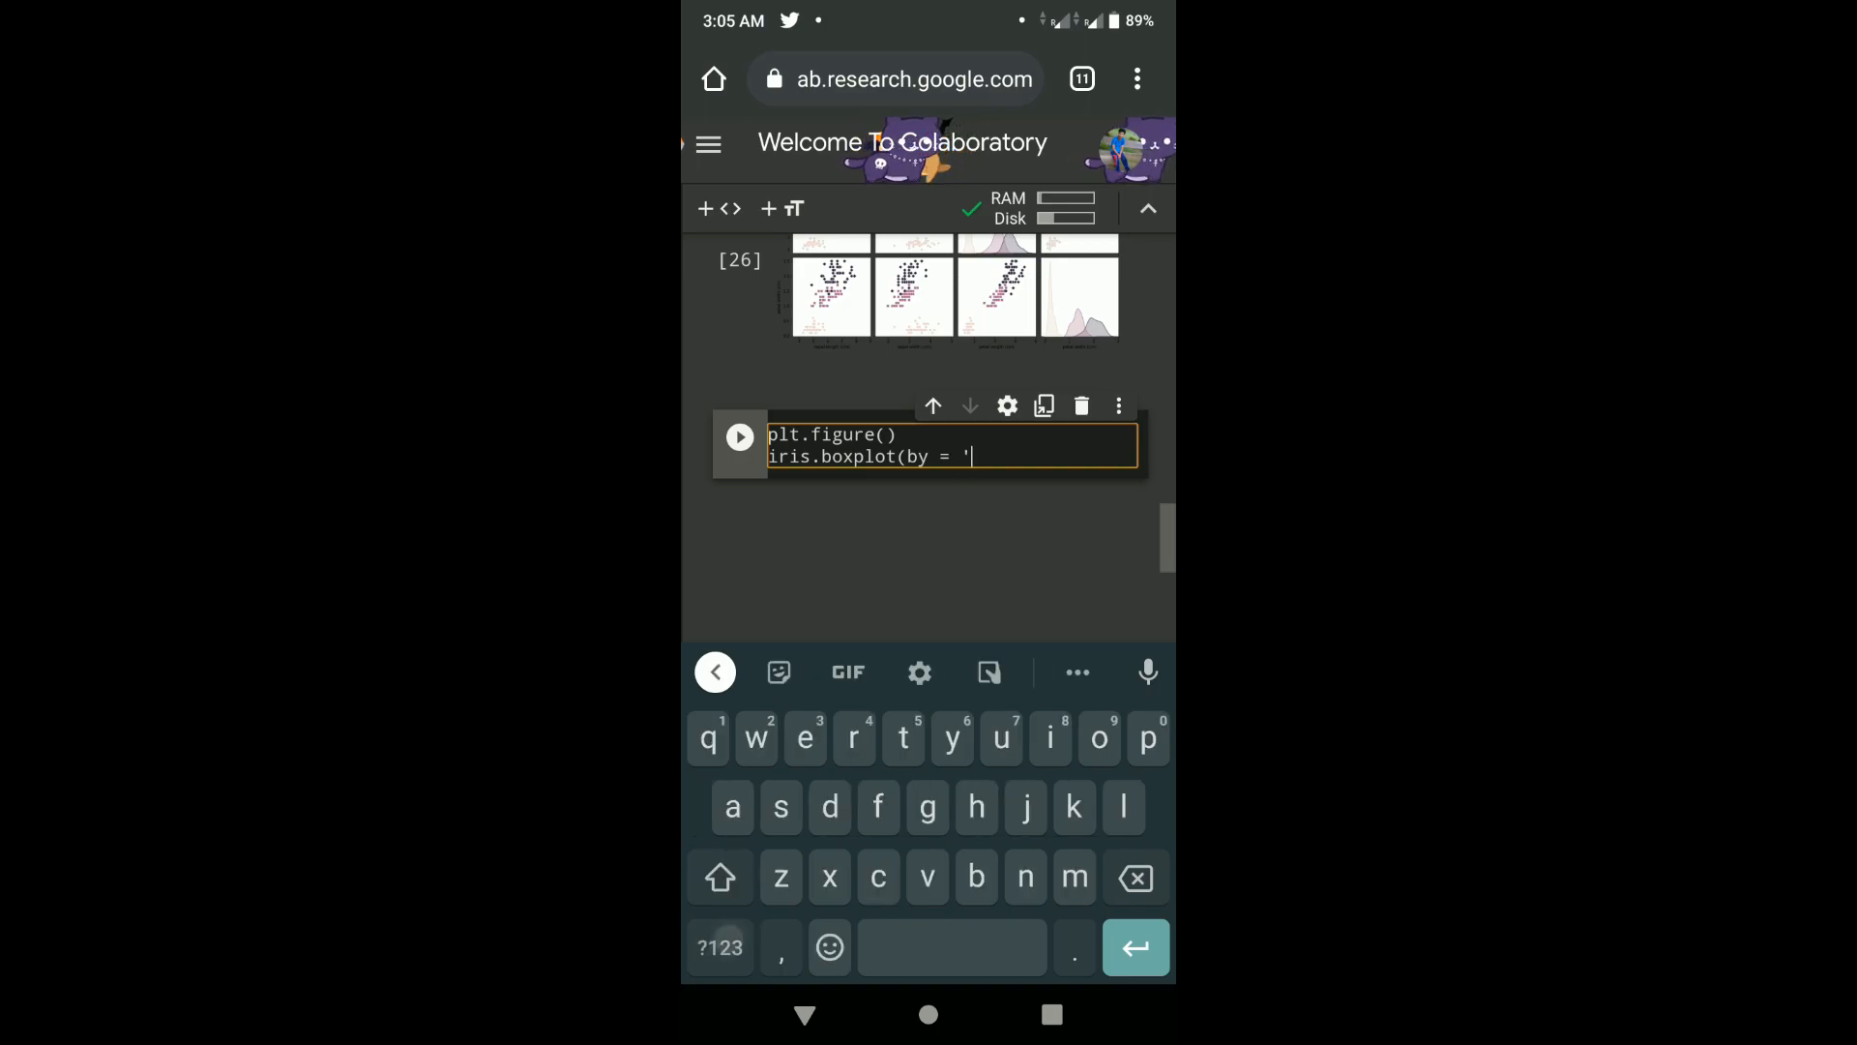
text(target', figsize =(15, 10)
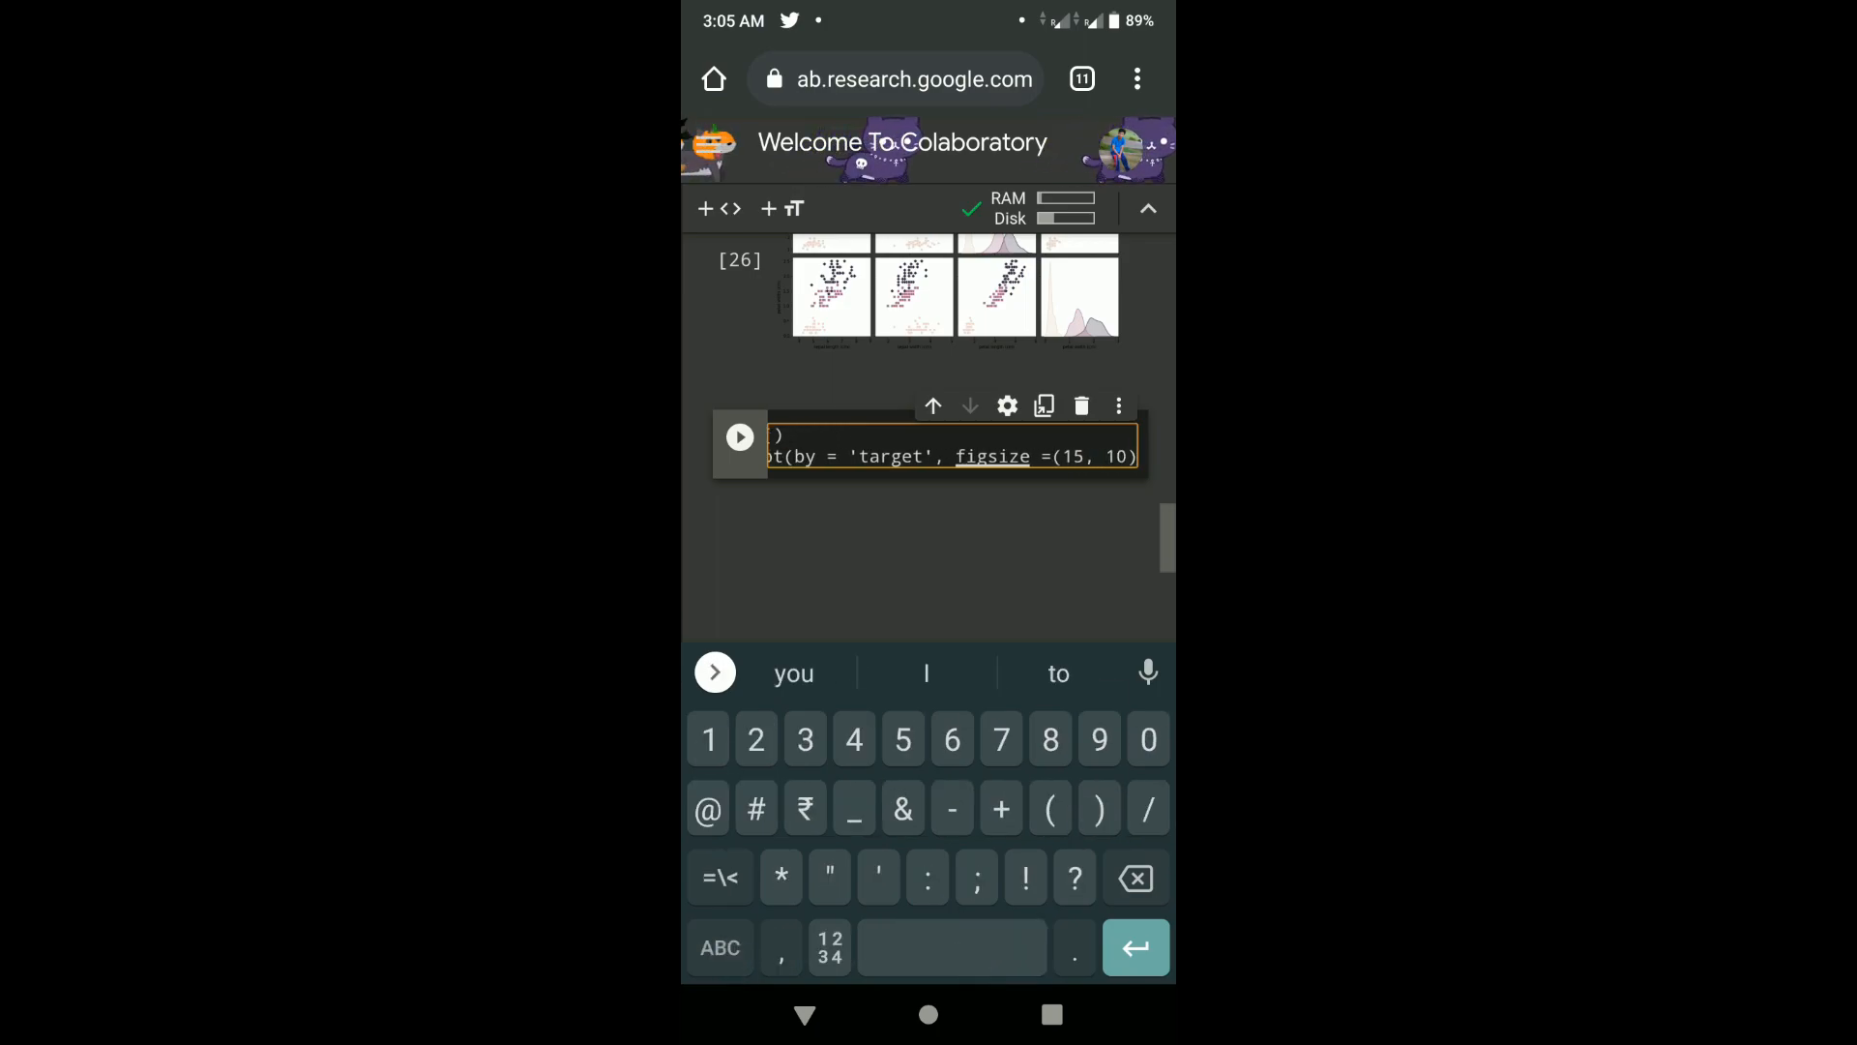
text(plt.sh)
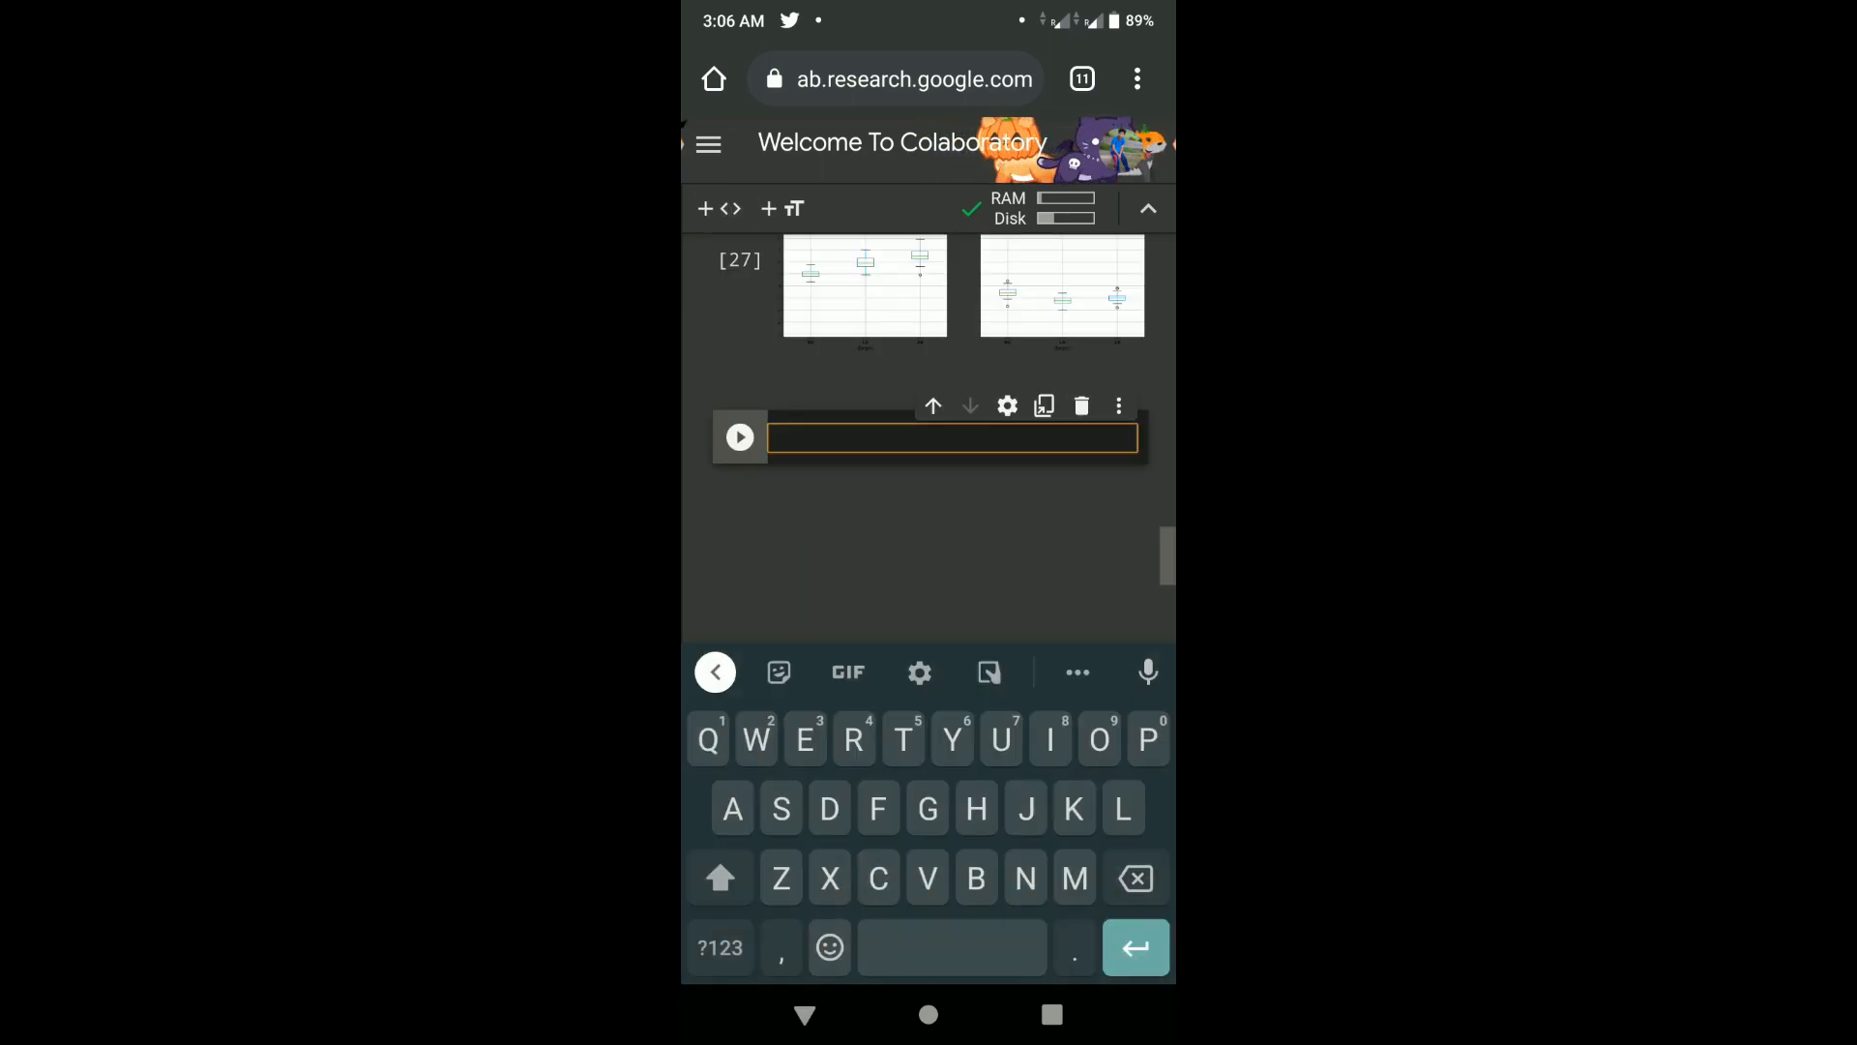
- Create clf = KNeighborsClassifier(n_neighbors=3)
text(clf)
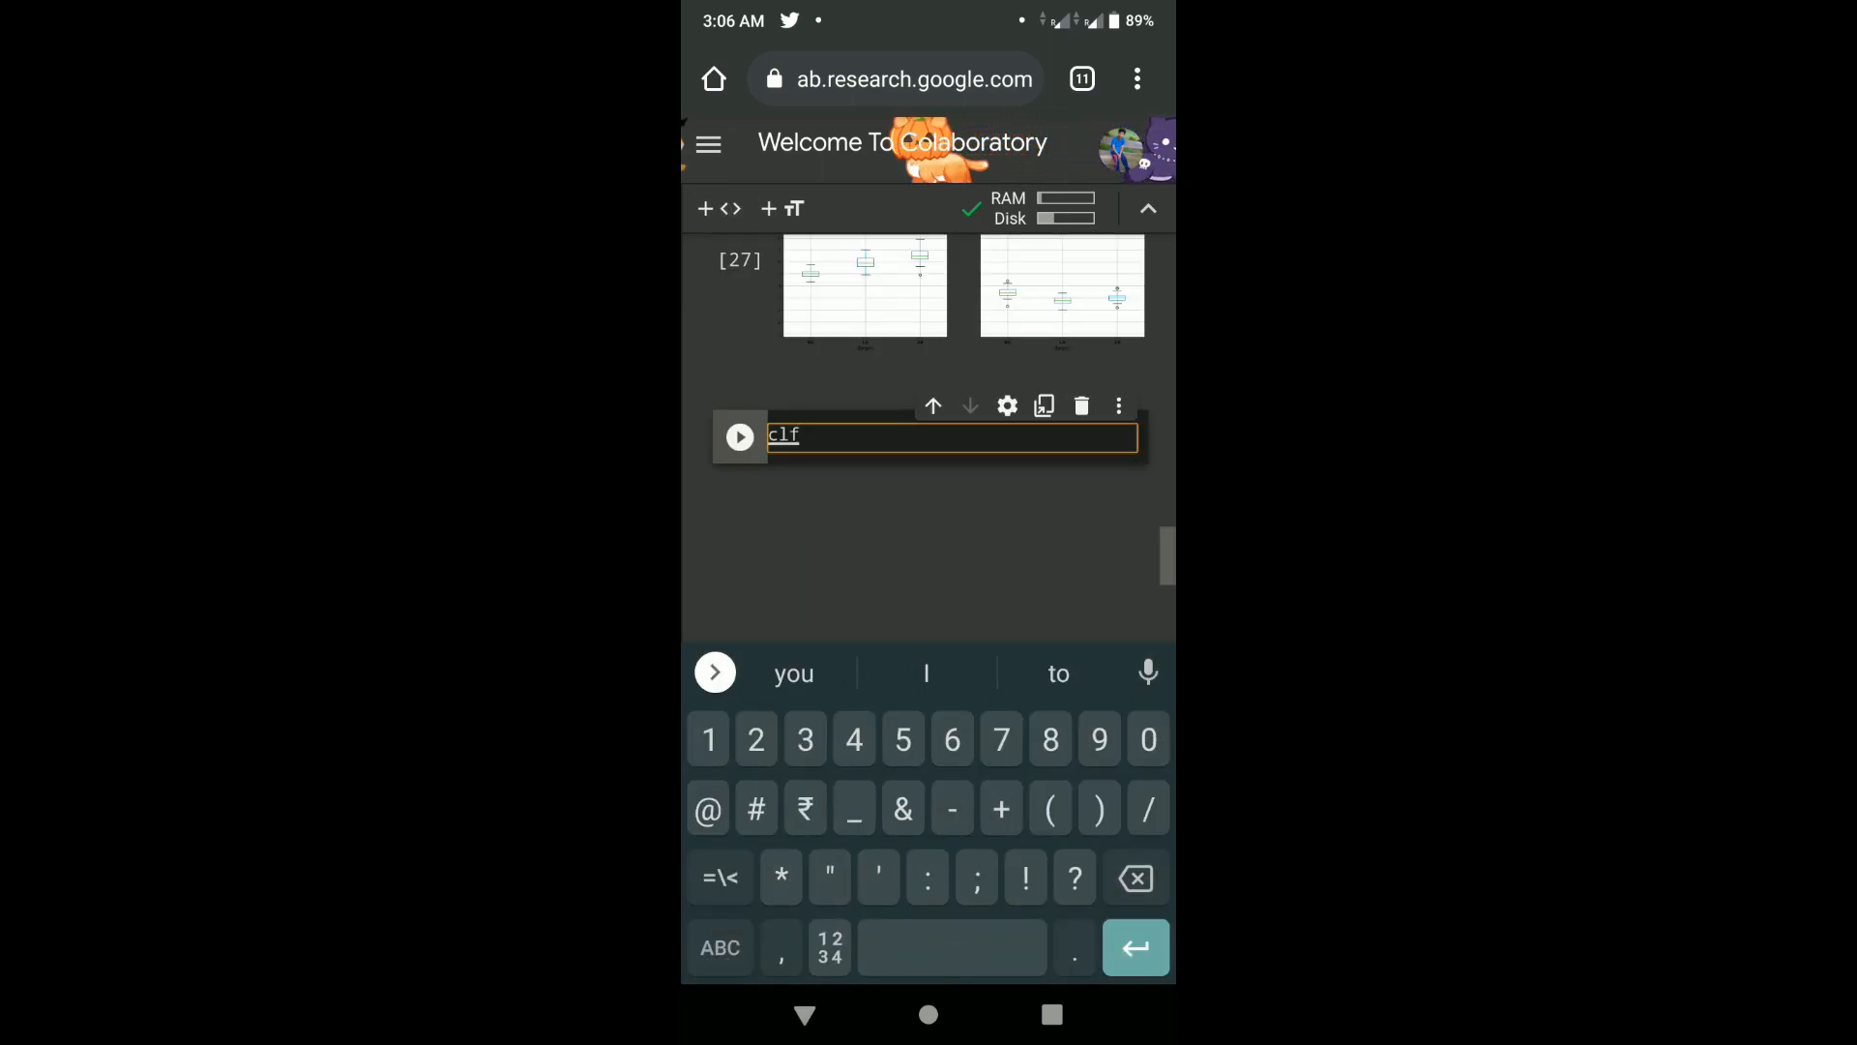
text(= KN)
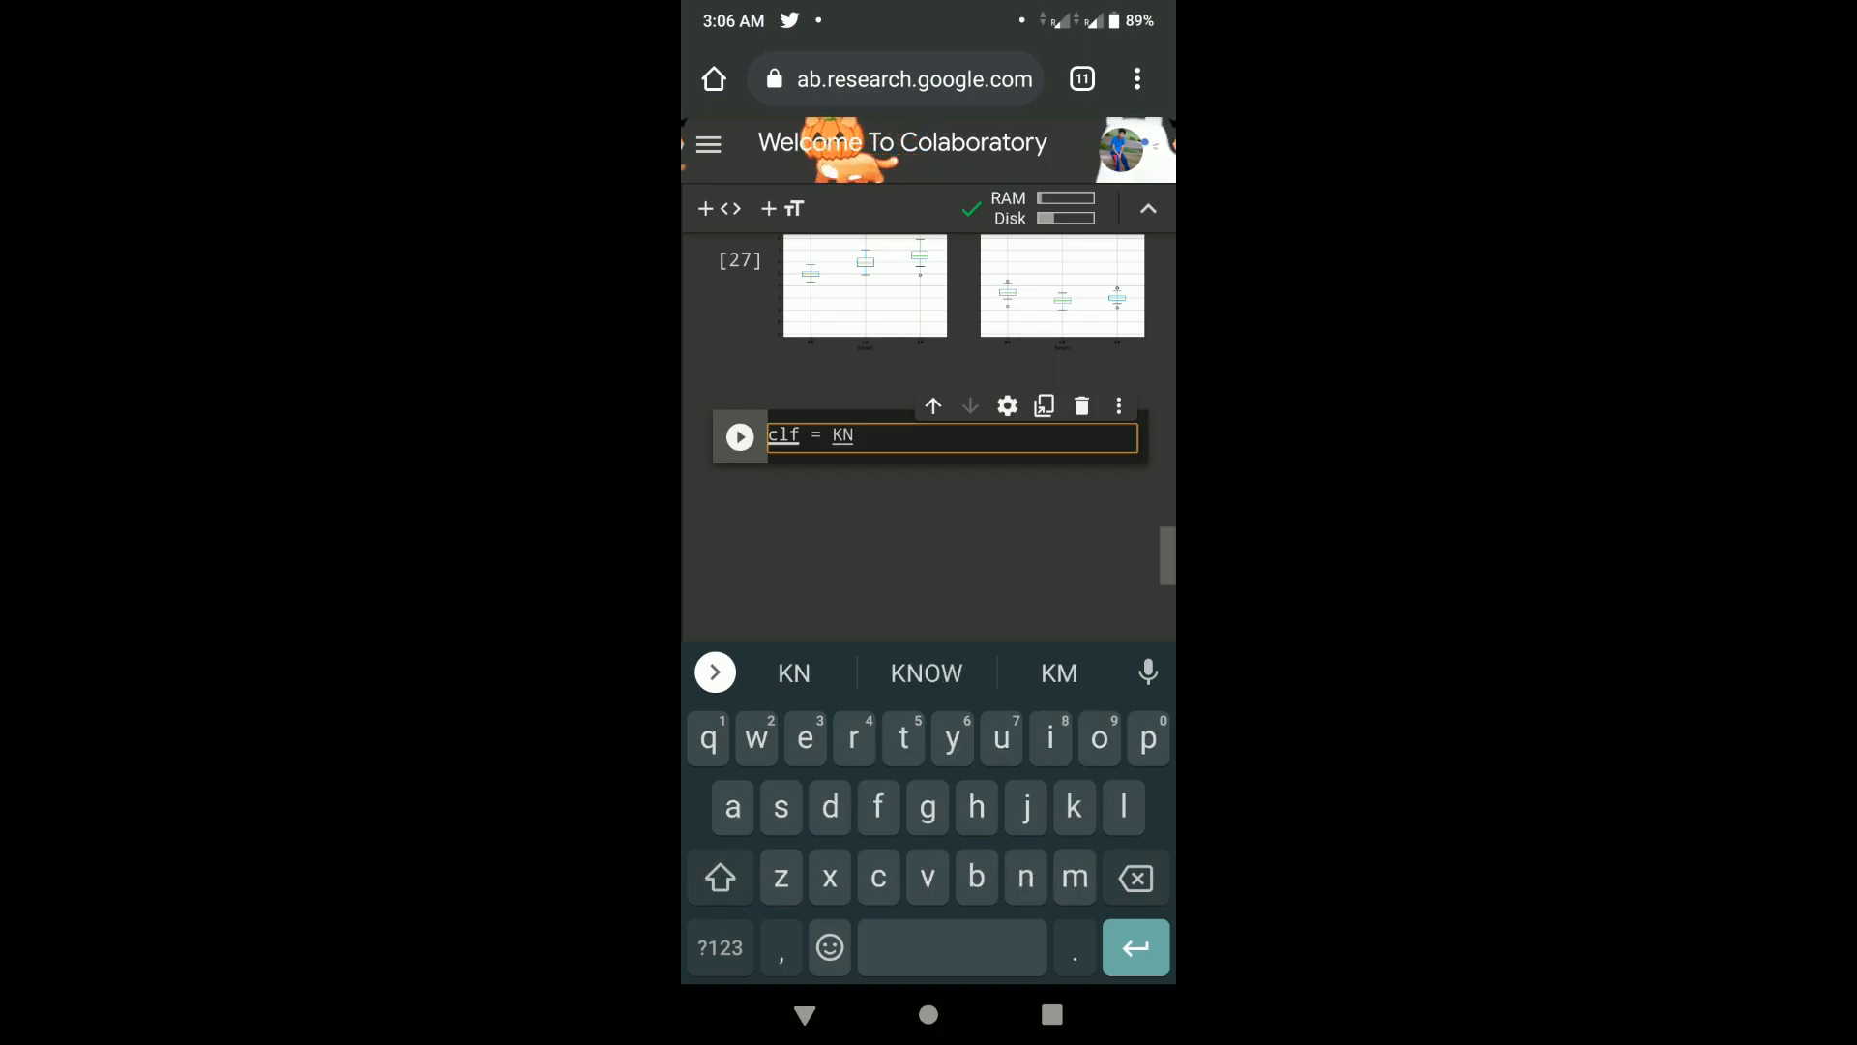
click(926, 674)
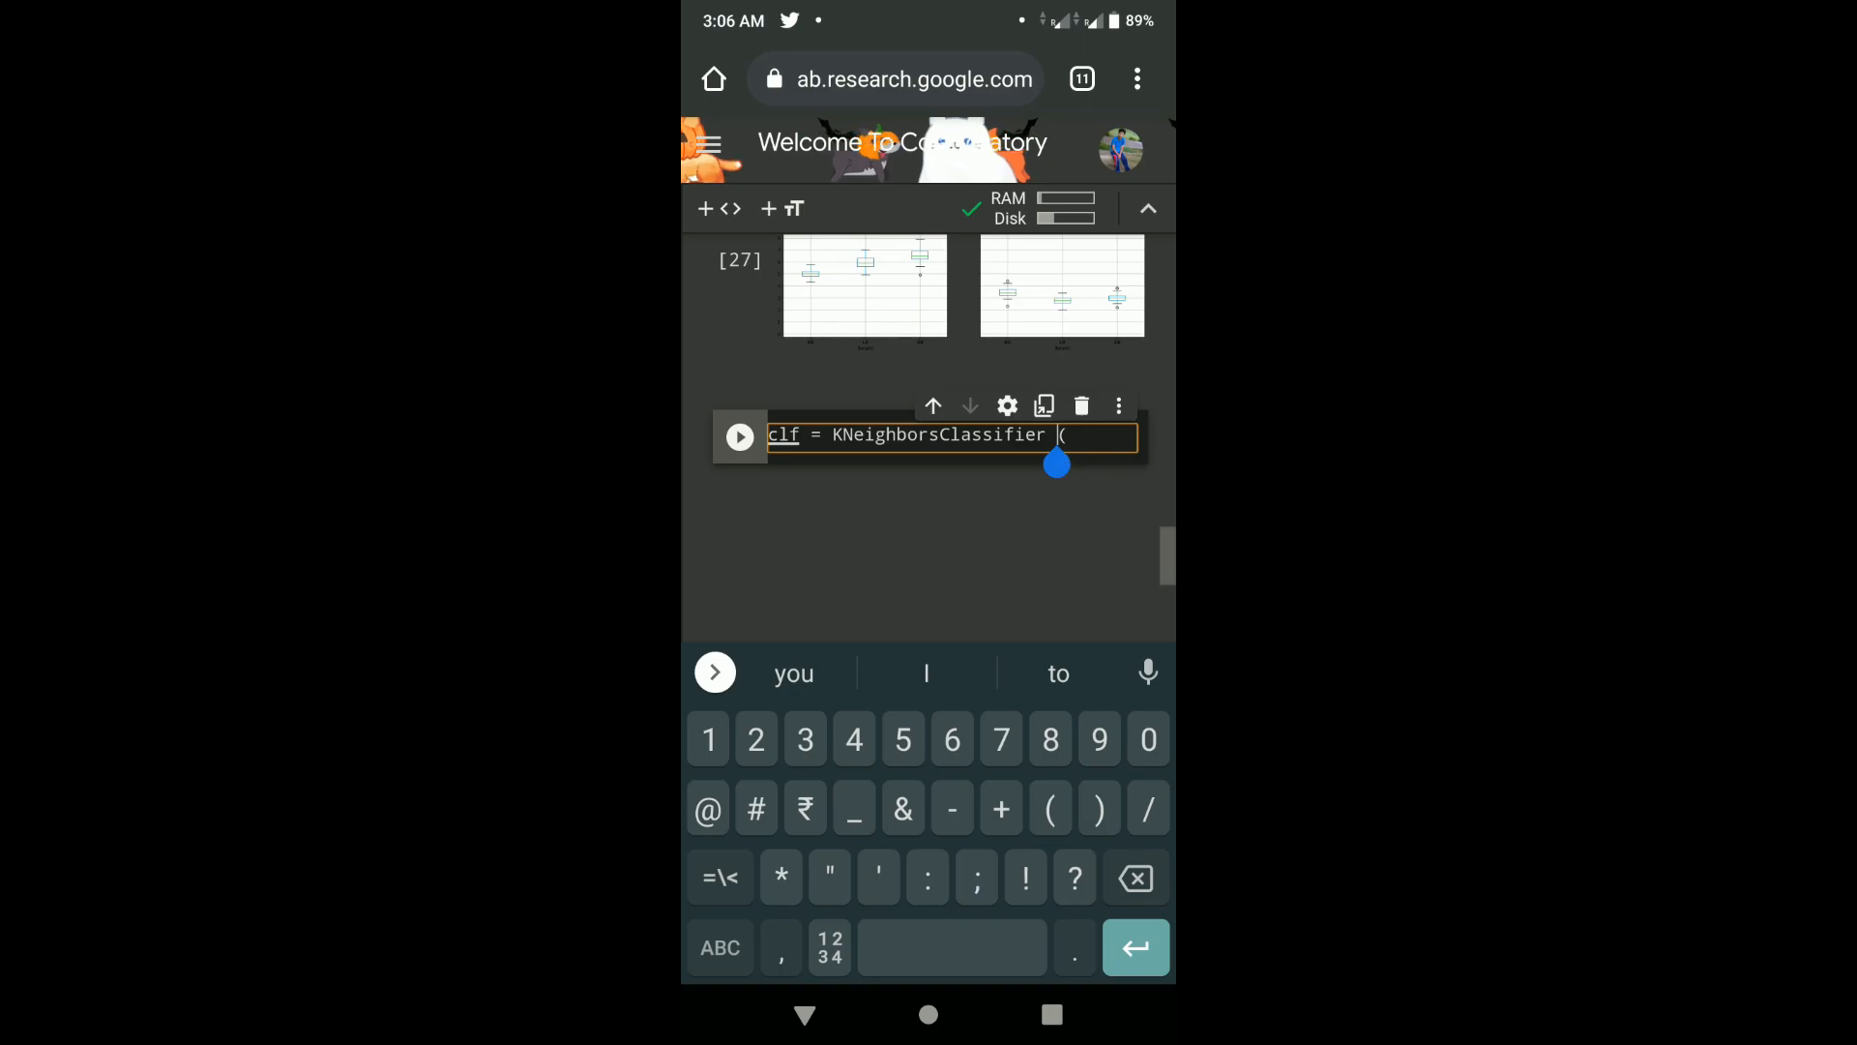
text(n_)
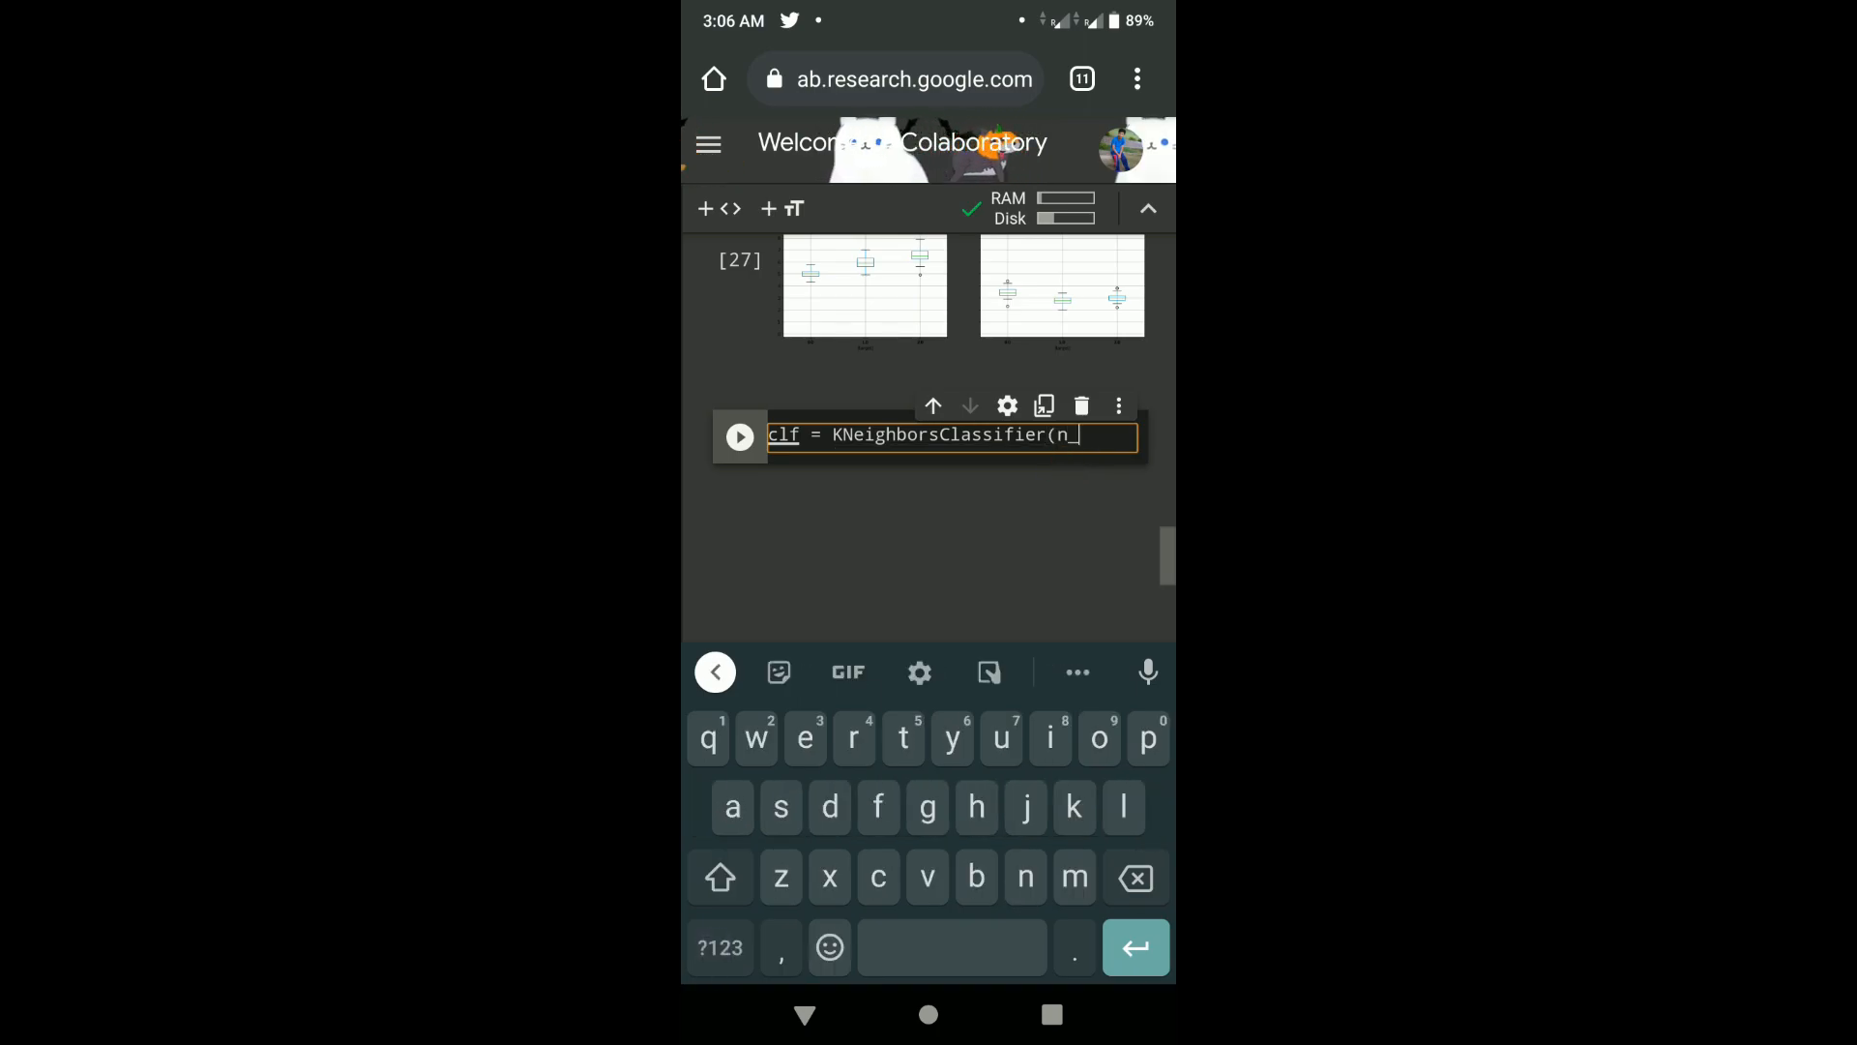
text(eighbors =3))
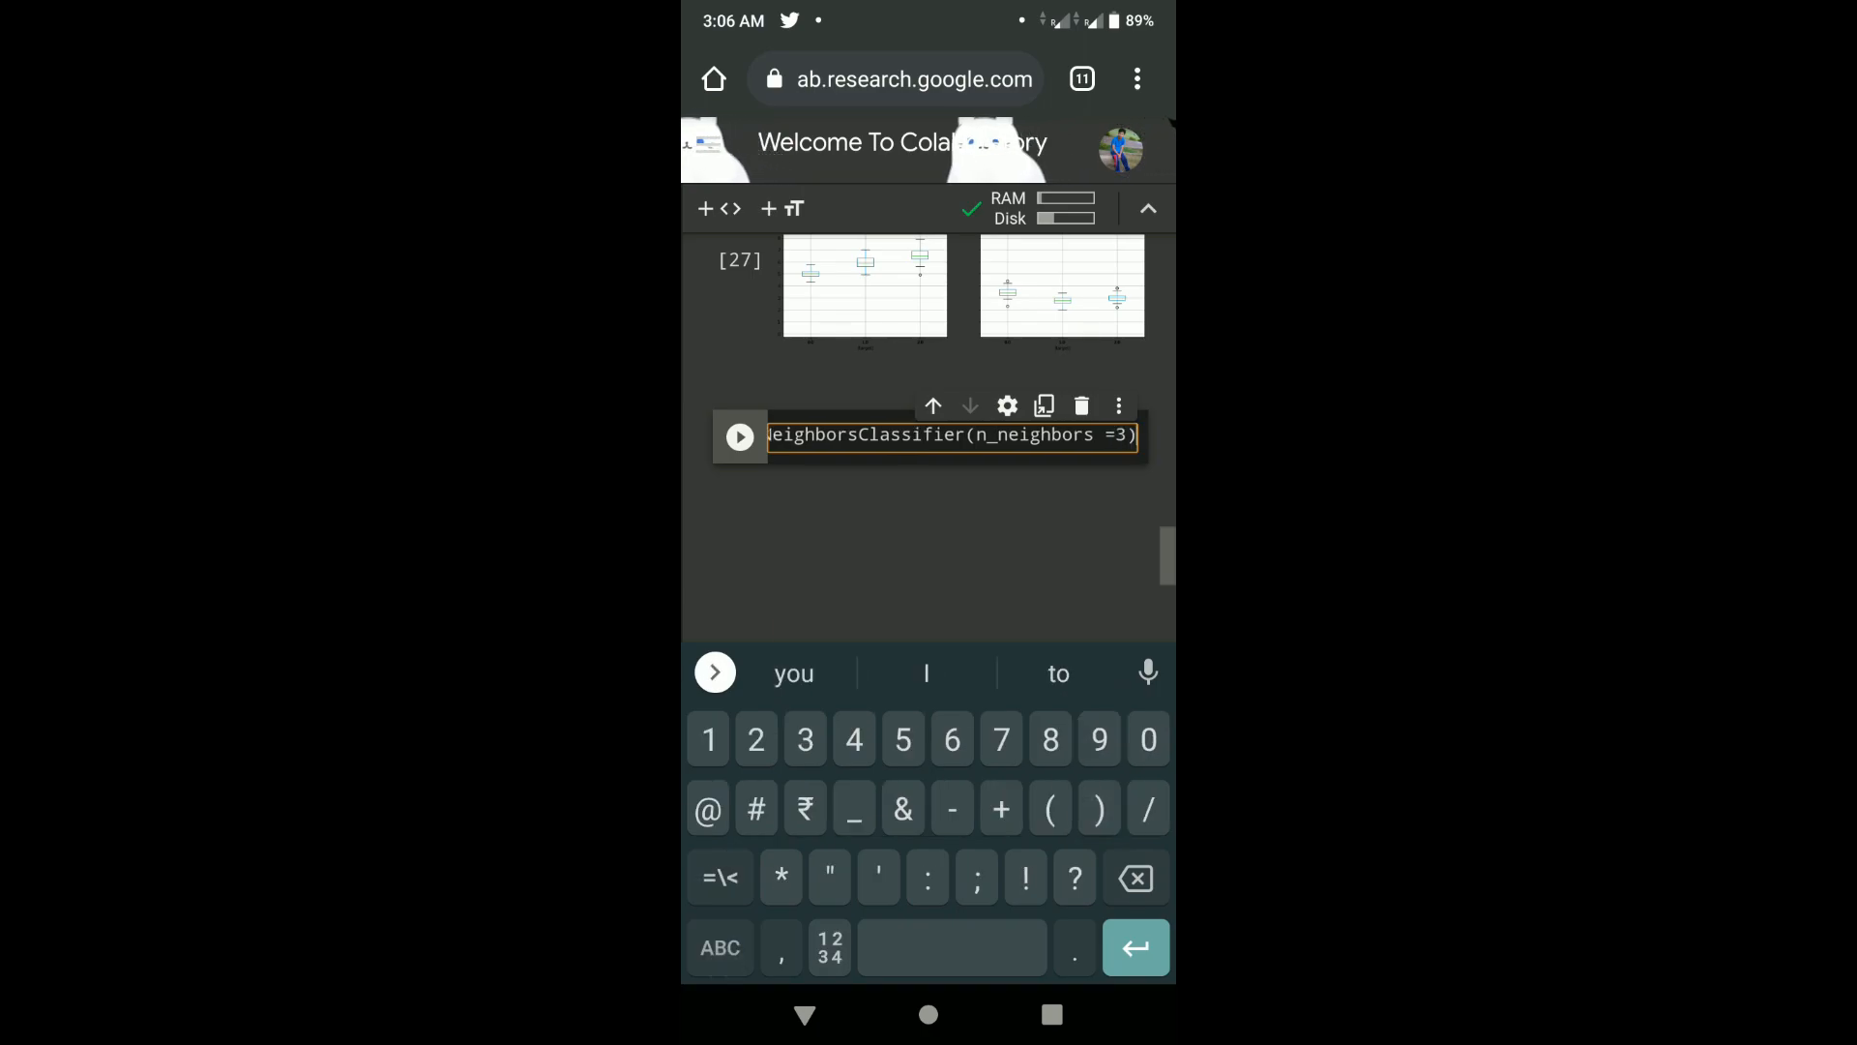
- Fit clf on X_train, y_train and predict y_pred from X_test
text(clf.fit)
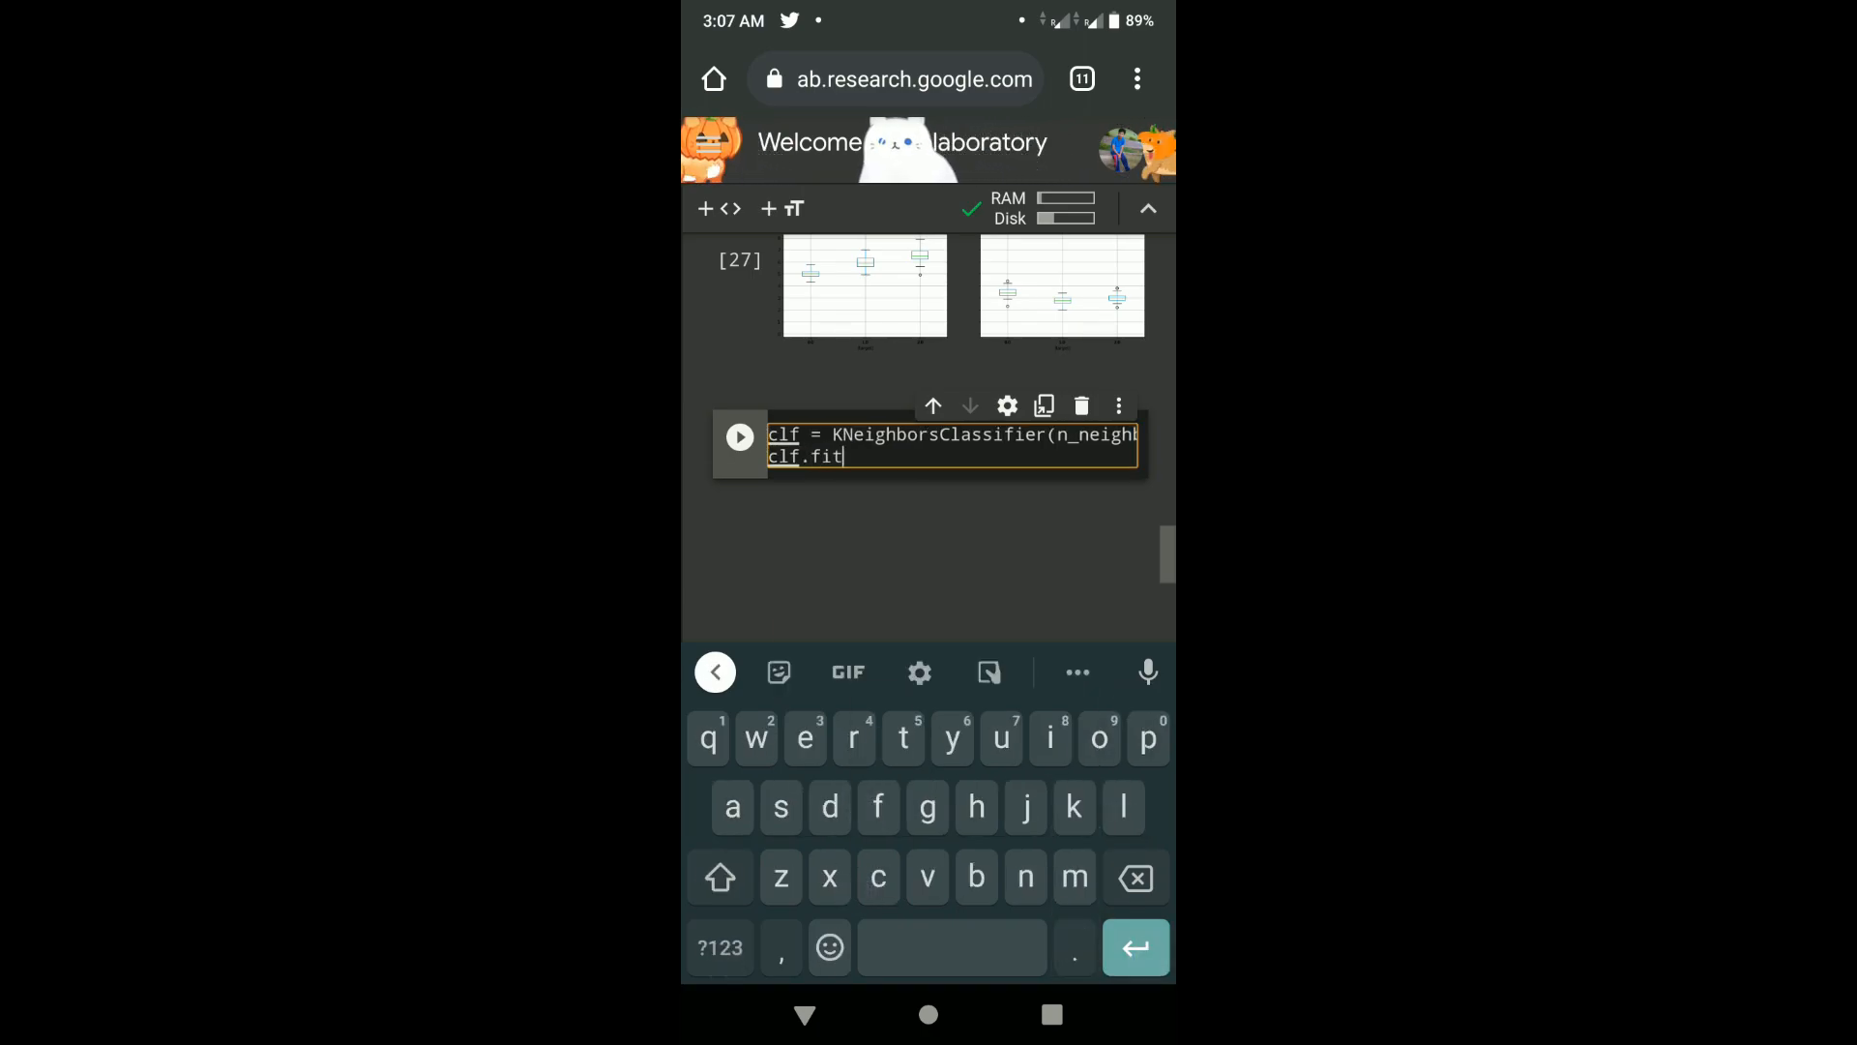
text((X_)
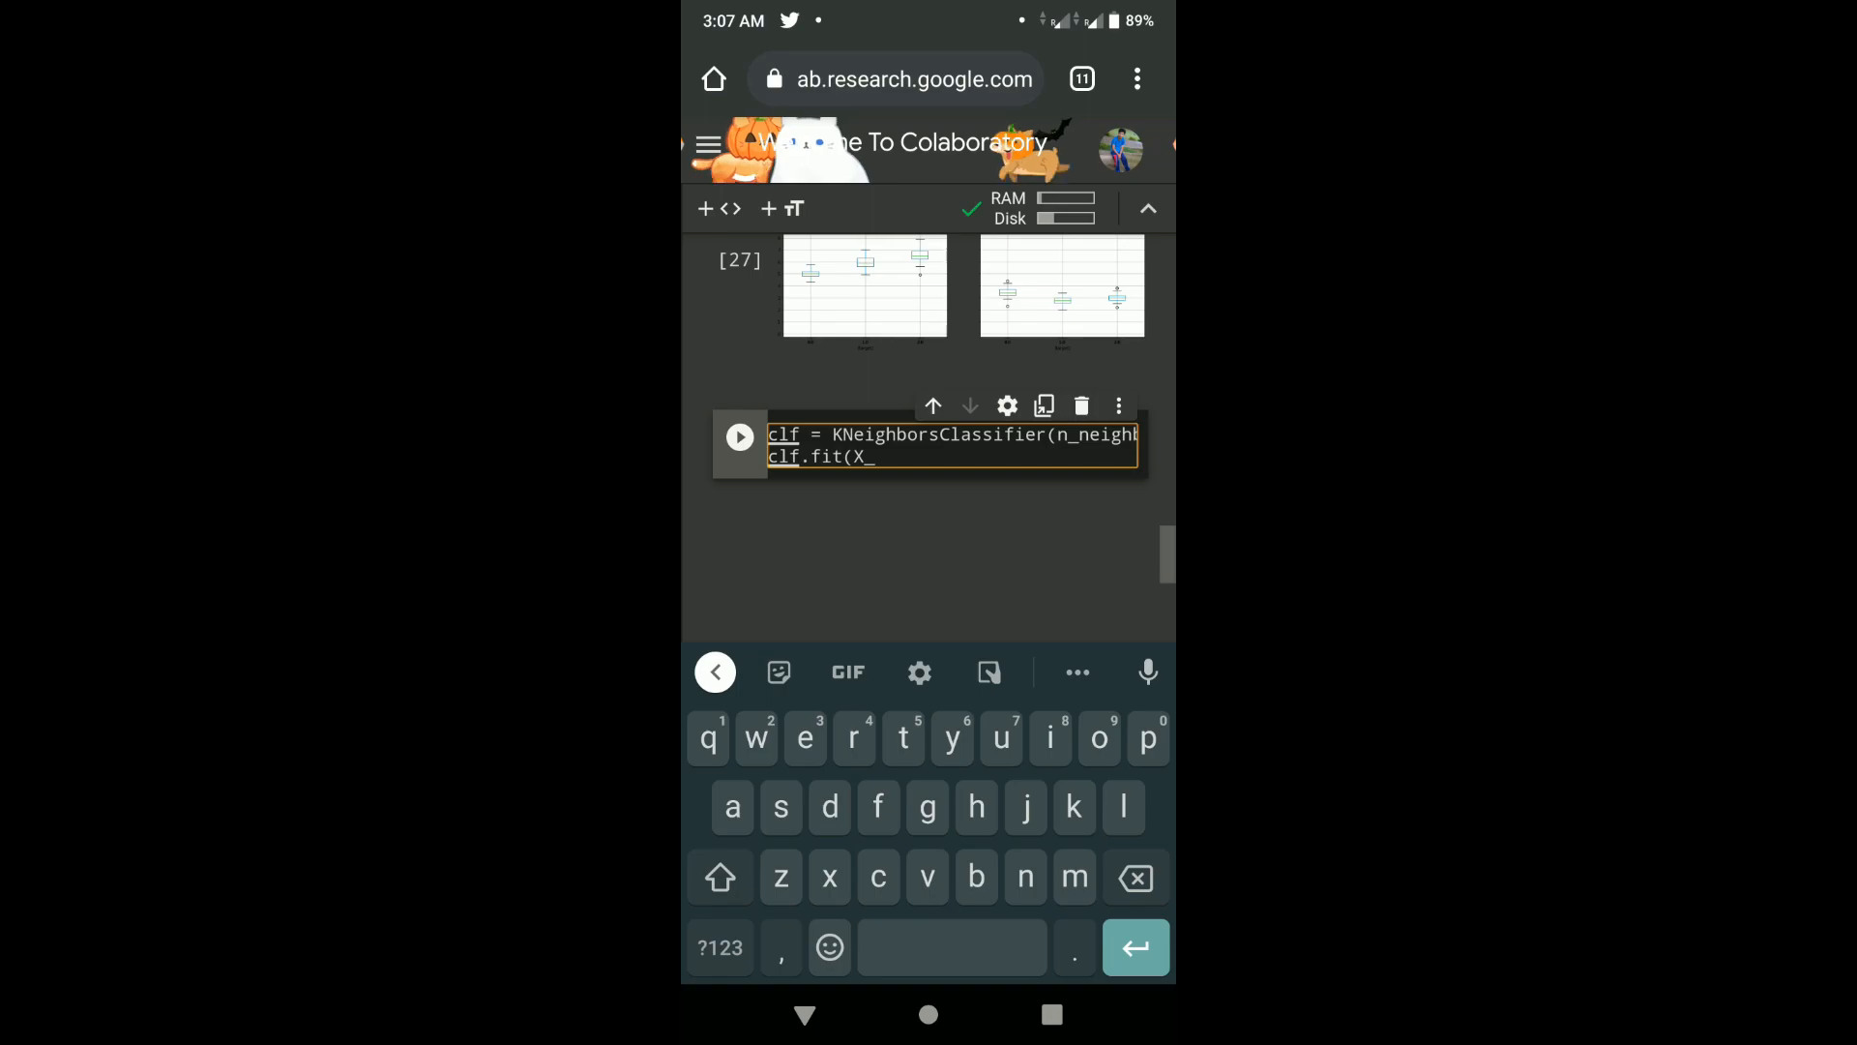
text(train, y_train))
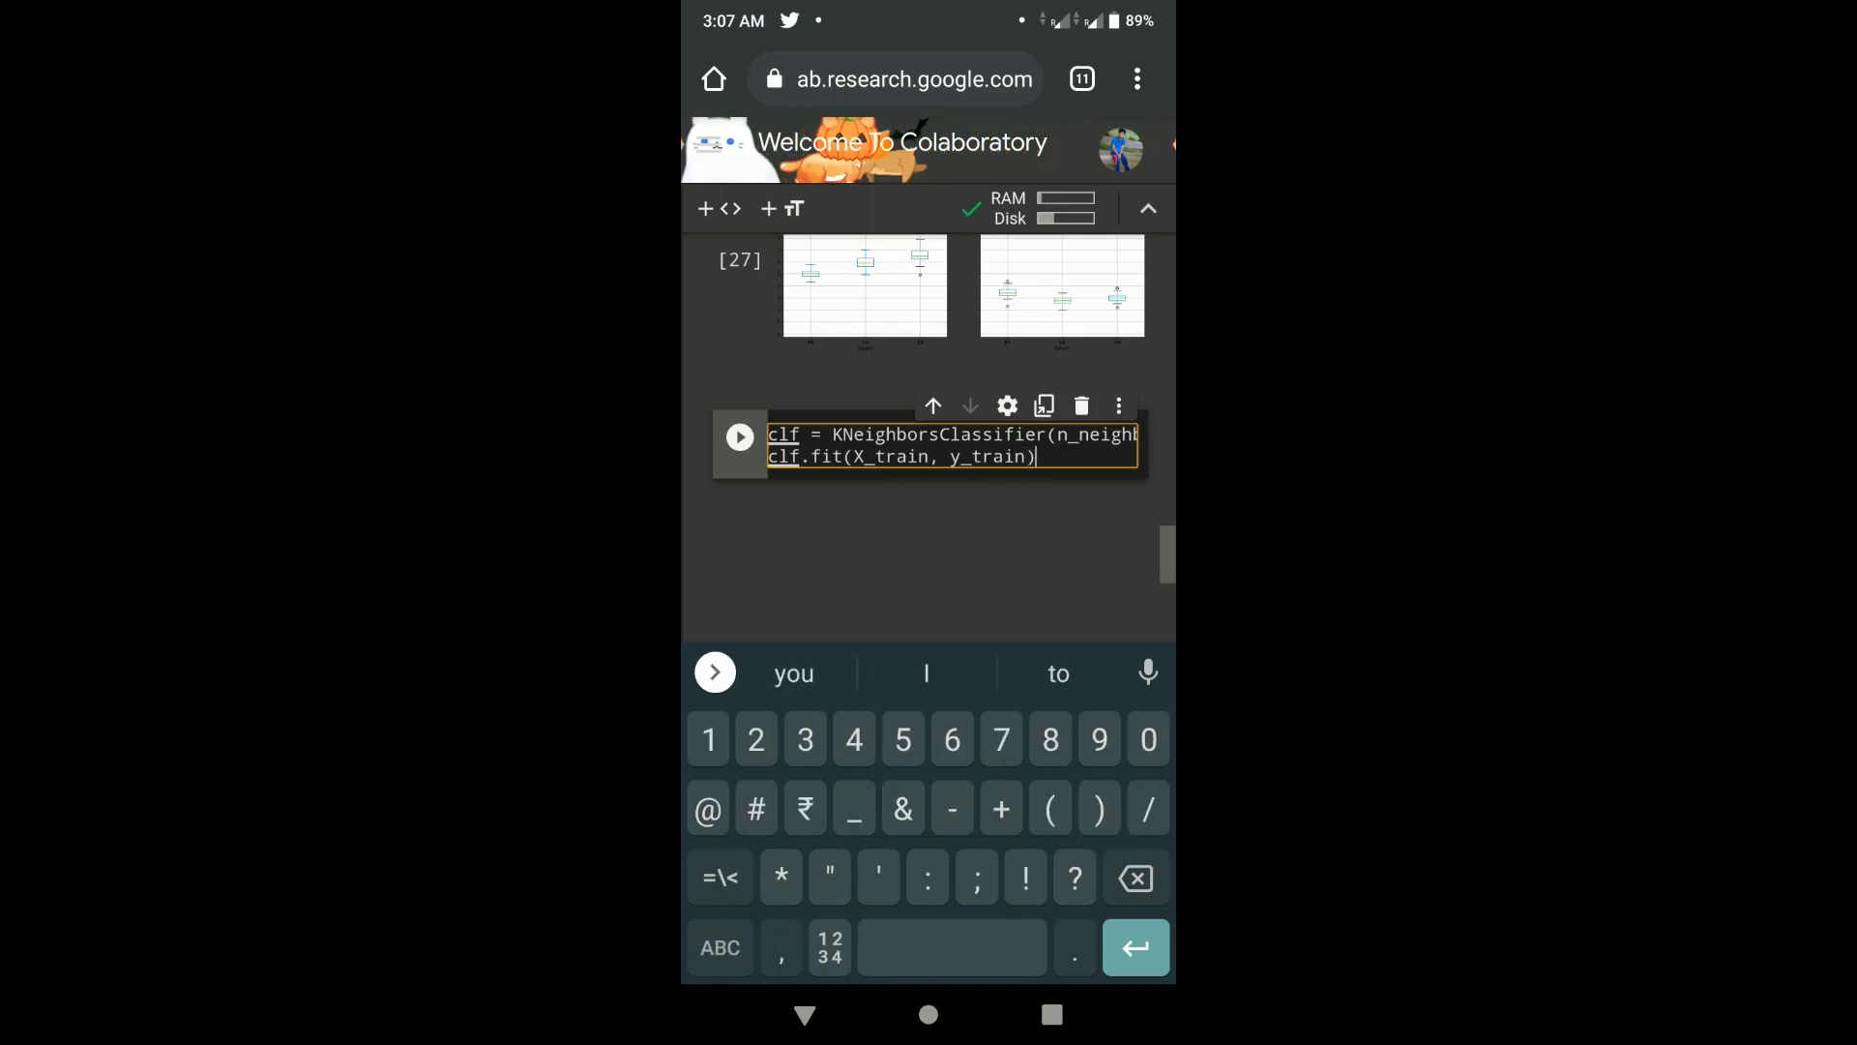
text(y_pred = clf.predict(X_test)
text(cm)
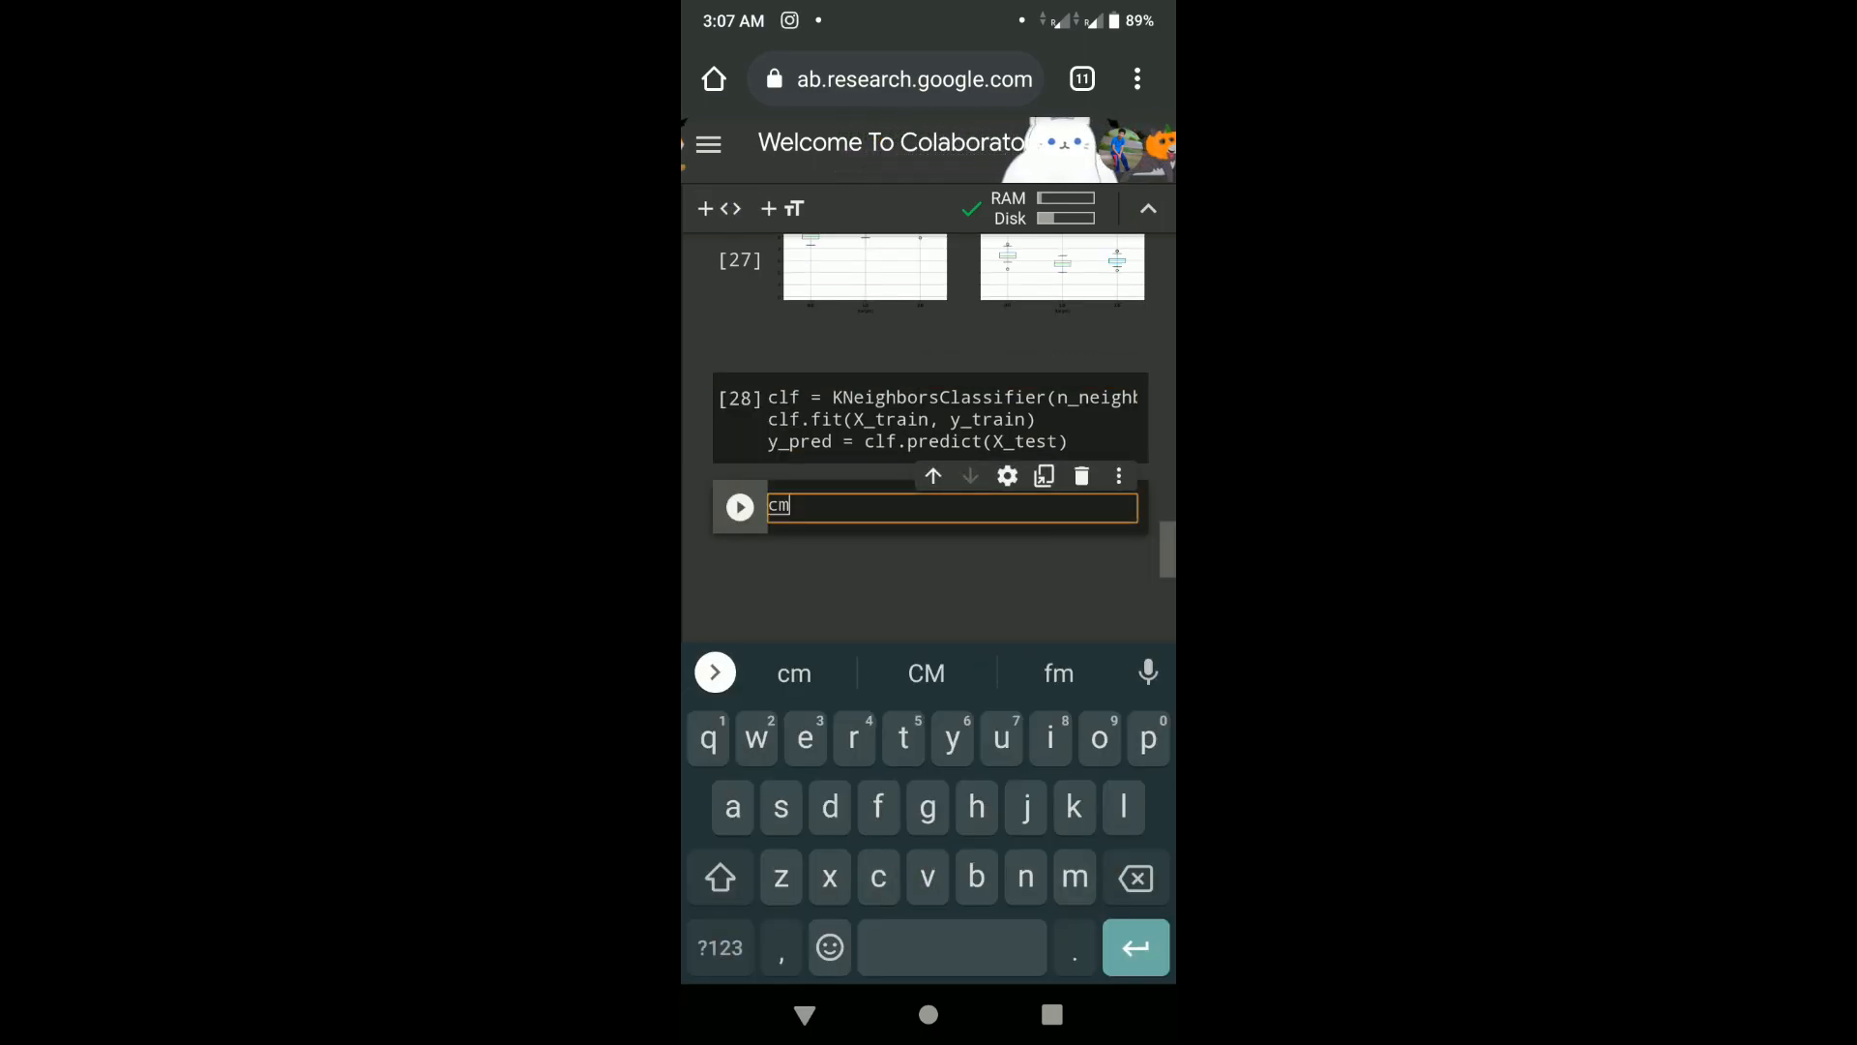
- Compute cm = confusion_matrix(y_test, y_pred) and print the 3×3 matrix
text(= confusion_matrix)
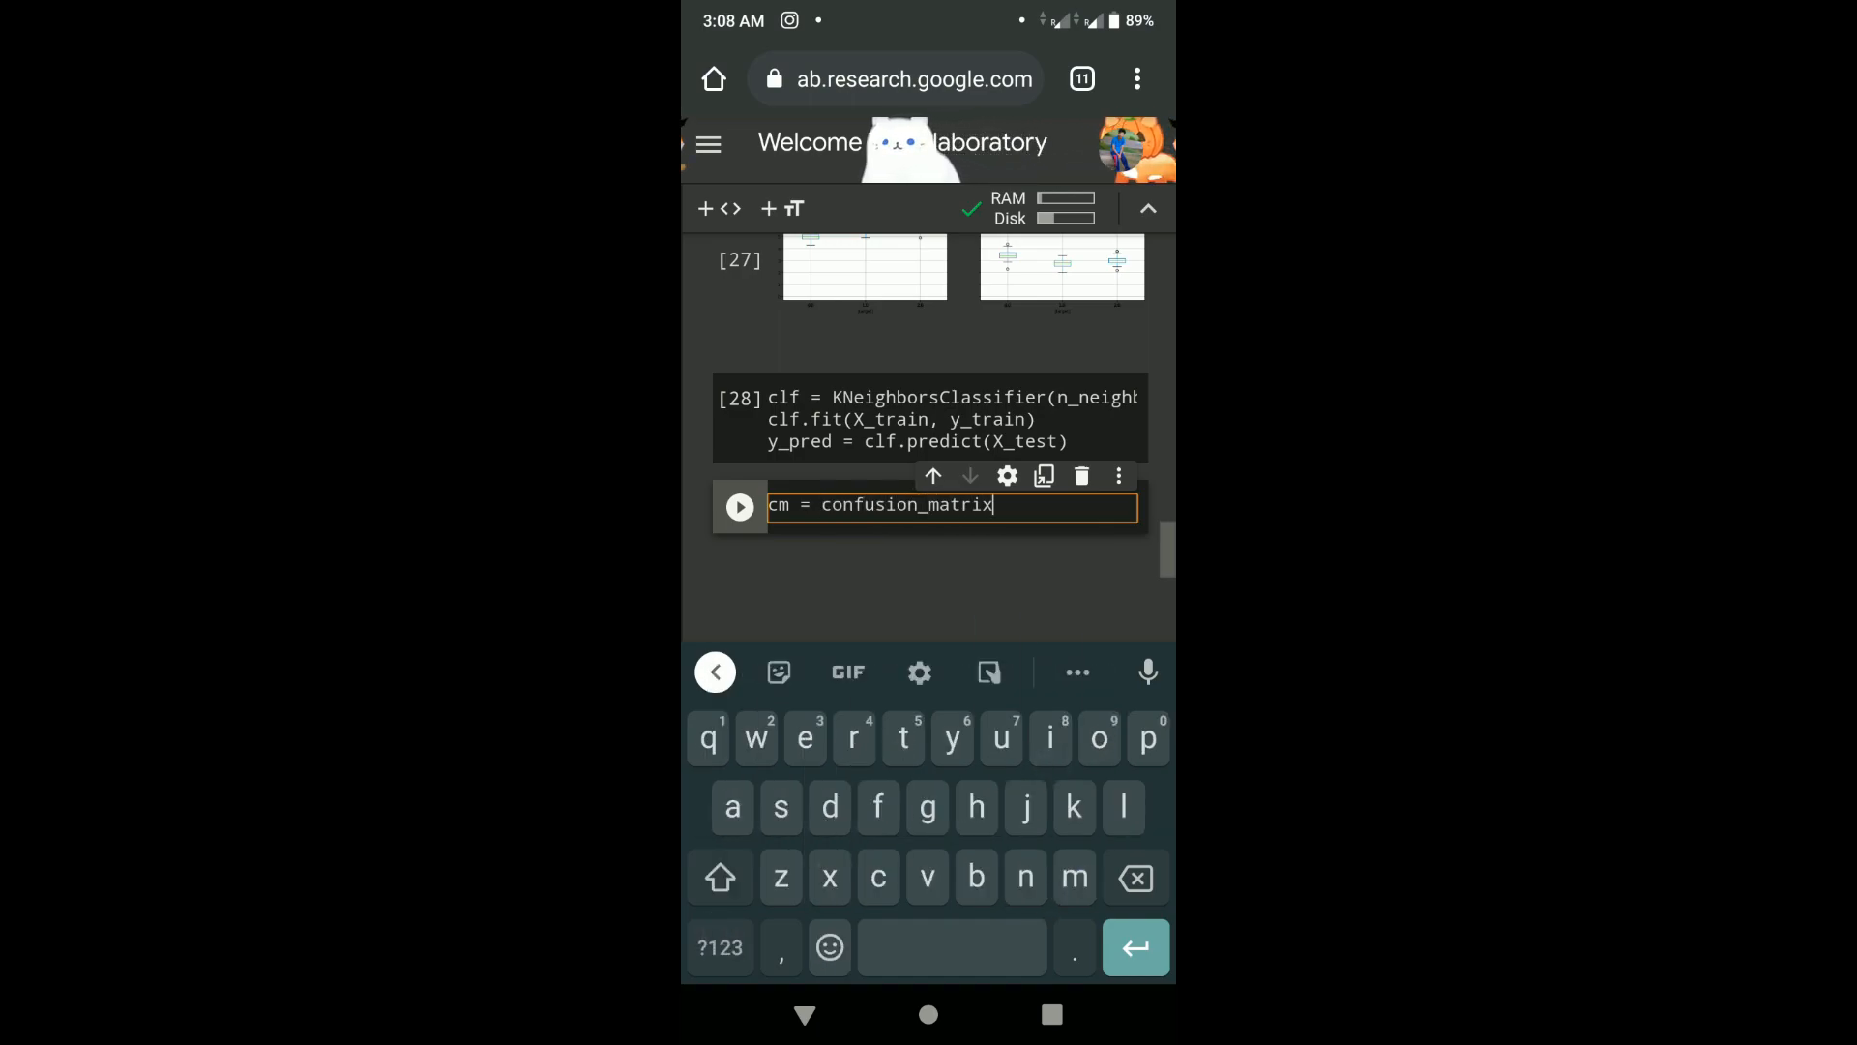
text((y_test)
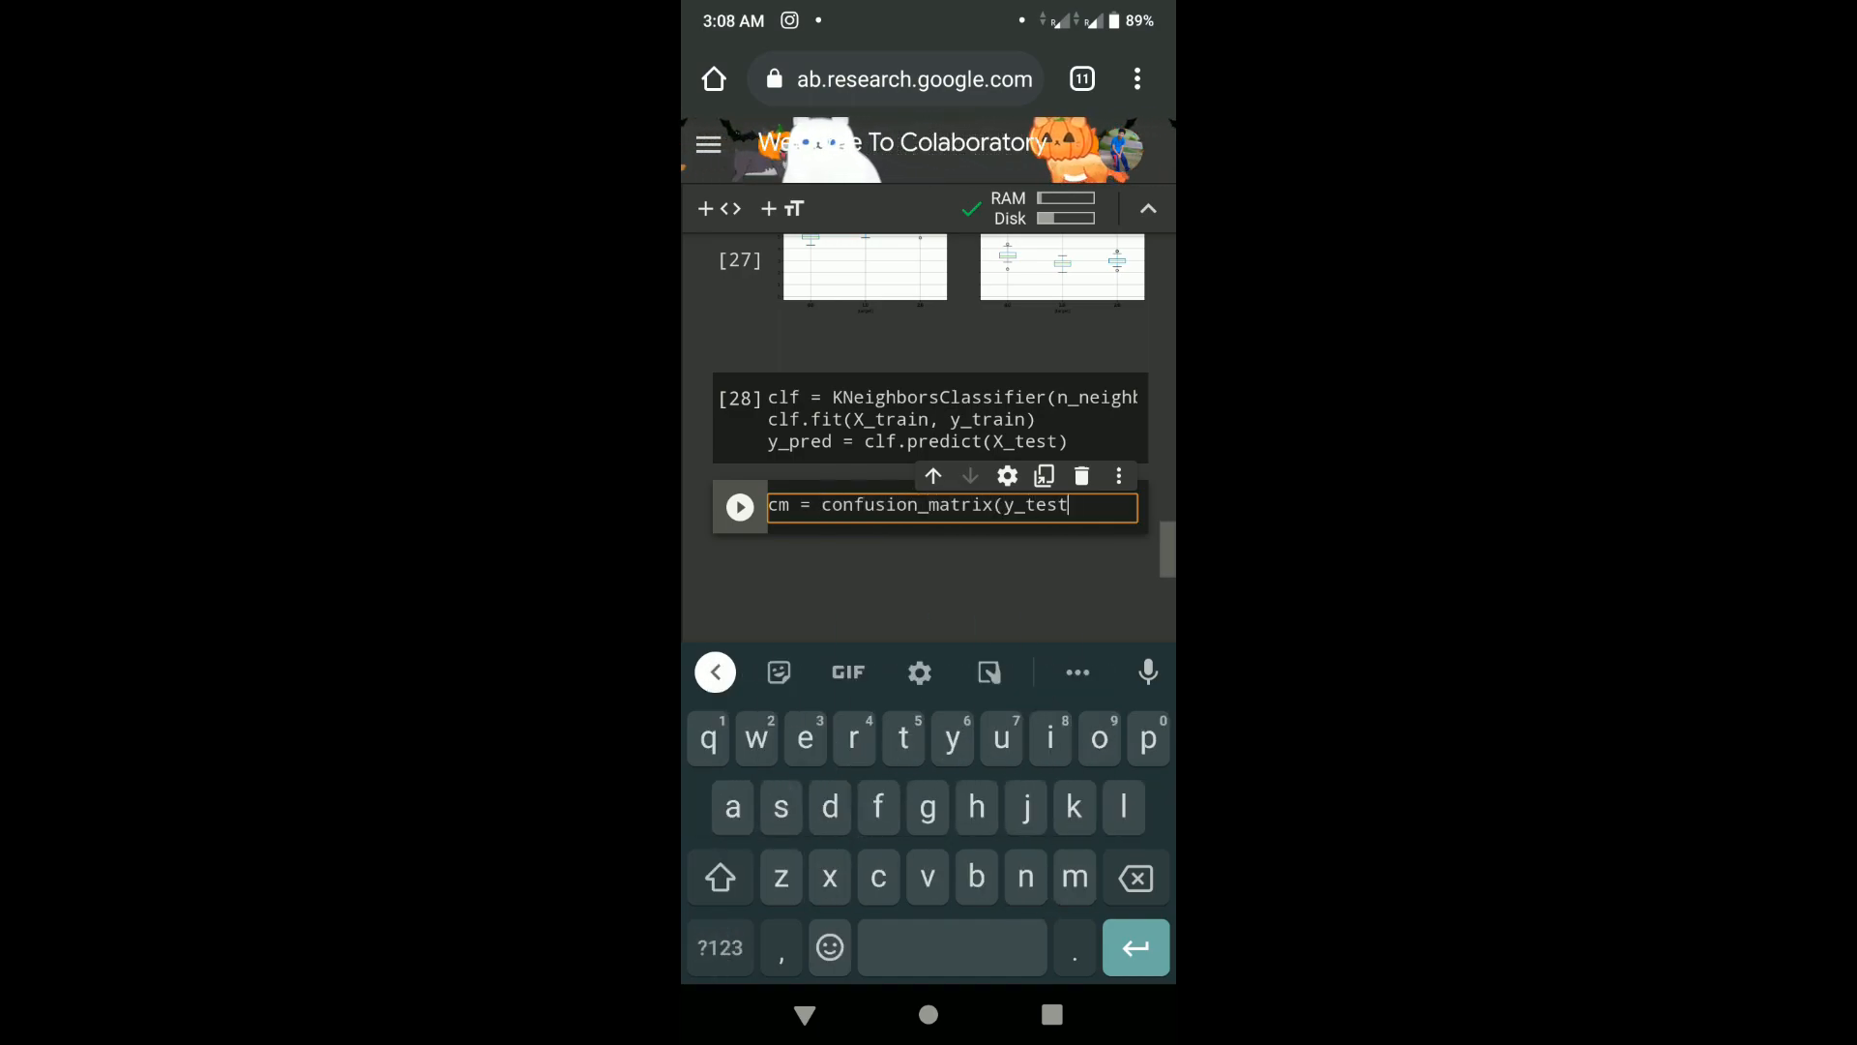
text(, y_pred))
text(print(cm)
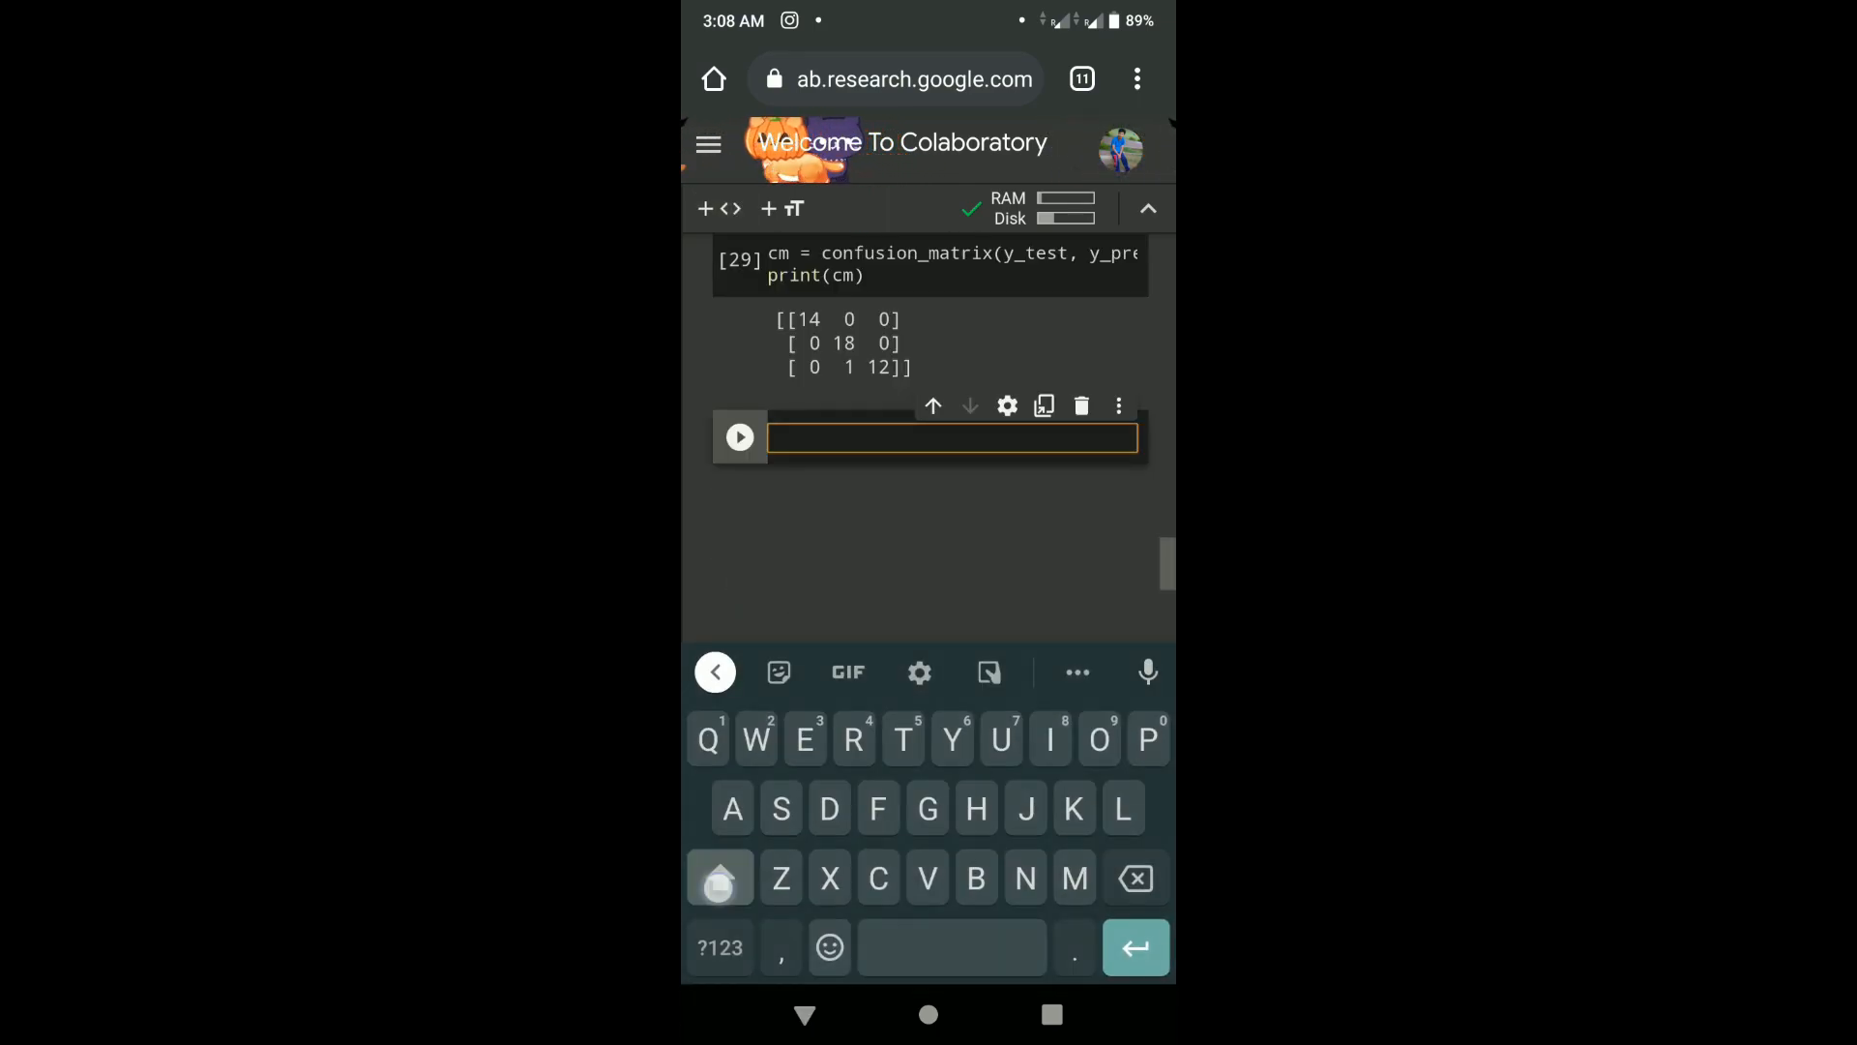
- Compute acc = accuracy_score(y_test, y_pred)*100 and print 'Accuracy is :' about 97.78
text(acc =)
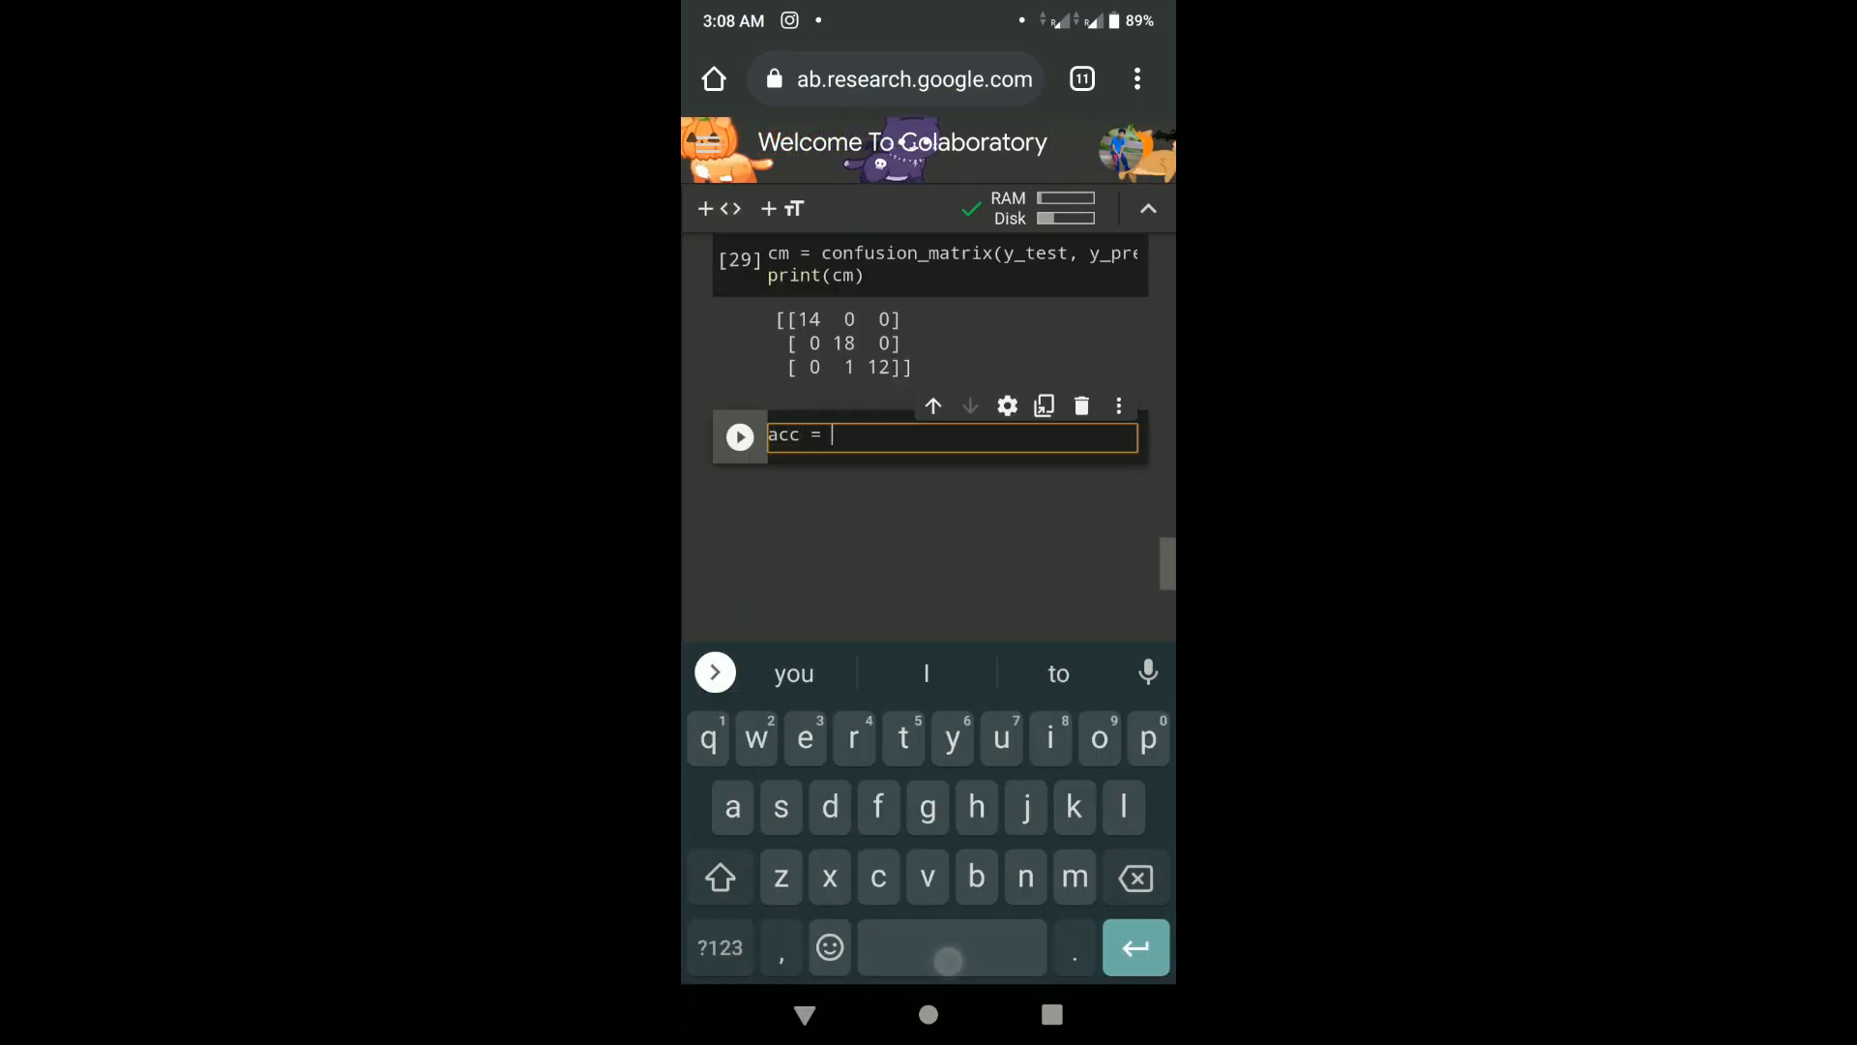
text(accuracy_score(y_test, y_pred)
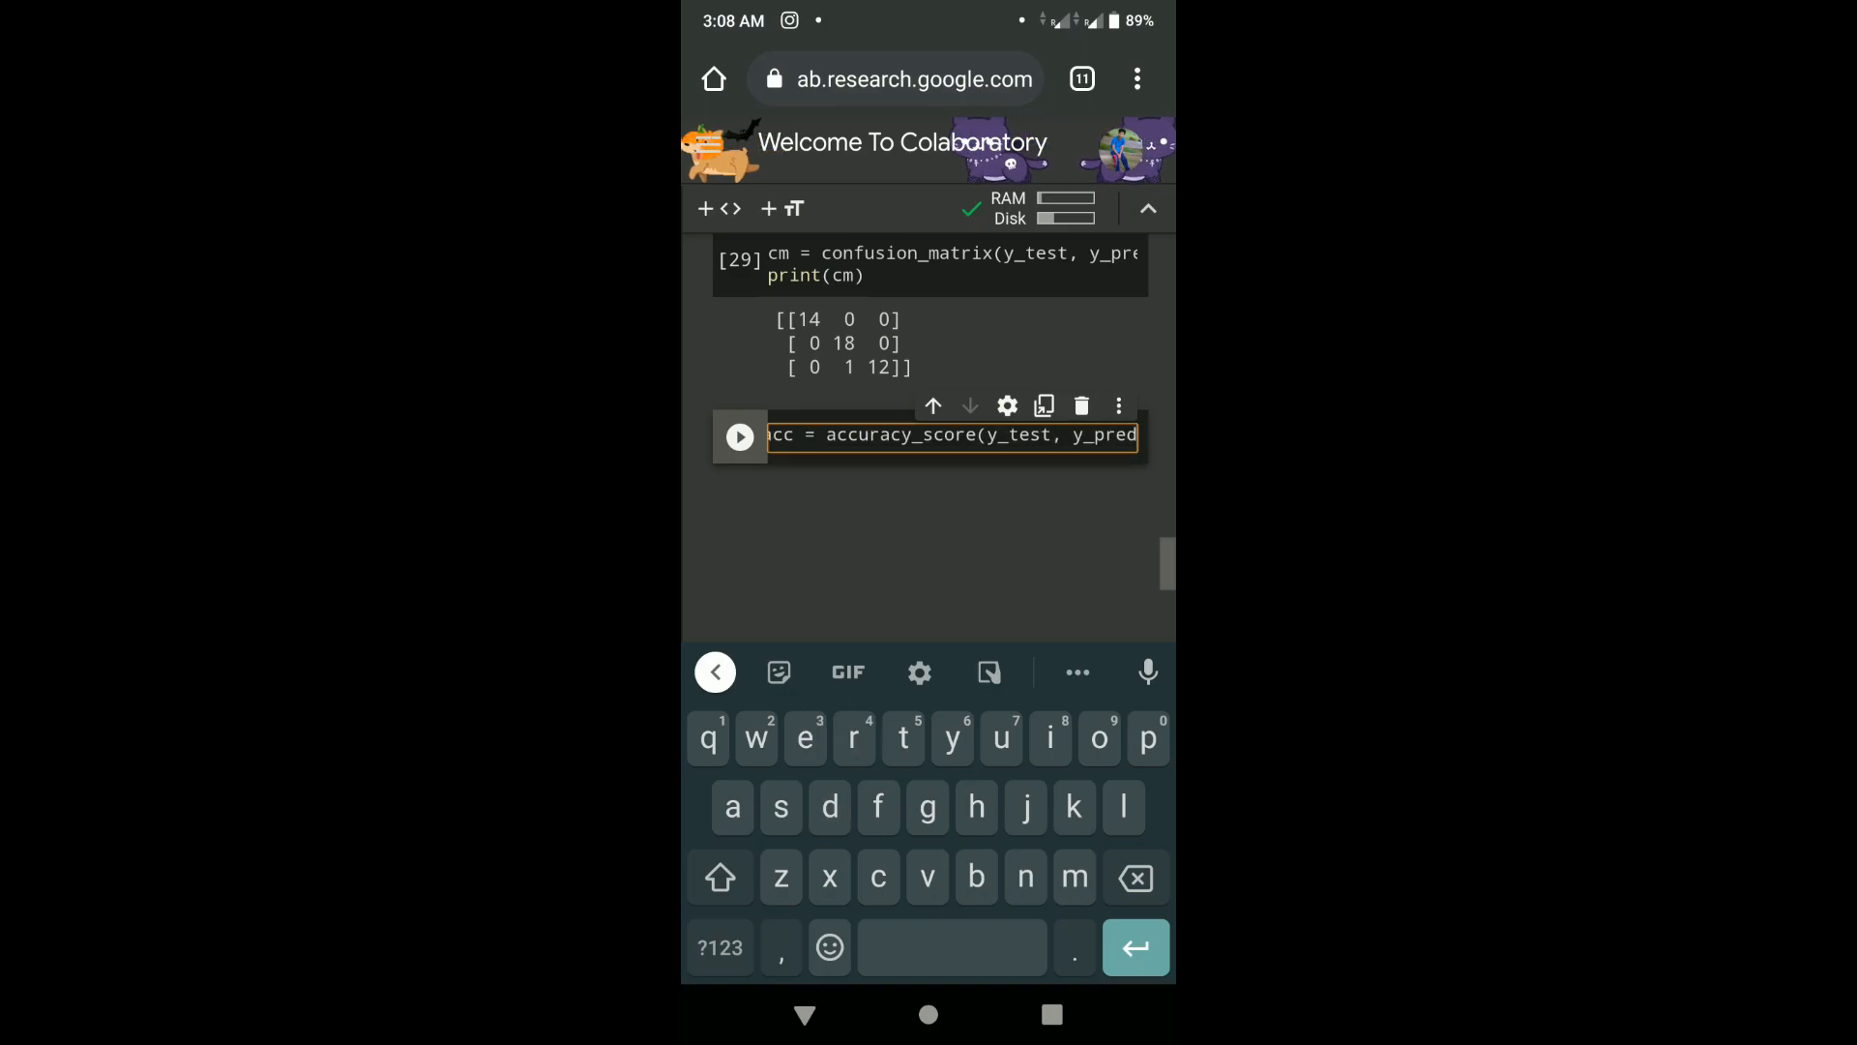
text(*100)
text(print("Accuracy is)
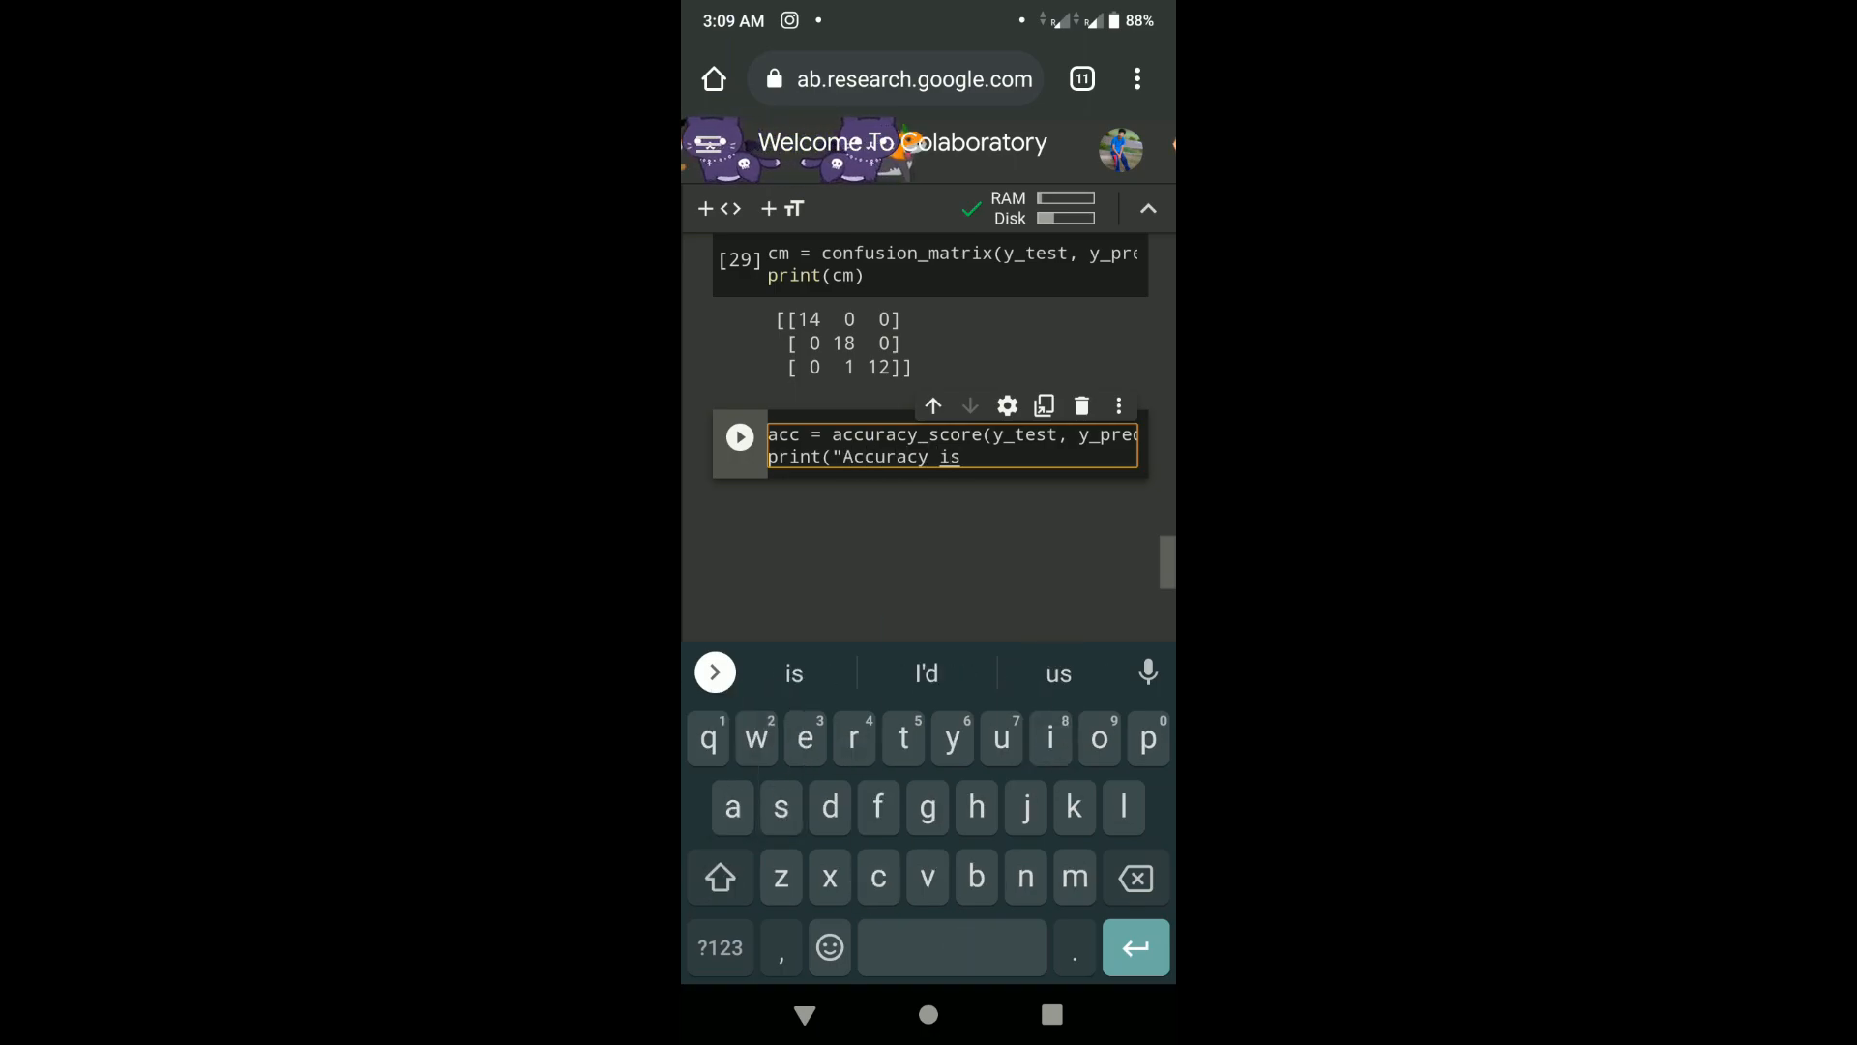
text(:" , acc))
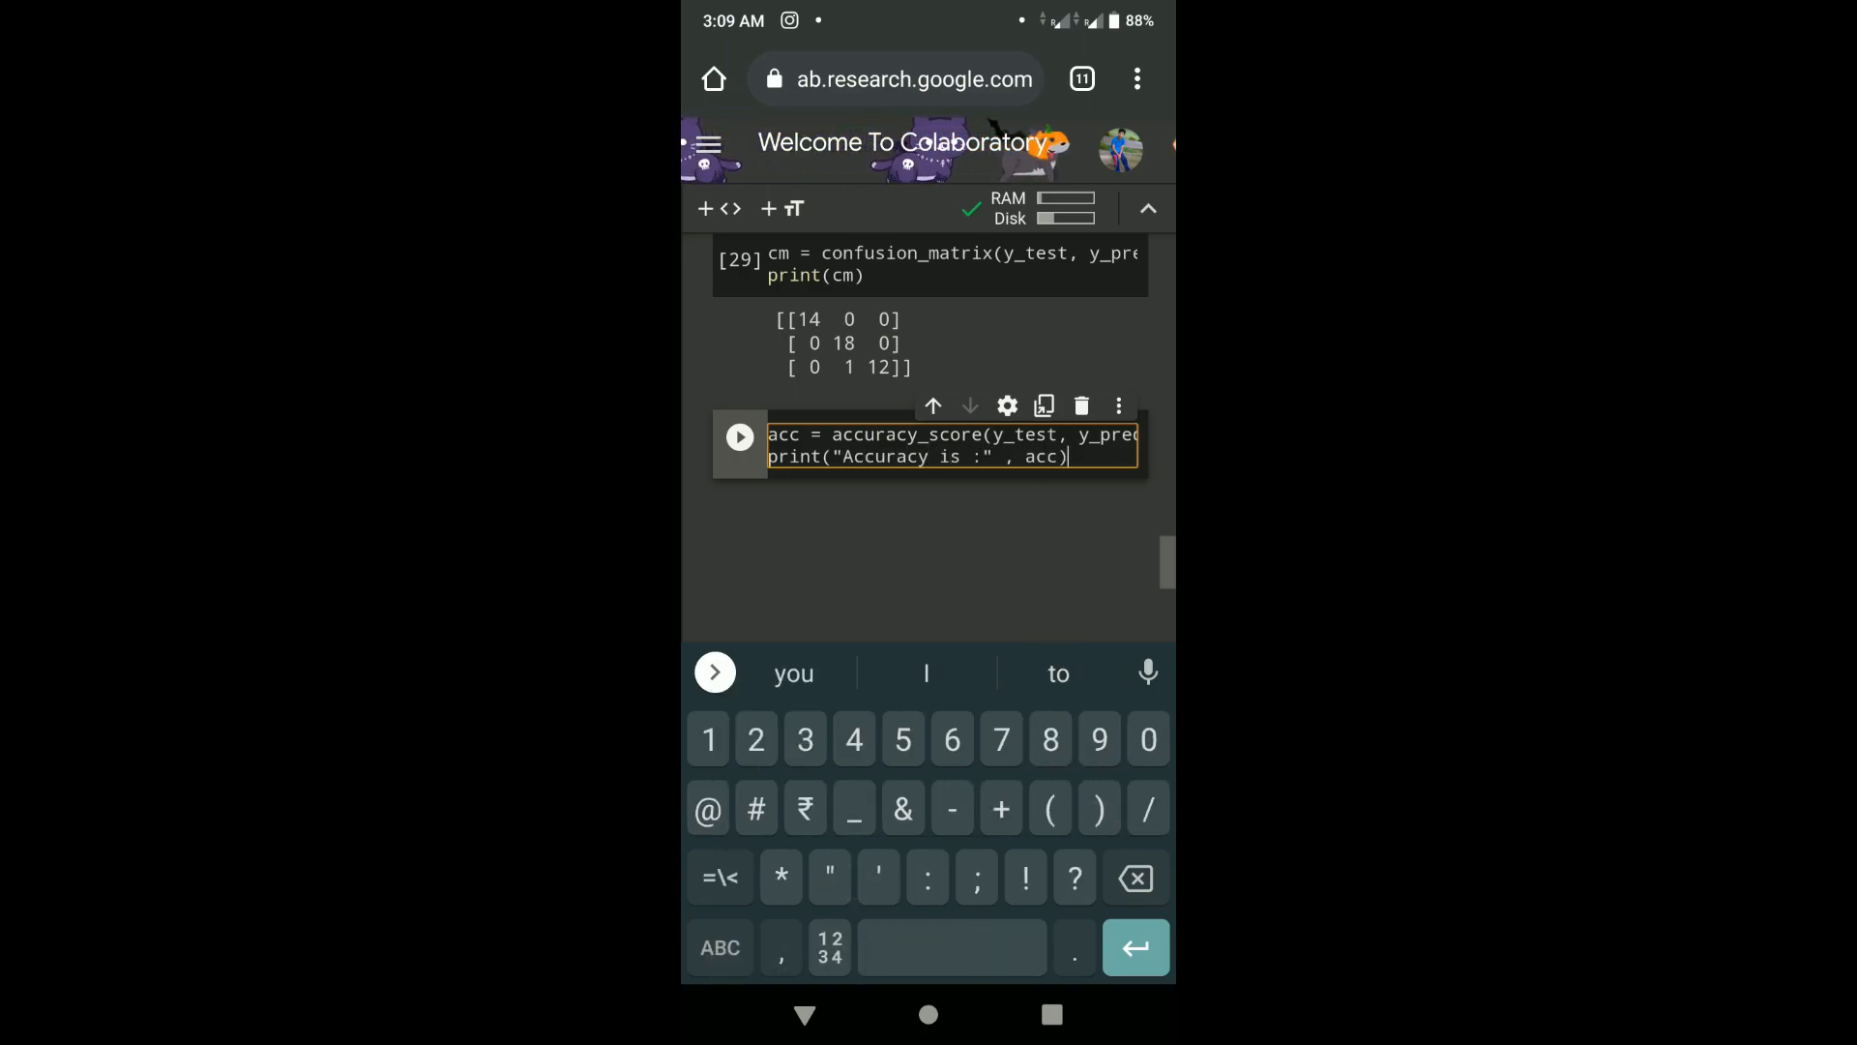
click(739, 437)
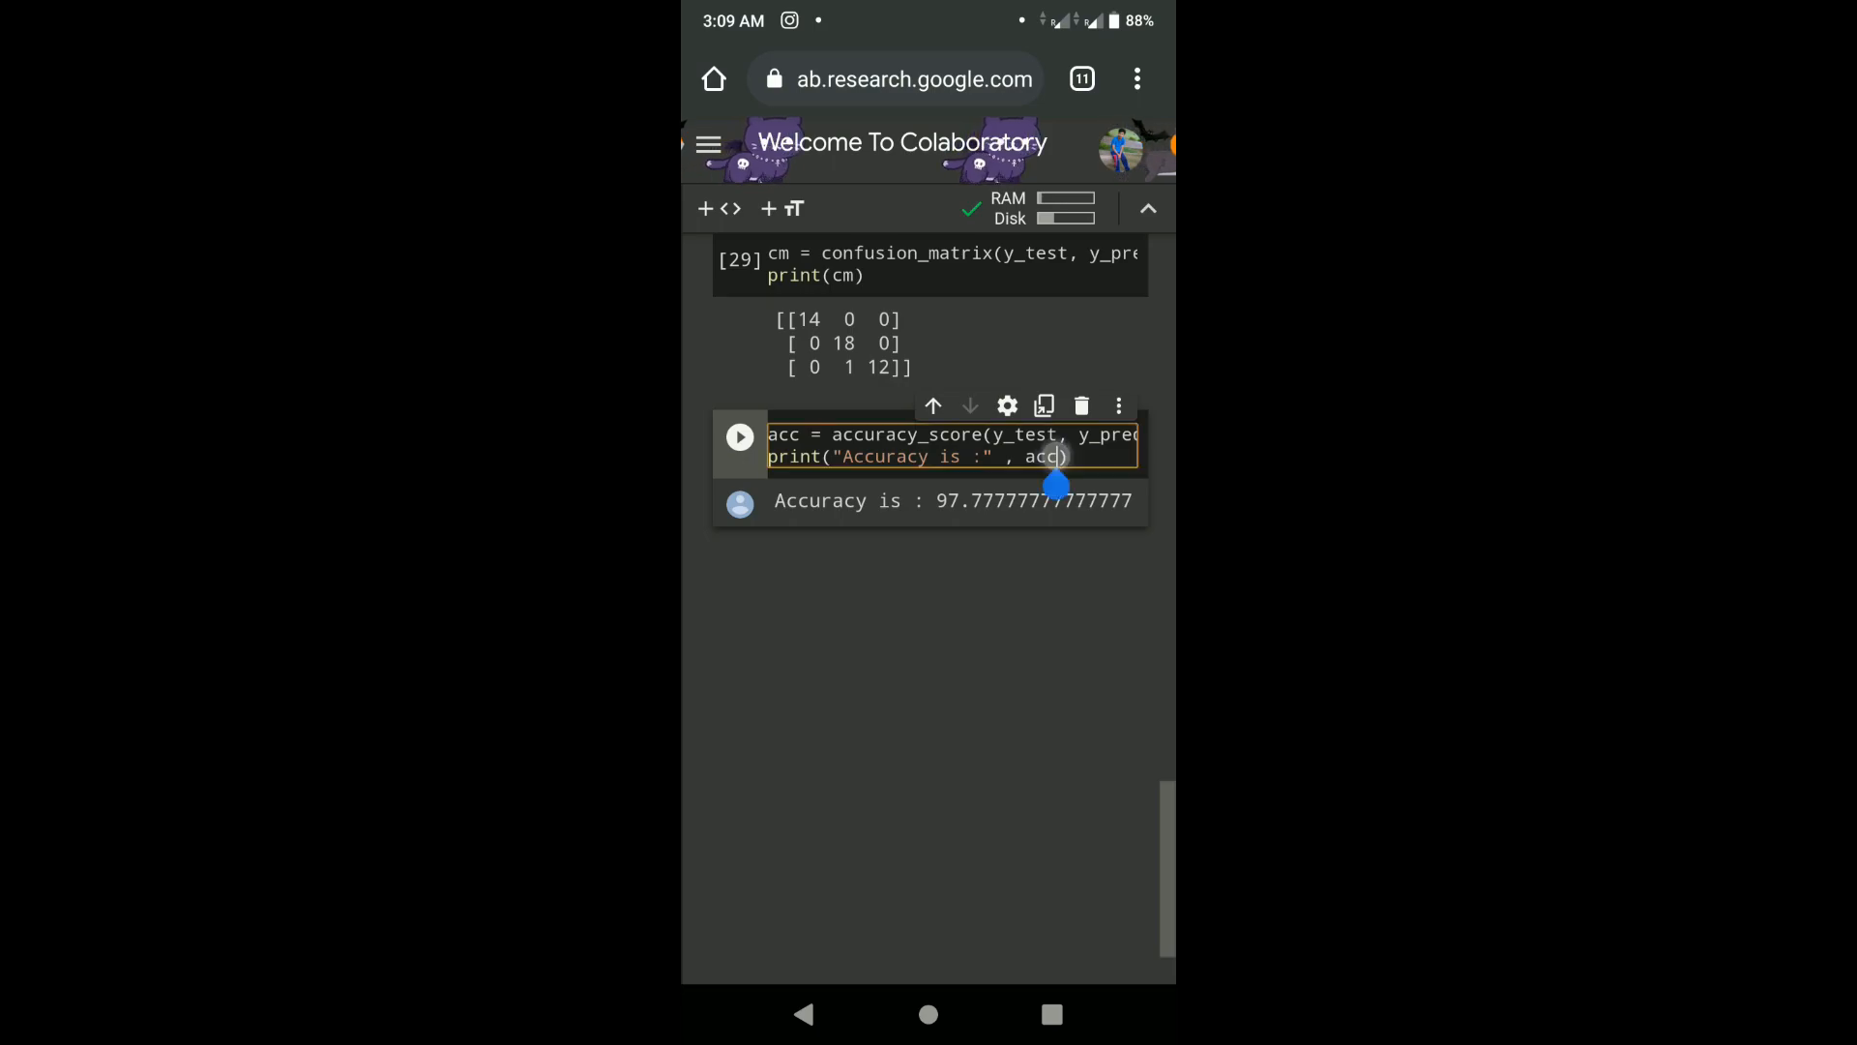